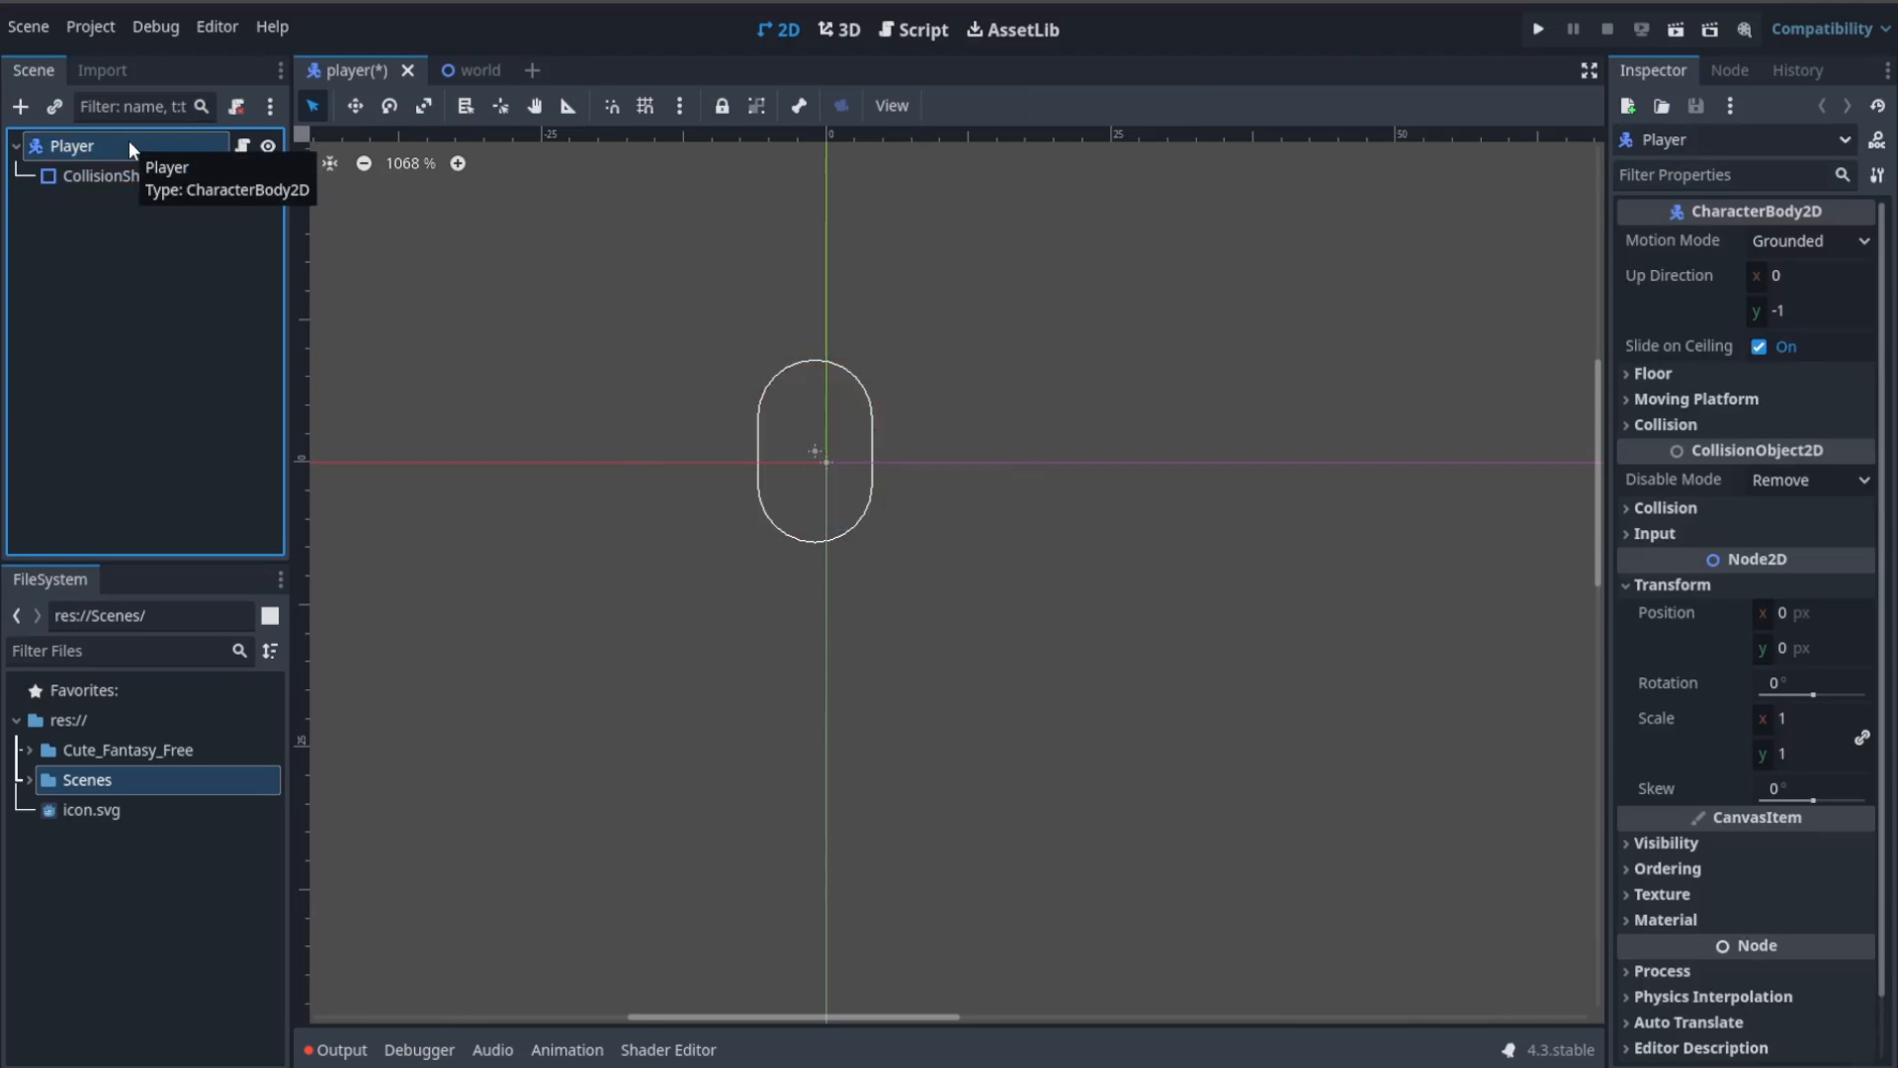
Step: Add an AnimatedSprite2D child to Player and open its empty Sprite Frames property
{"action": "type", "text": "a"}
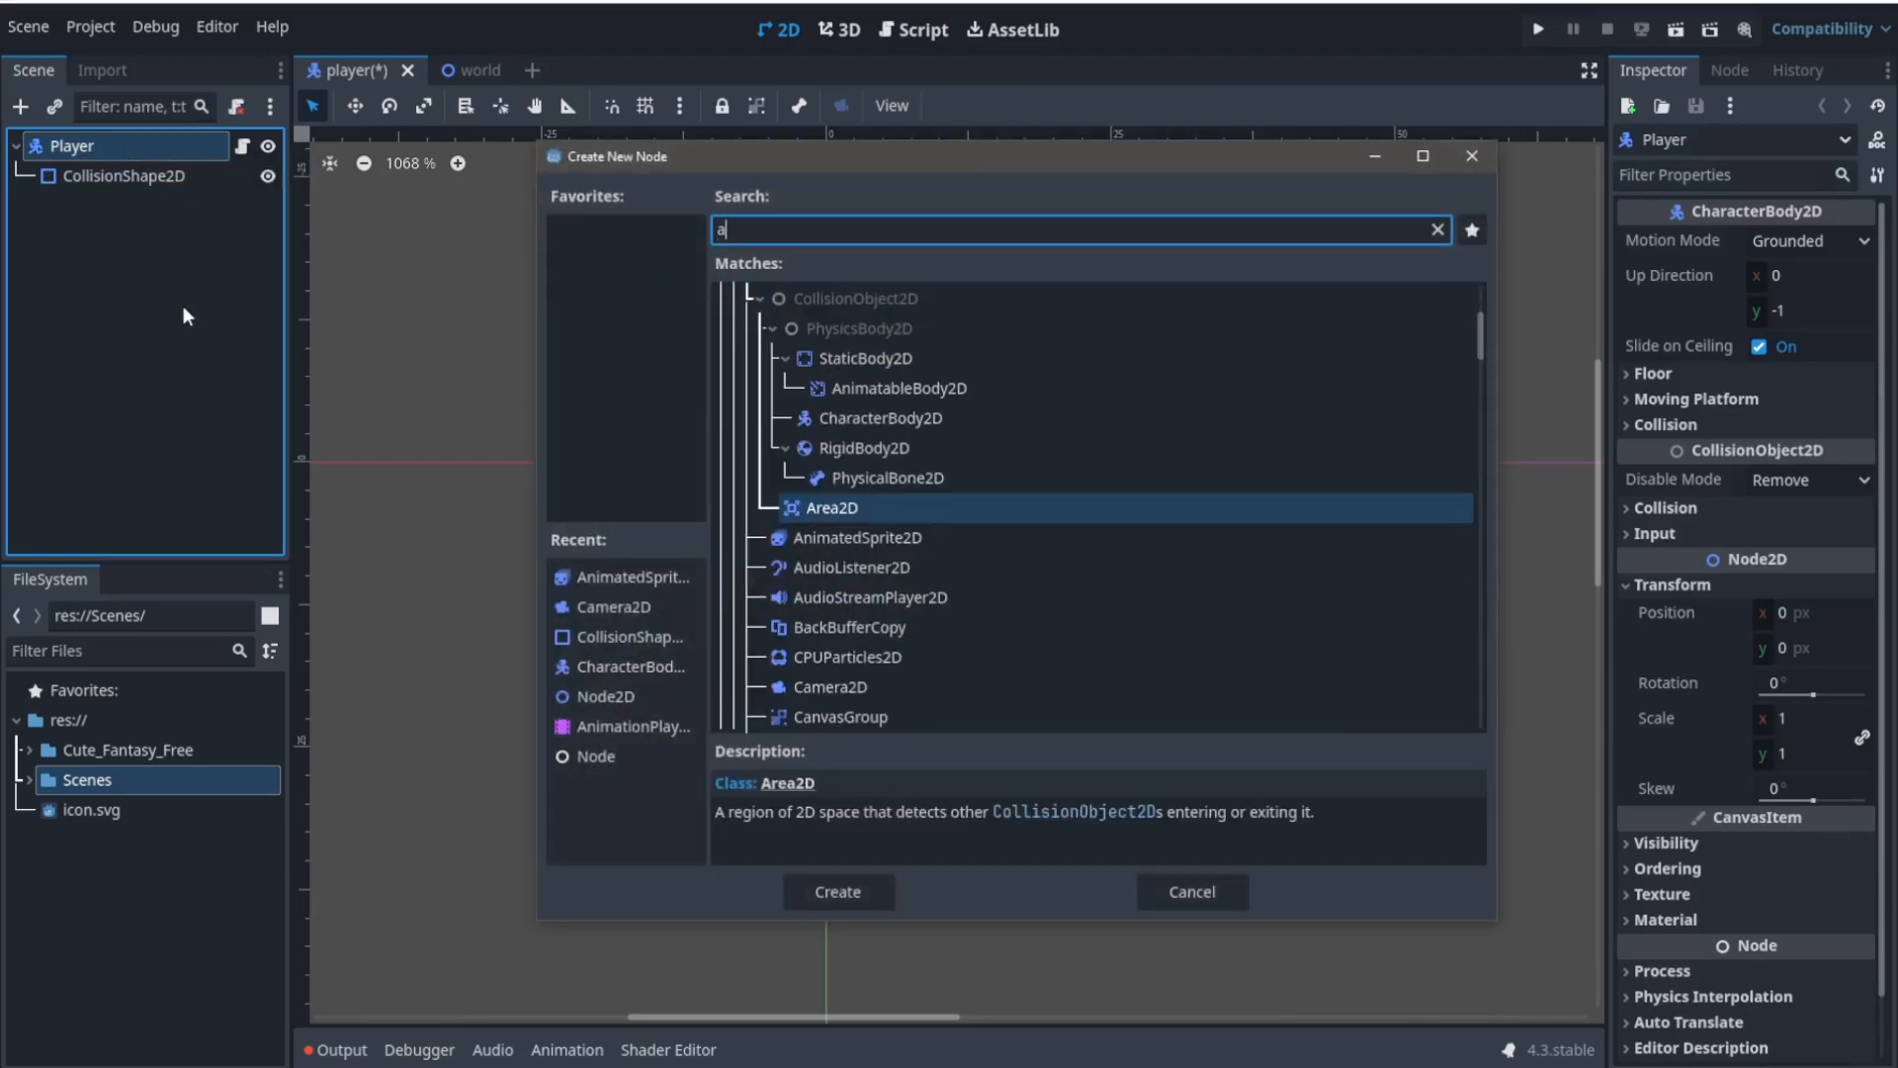
{"action": "type", "text": "nimate"}
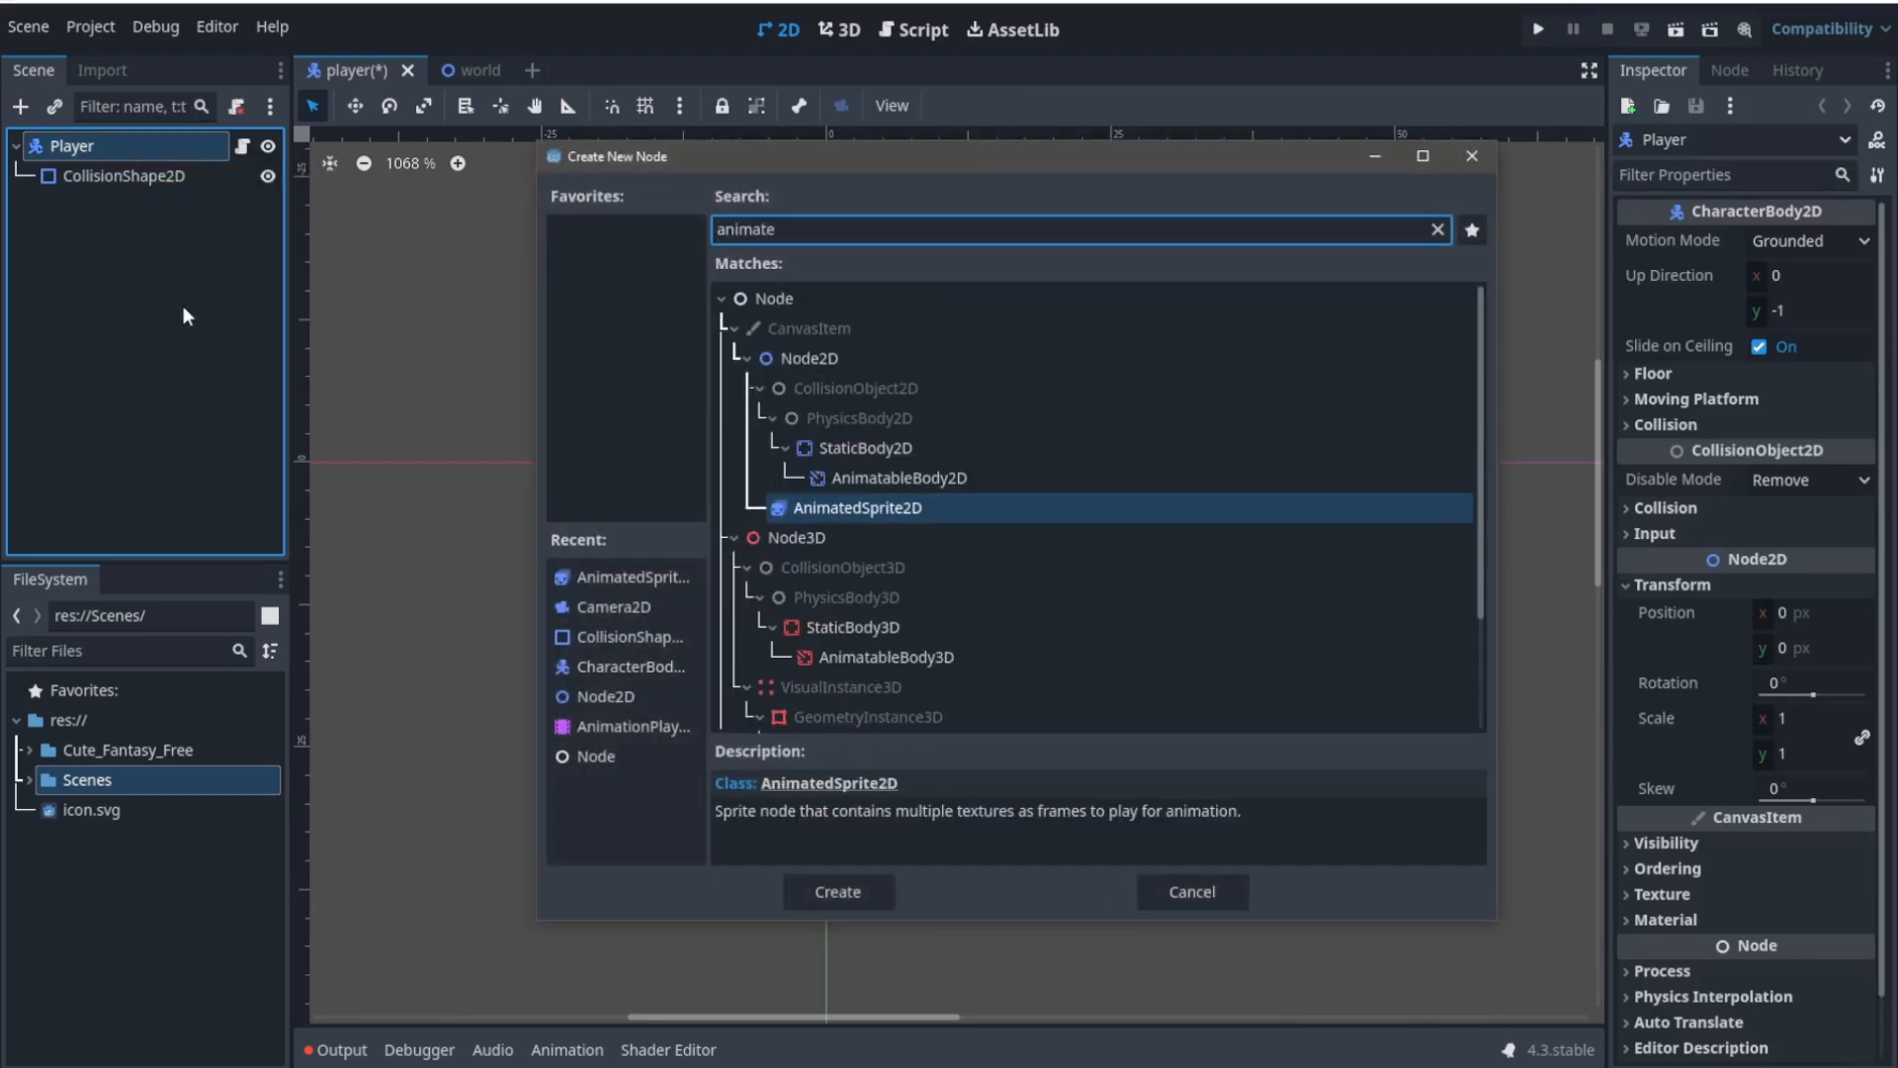
{"action": "left_click", "coordinate": [837, 891]}
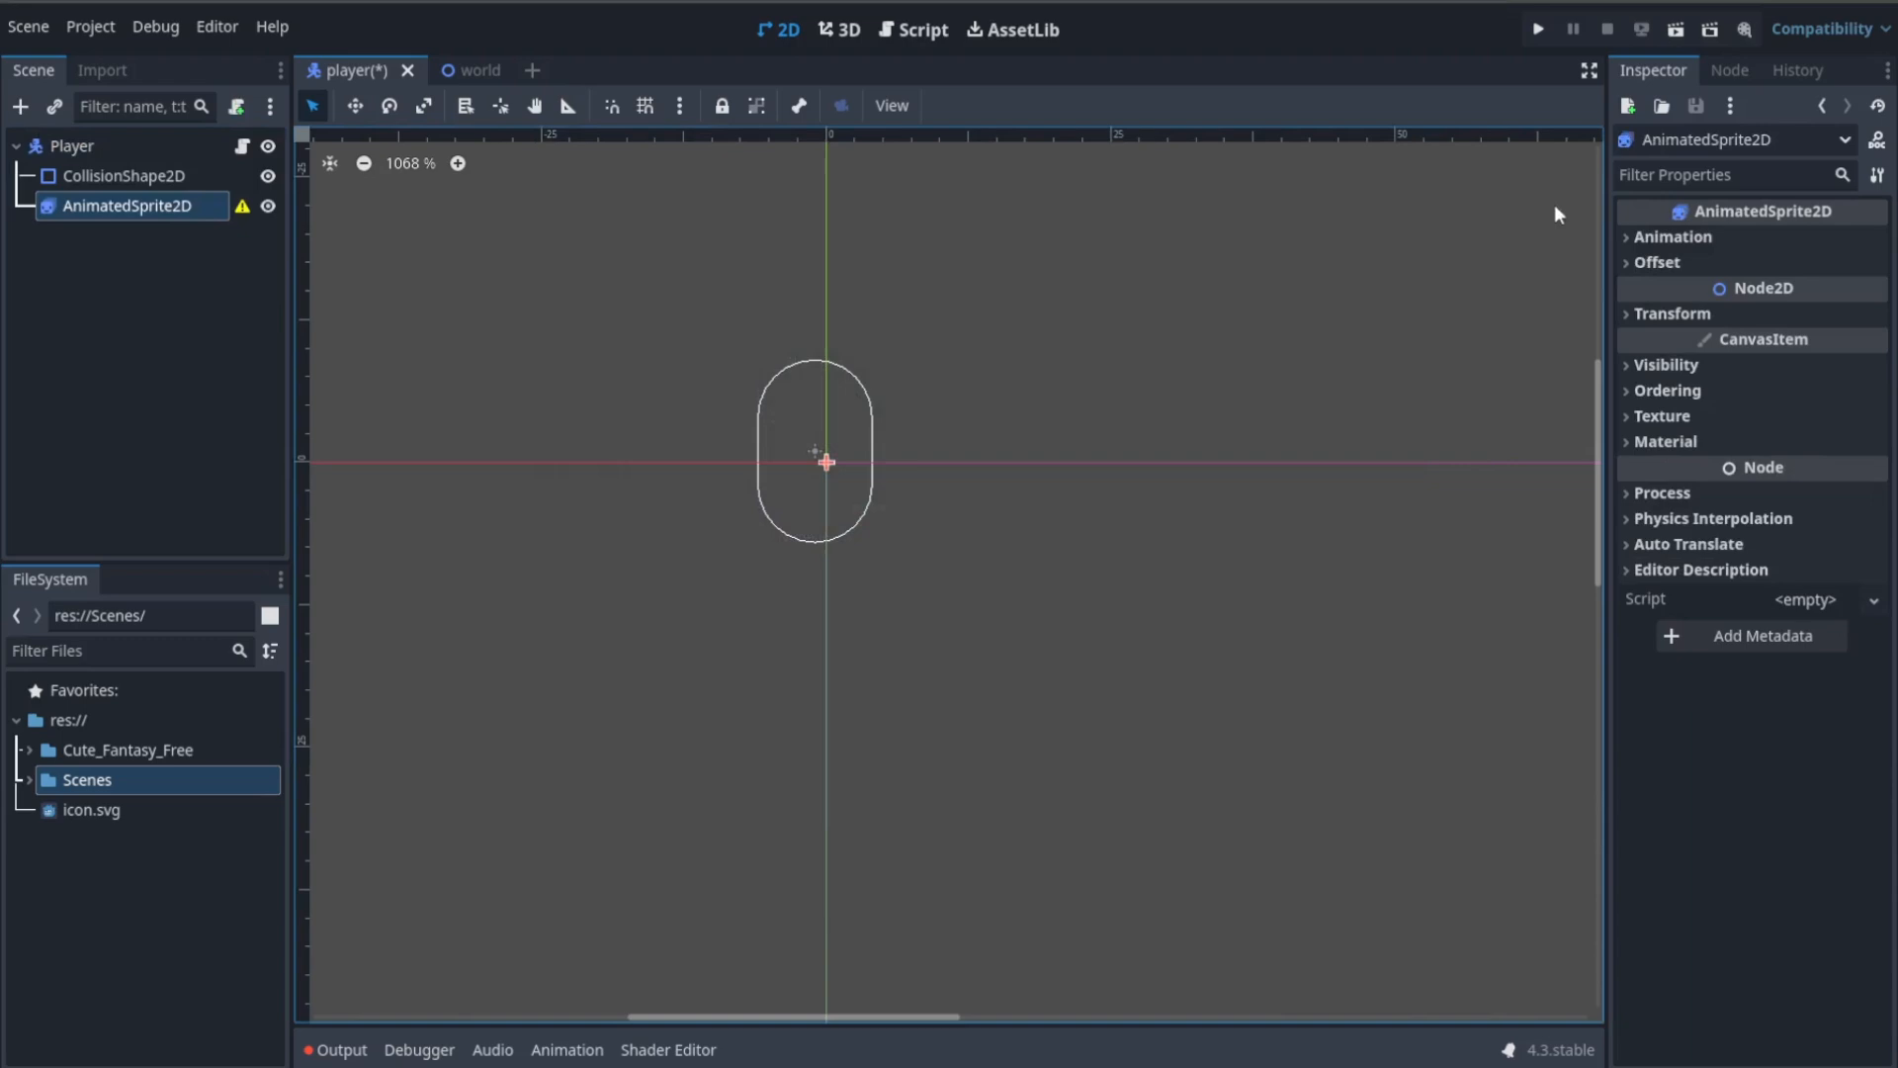
{"action": "left_click", "coordinate": [1673, 237]}
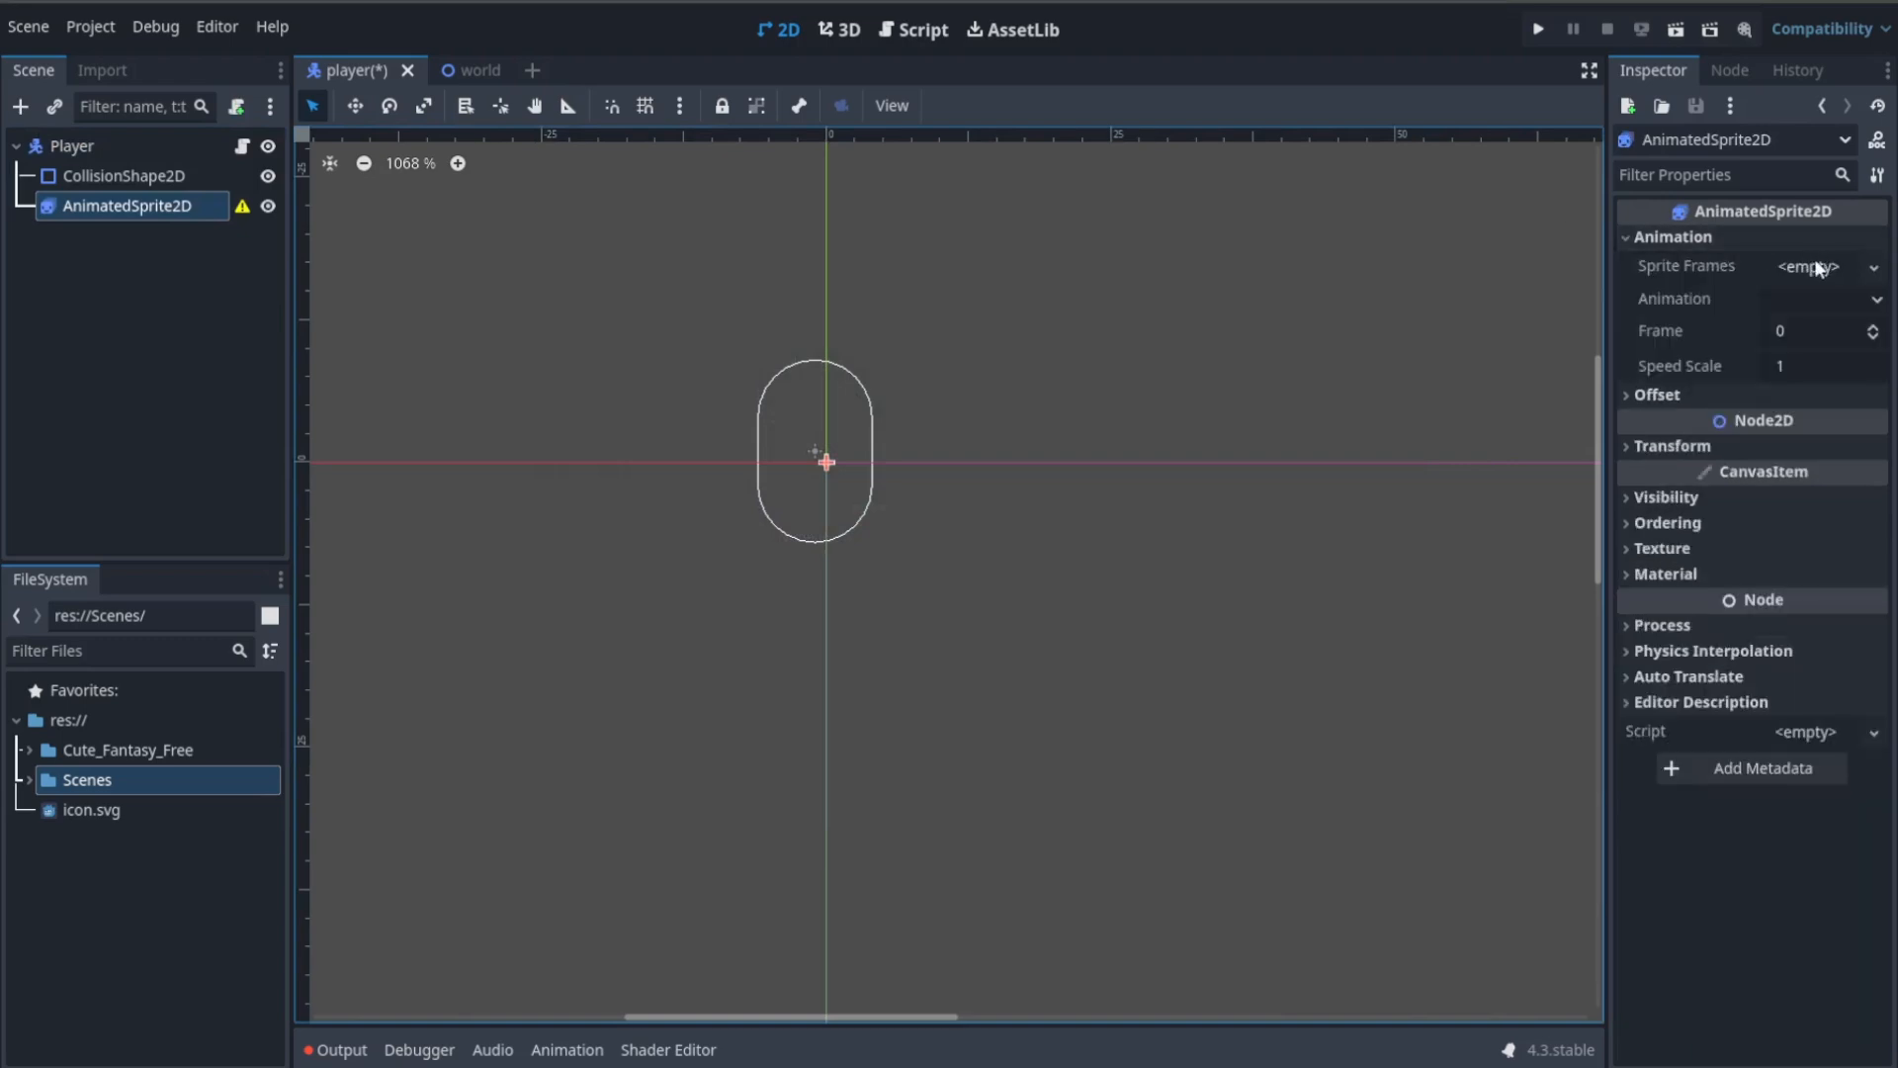
{"action": "left_click", "coordinate": [1808, 265]}
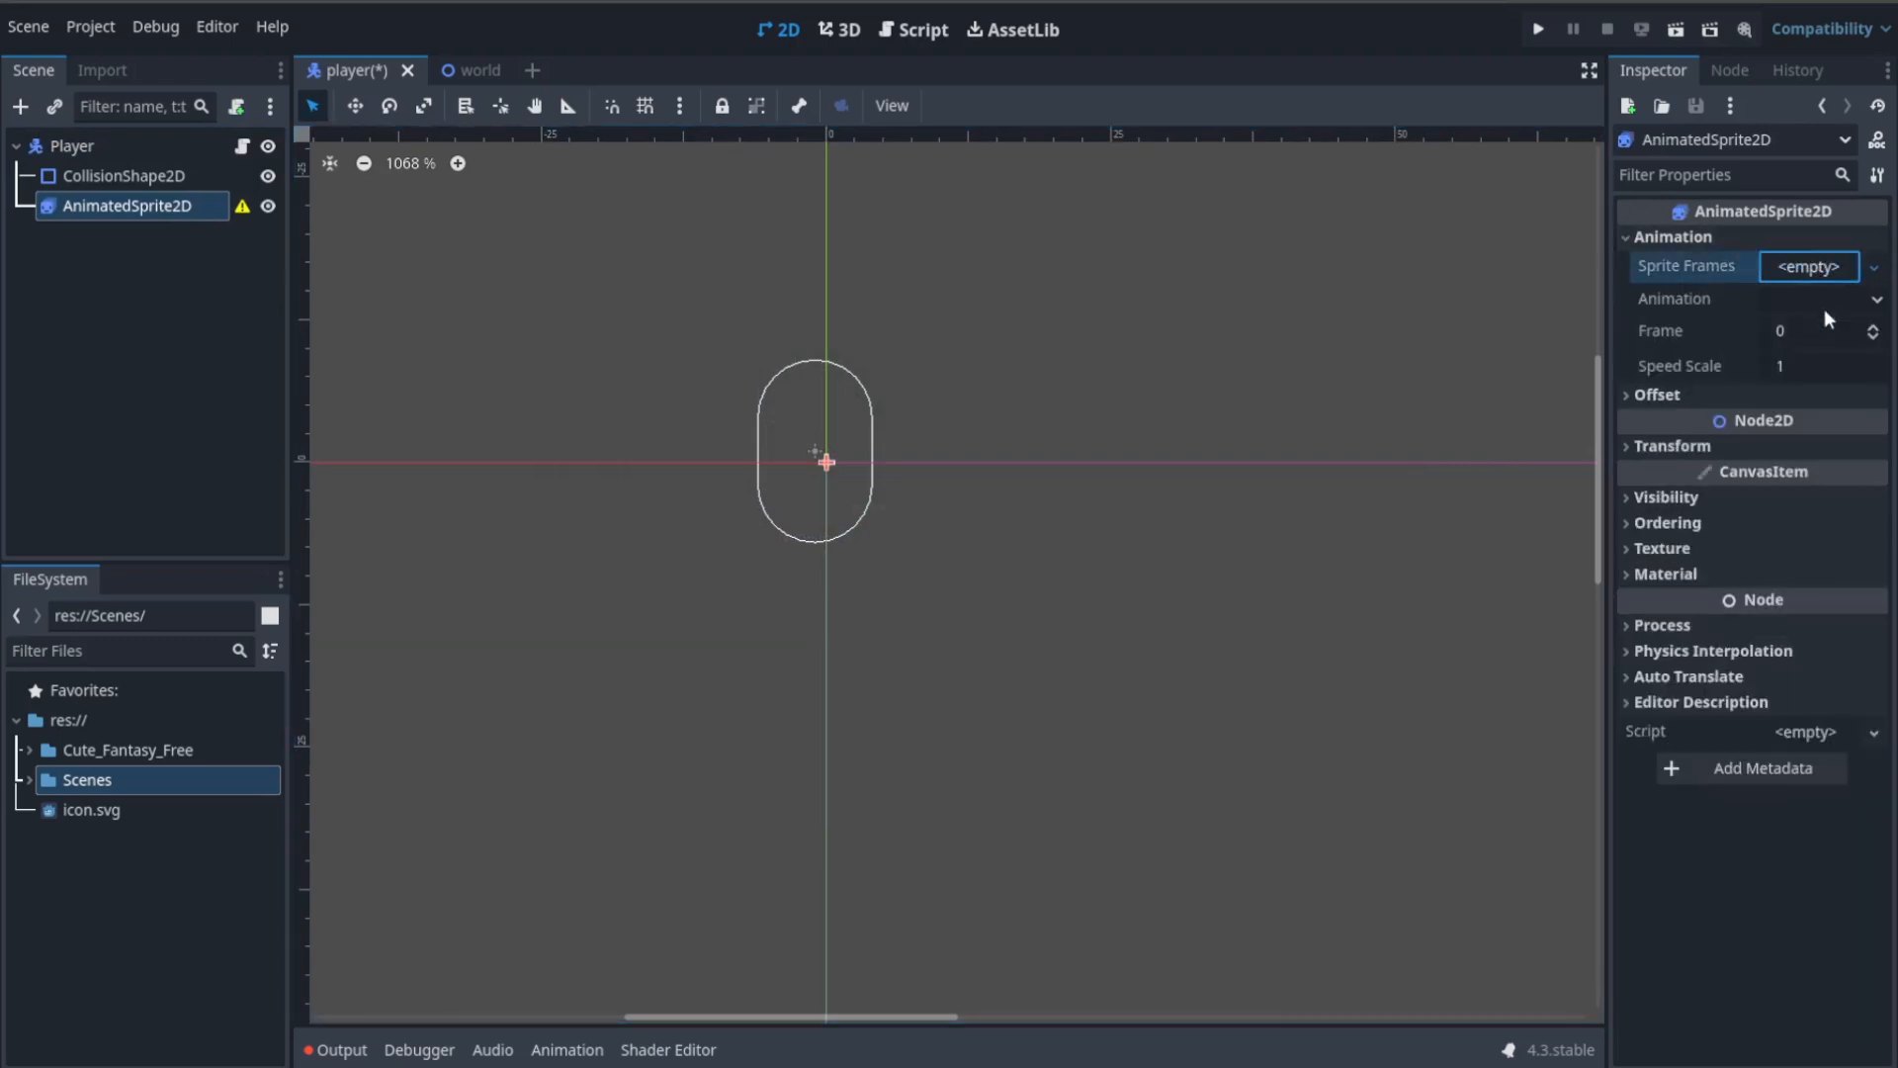
Step: Create a new SpriteFrames resource and rename its default animation to idle_up
{"action": "left_click", "coordinate": [1808, 265]}
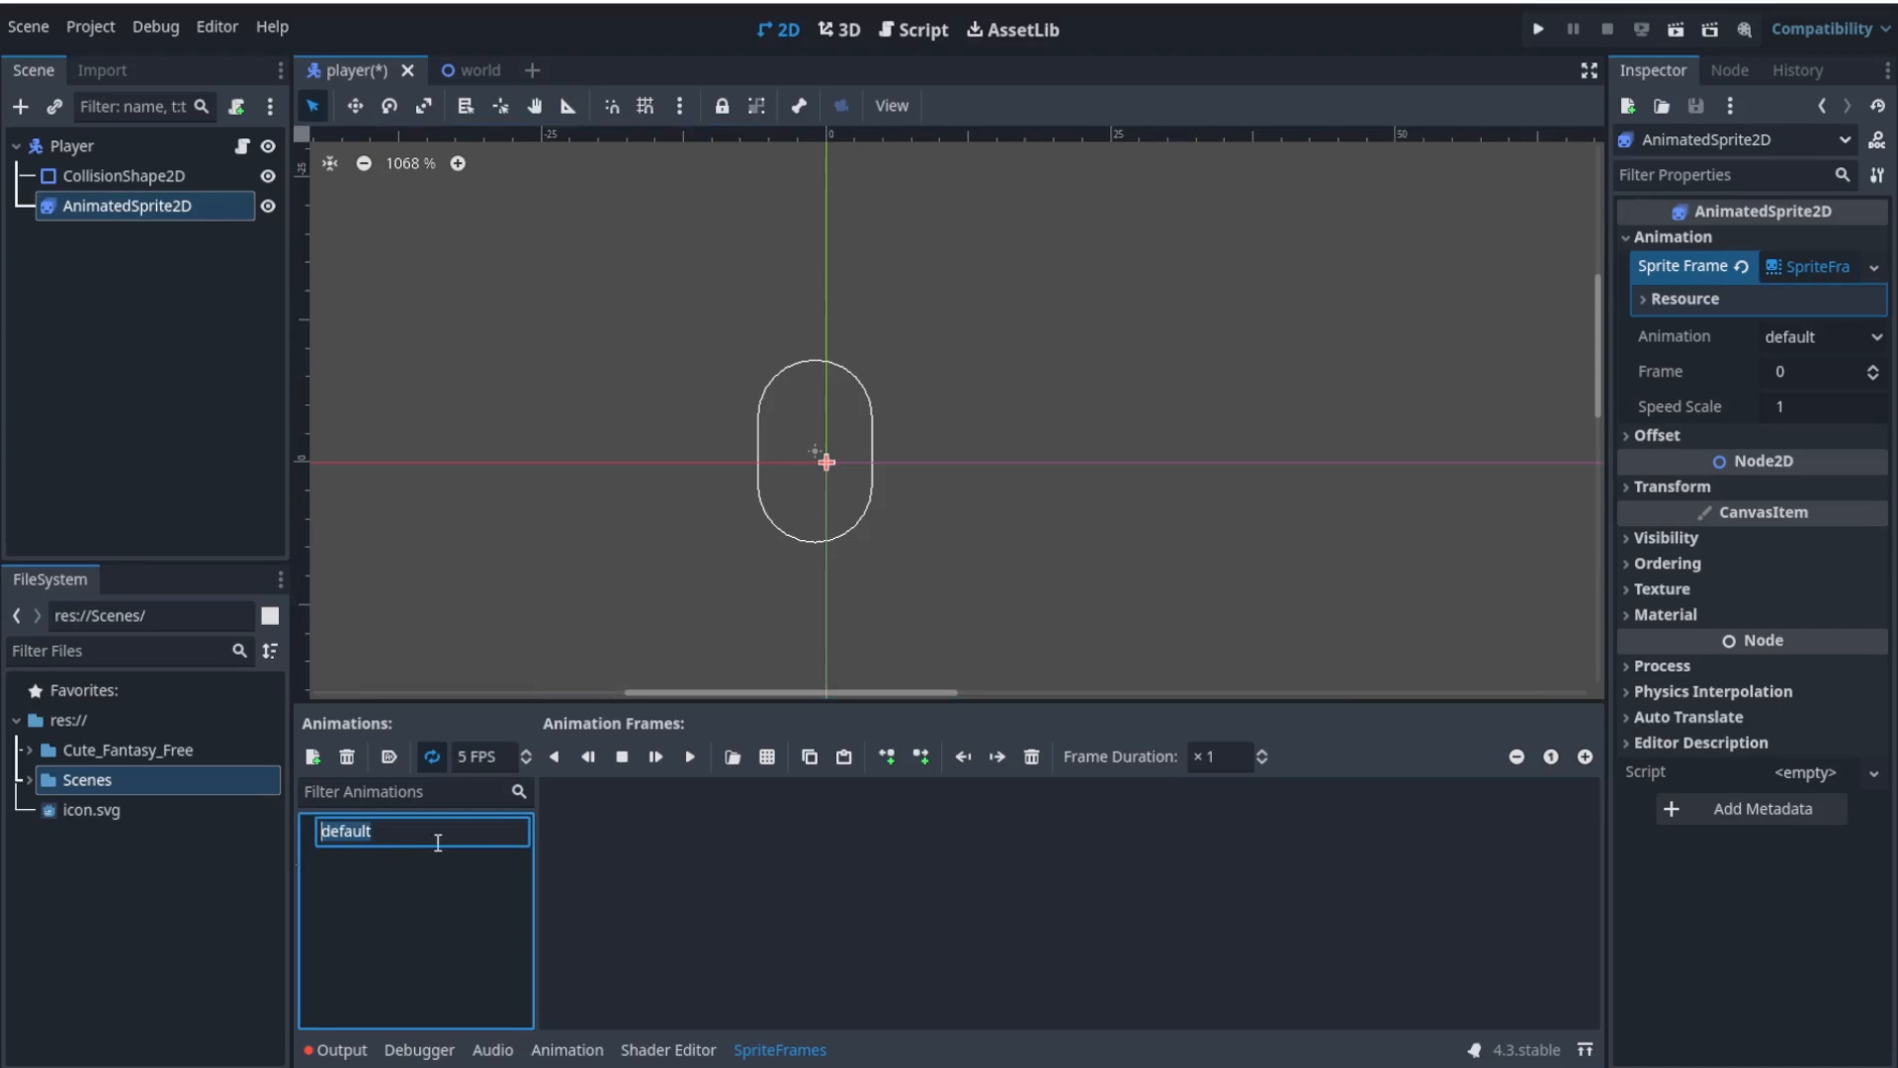
{"action": "mouse_move", "coordinate": [1247, 585]}
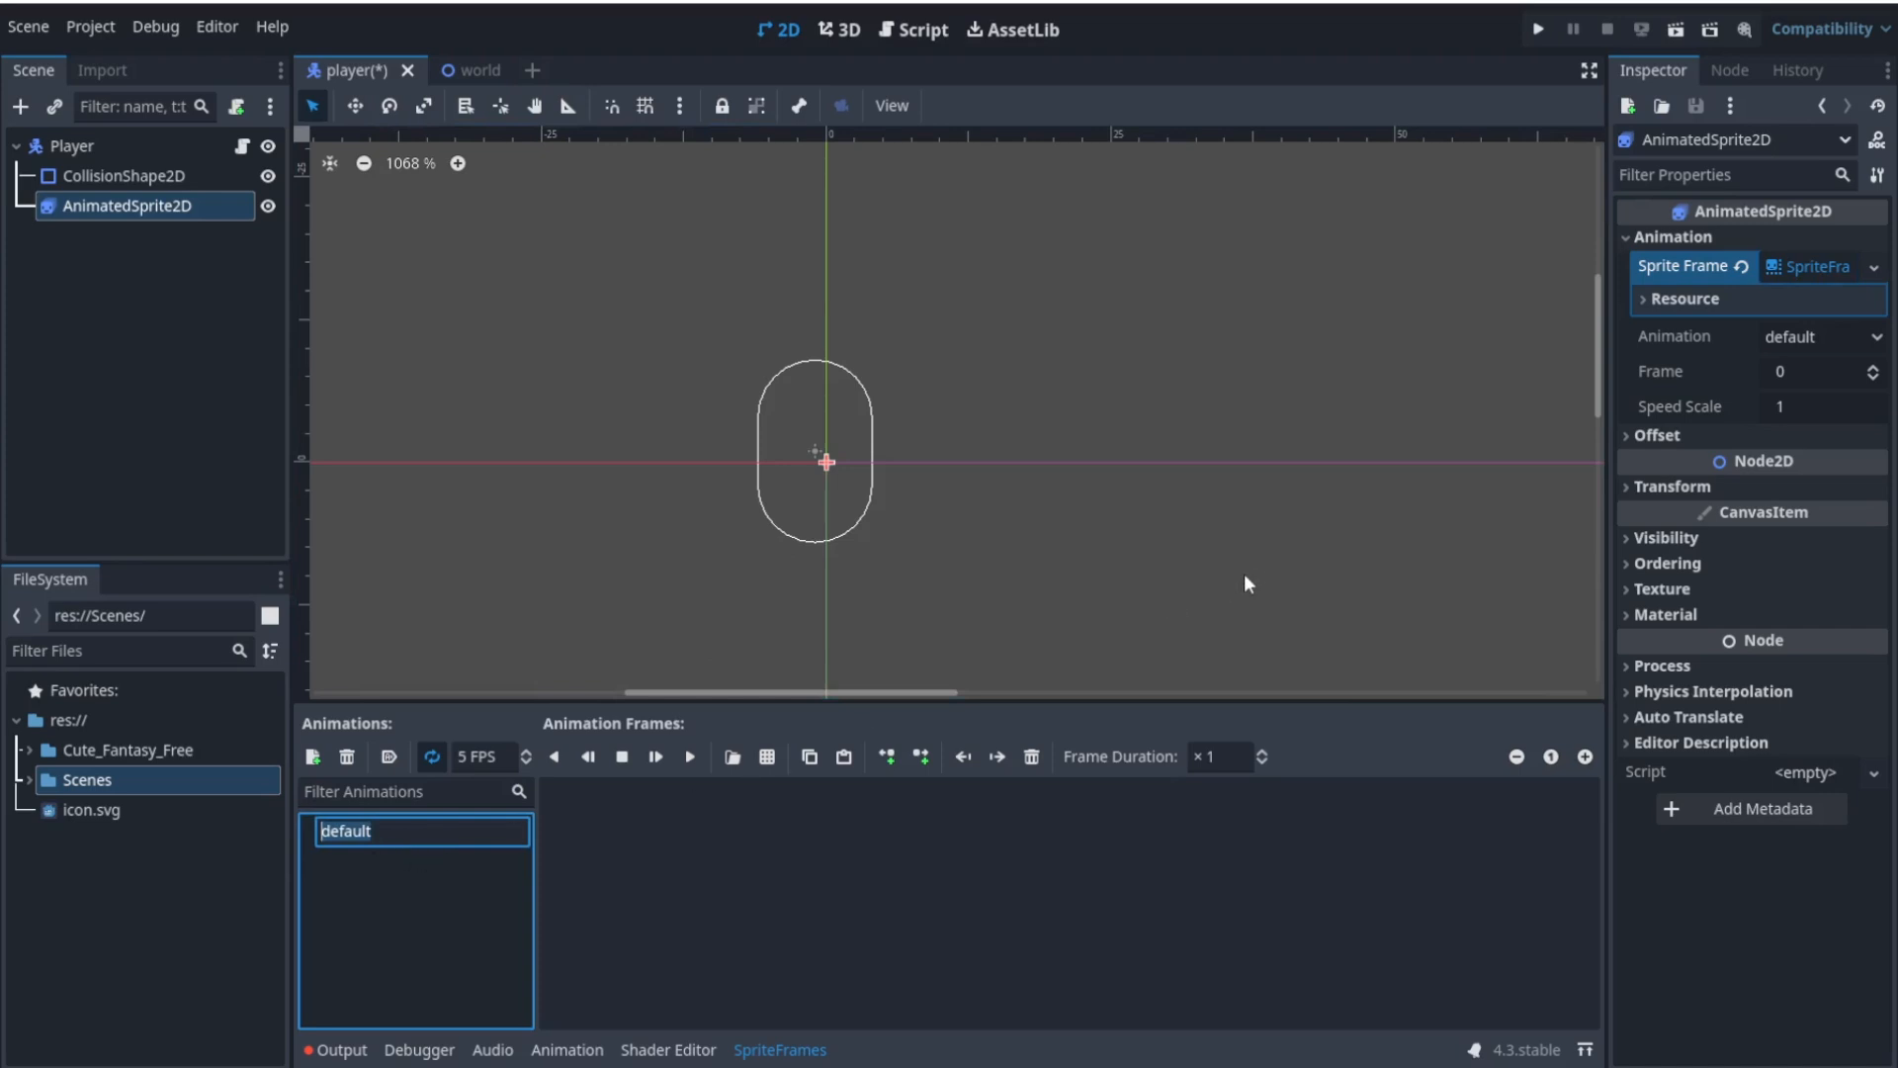
{"action": "mouse_move", "coordinate": [1078, 578]}
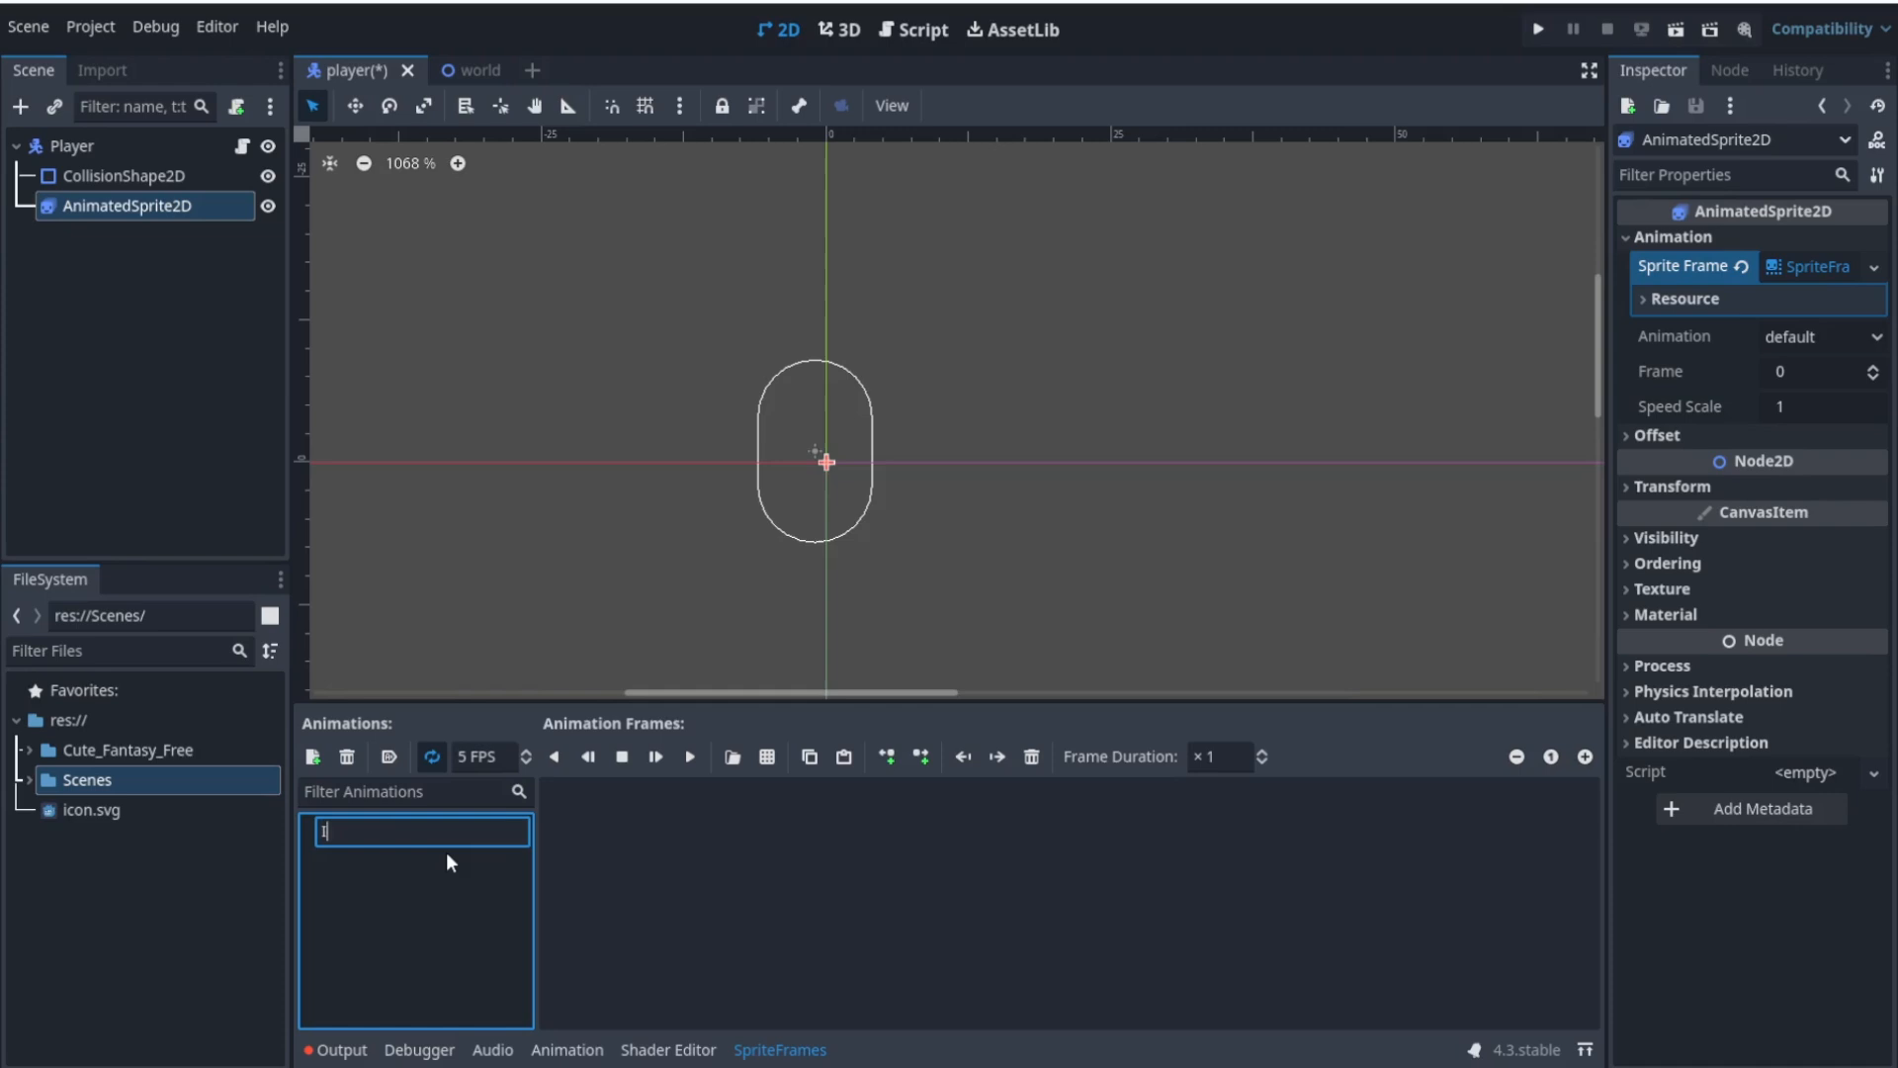
{"action": "type", "text": "idle_up"}
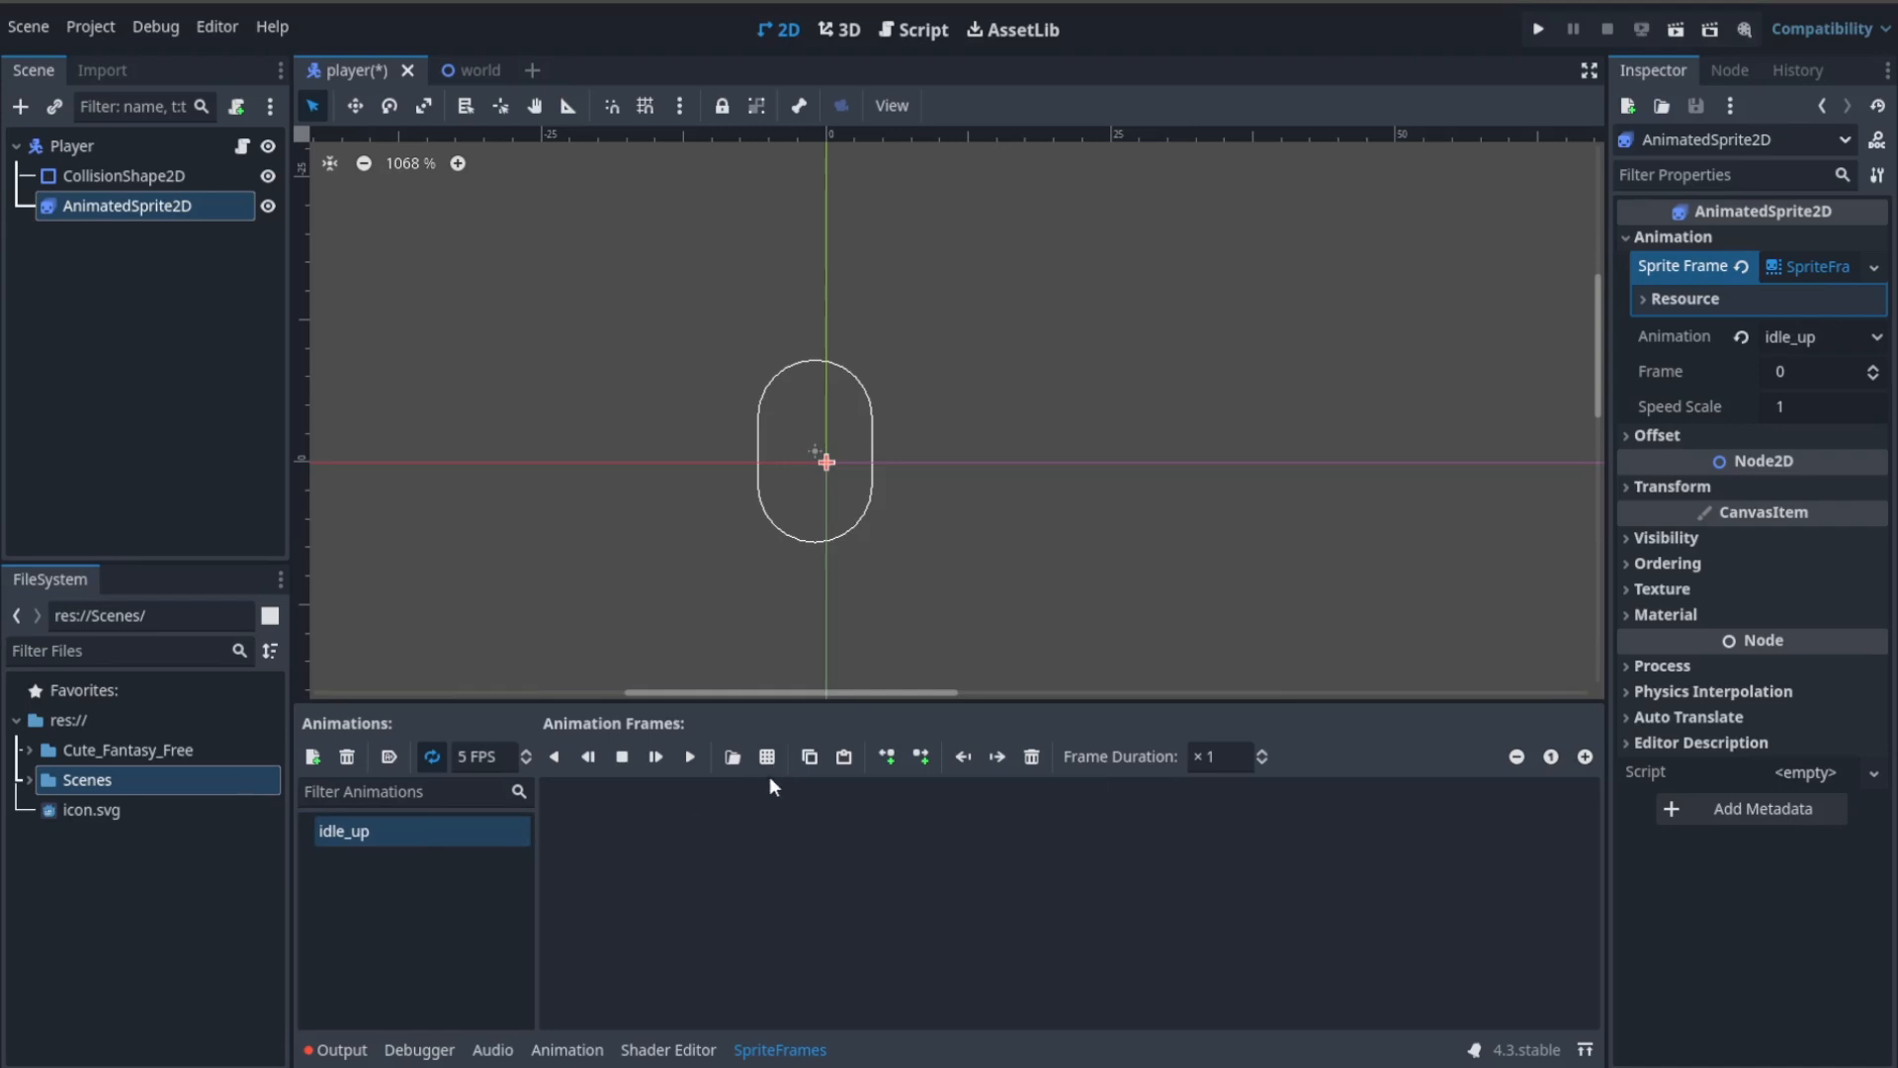
Step: Add six frames from the first row of Player/Player.png, split 6x10, to idle_up
{"action": "left_click", "coordinate": [729, 756]}
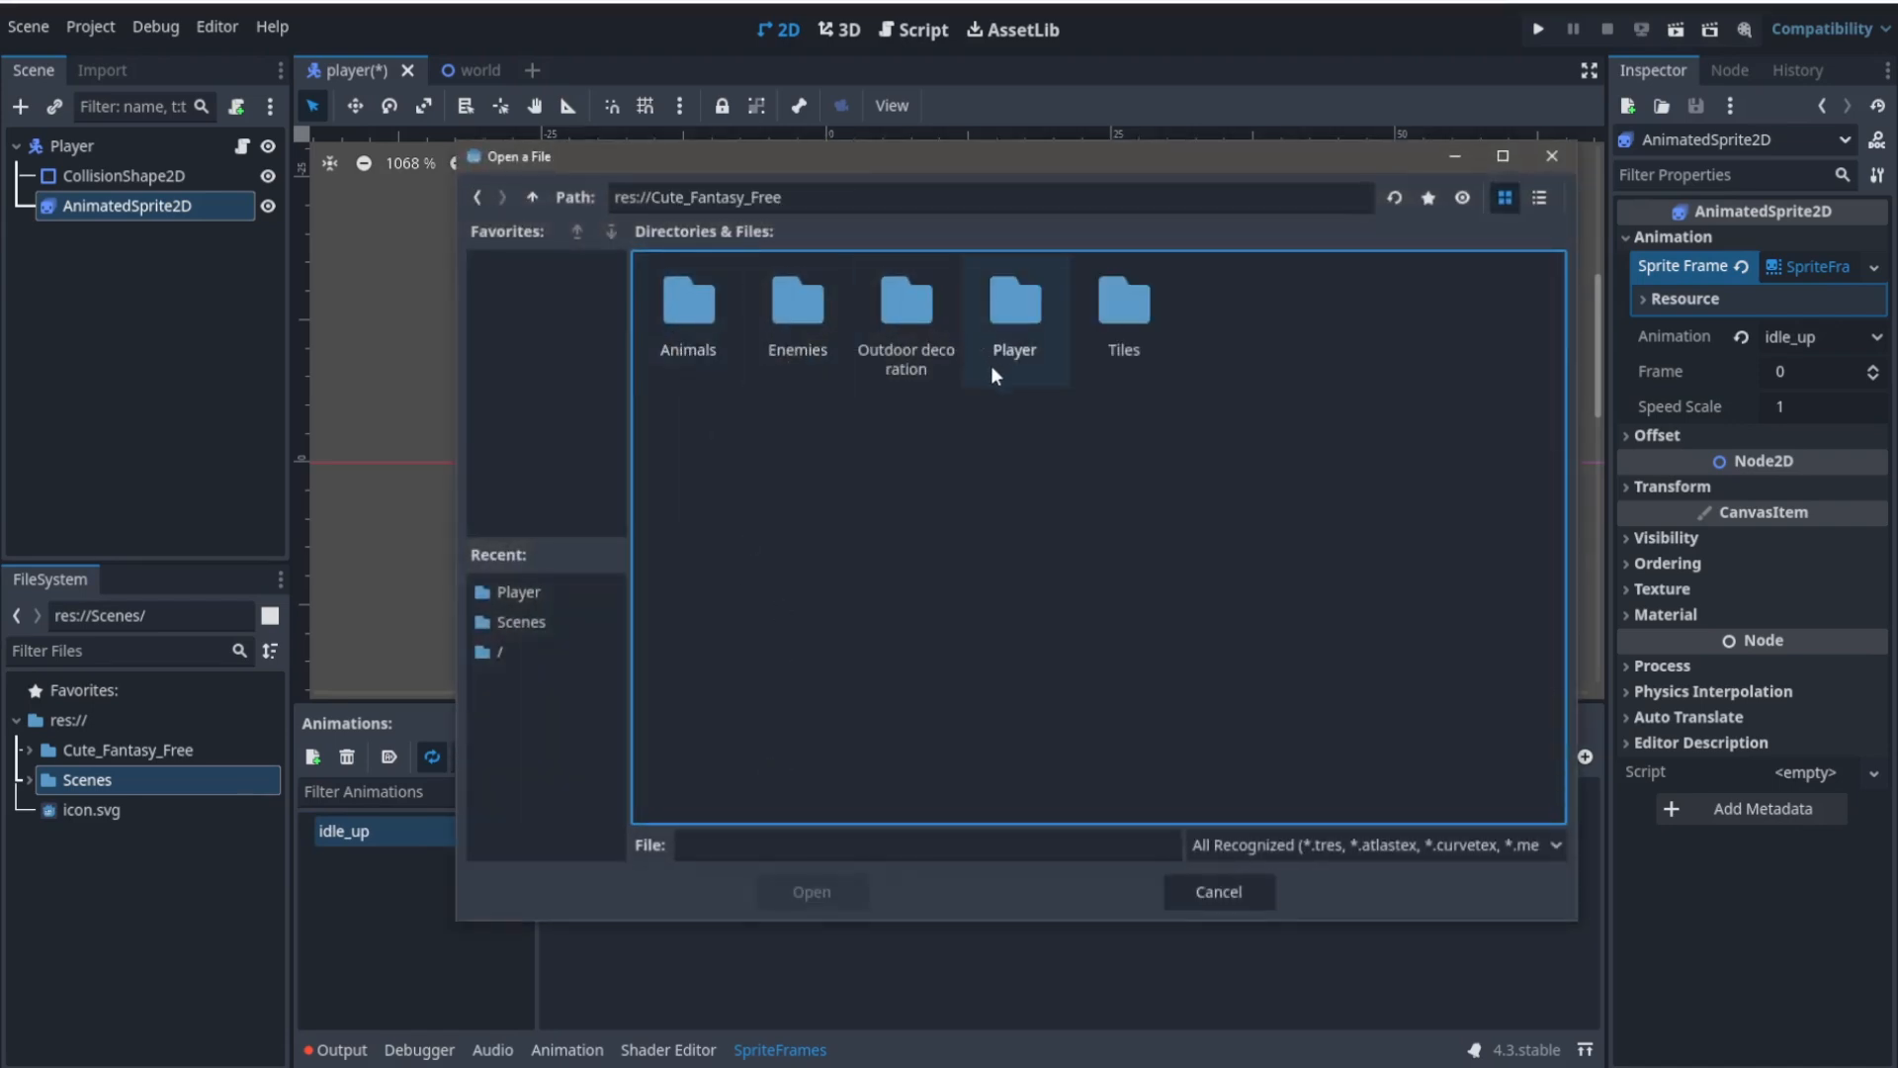
{"action": "double_click", "coordinate": [1013, 301]}
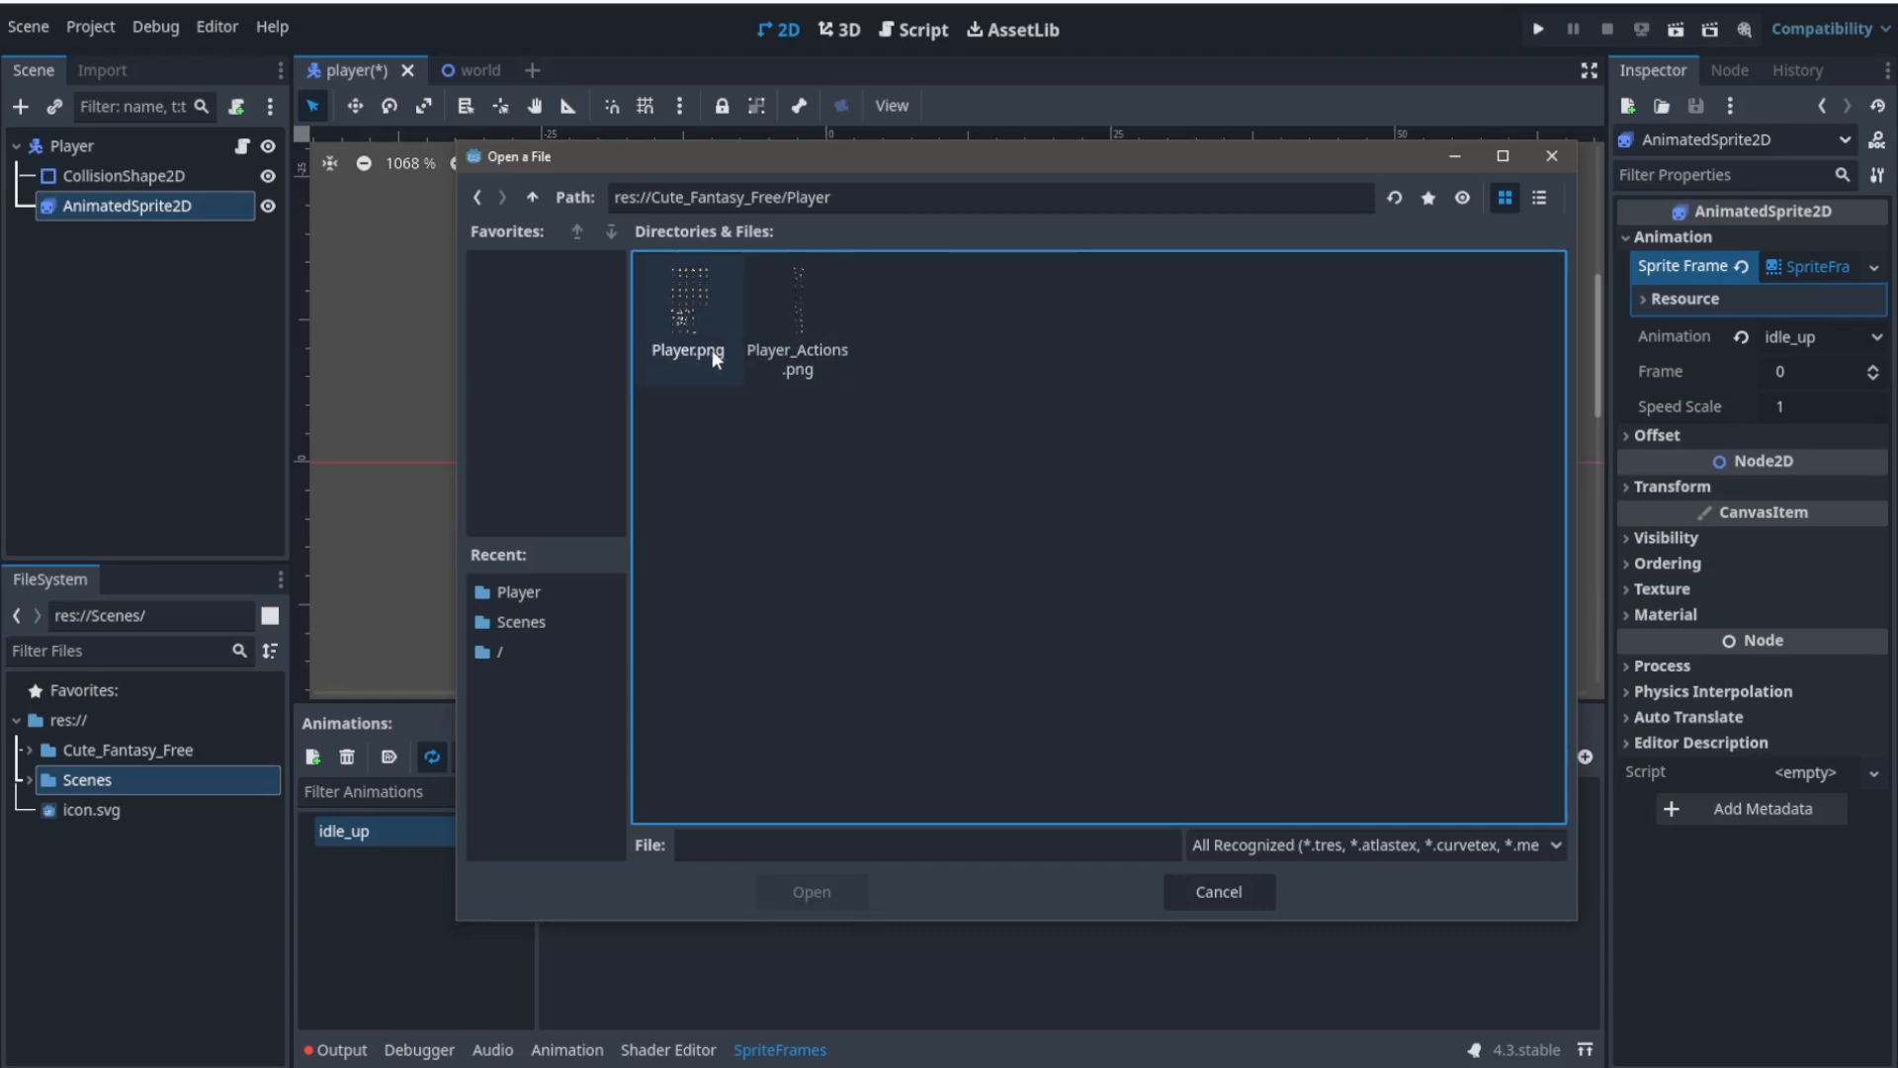
{"action": "double_click", "coordinate": [688, 309]}
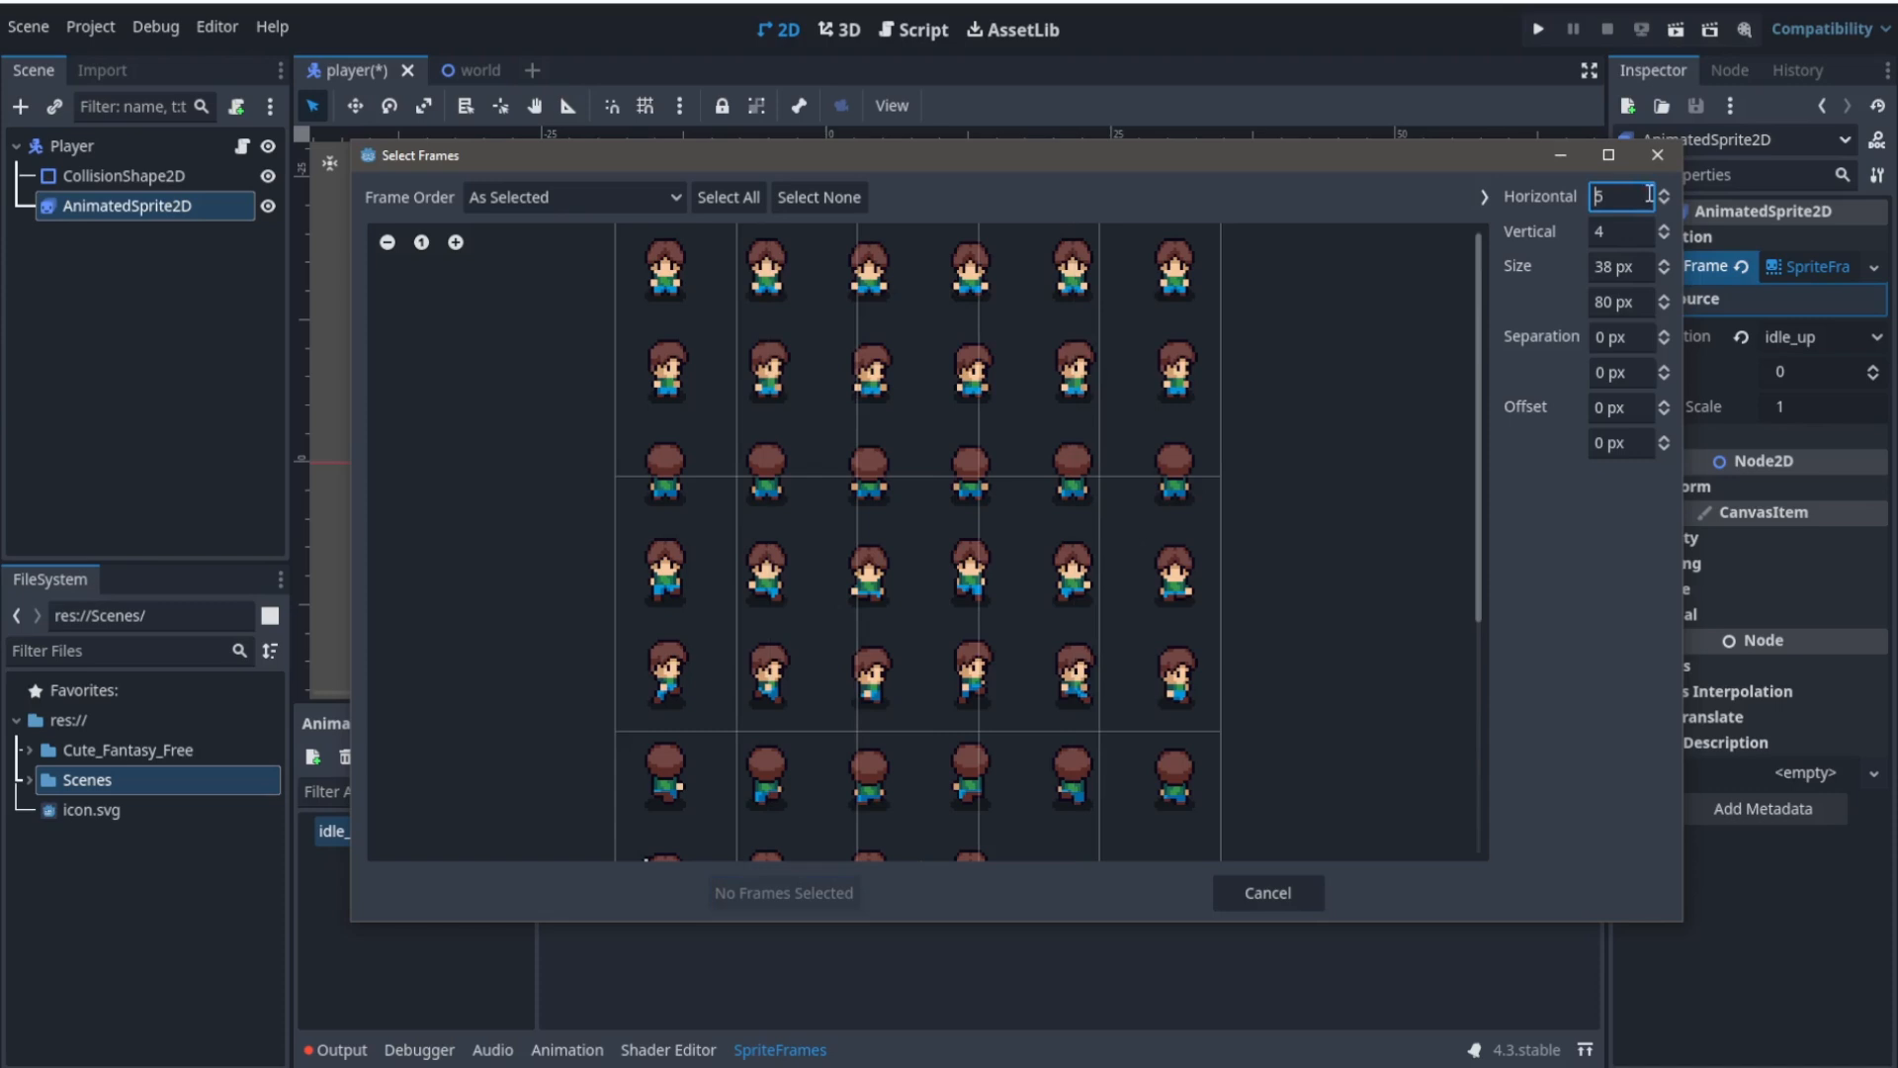
{"action": "left_click", "coordinate": [1617, 232]}
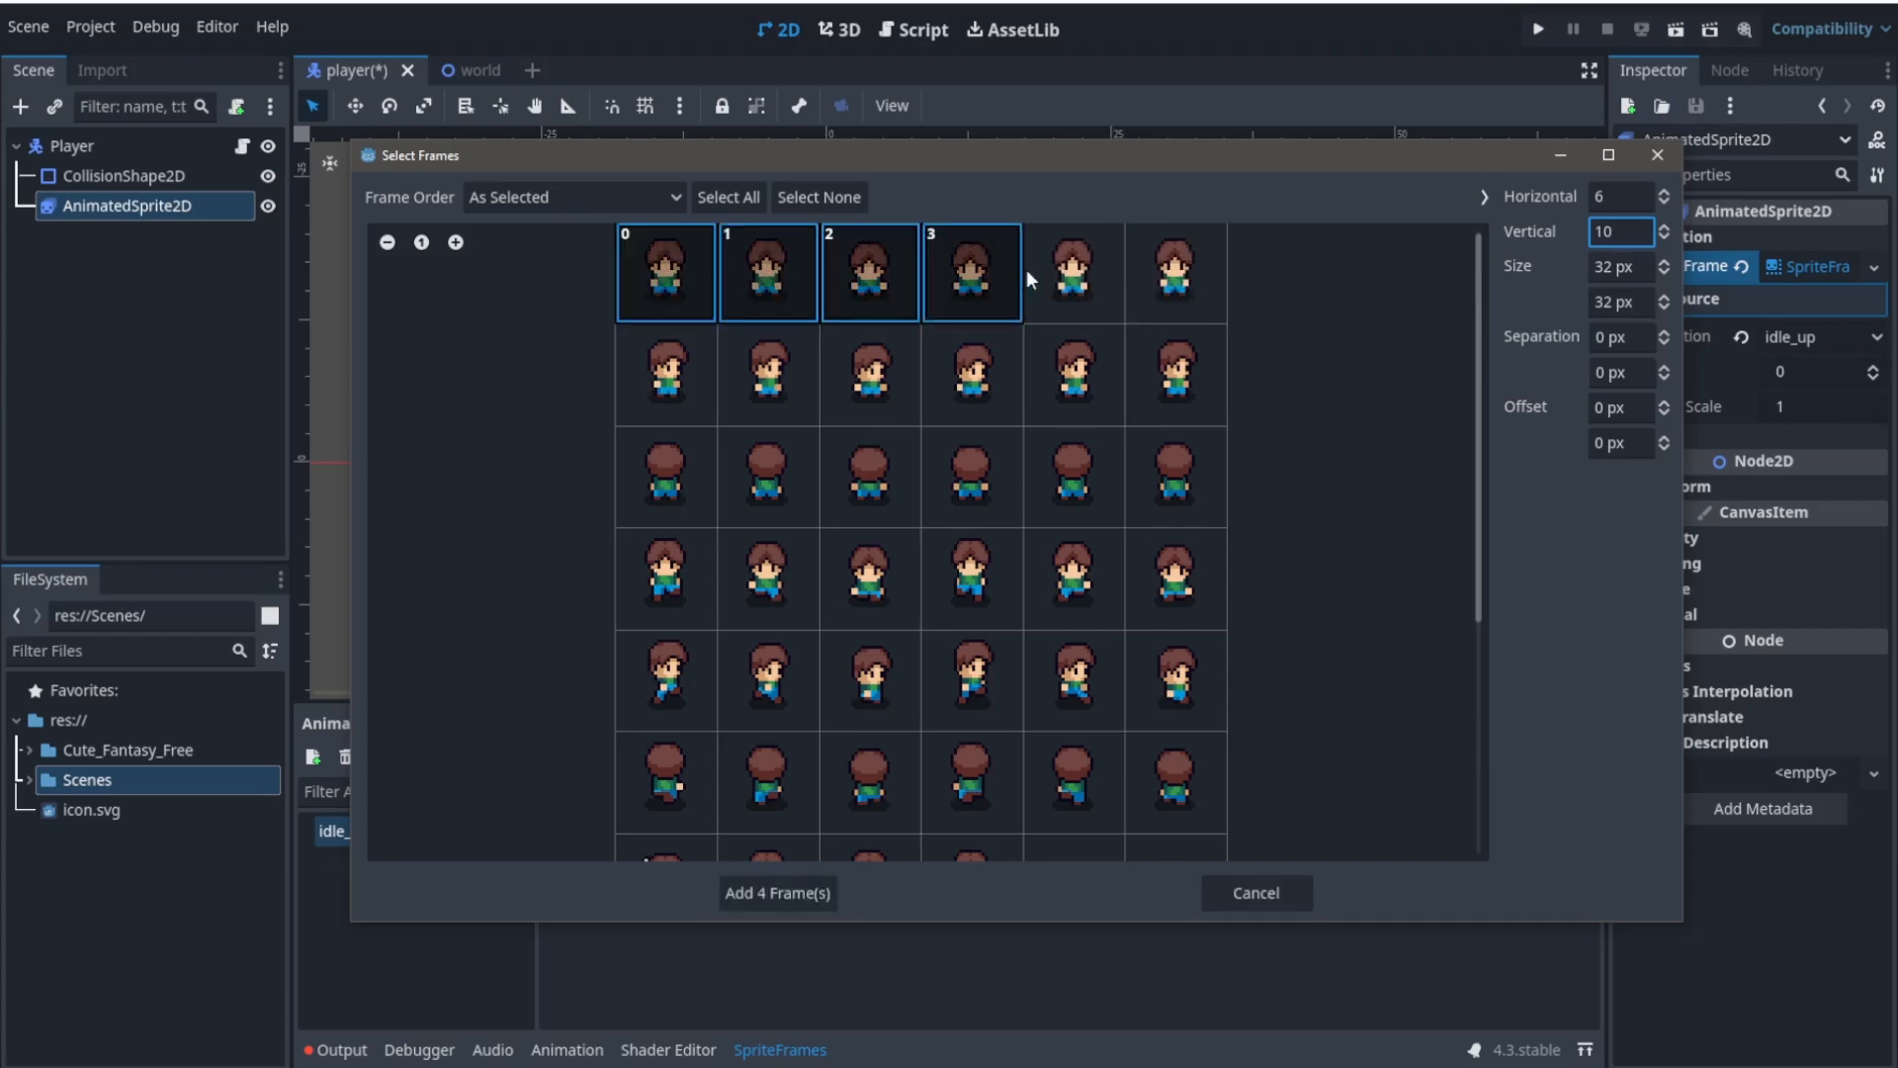
{"action": "left_click", "coordinate": [778, 892]}
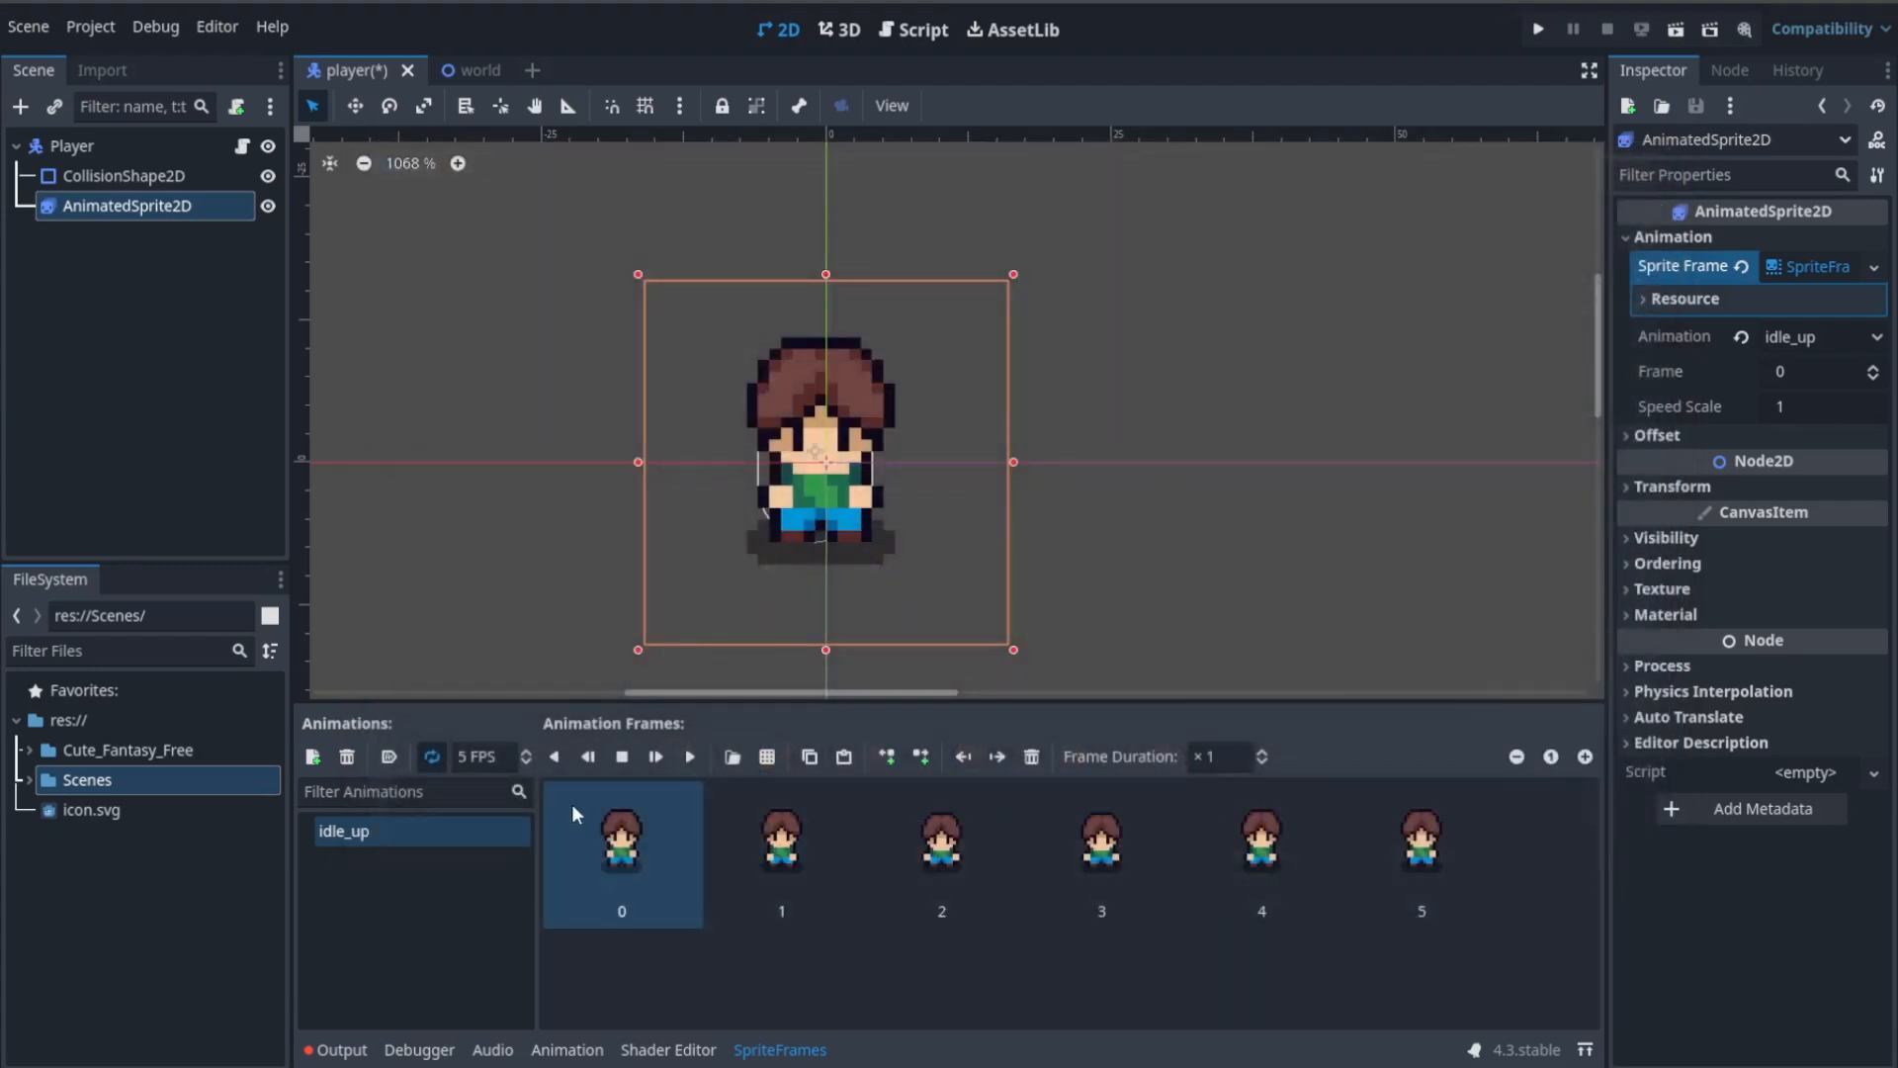
Step: Set idle_up to 12 FPS and preview the animation
{"action": "left_click", "coordinate": [479, 755]}
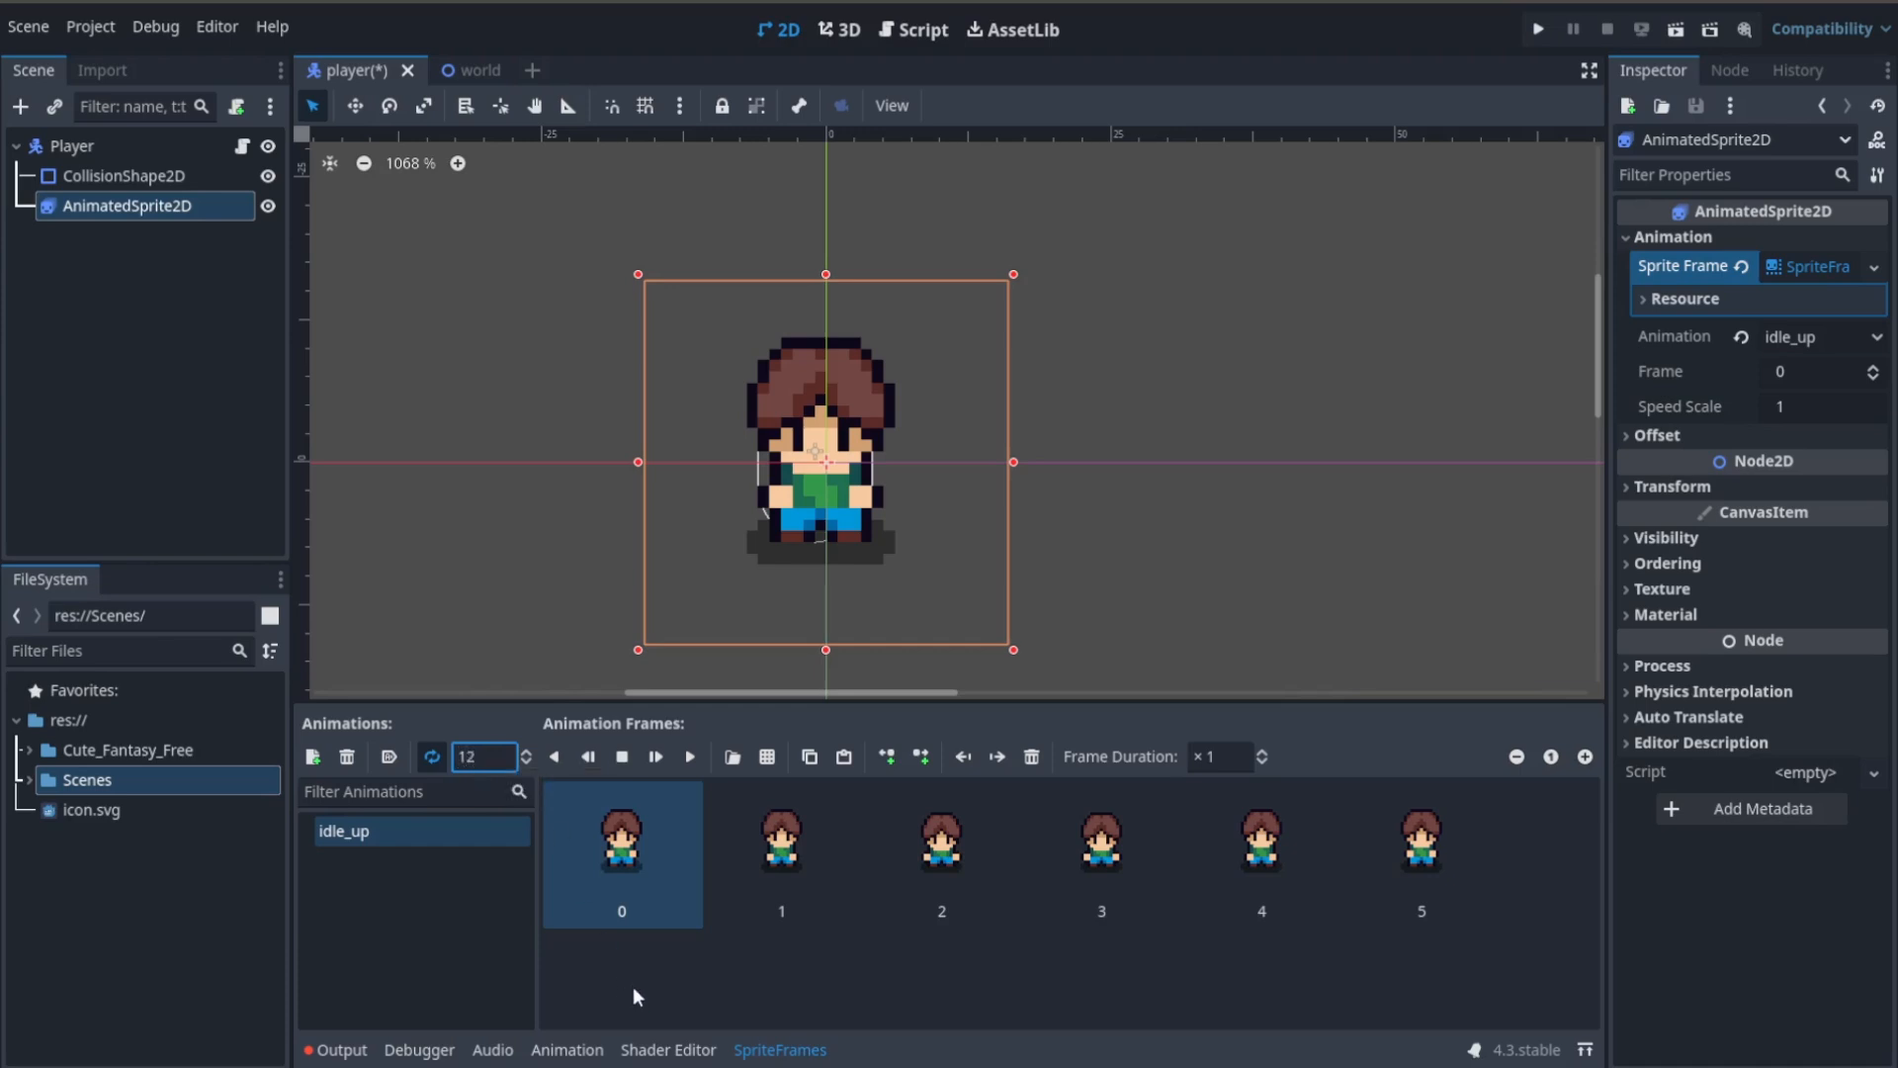
{"action": "mouse_move", "coordinate": [643, 852]}
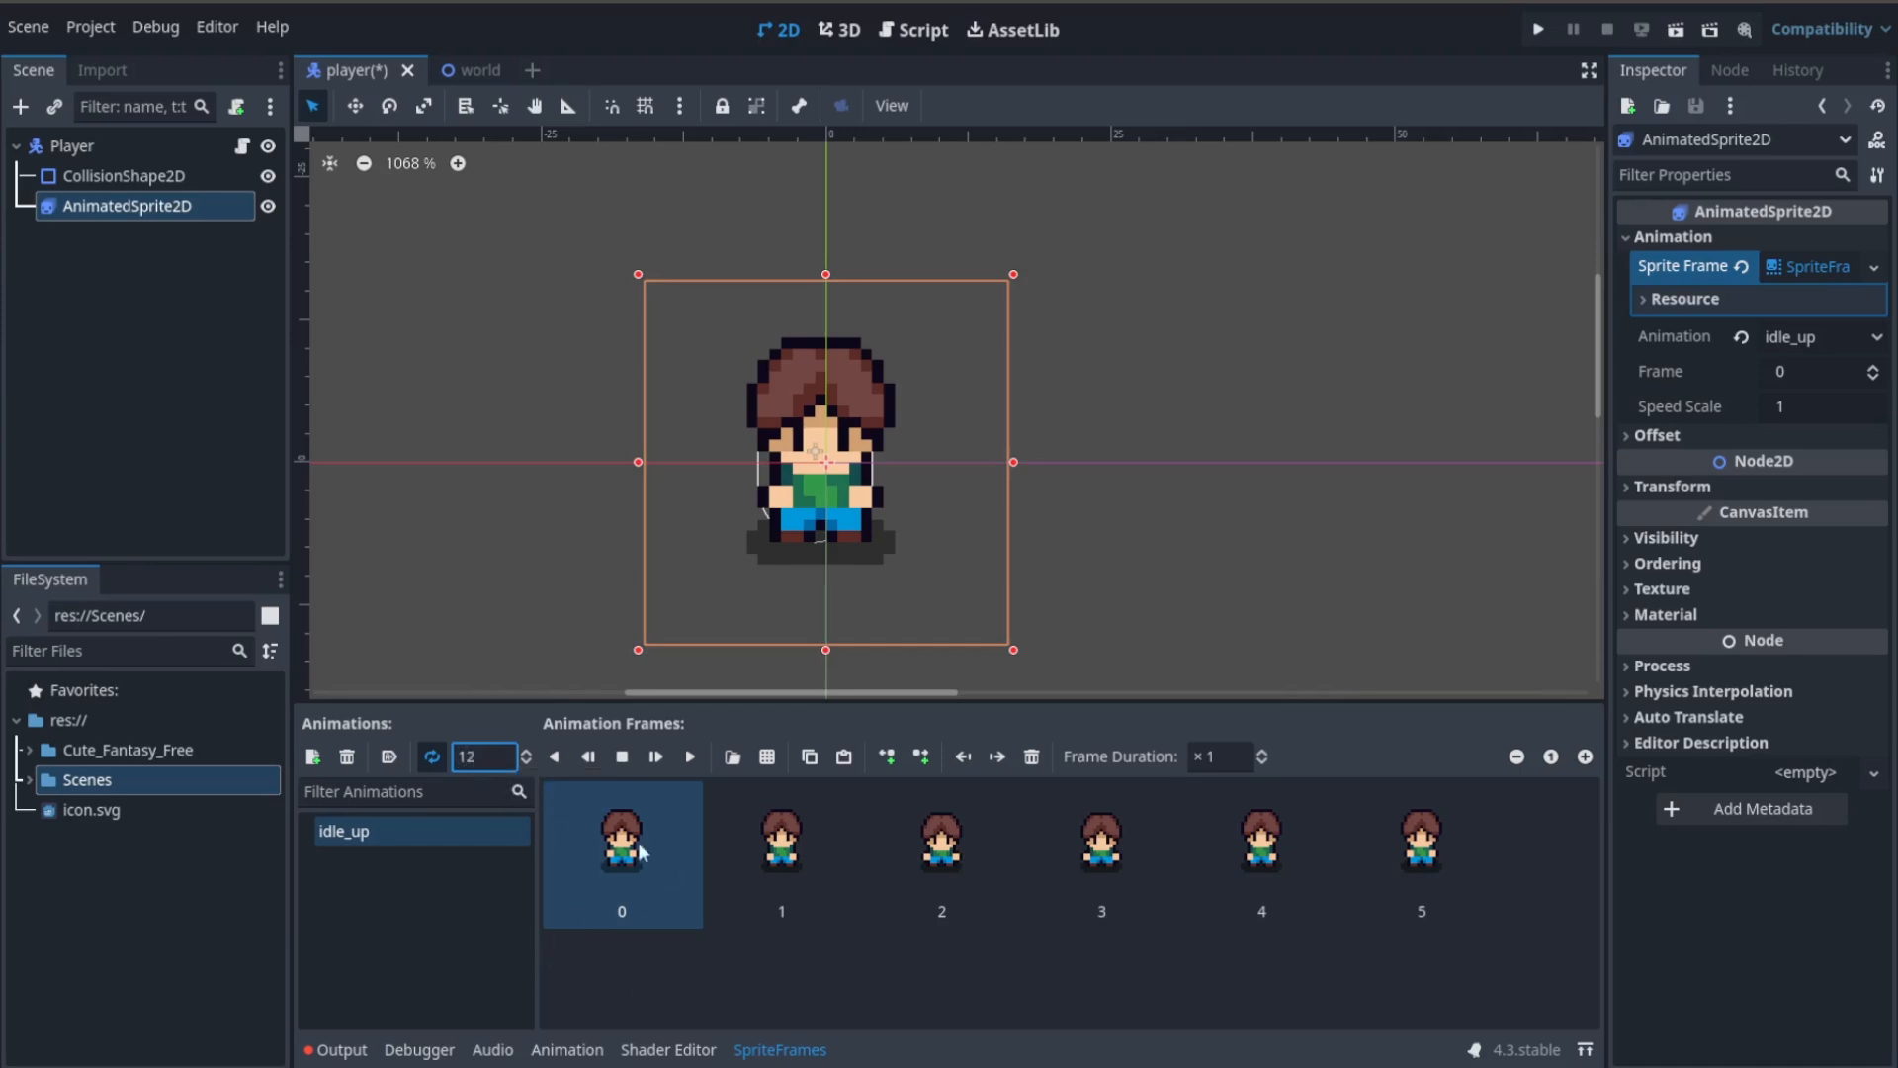
{"action": "left_click", "coordinate": [653, 755]}
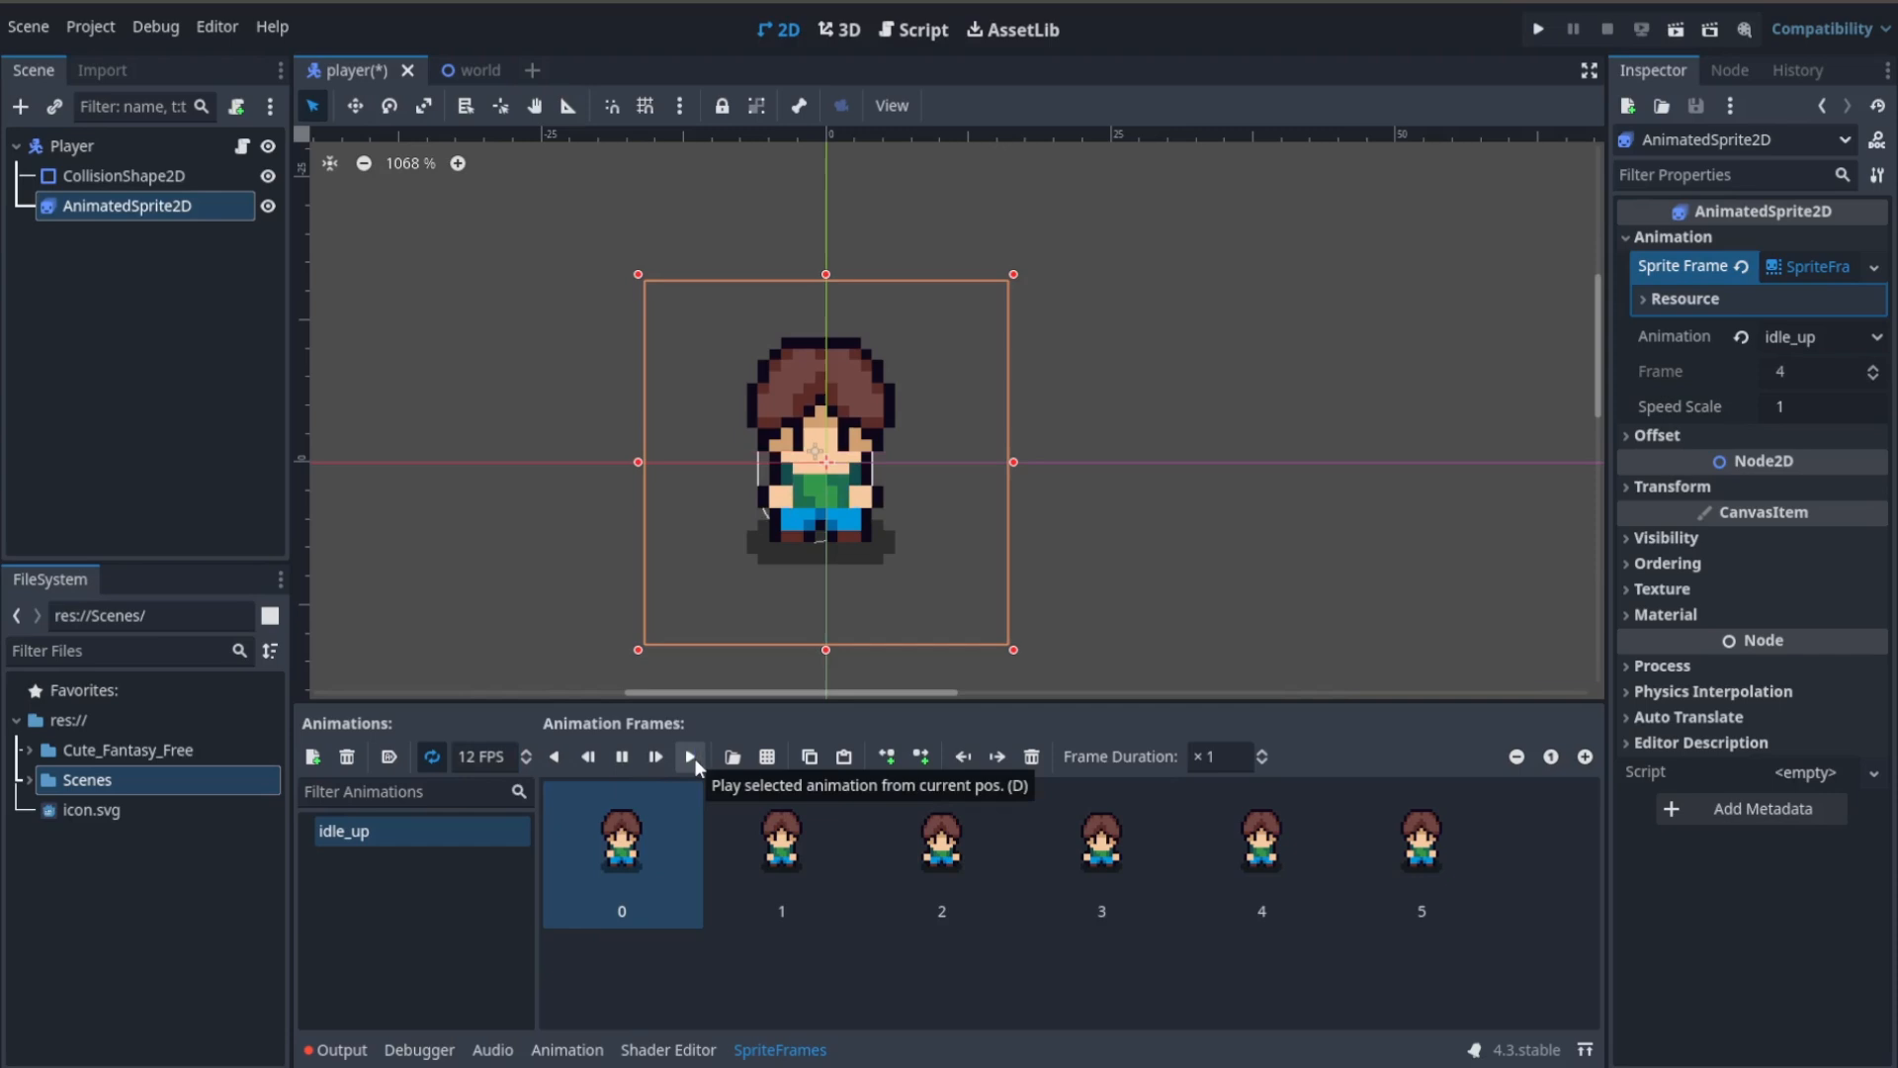
{"action": "left_click", "coordinate": [483, 756]}
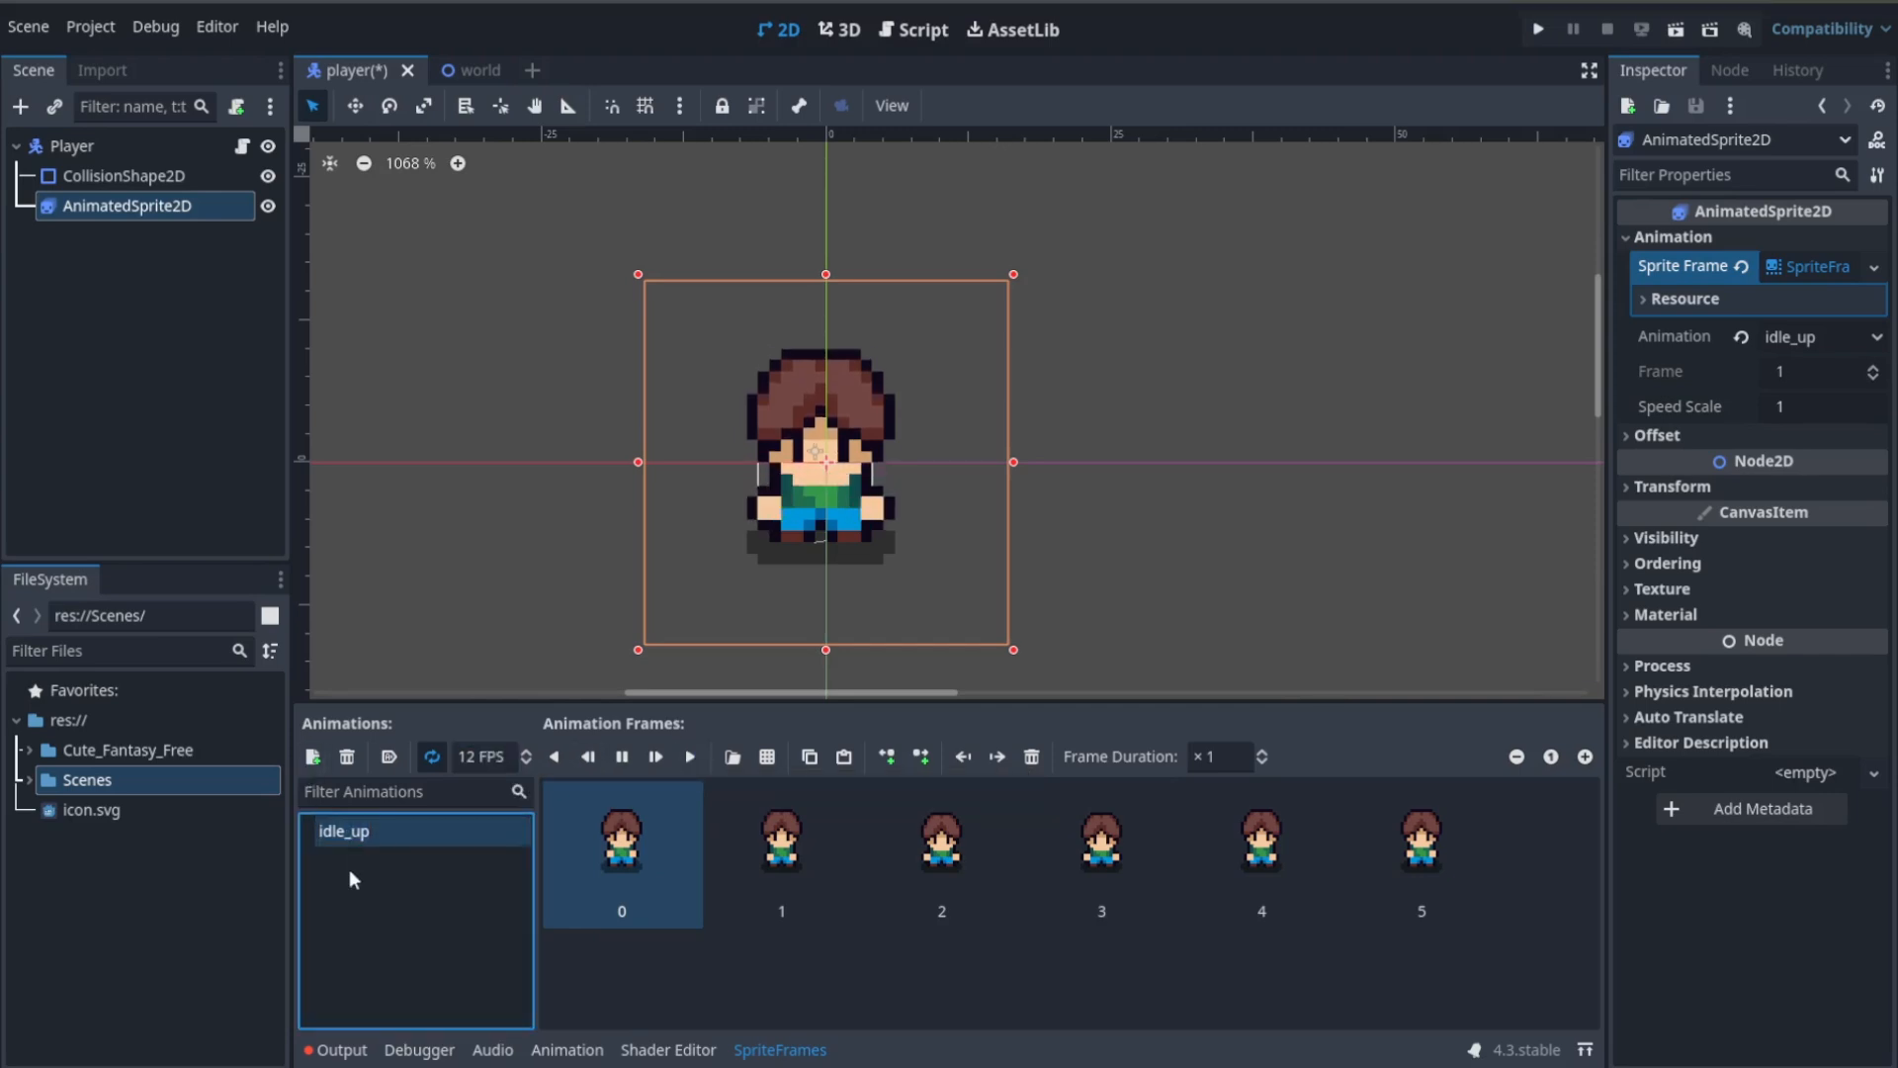
Step: Add an idle_down animation with the back-facing row from Player.png
{"action": "left_click", "coordinate": [312, 756]}
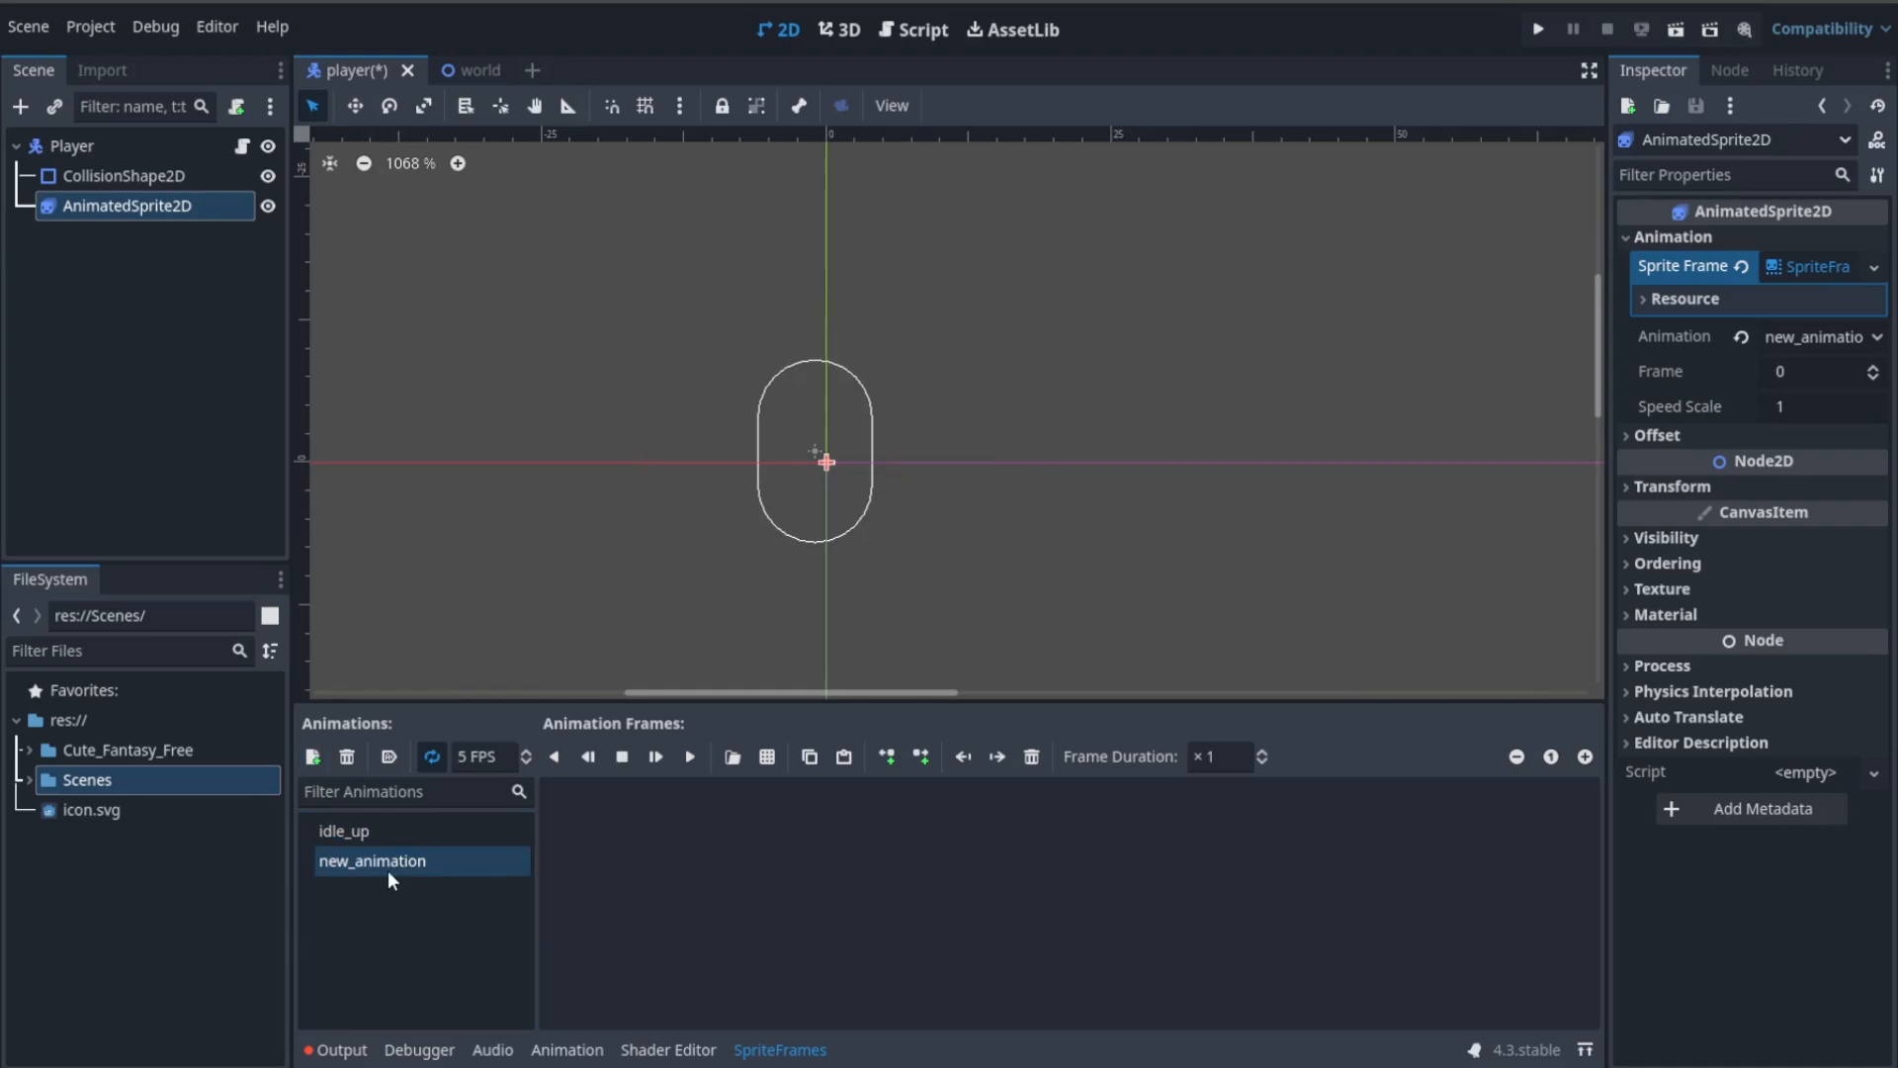
{"action": "double_click", "coordinate": [372, 859]}
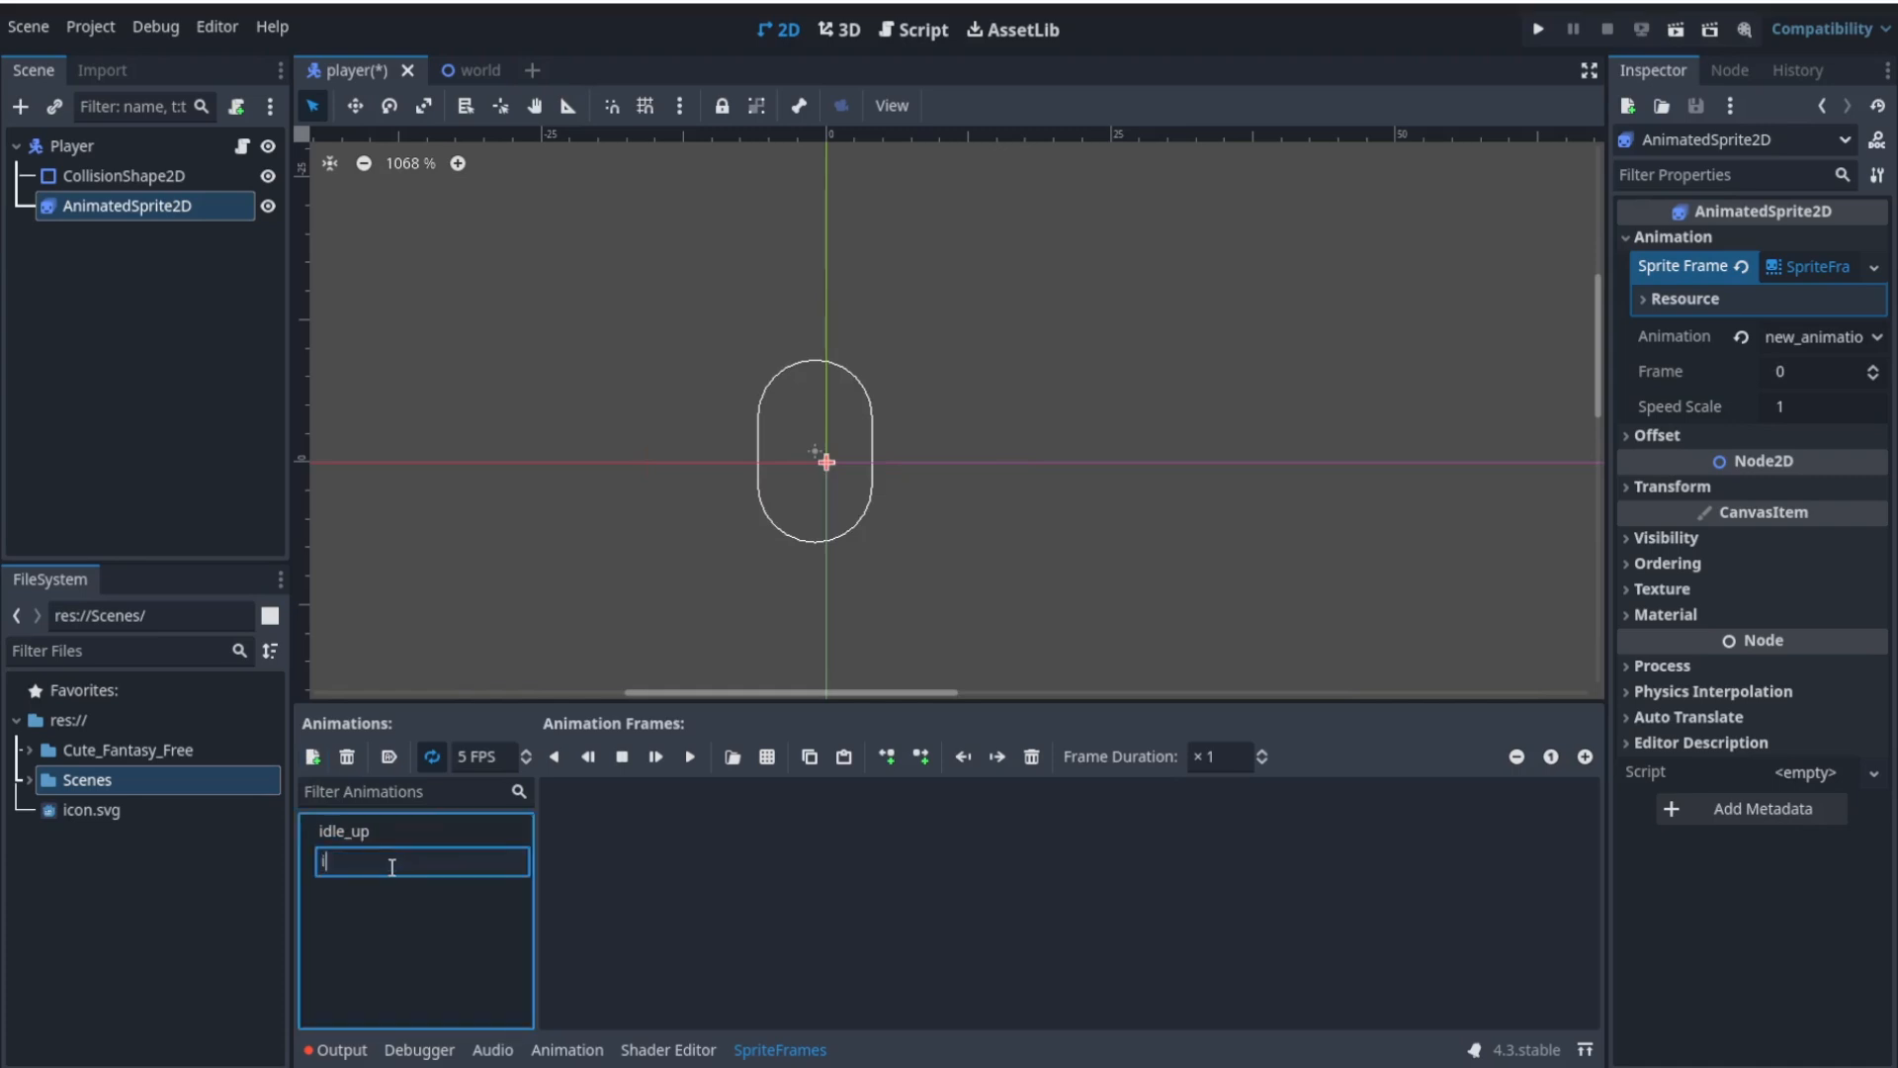
{"action": "type", "text": "idle_down"}
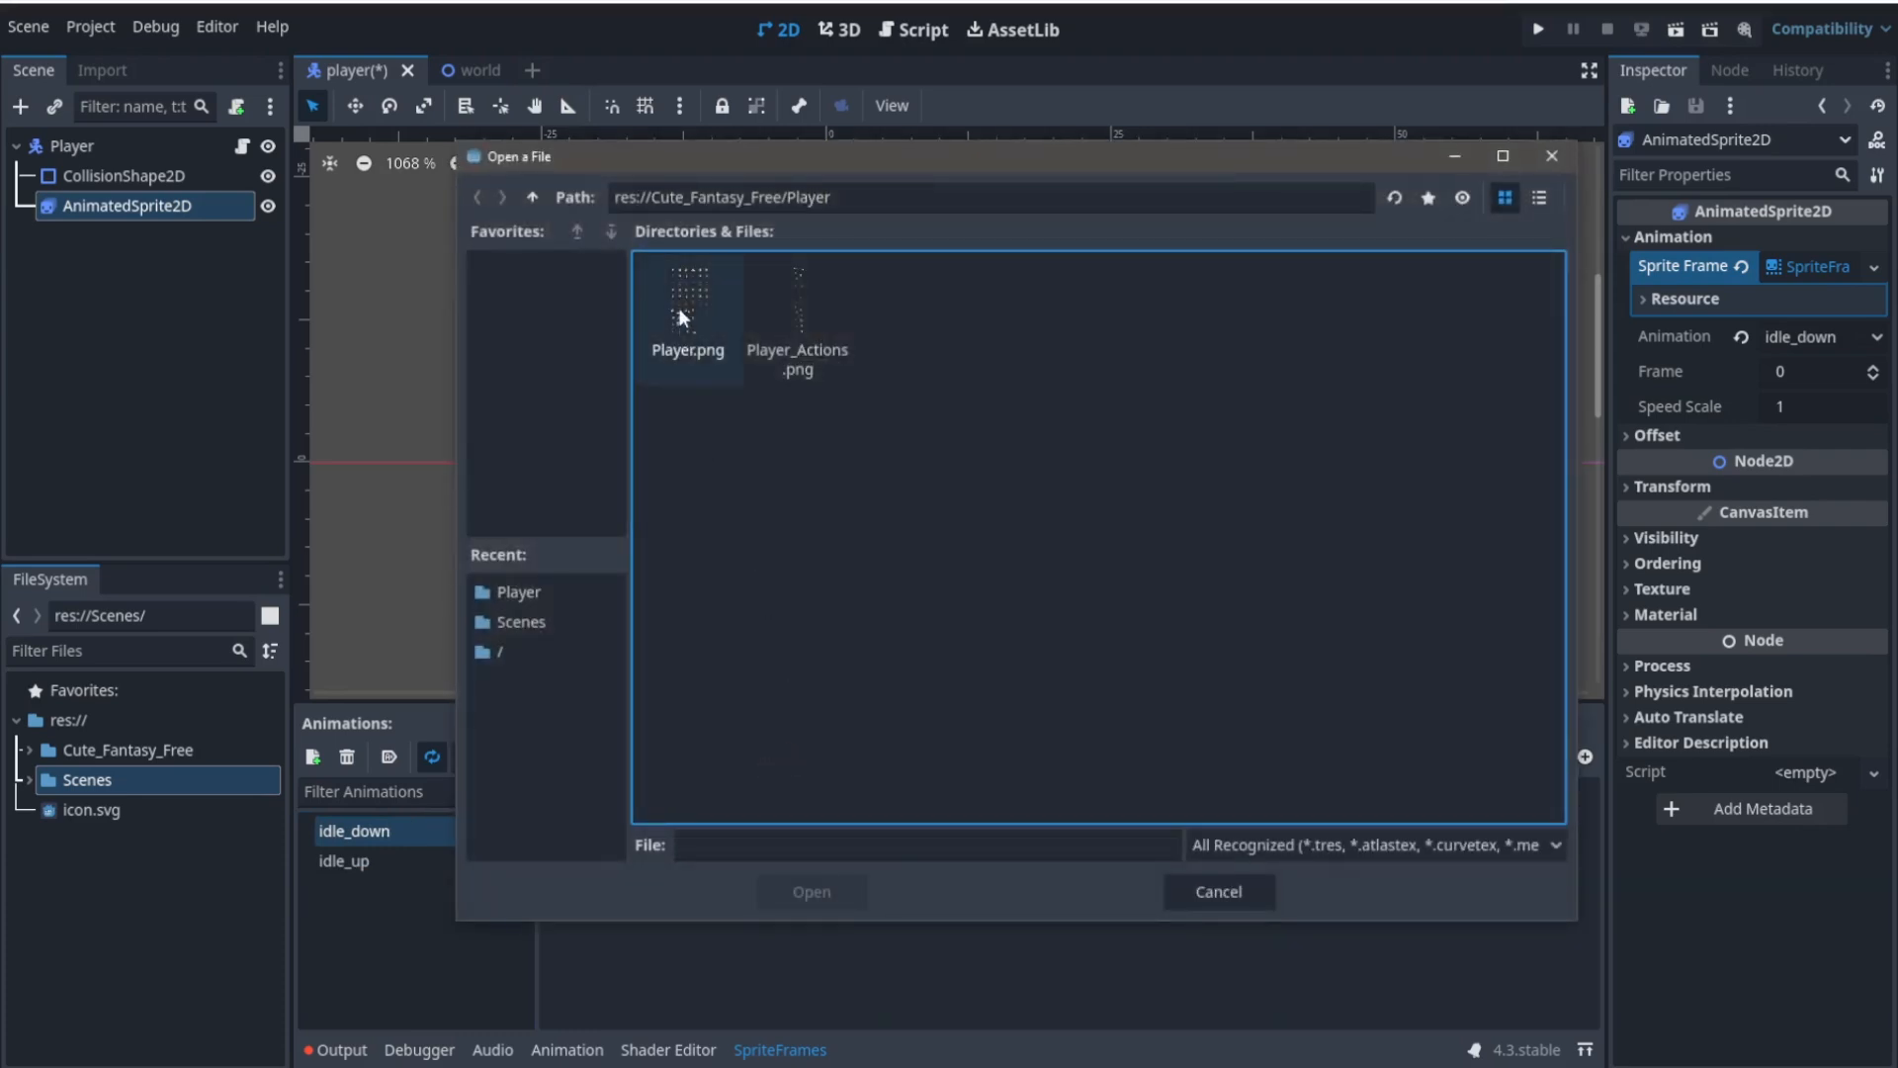
{"action": "double_click", "coordinate": [687, 302]}
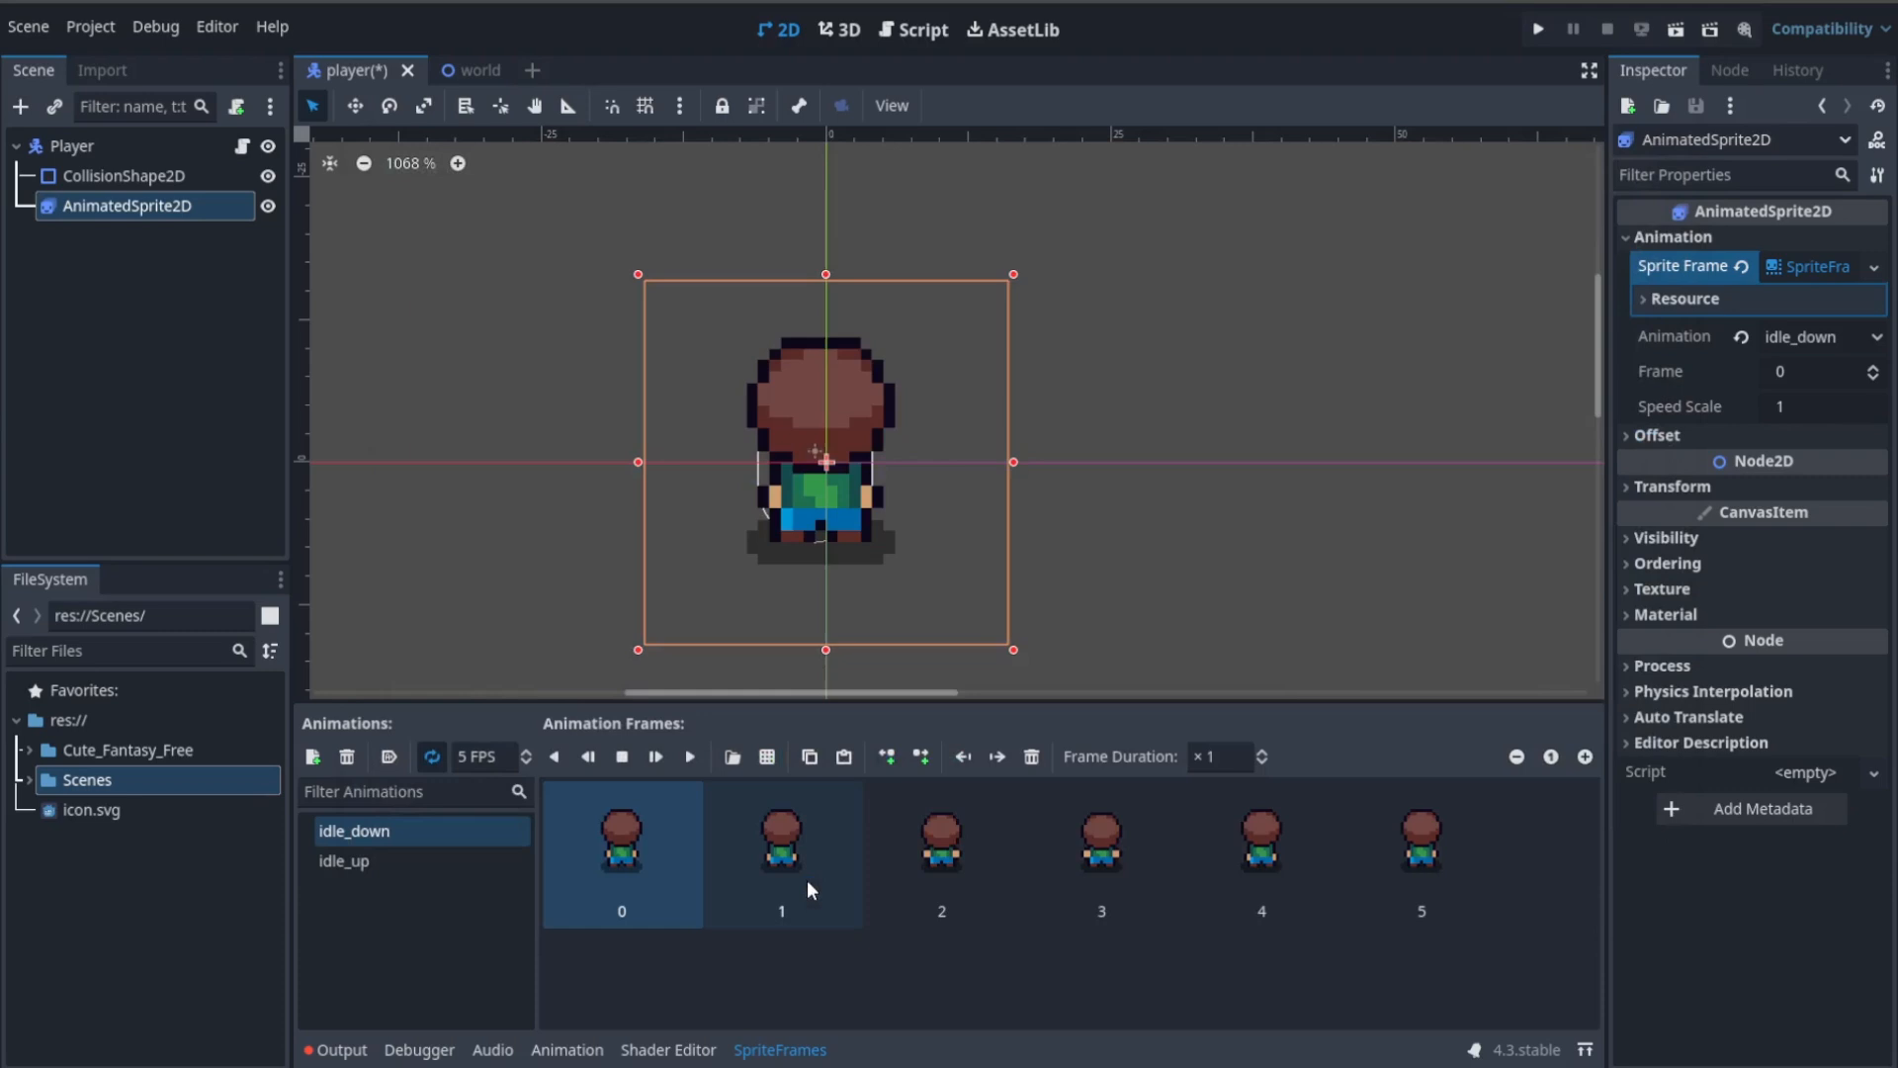
Step: Swap the idle_up and idle_down names so facings match the frames
{"action": "left_click", "coordinate": [351, 861]}
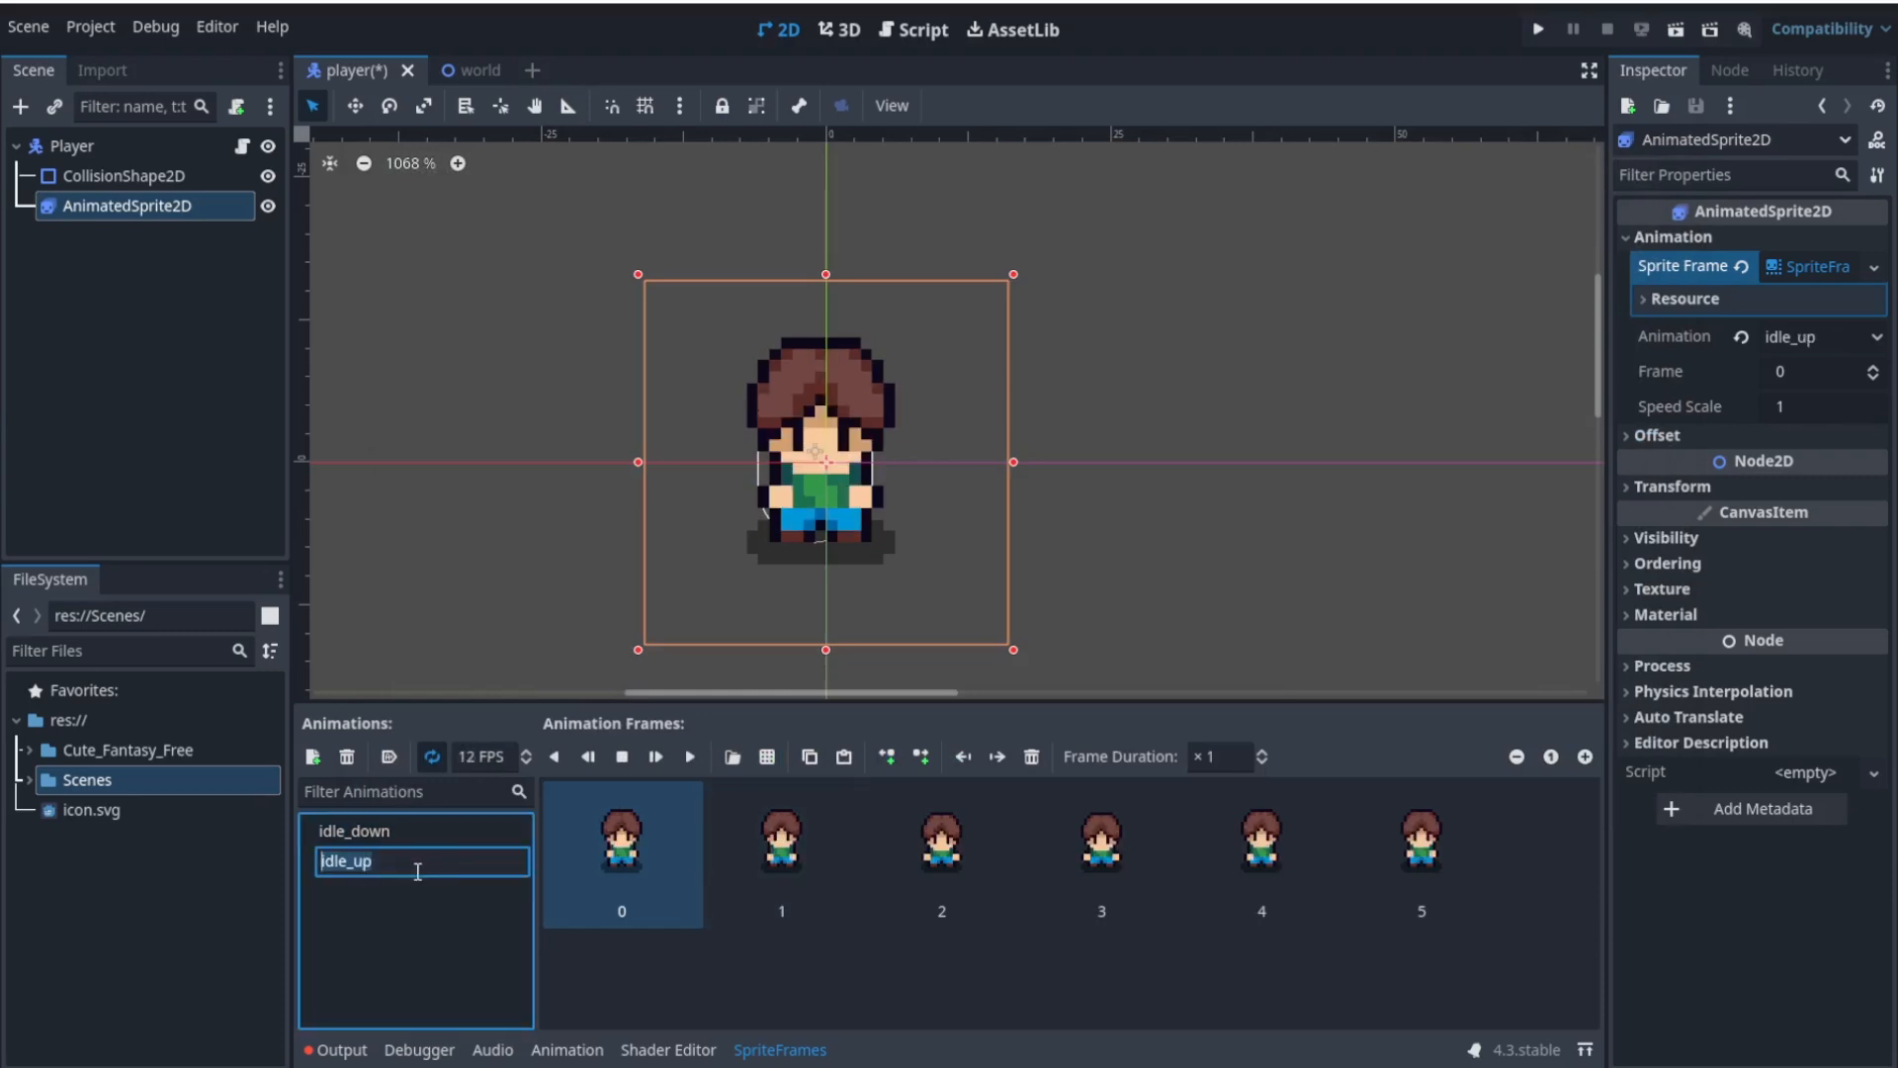
{"action": "key", "text": "Backspace"}
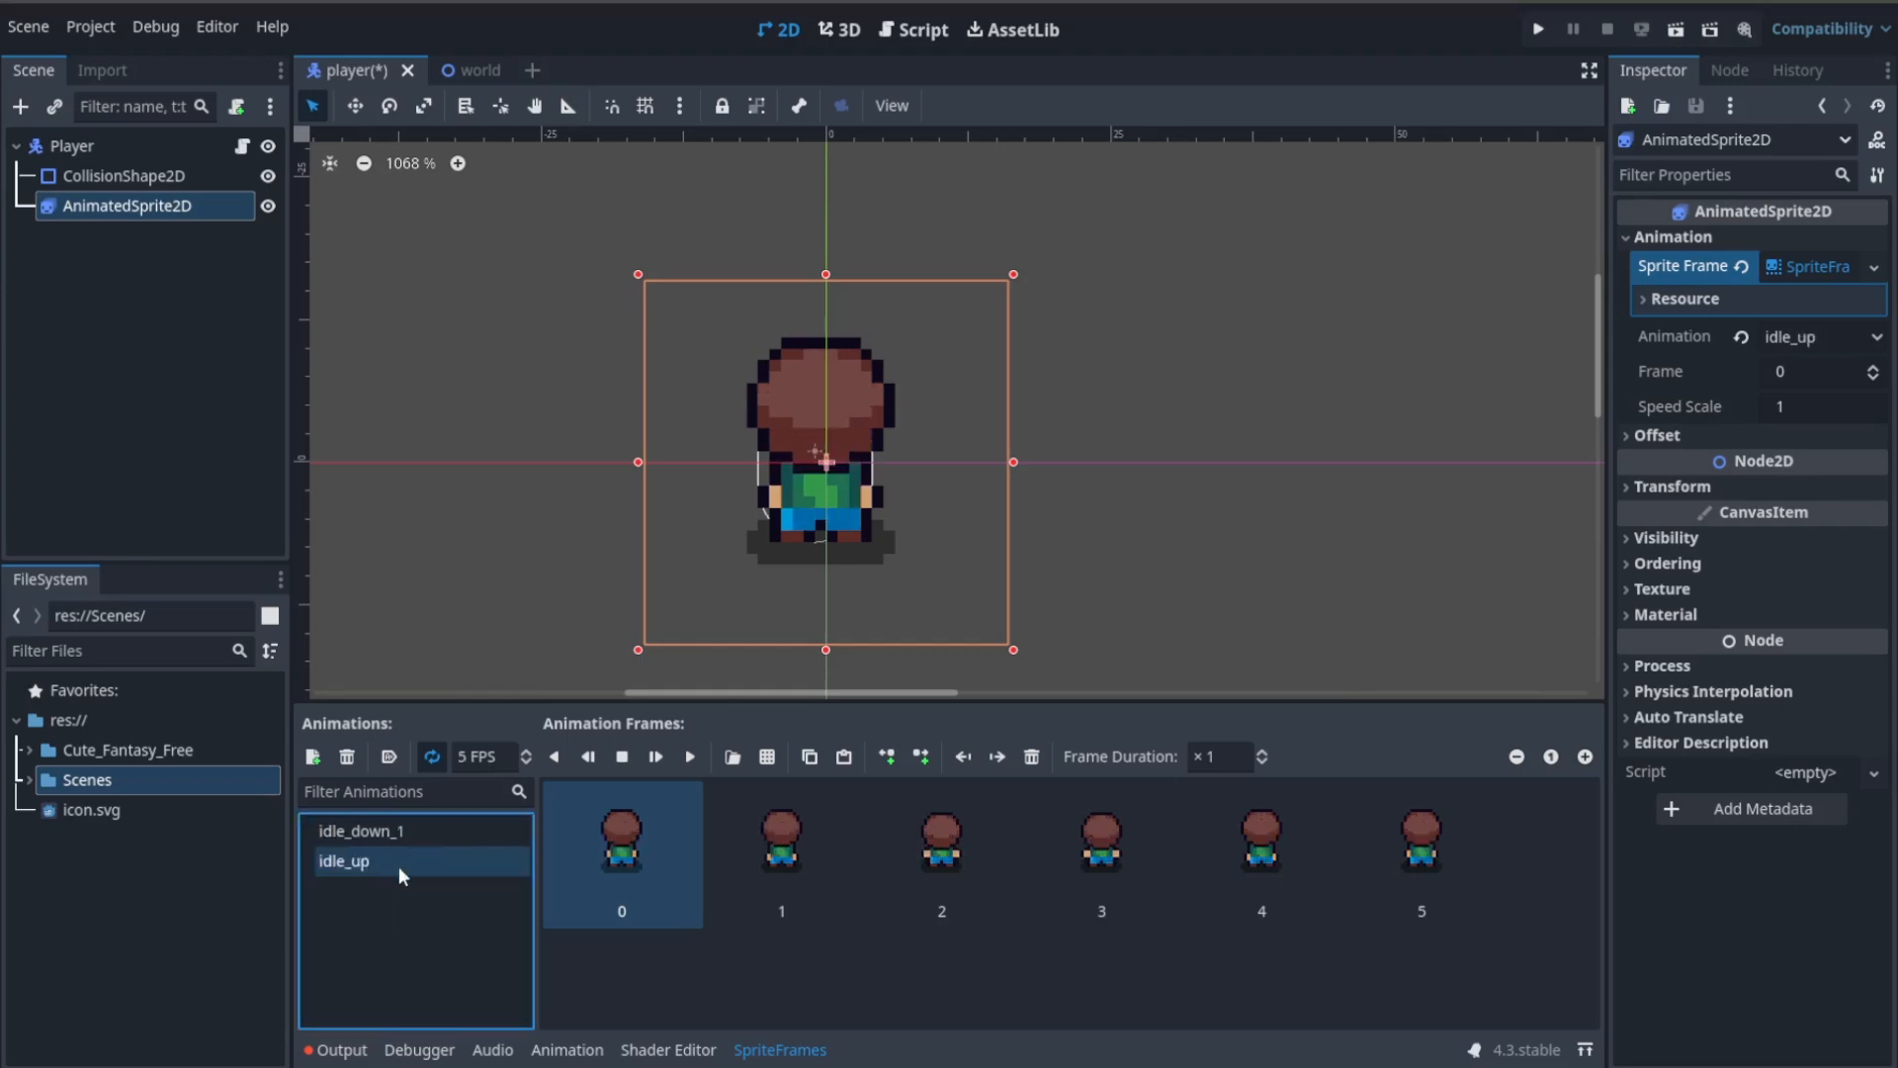
{"action": "left_click", "coordinate": [361, 831]}
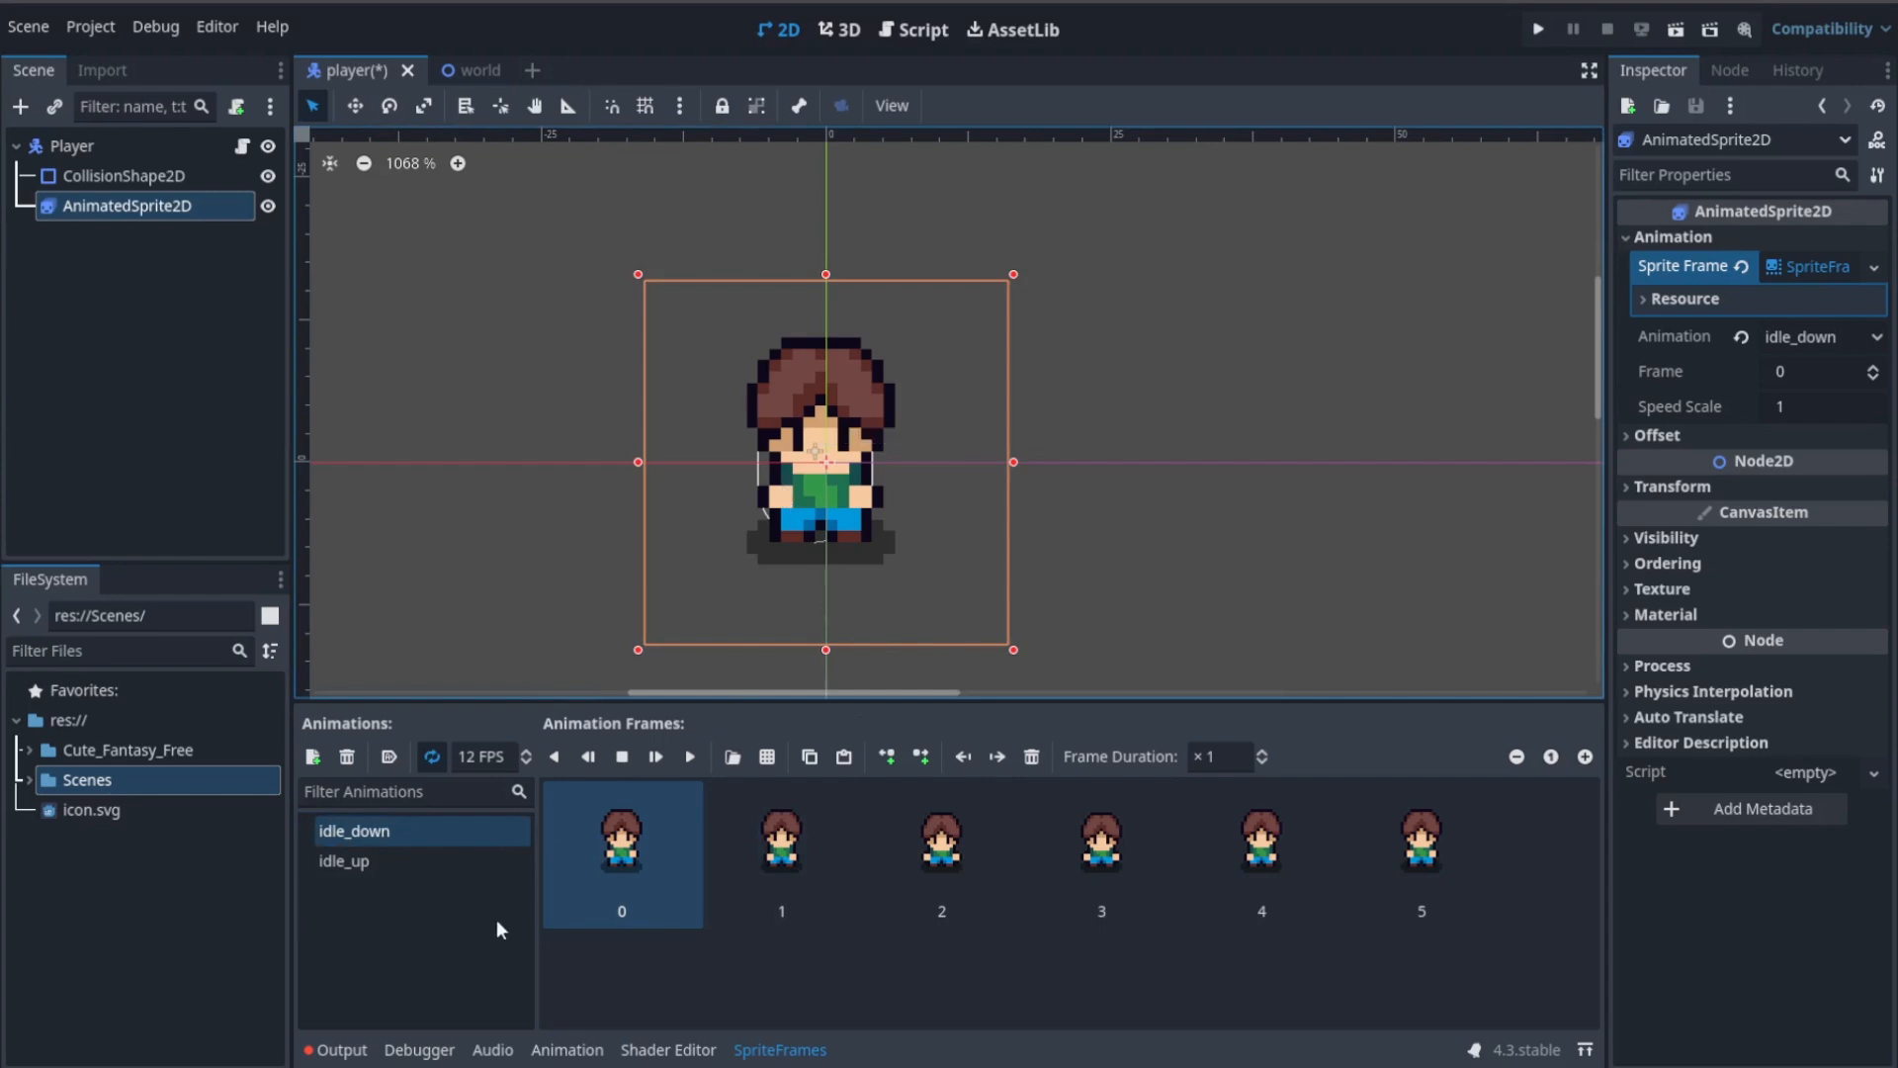
Step: Add an idle_side animation with six side-facing frames from Player.png, then create another animation
{"action": "left_click", "coordinate": [312, 755]}
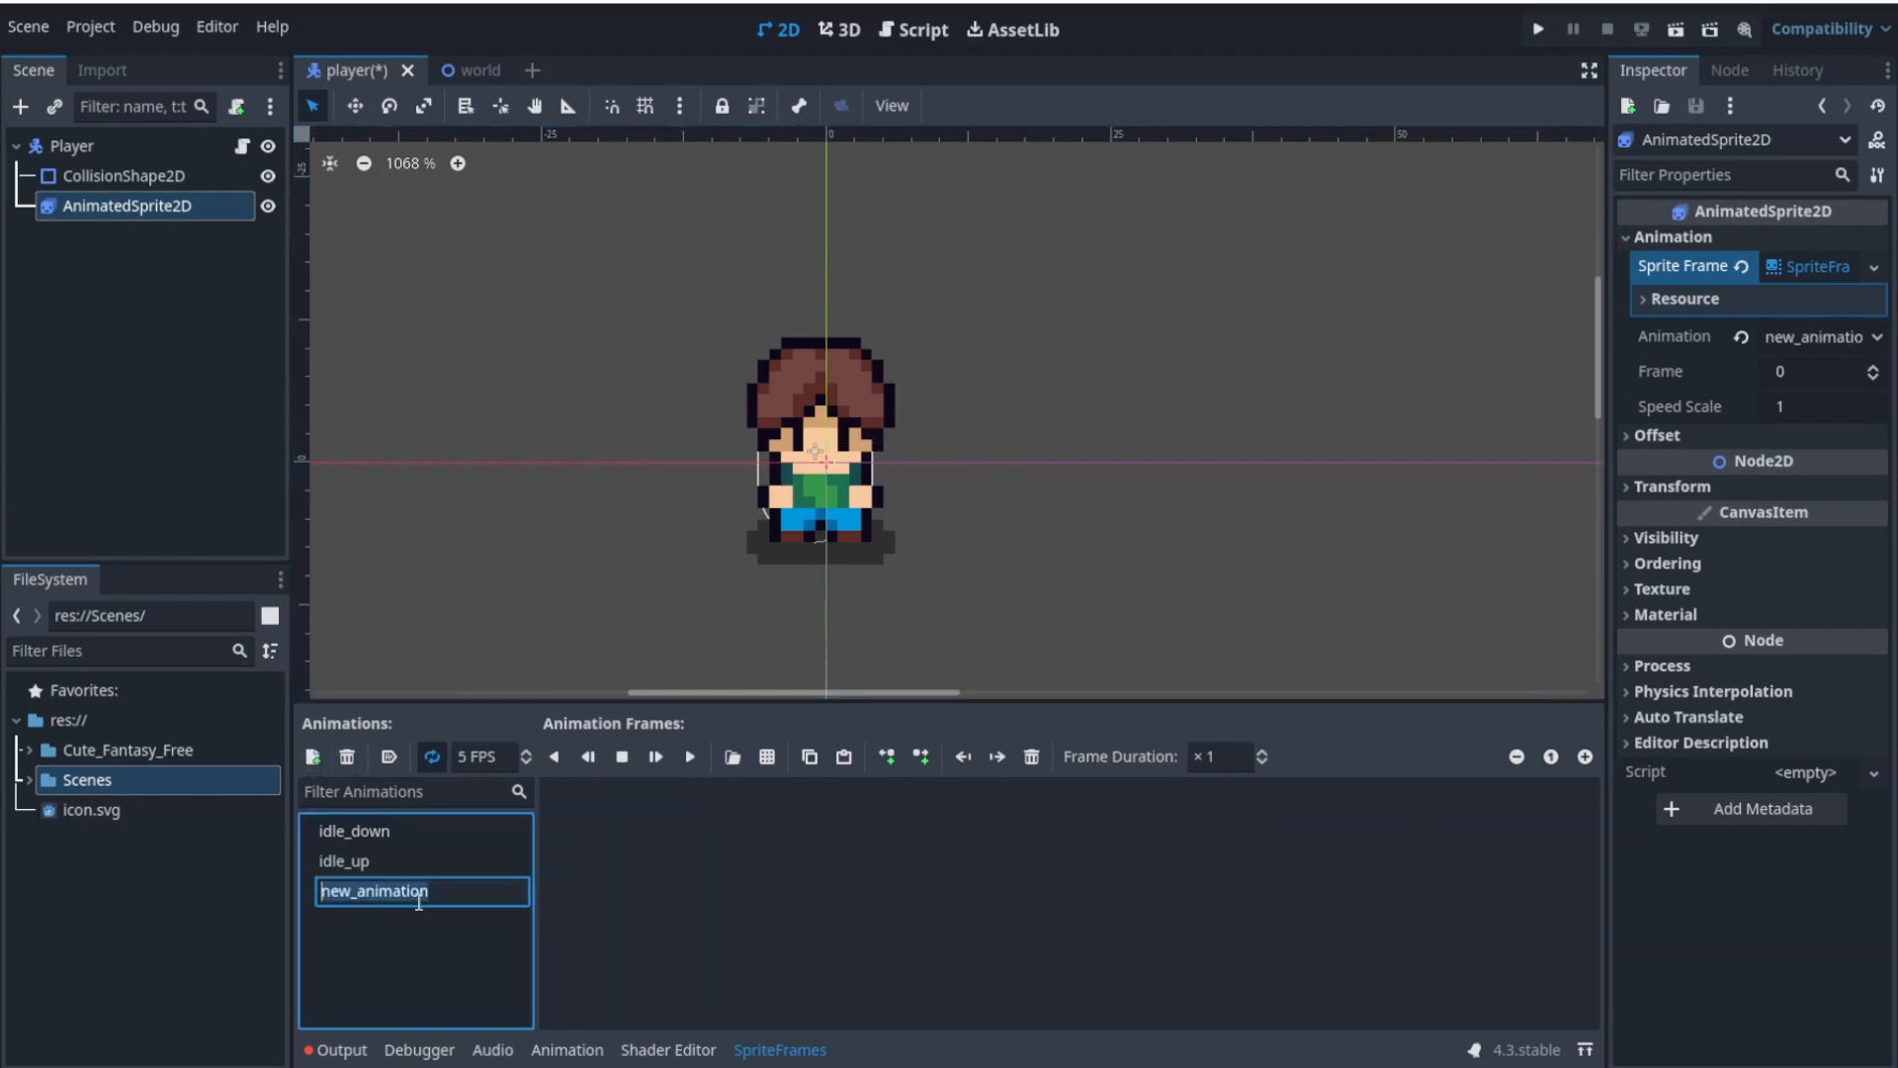
{"action": "type", "text": "idle_side"}
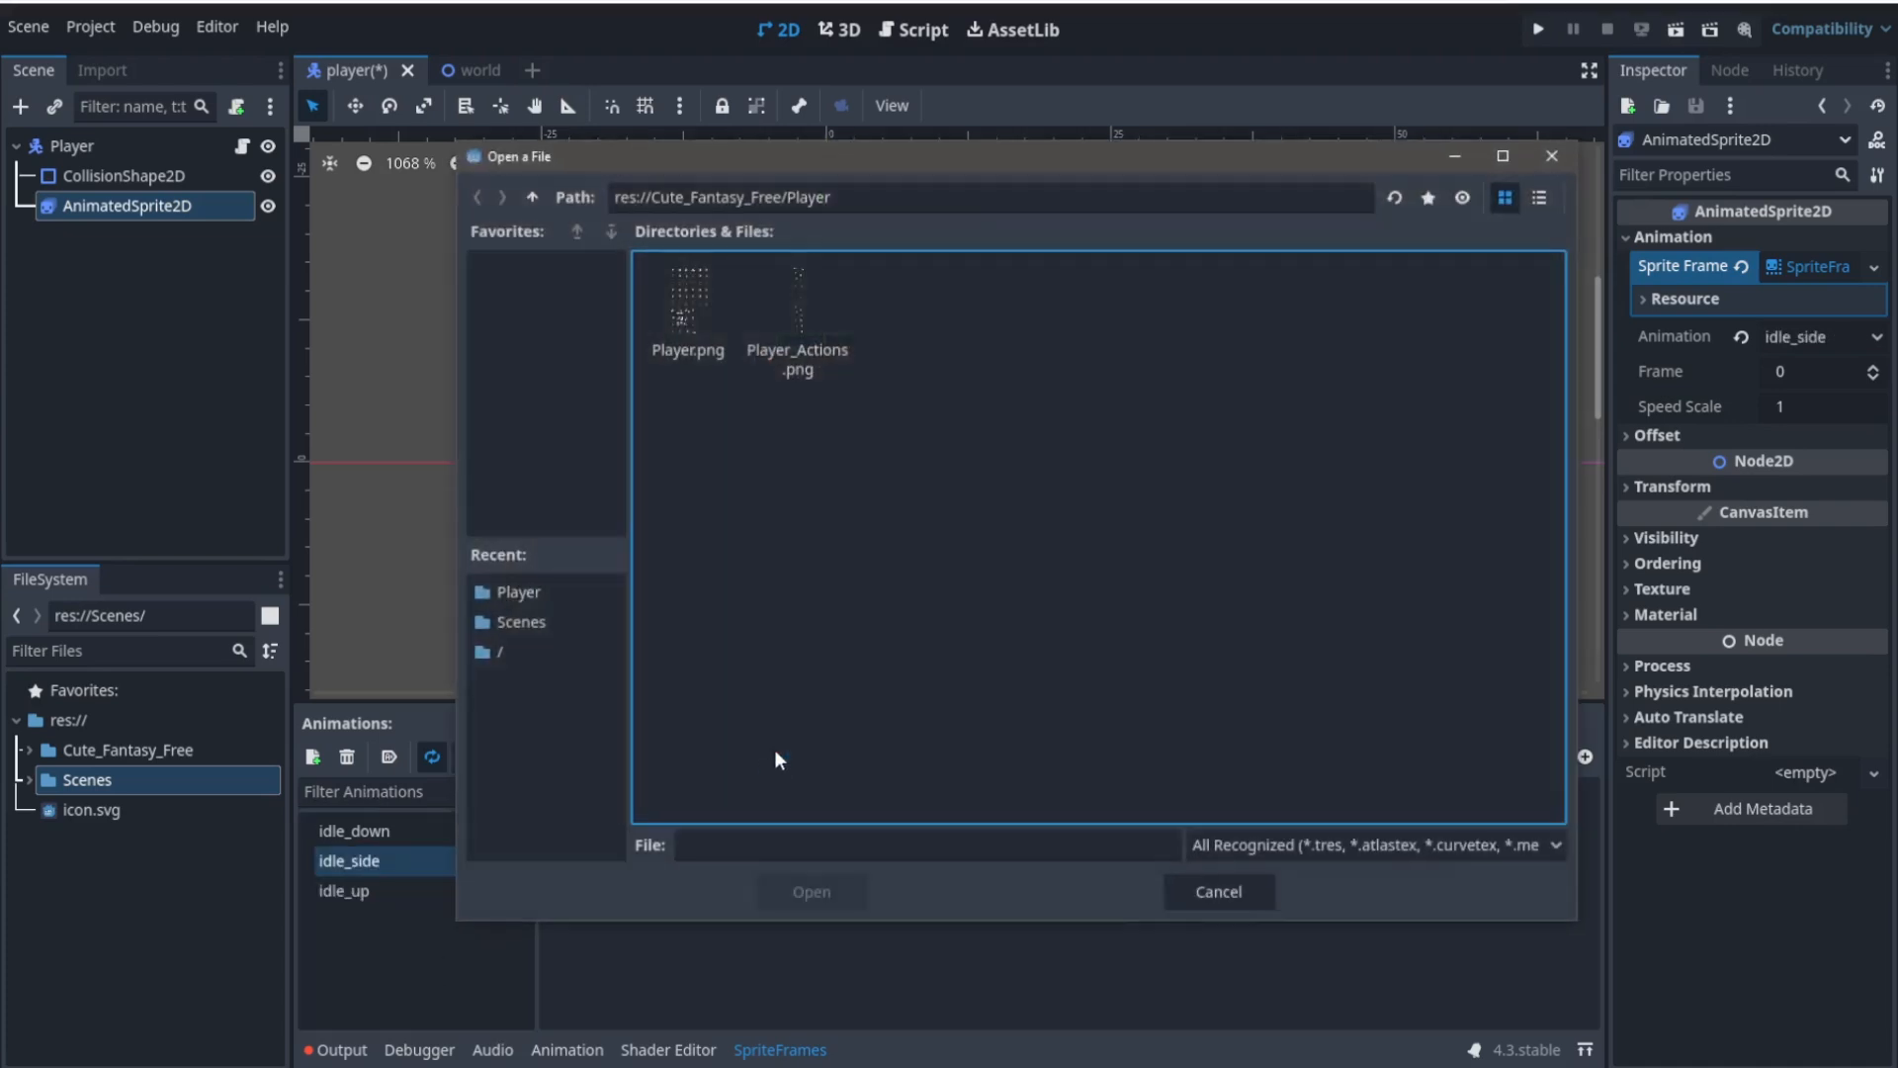
{"action": "double_click", "coordinate": [686, 301]}
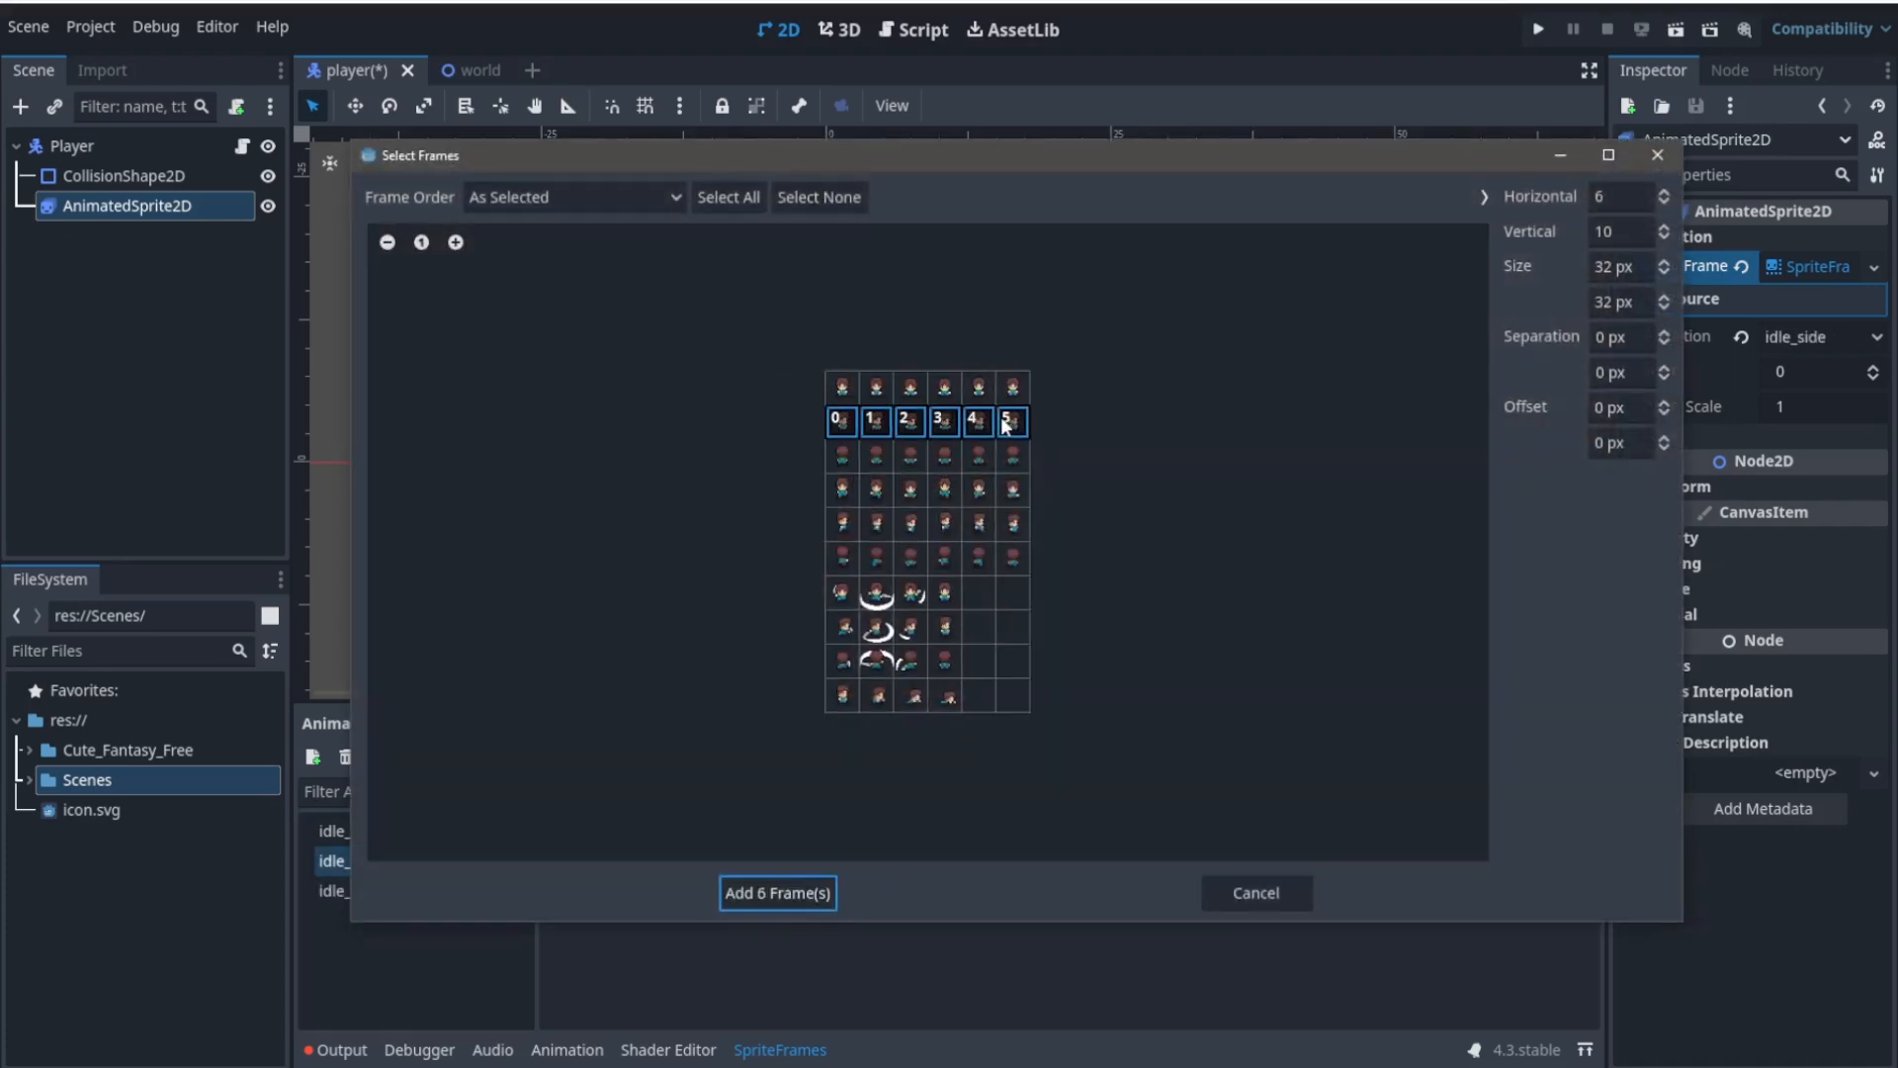
{"action": "left_click", "coordinate": [777, 892]}
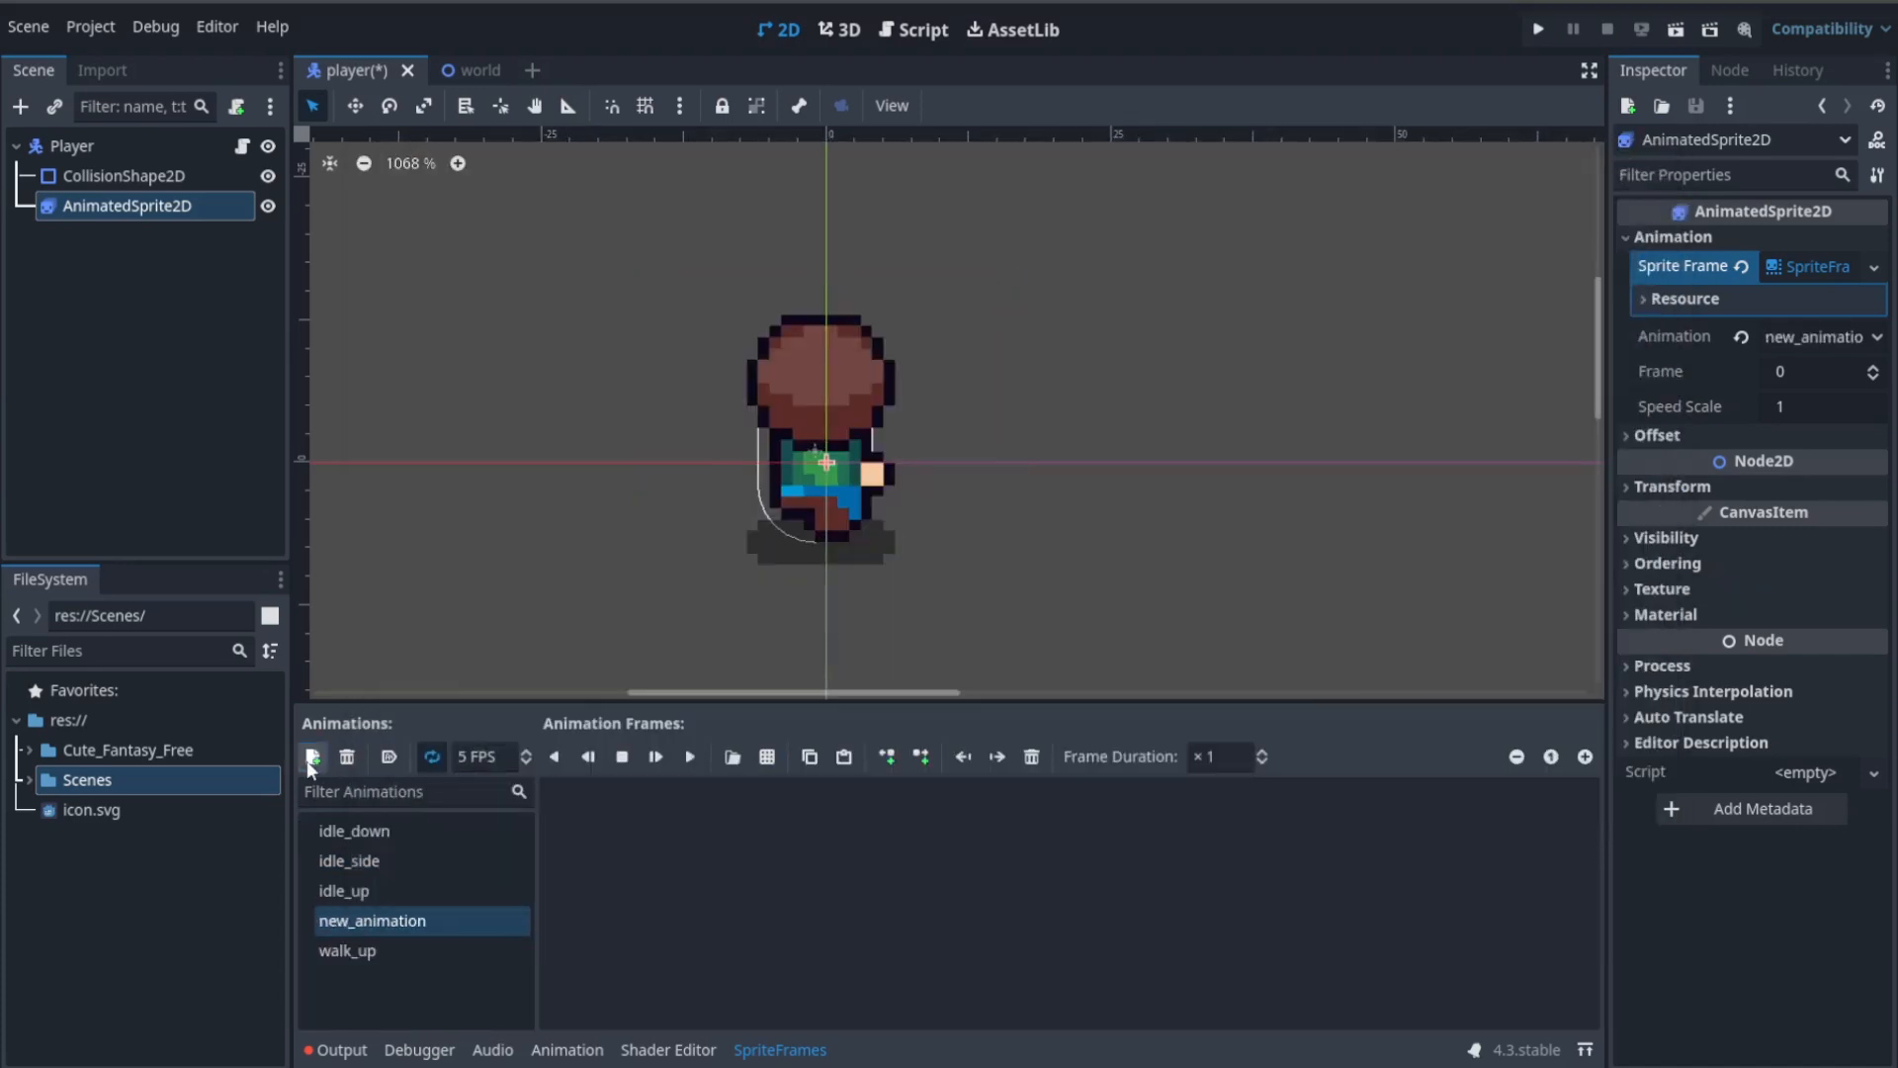
{"action": "left_click", "coordinate": [732, 755]}
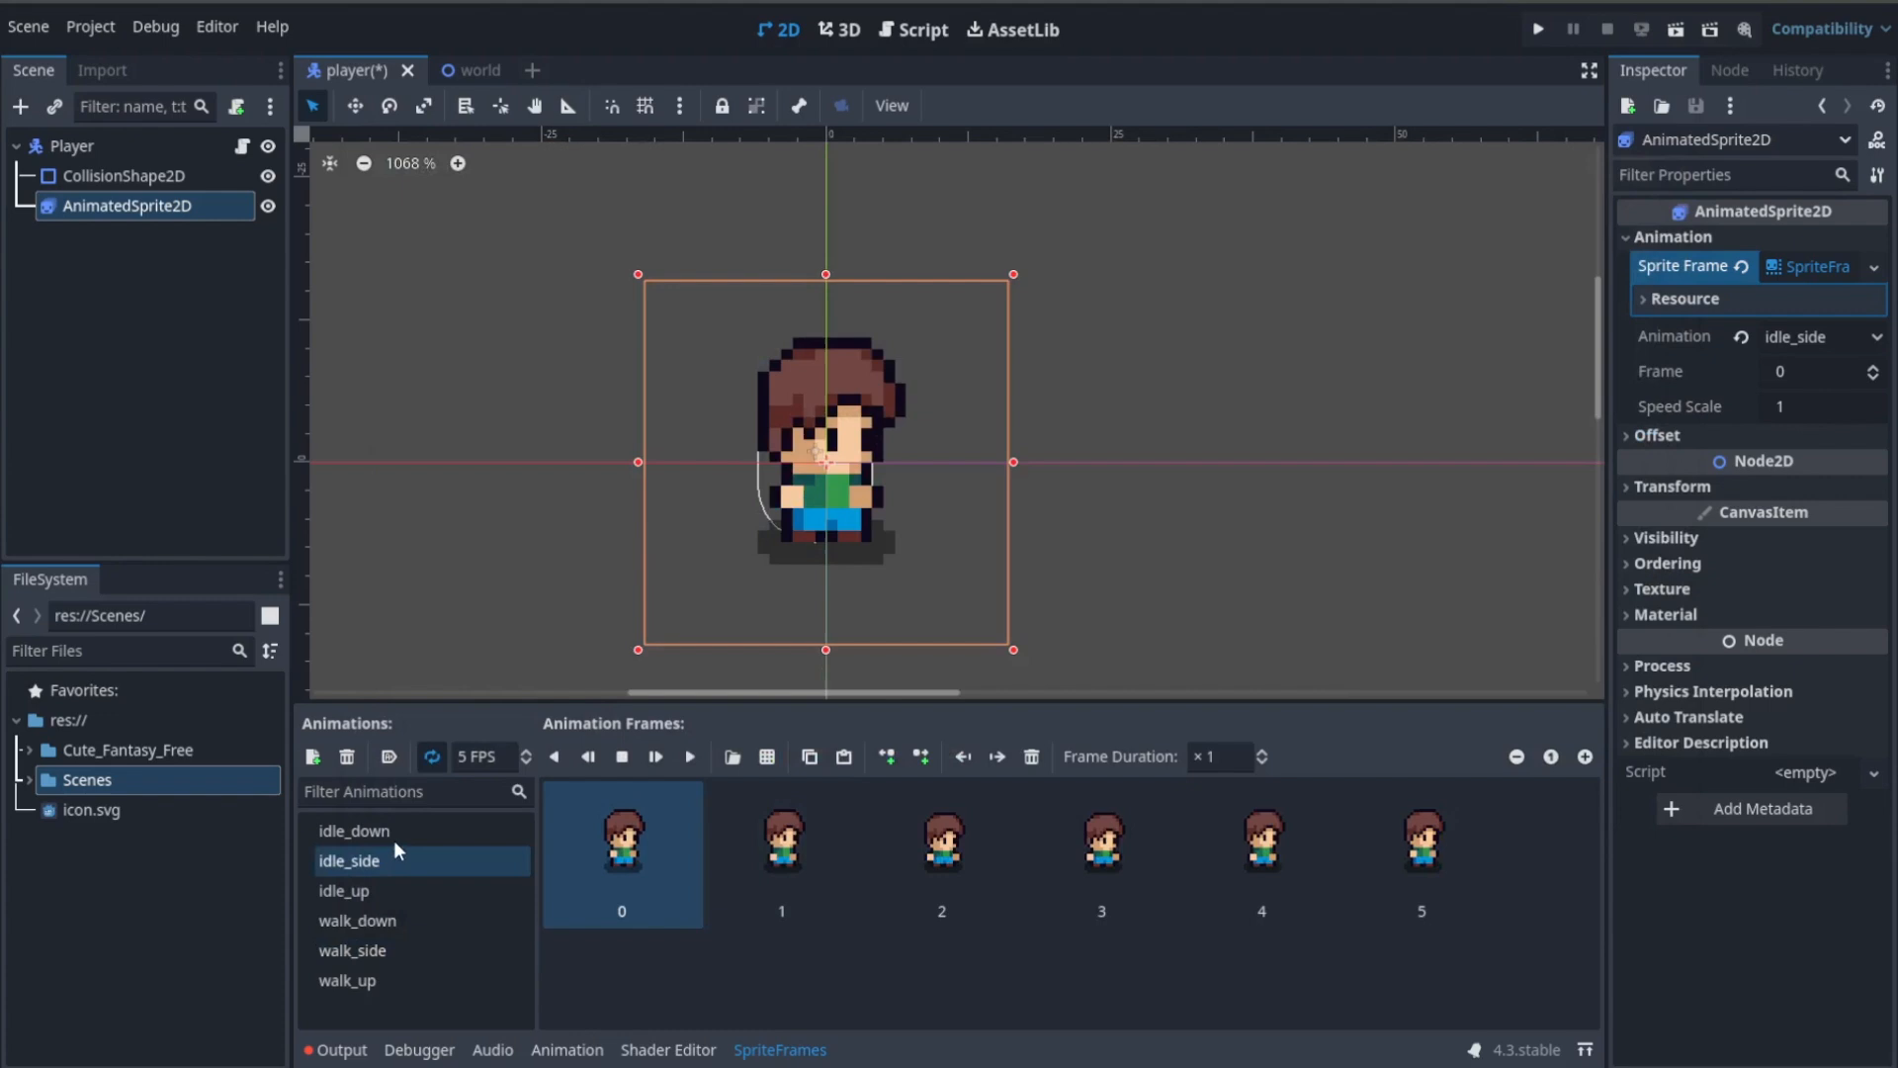
Step: Go through idle_up, walk_up, walk_side and idle_down, setting each to 12 FPS
{"action": "left_click", "coordinate": [344, 890]}
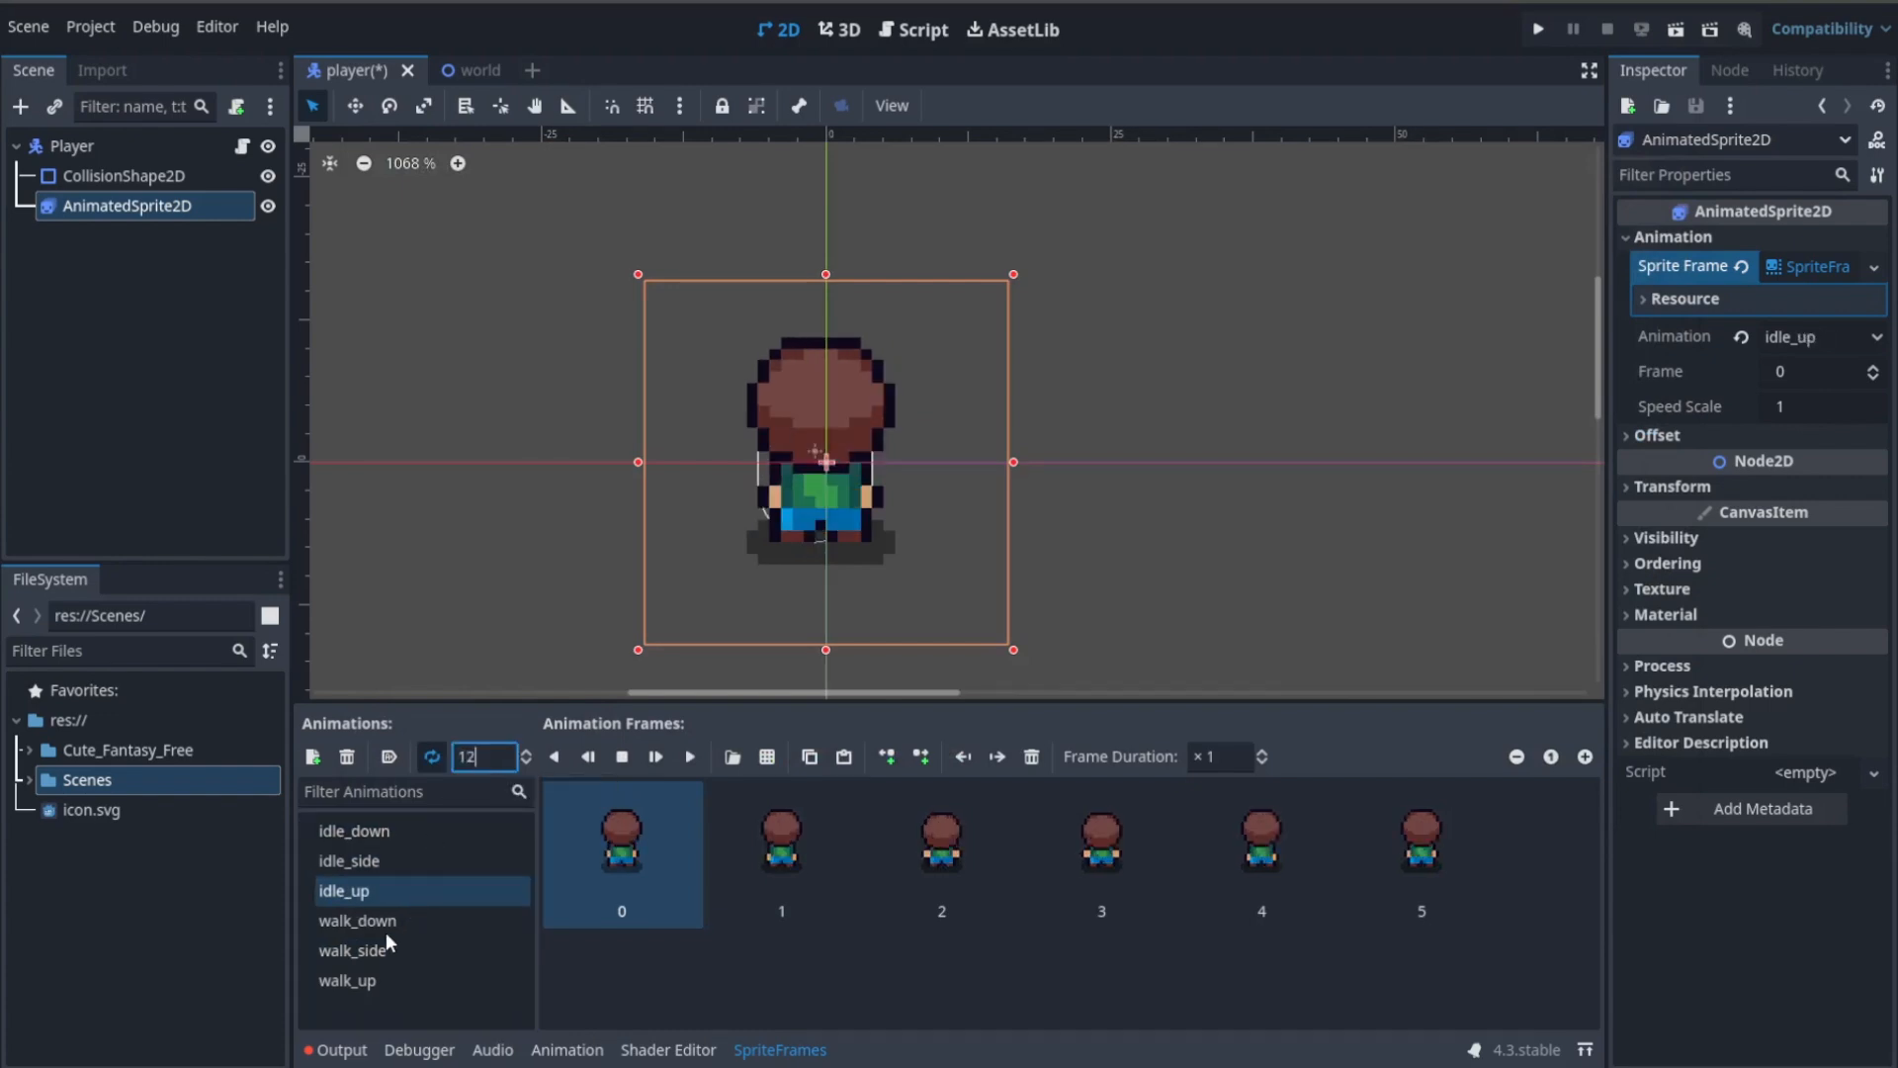
{"action": "left_click", "coordinate": [348, 980]}
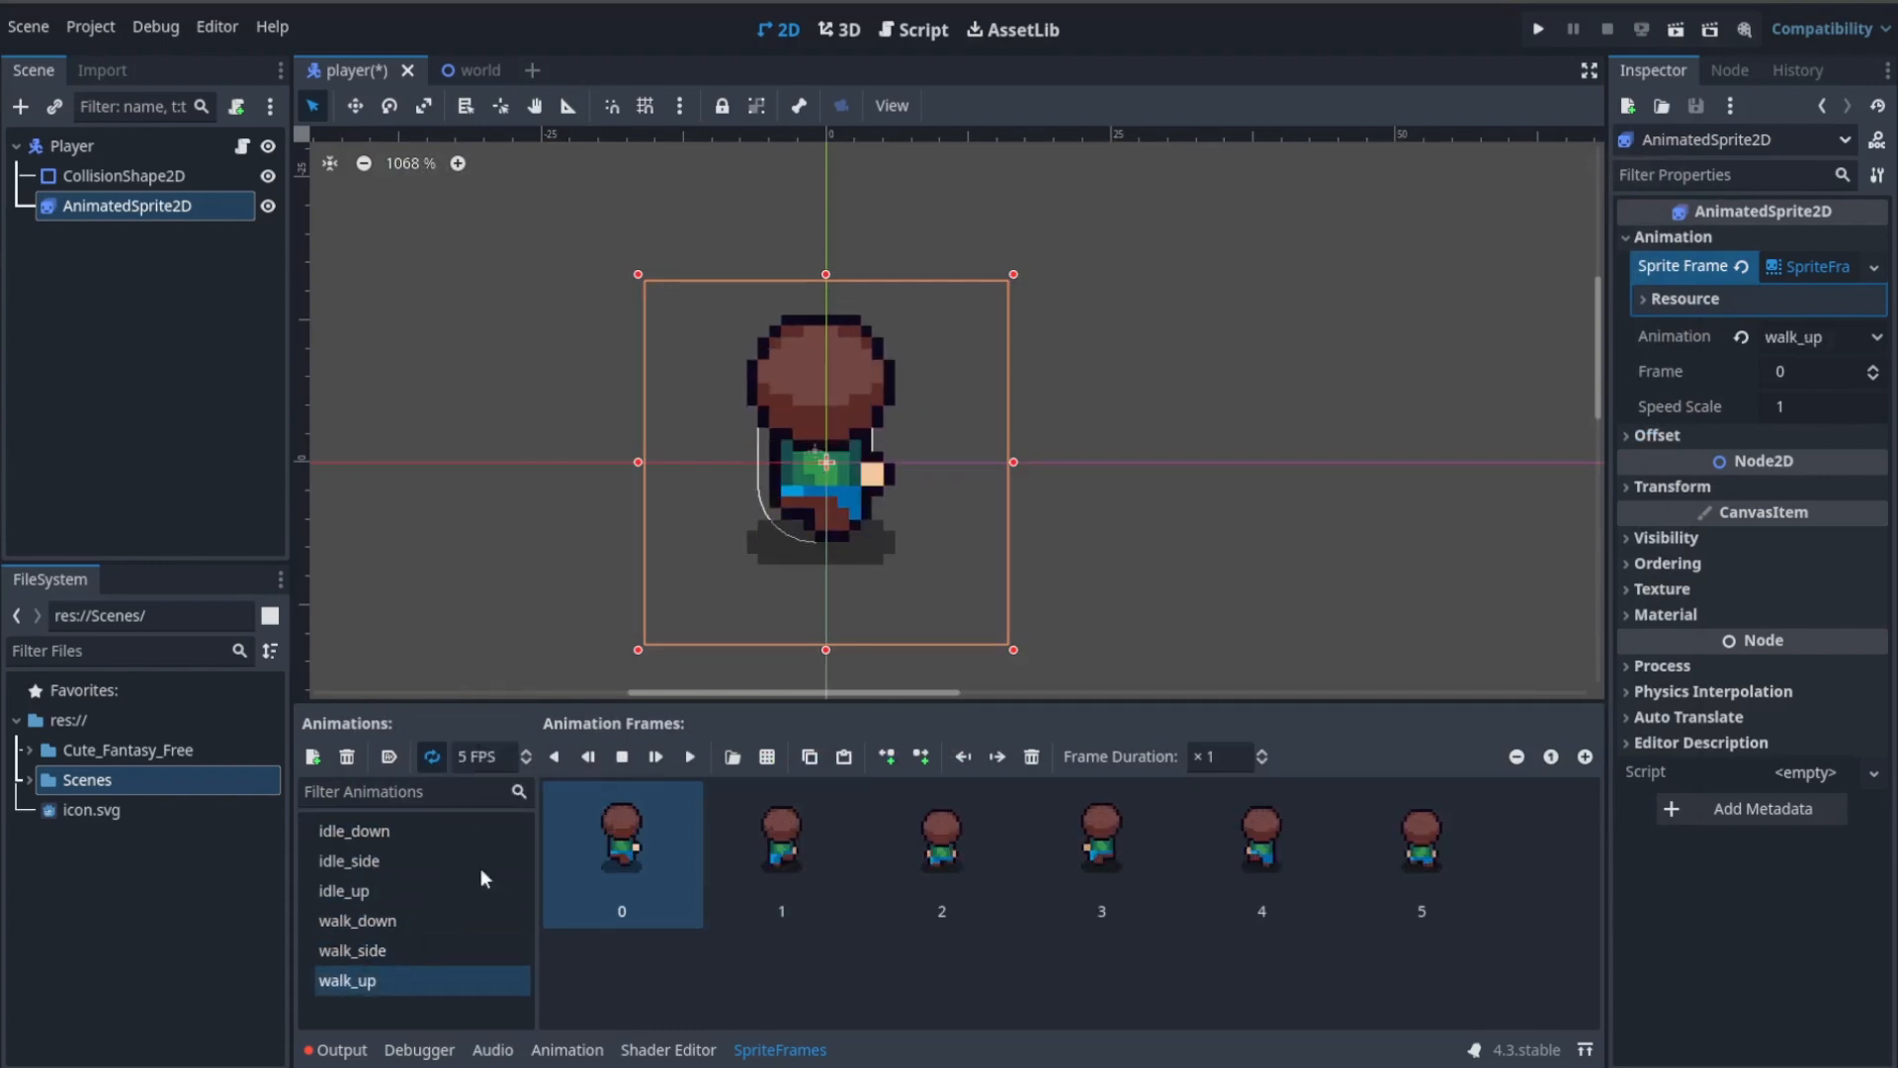
{"action": "left_click", "coordinate": [354, 950]}
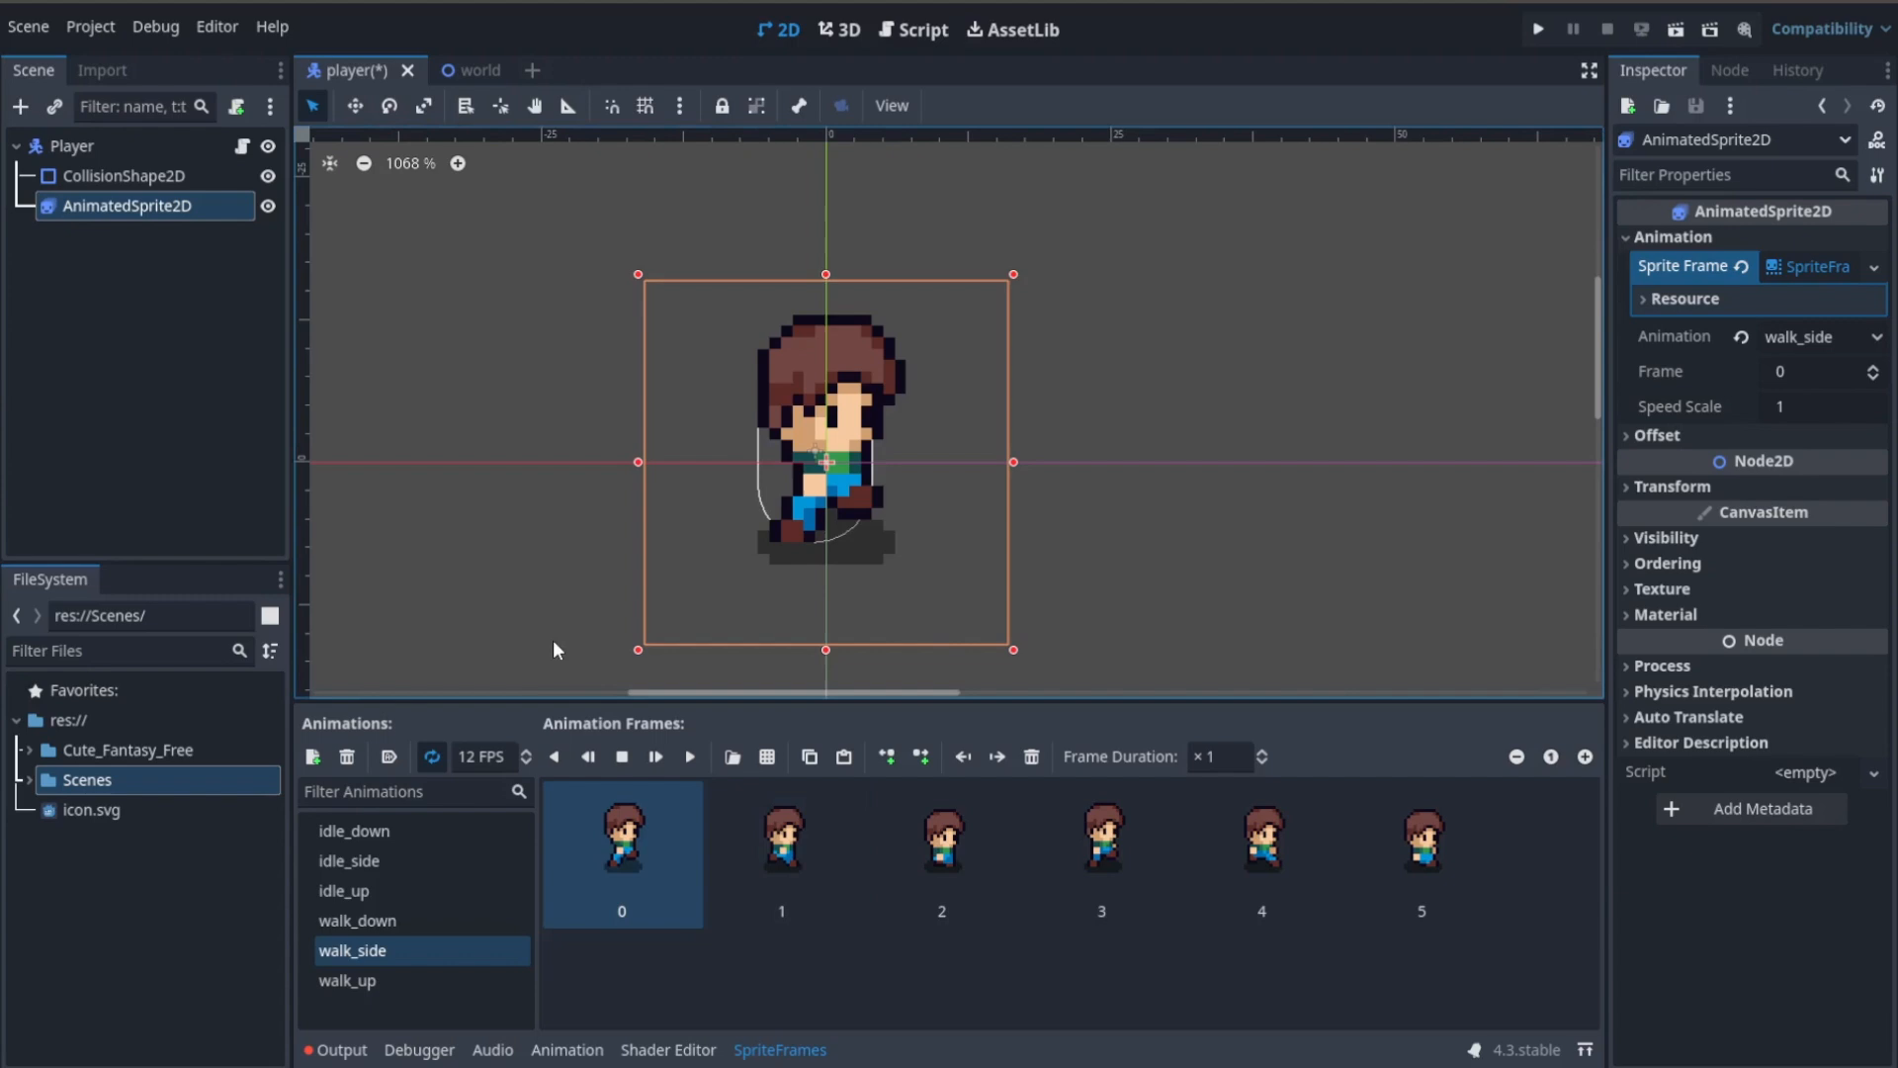
{"action": "mouse_move", "coordinate": [376, 944]}
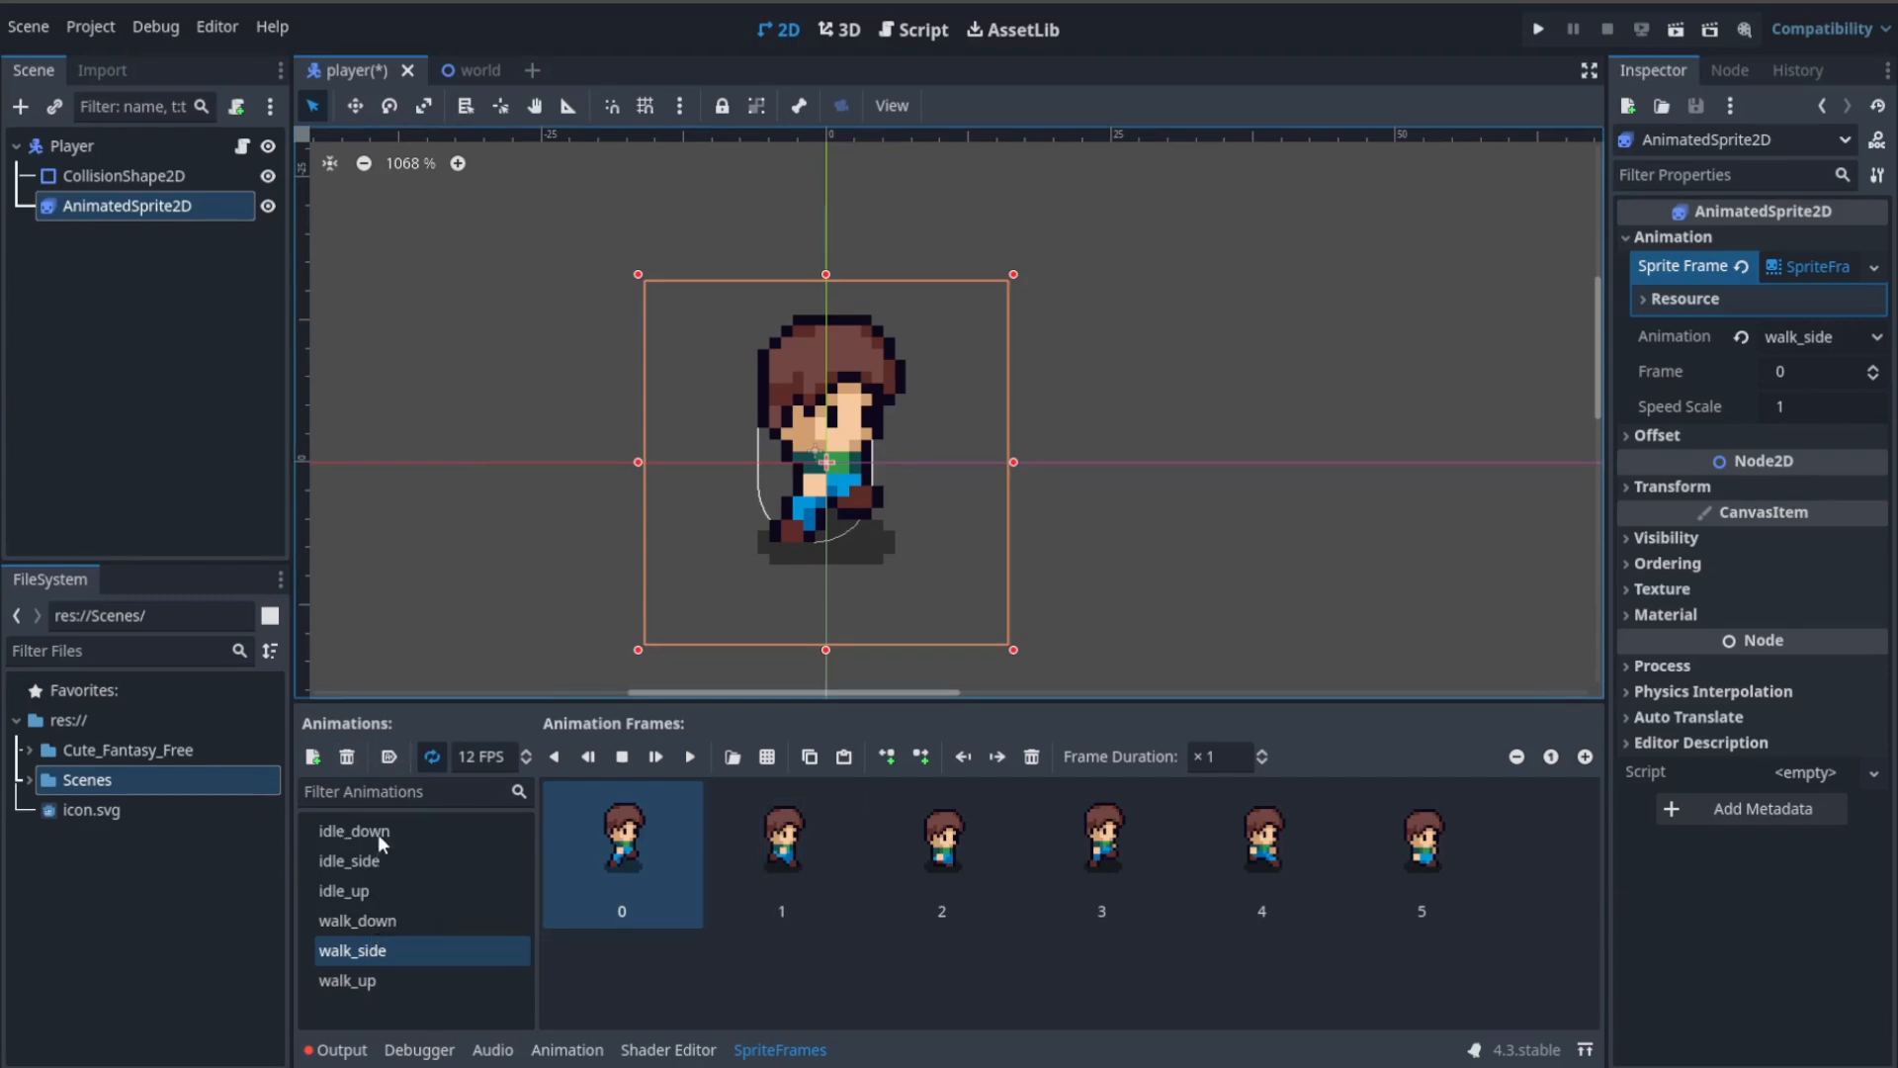
{"action": "left_click", "coordinate": [354, 830]}
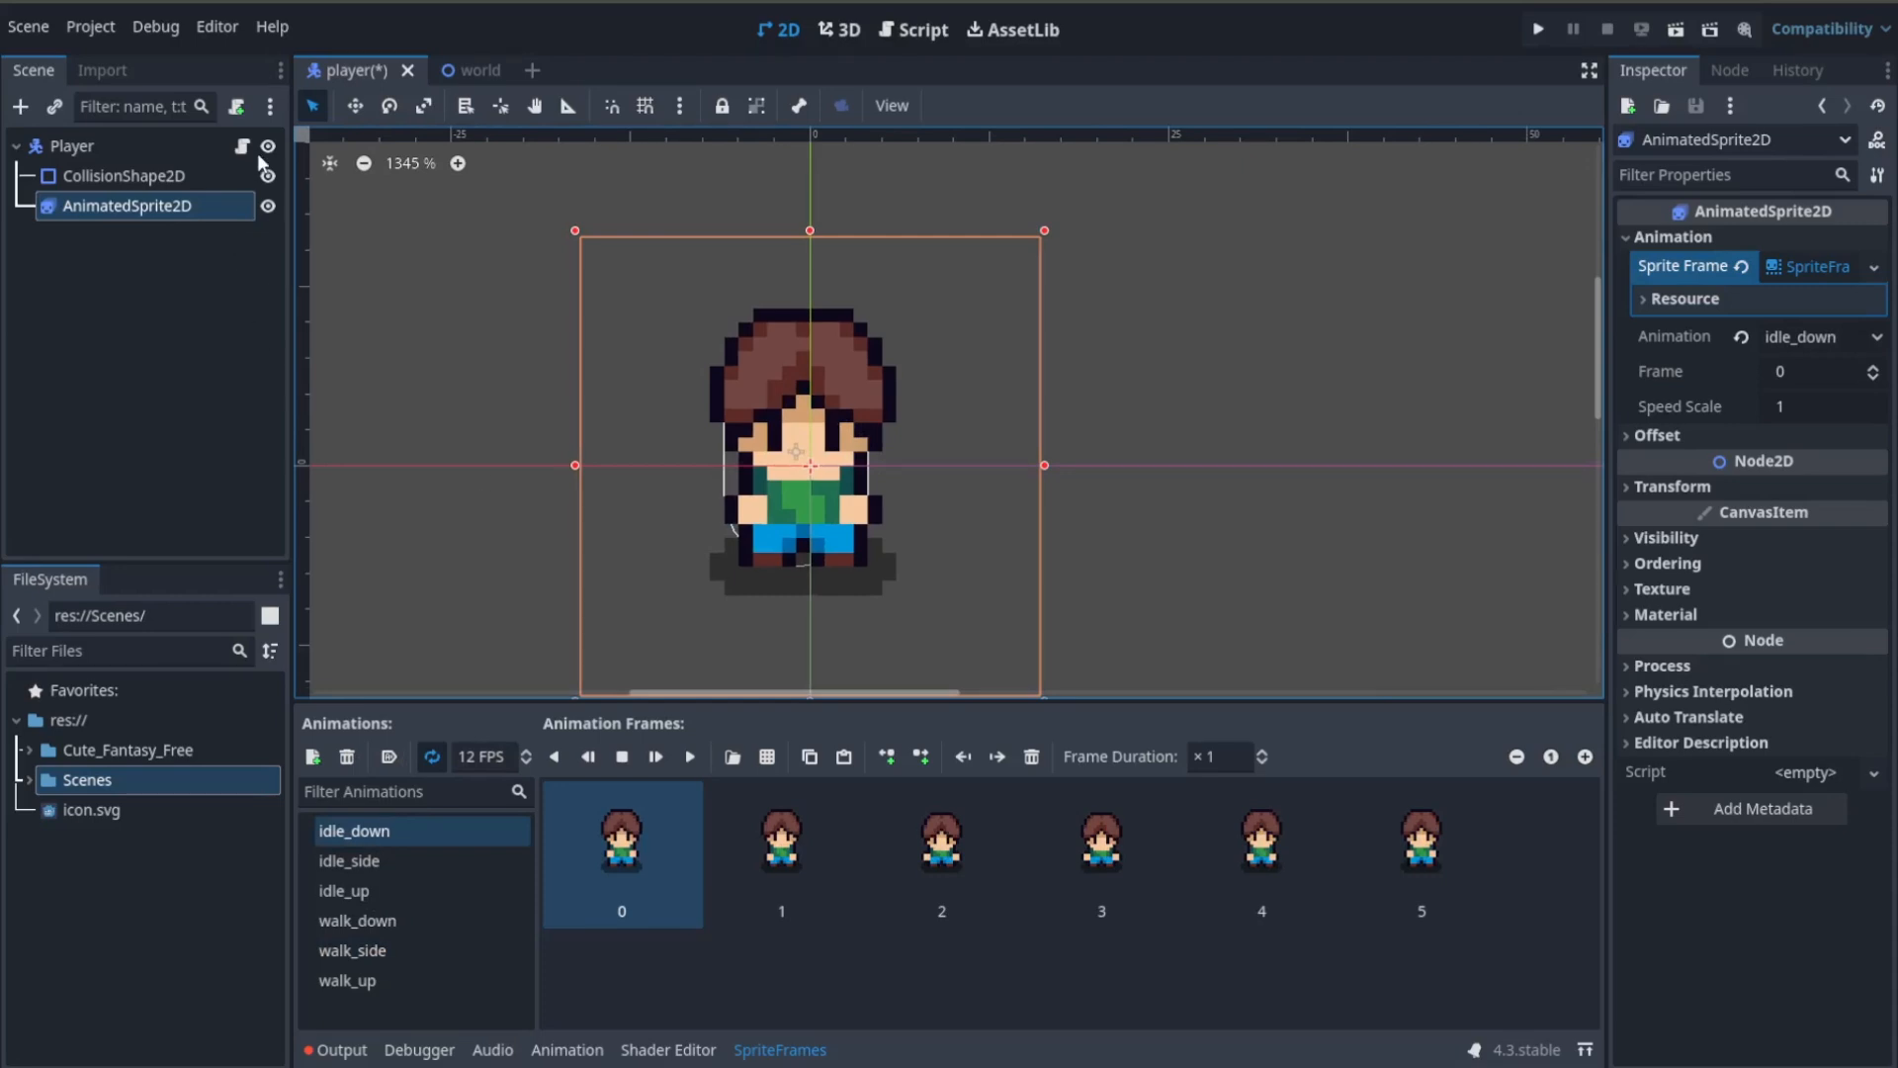
{"action": "mouse_move", "coordinate": [179, 154]}
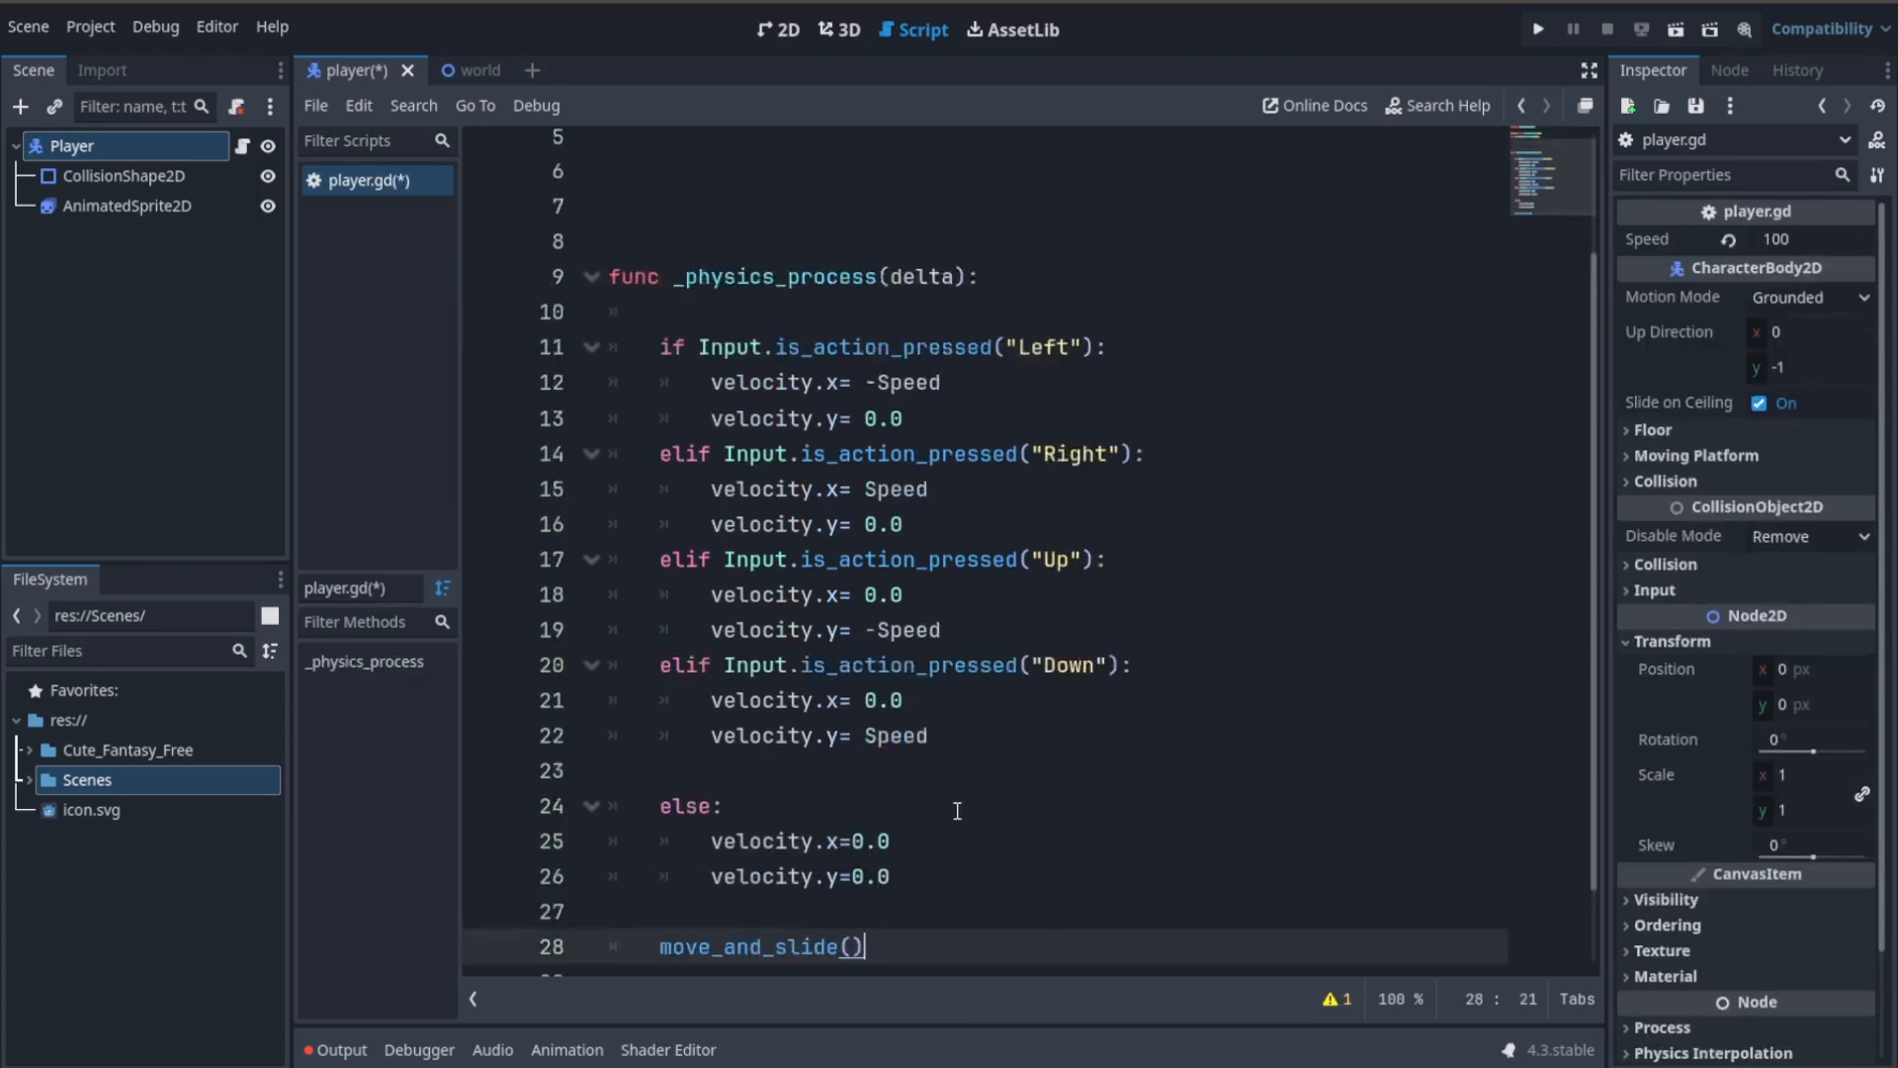
Step: Set direction to left, right, up or down in each input branch of player.gd
{"action": "scroll", "scroll_direction": "up", "scroll_amount": 3}
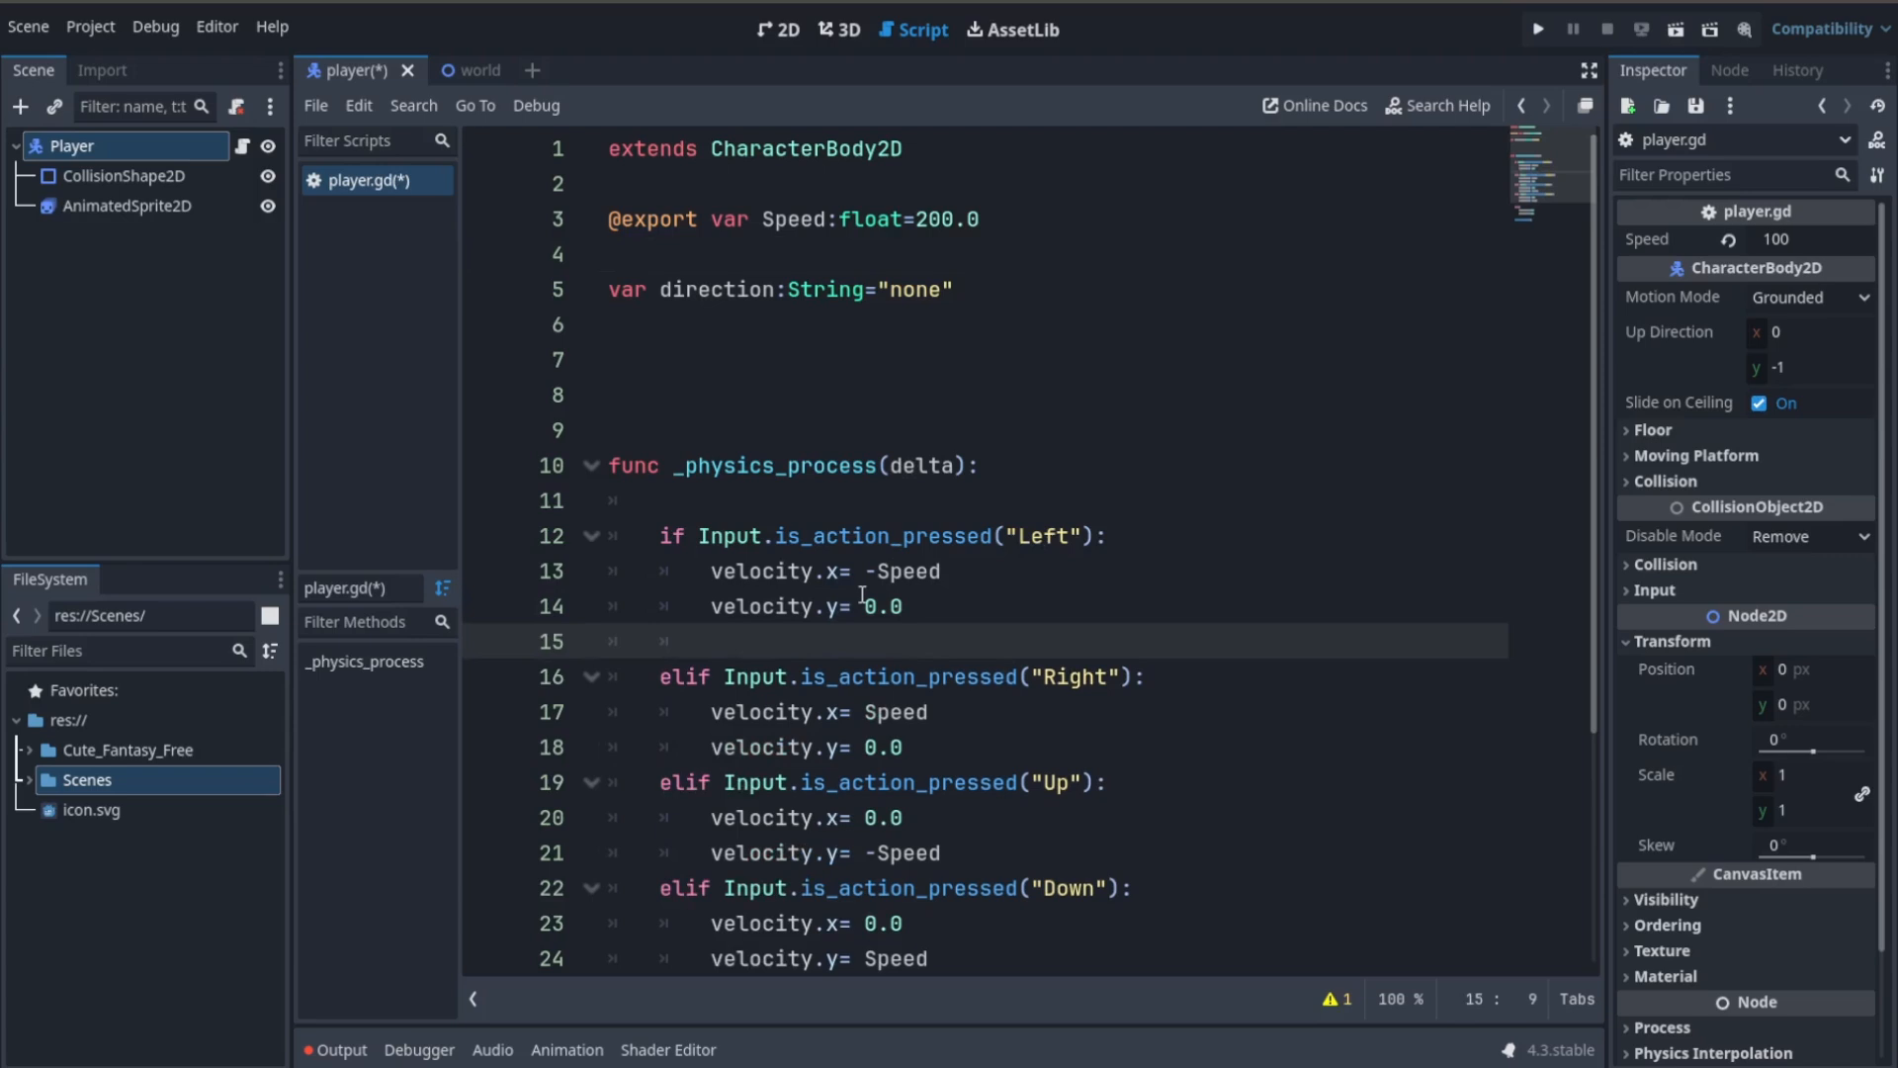
{"action": "type", "text": "direction=\"le"}
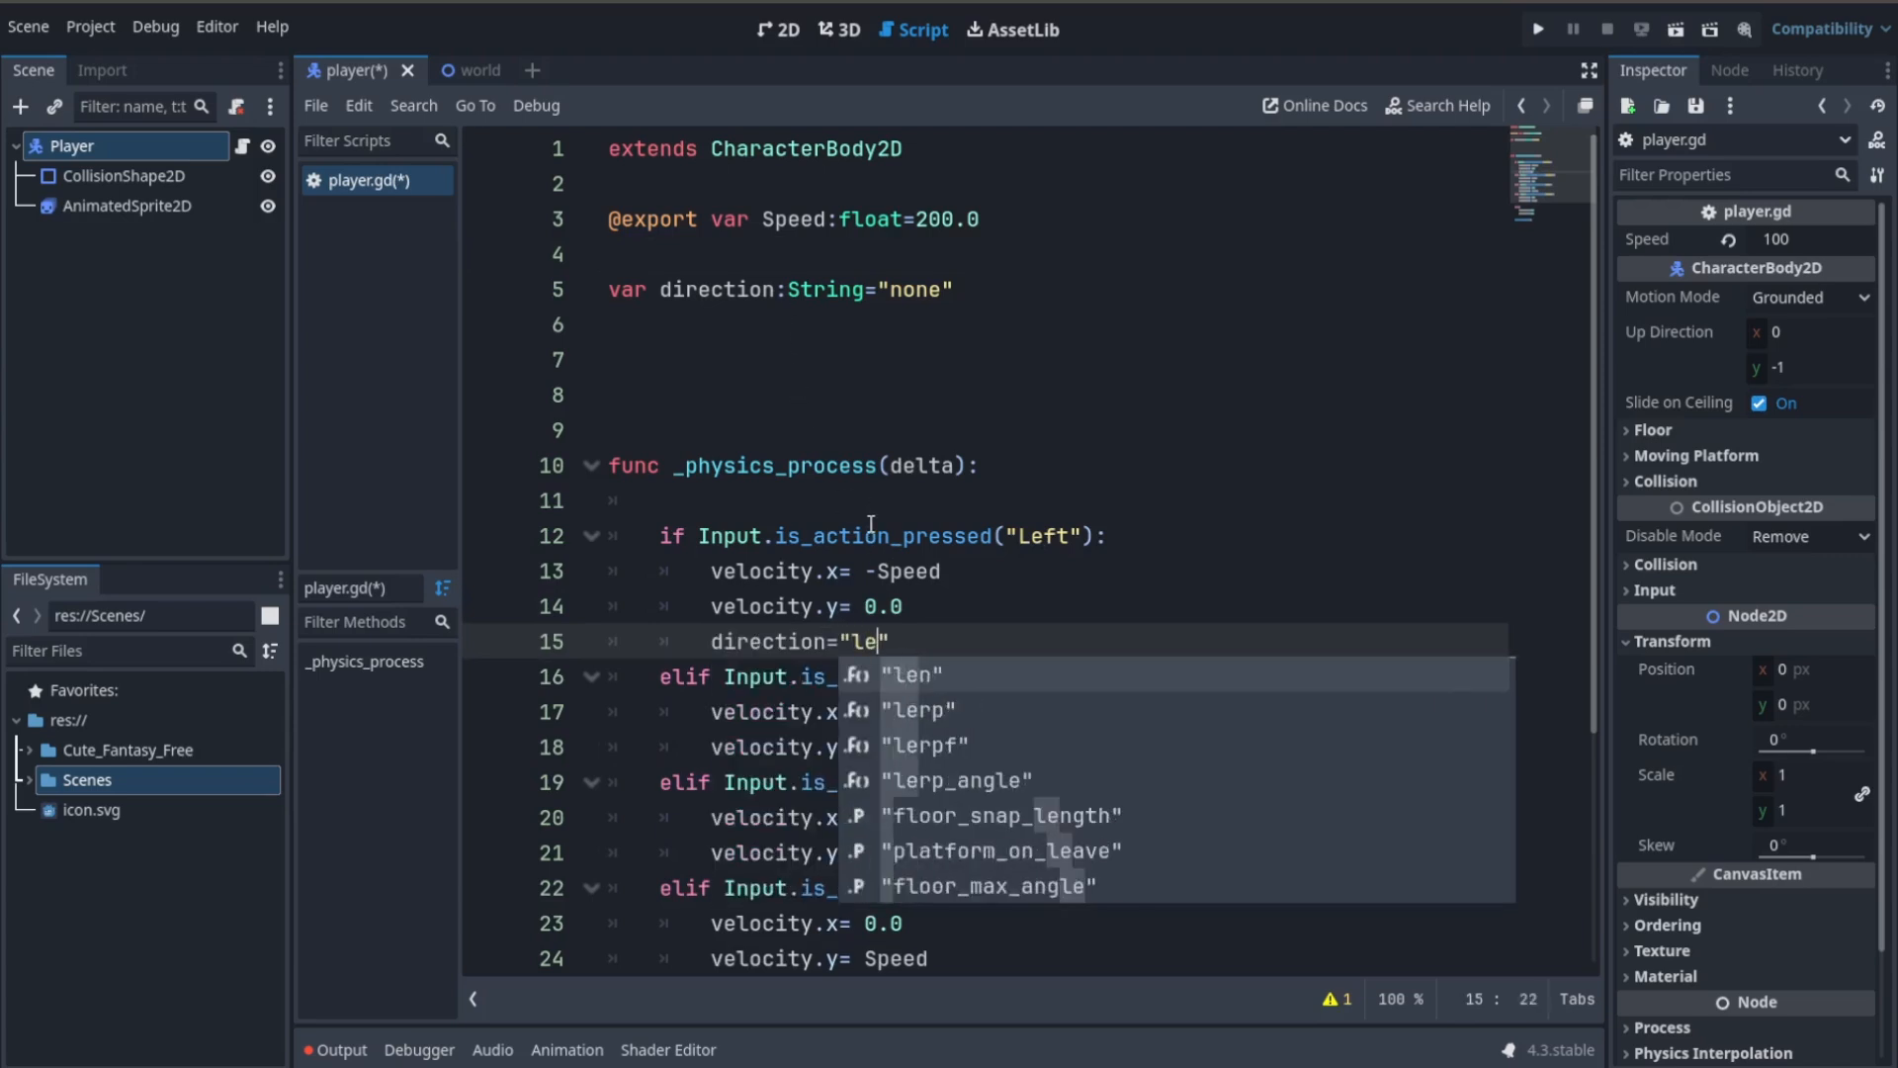
{"action": "type", "text": "ft"}
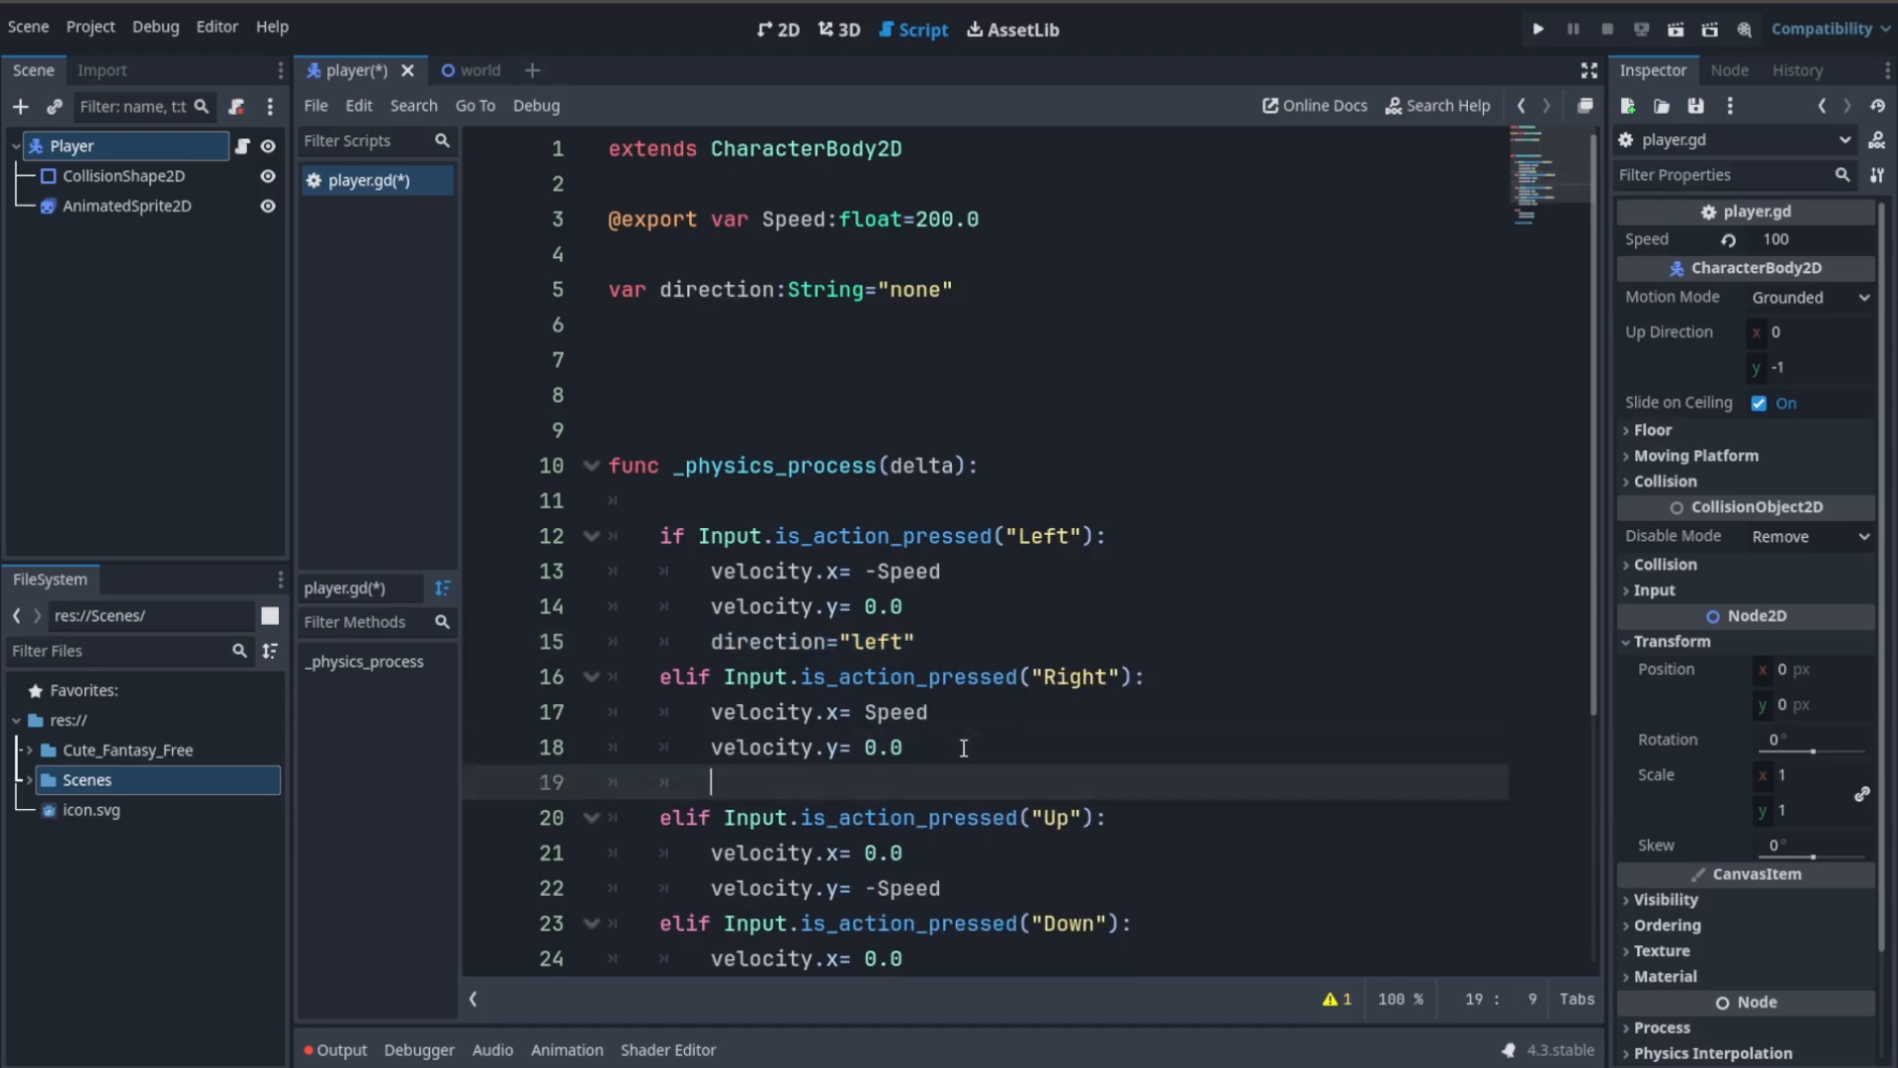
{"action": "type", "text": "right\""}
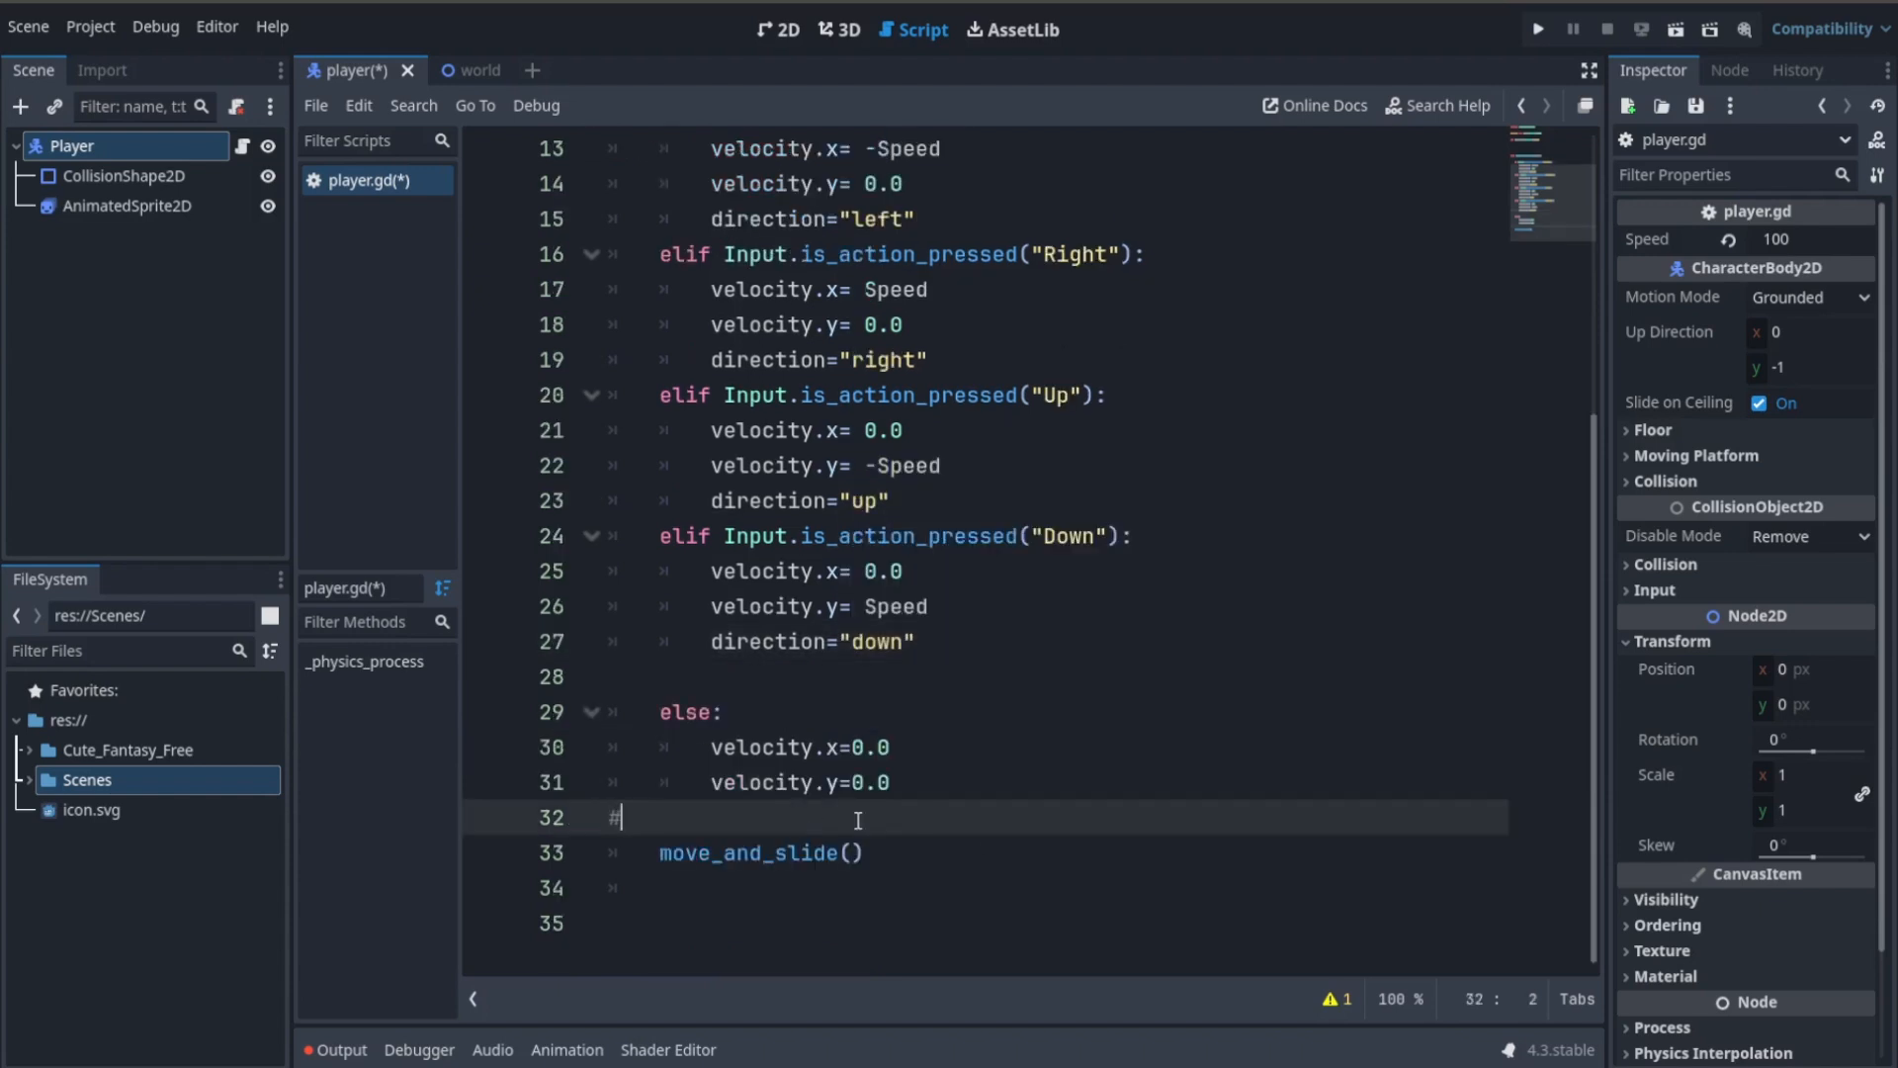
Step: Add a 'no direction change here' comment above move_and_slide()
{"action": "type", "text": "no di"}
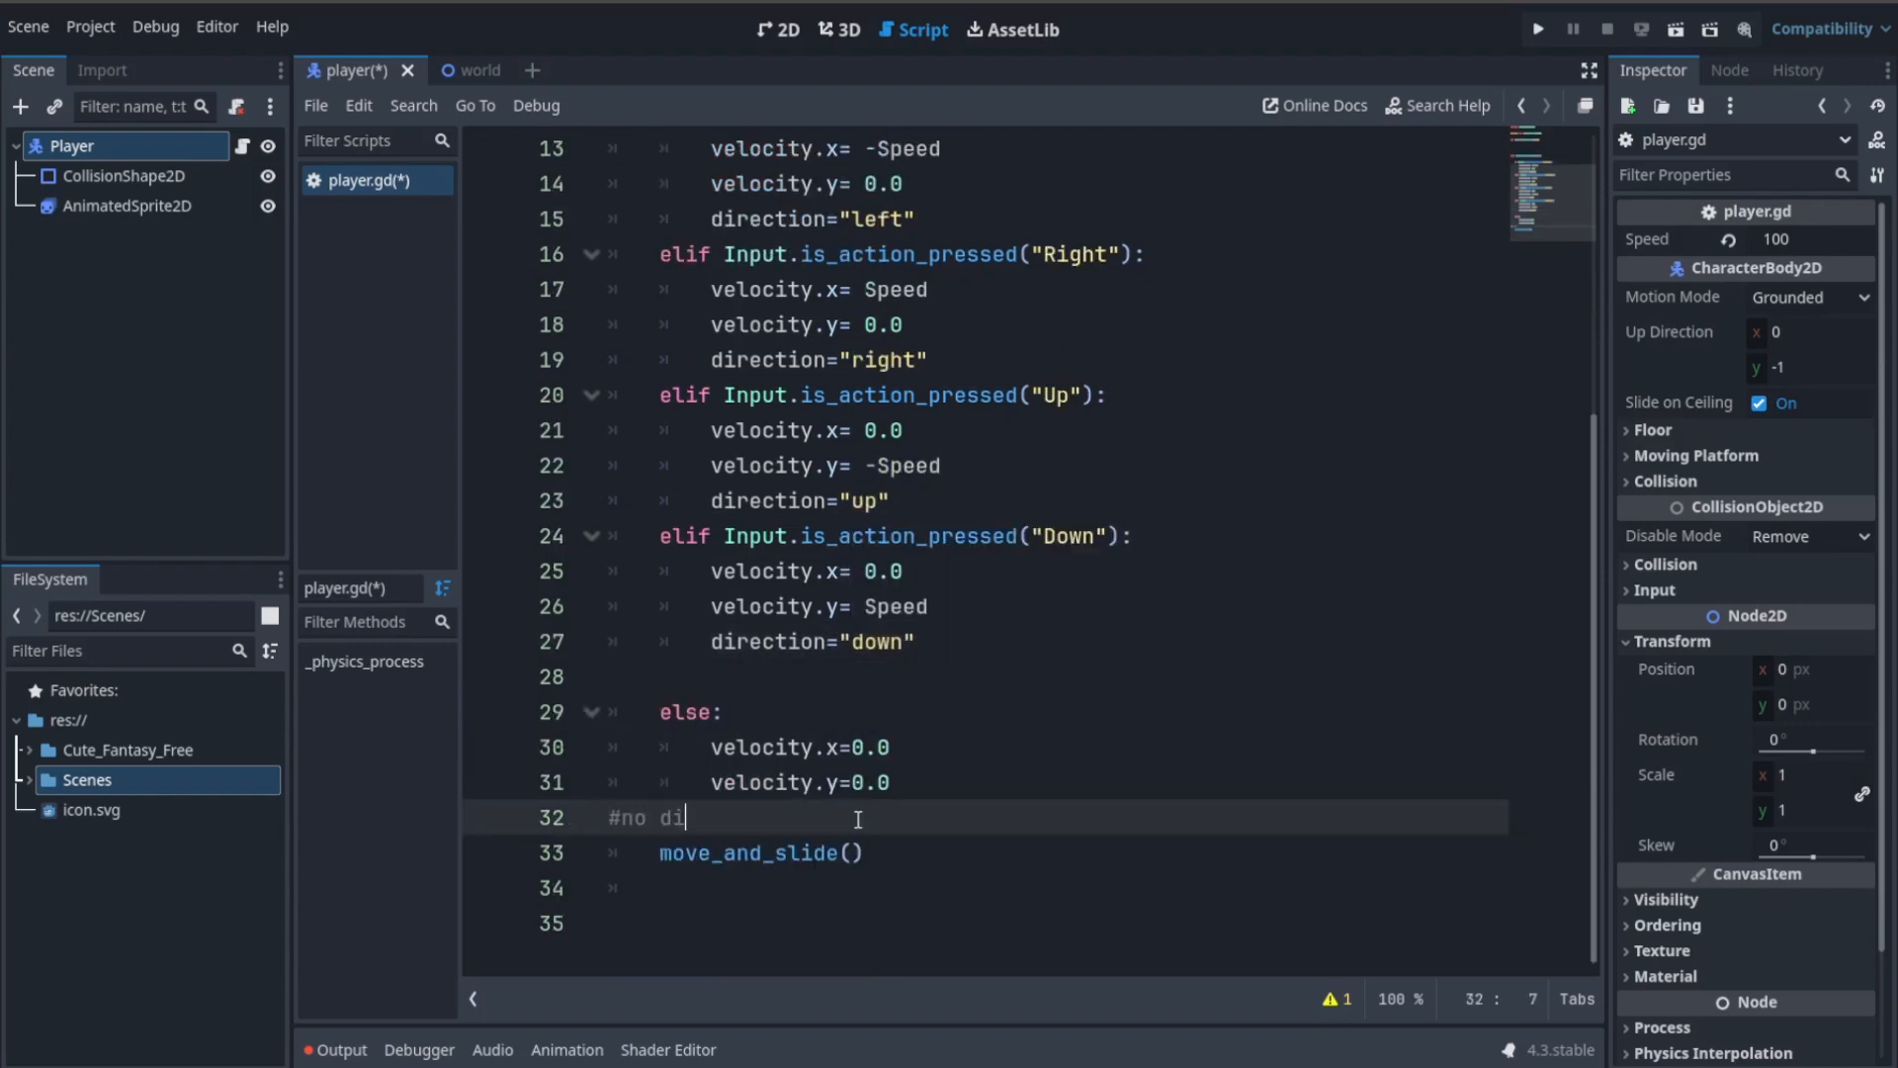
{"action": "type", "text": "rection chage"}
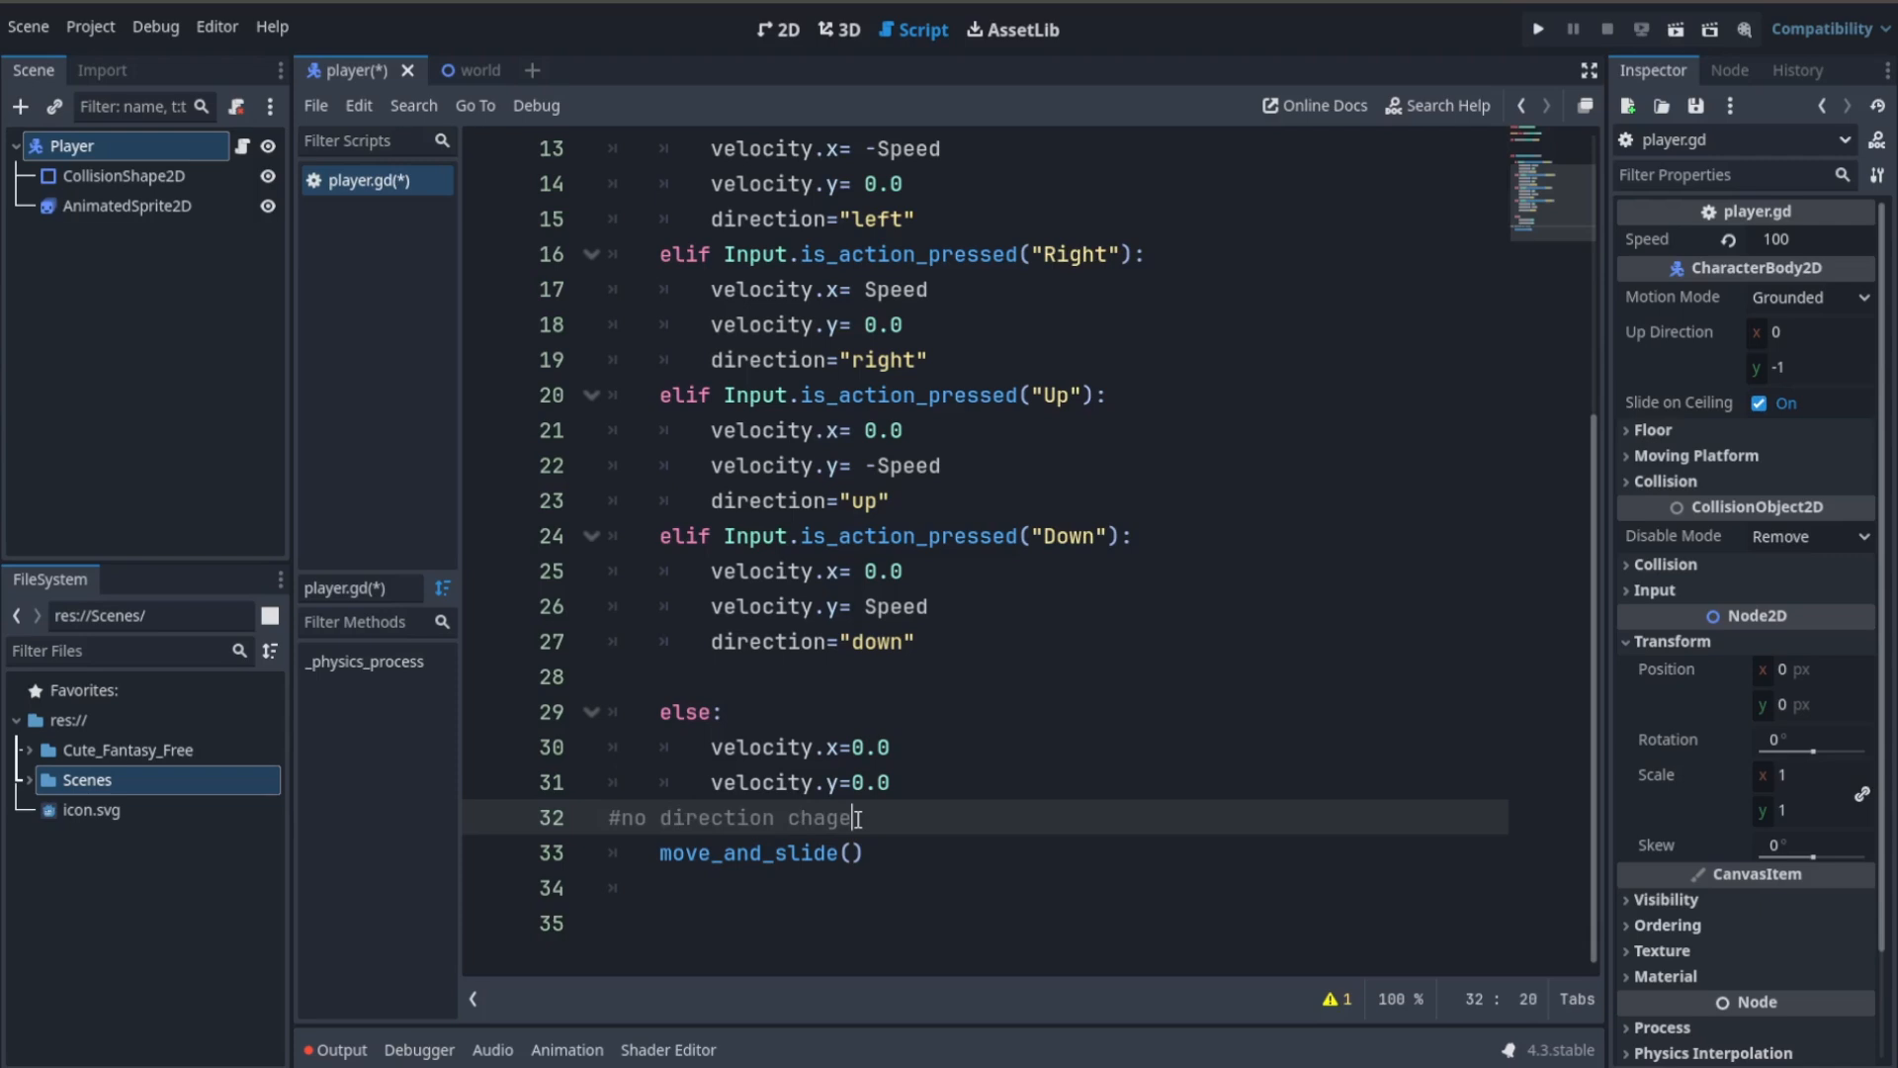
{"action": "type", "text": "here"}
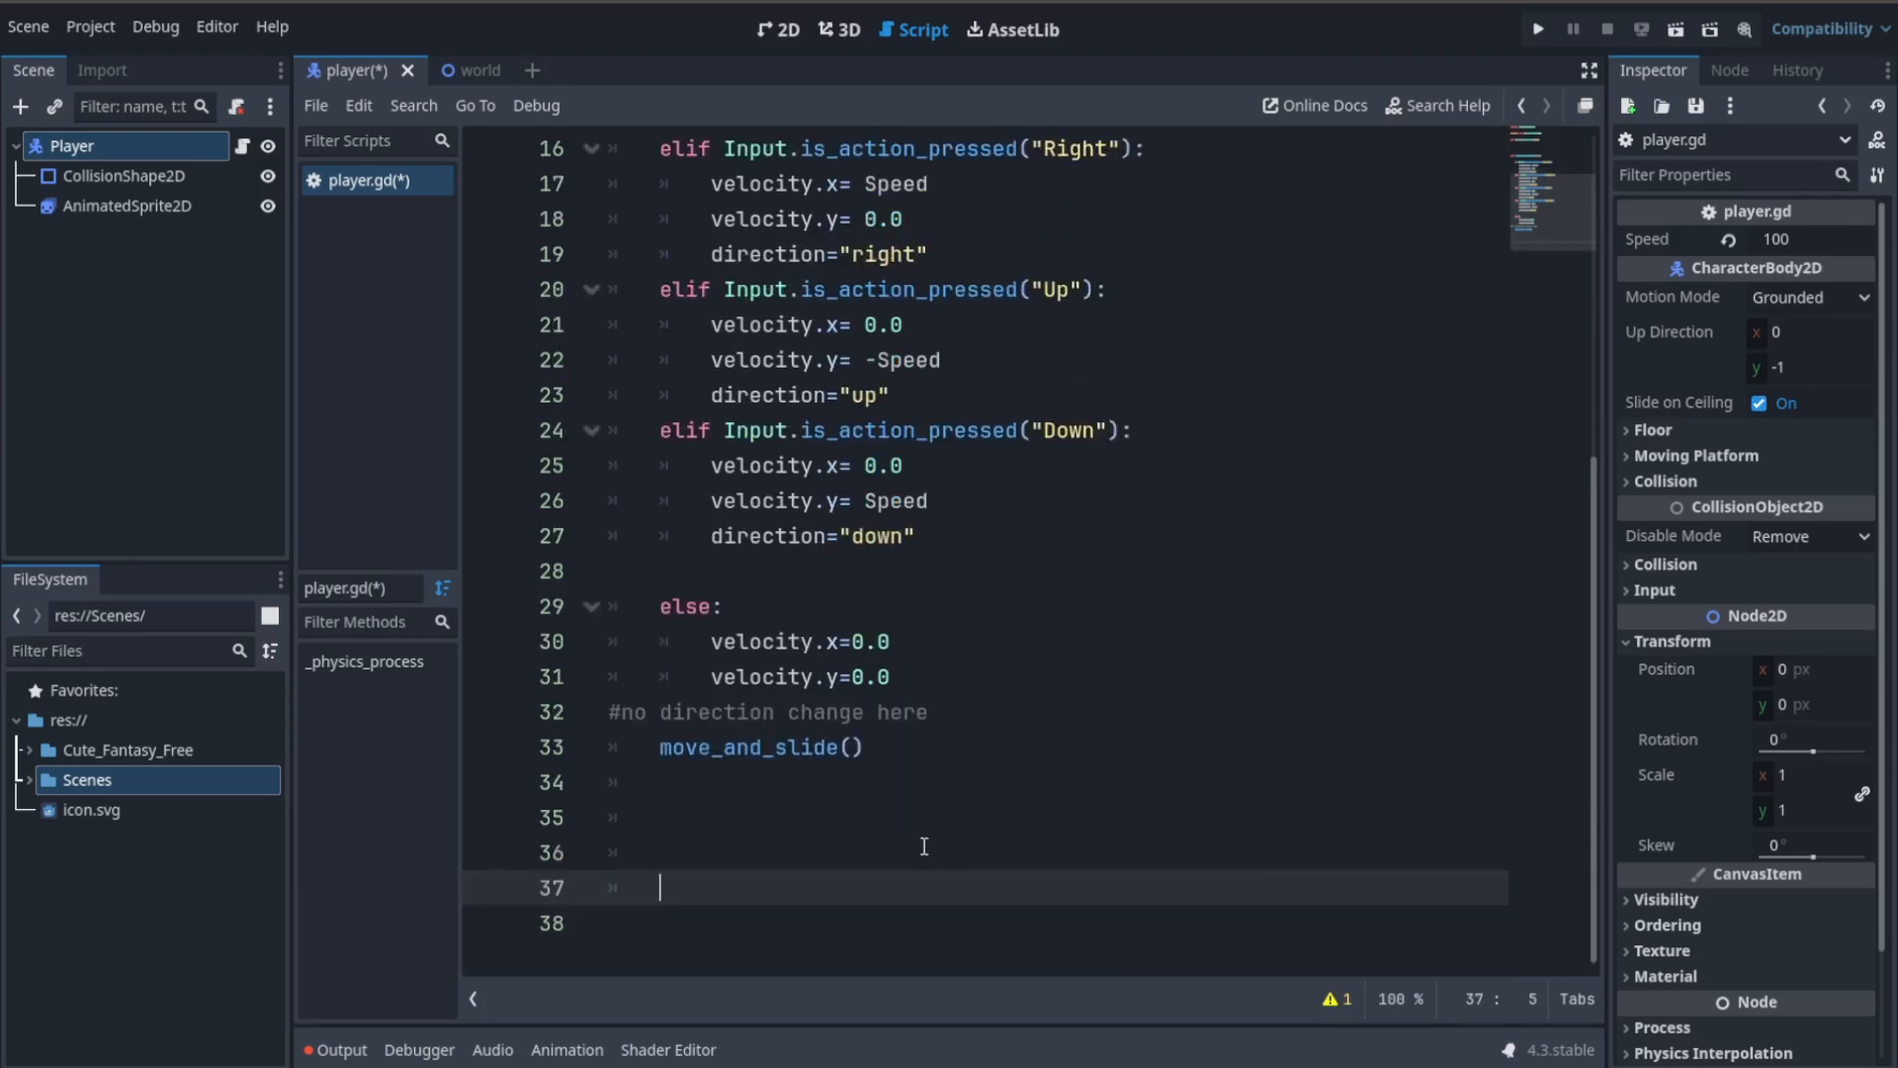
Step: Declare an empty _update_animations() function at the end of player.gd
{"action": "type", "text": "func _updat"}
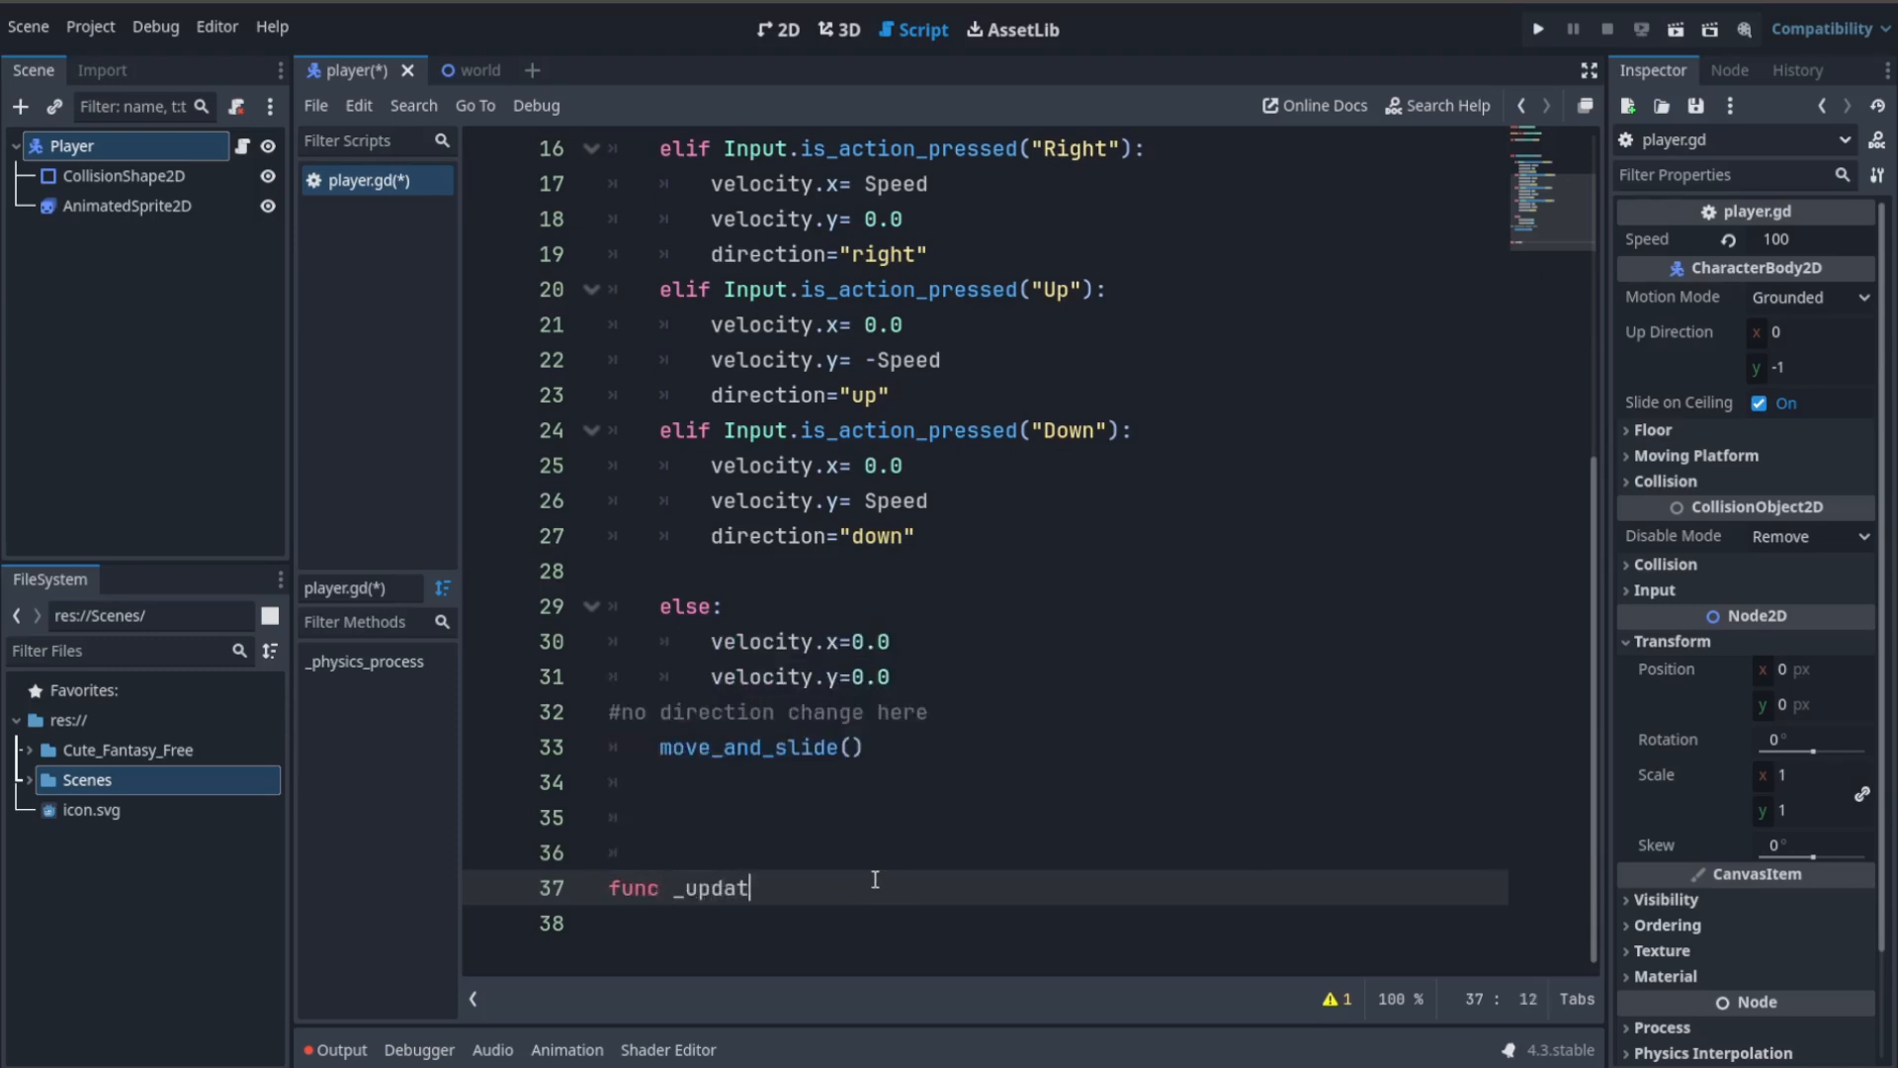
{"action": "type", "text": "e_animatio"}
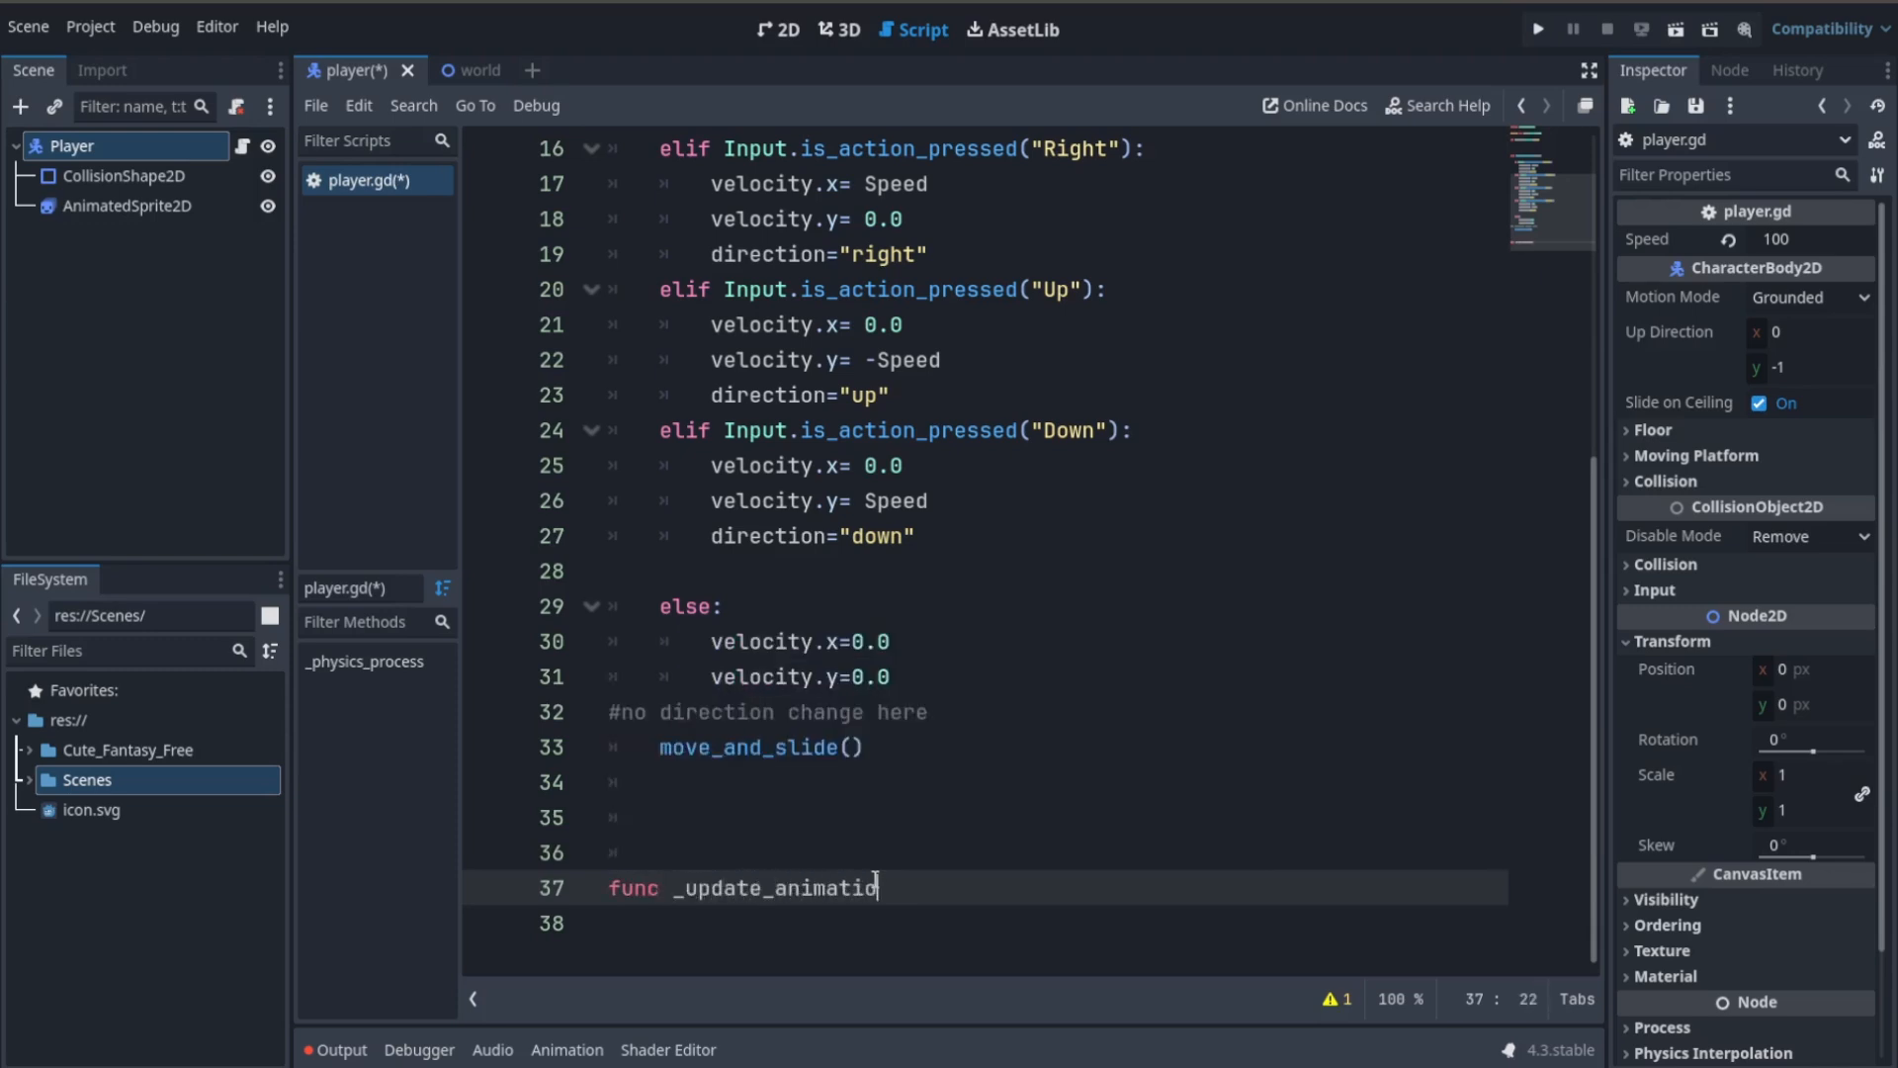
{"action": "type", "text": "ns():"}
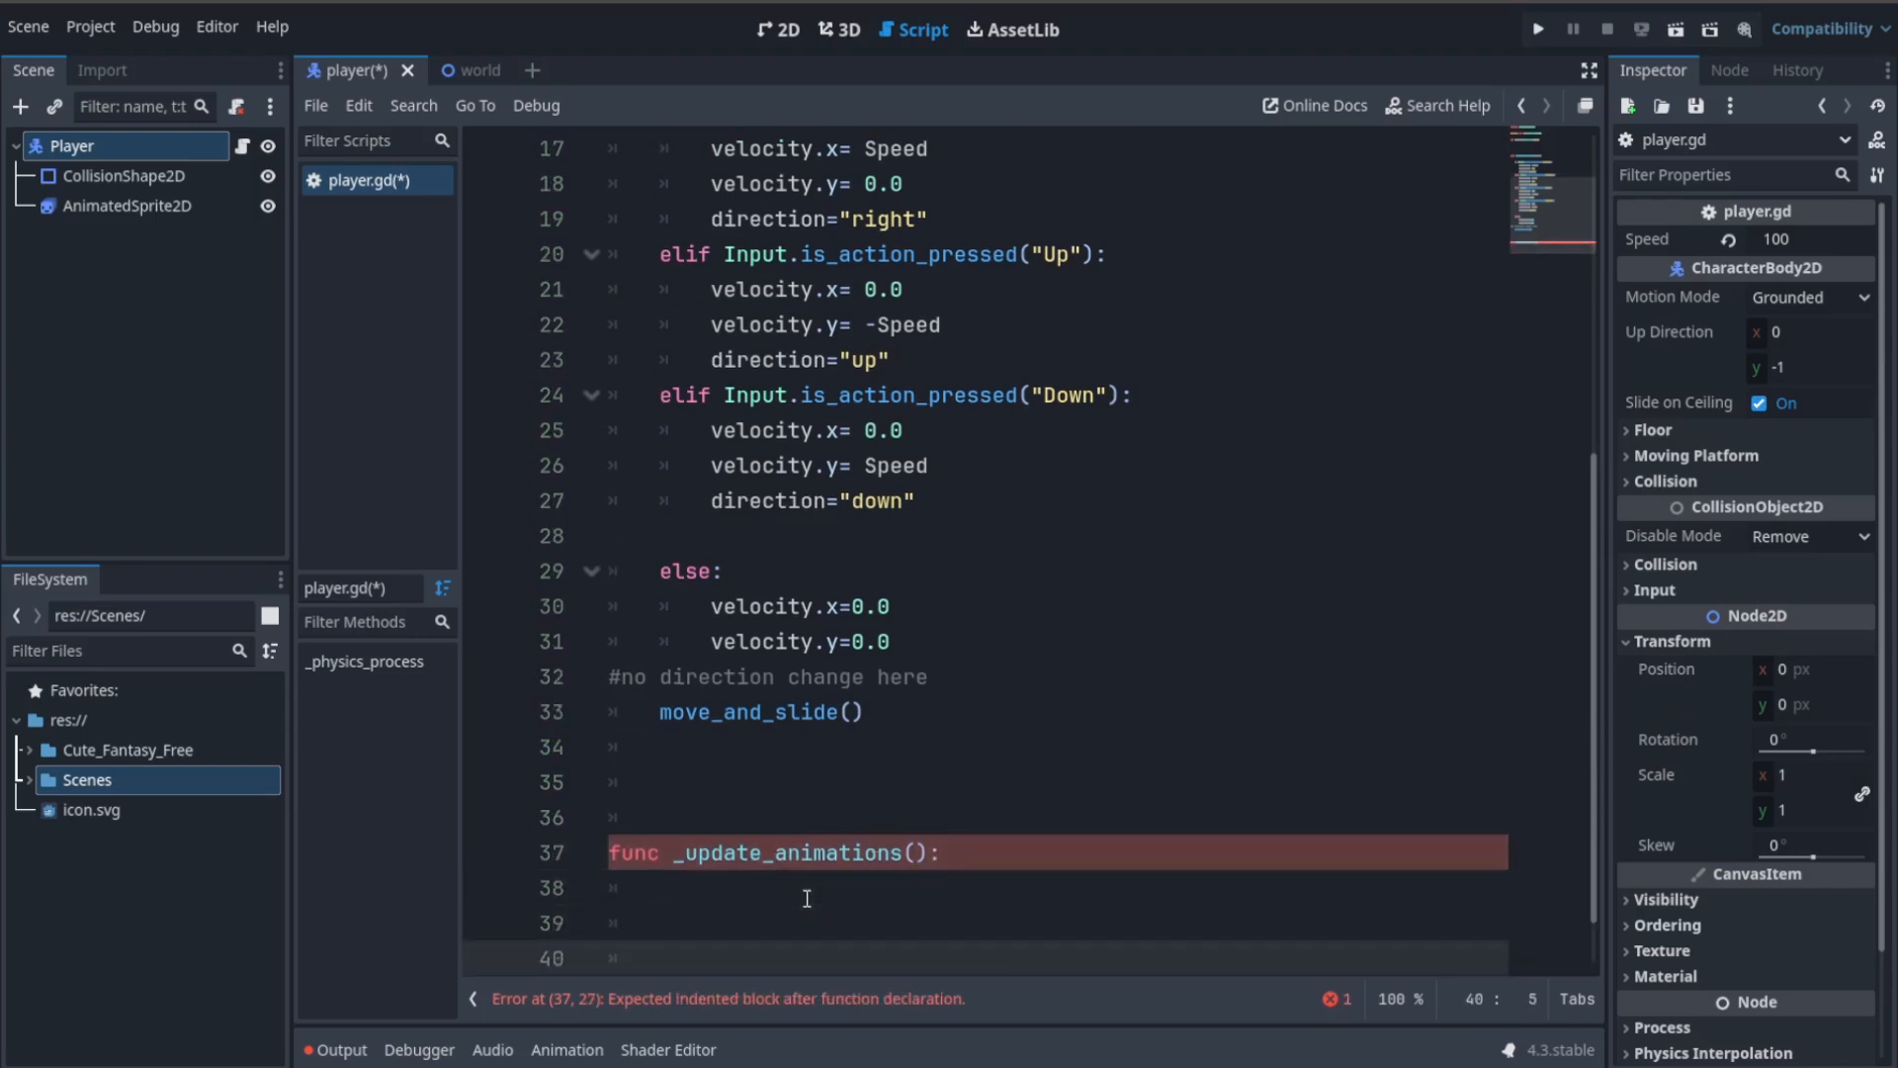
{"action": "type", "text": "i"}
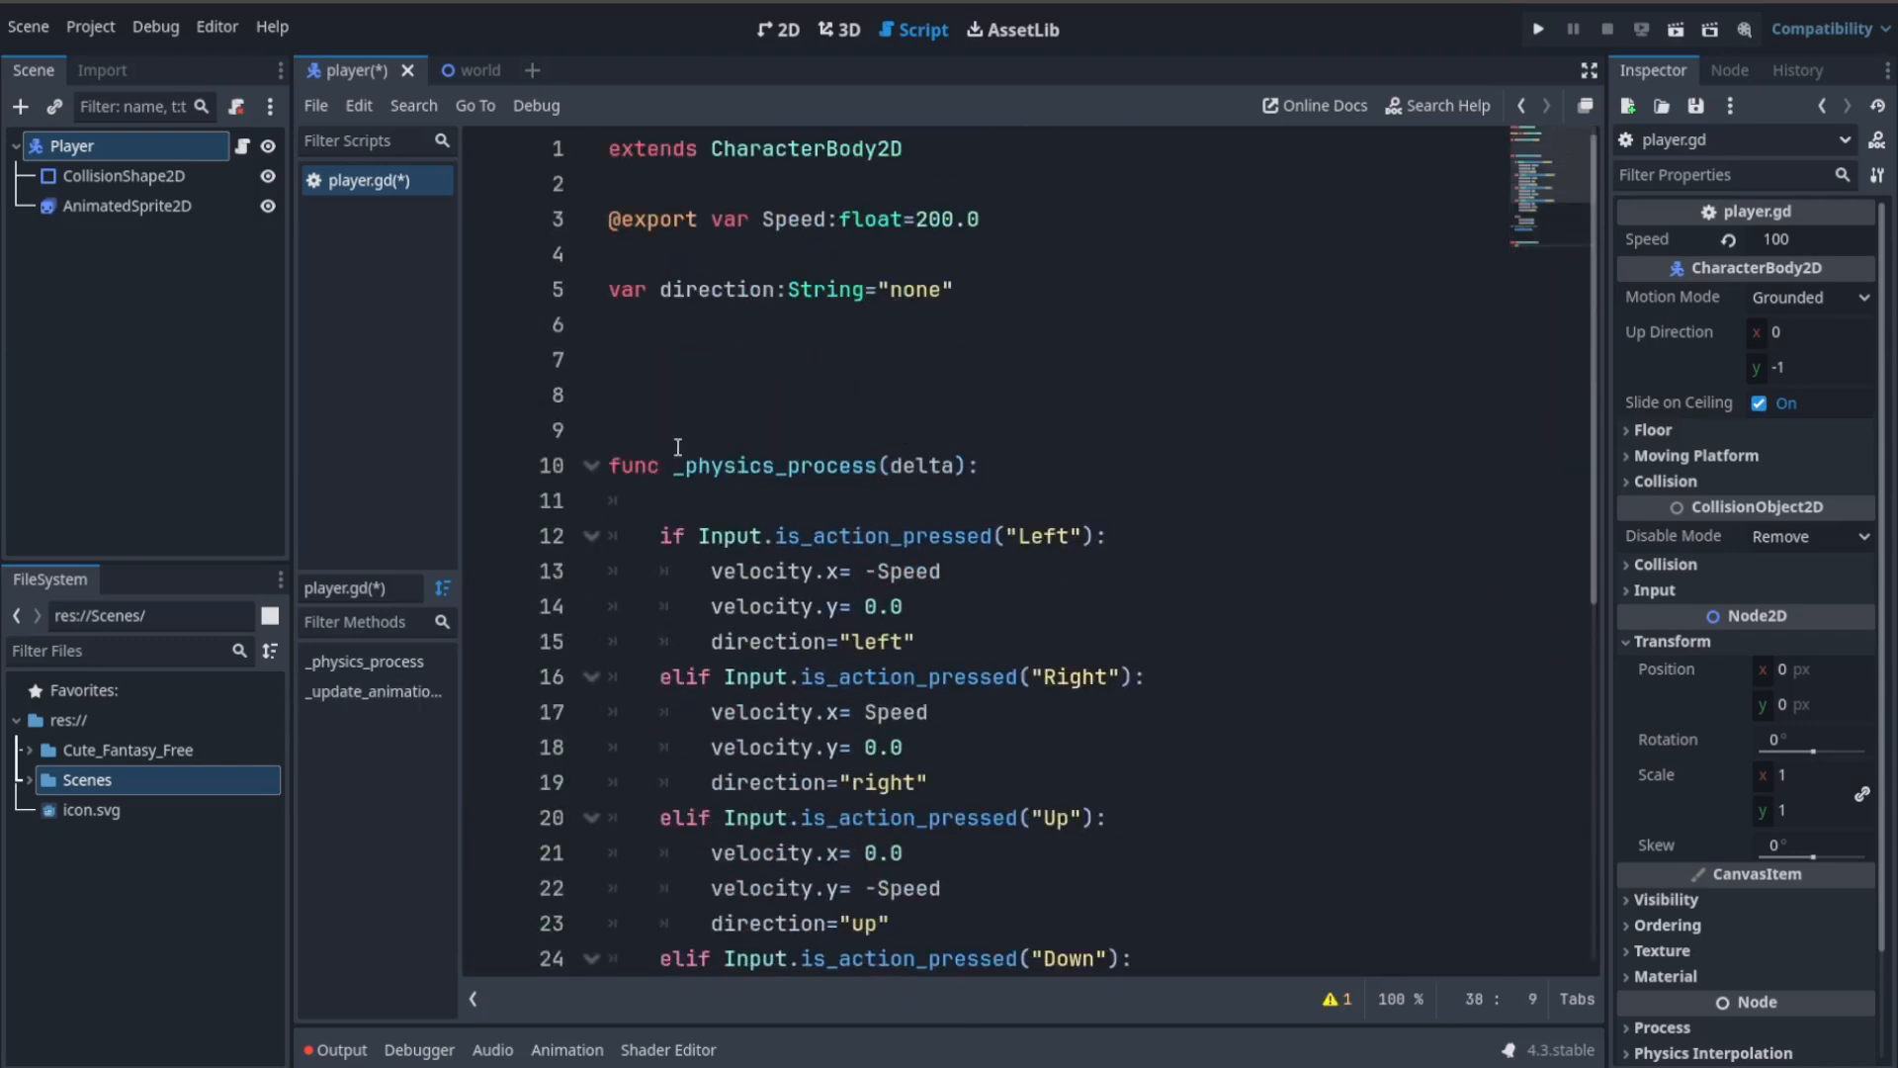
Step: Declare var is_moving: bool = false in player.gd
{"action": "type", "text": "var"}
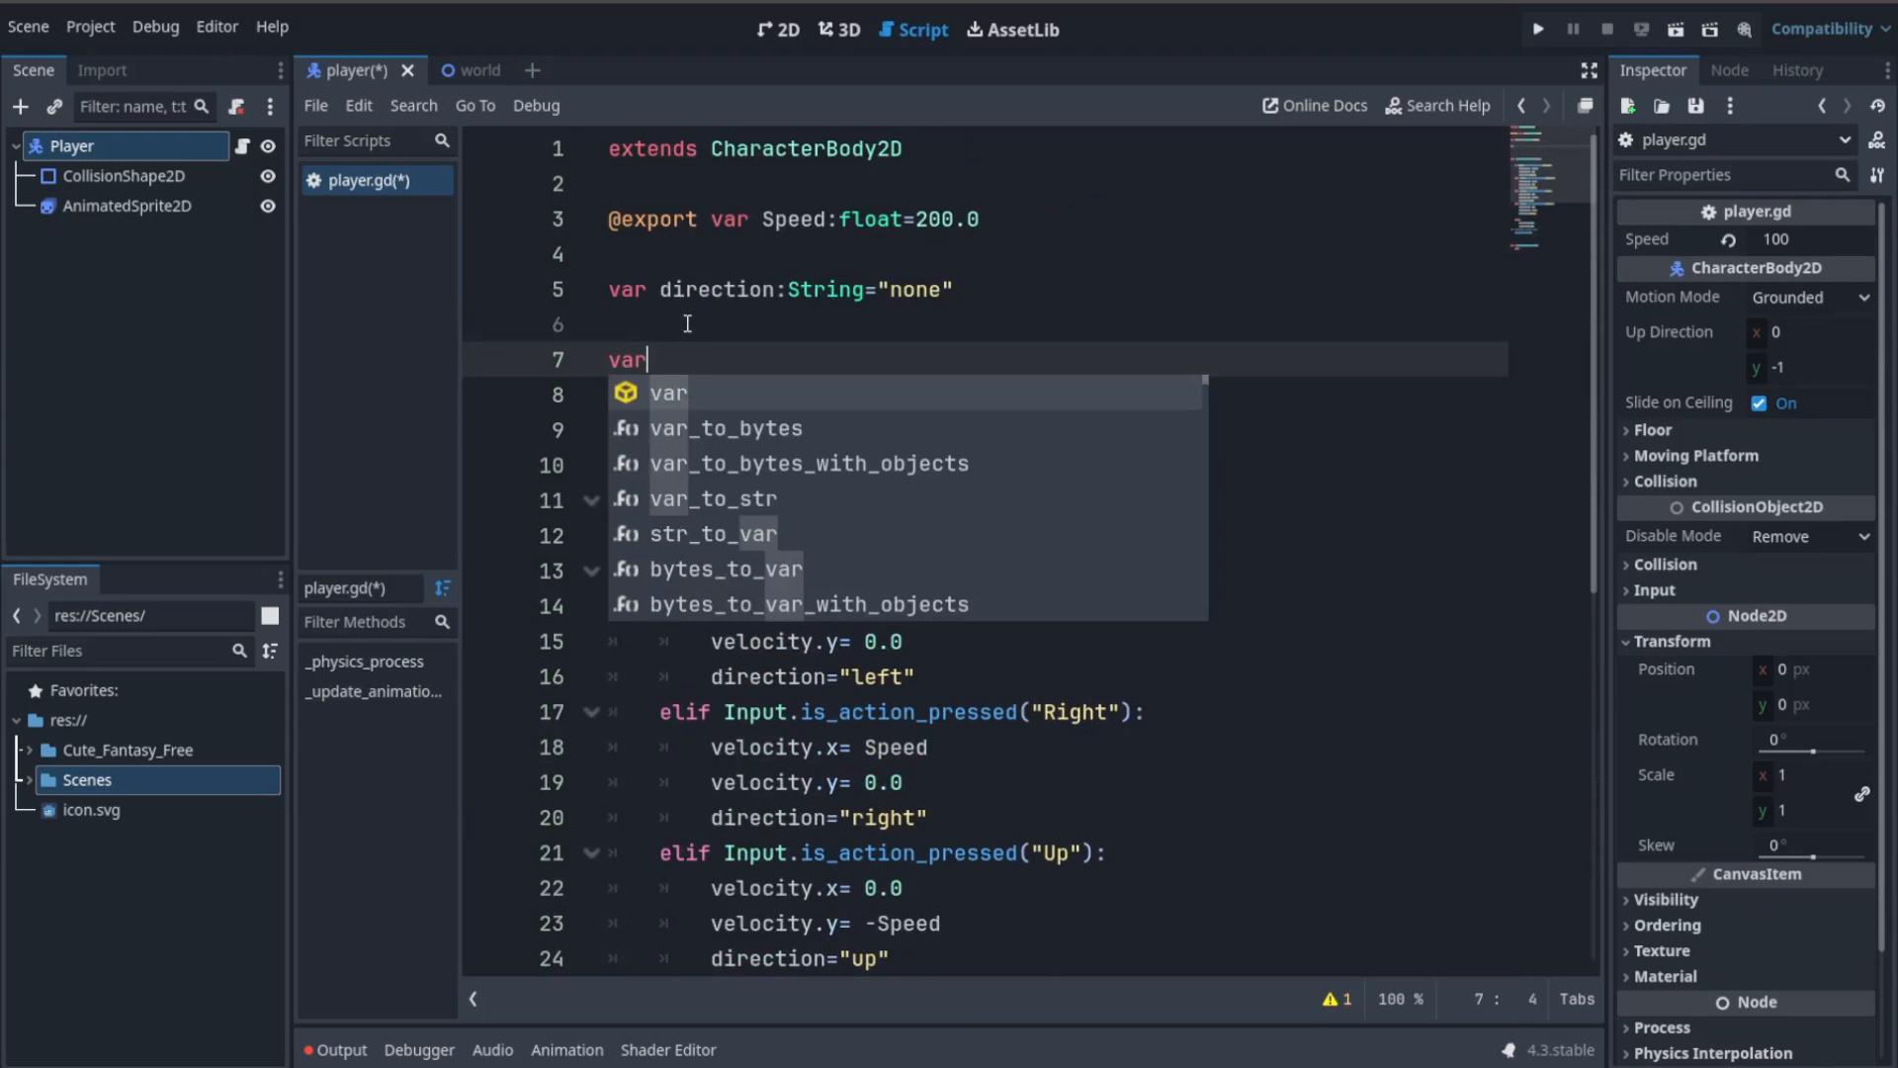
{"action": "type", "text": "is_m"}
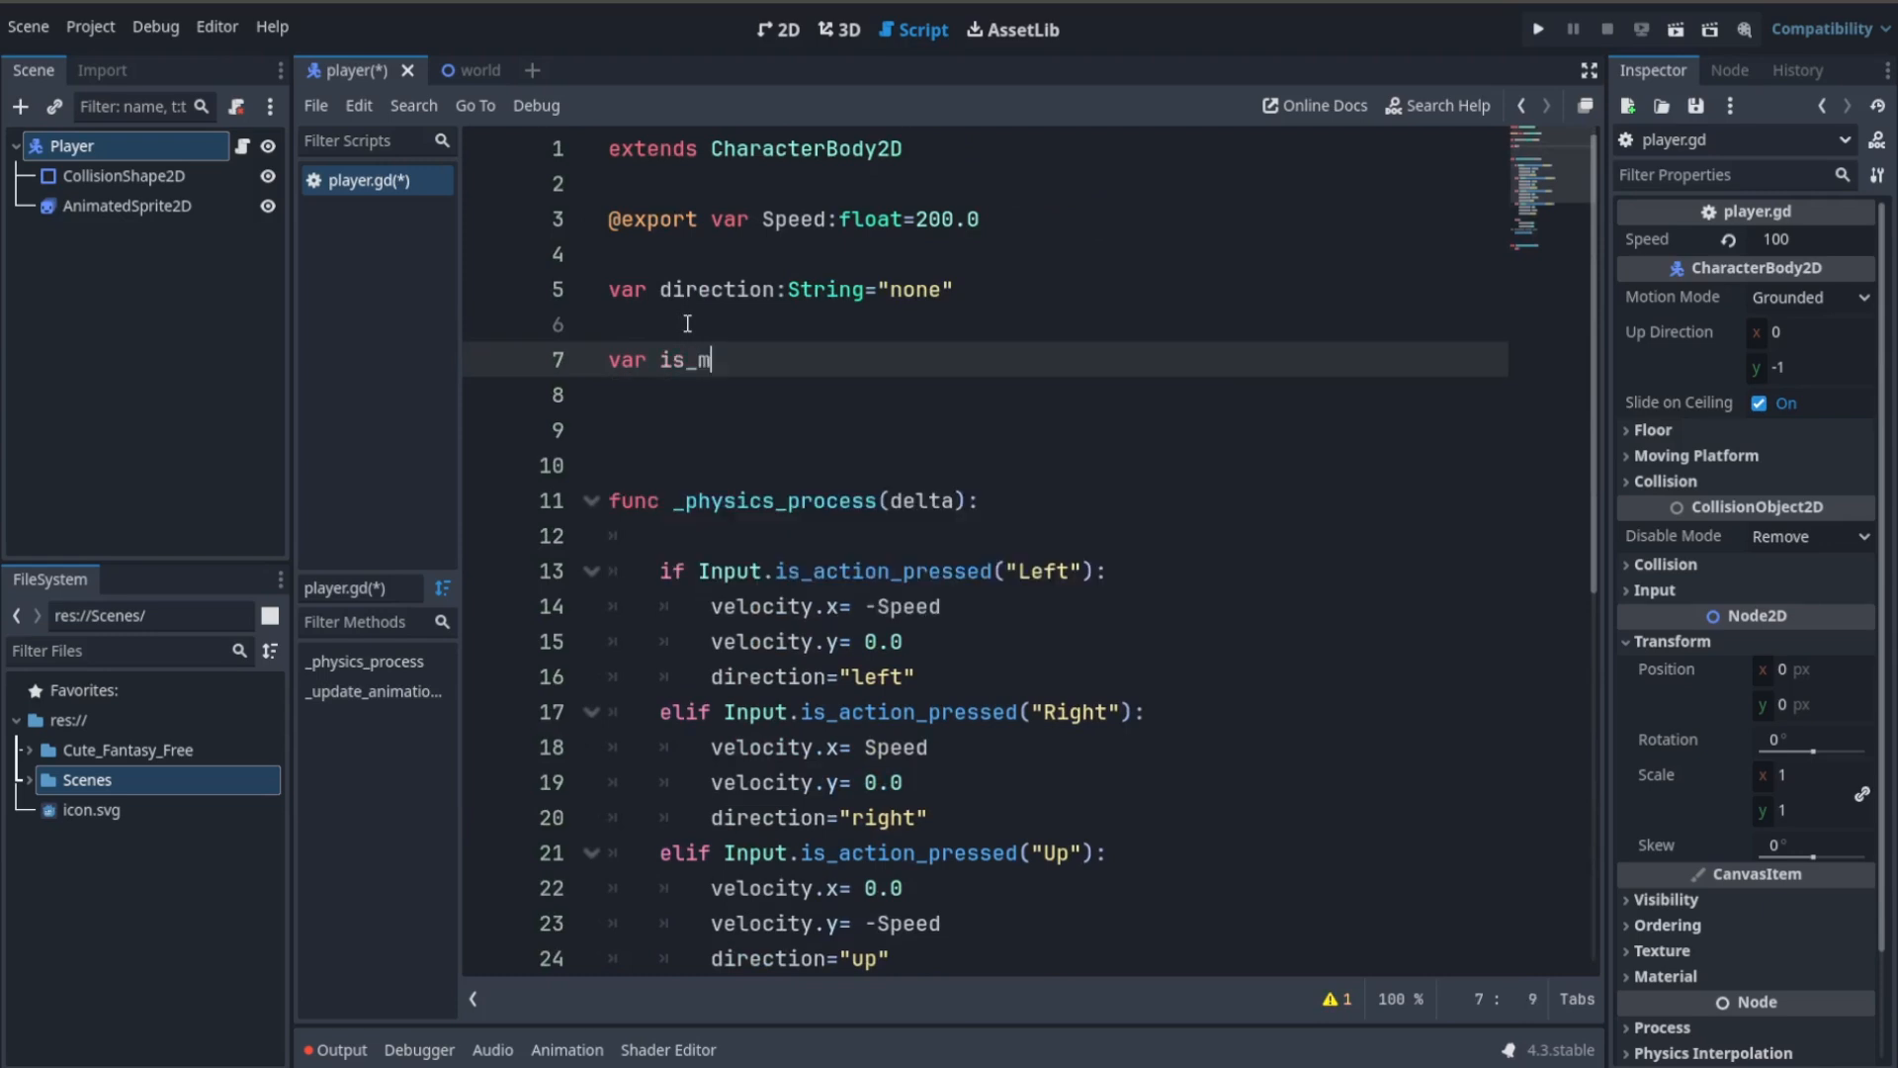
{"action": "type", "text": "oving"}
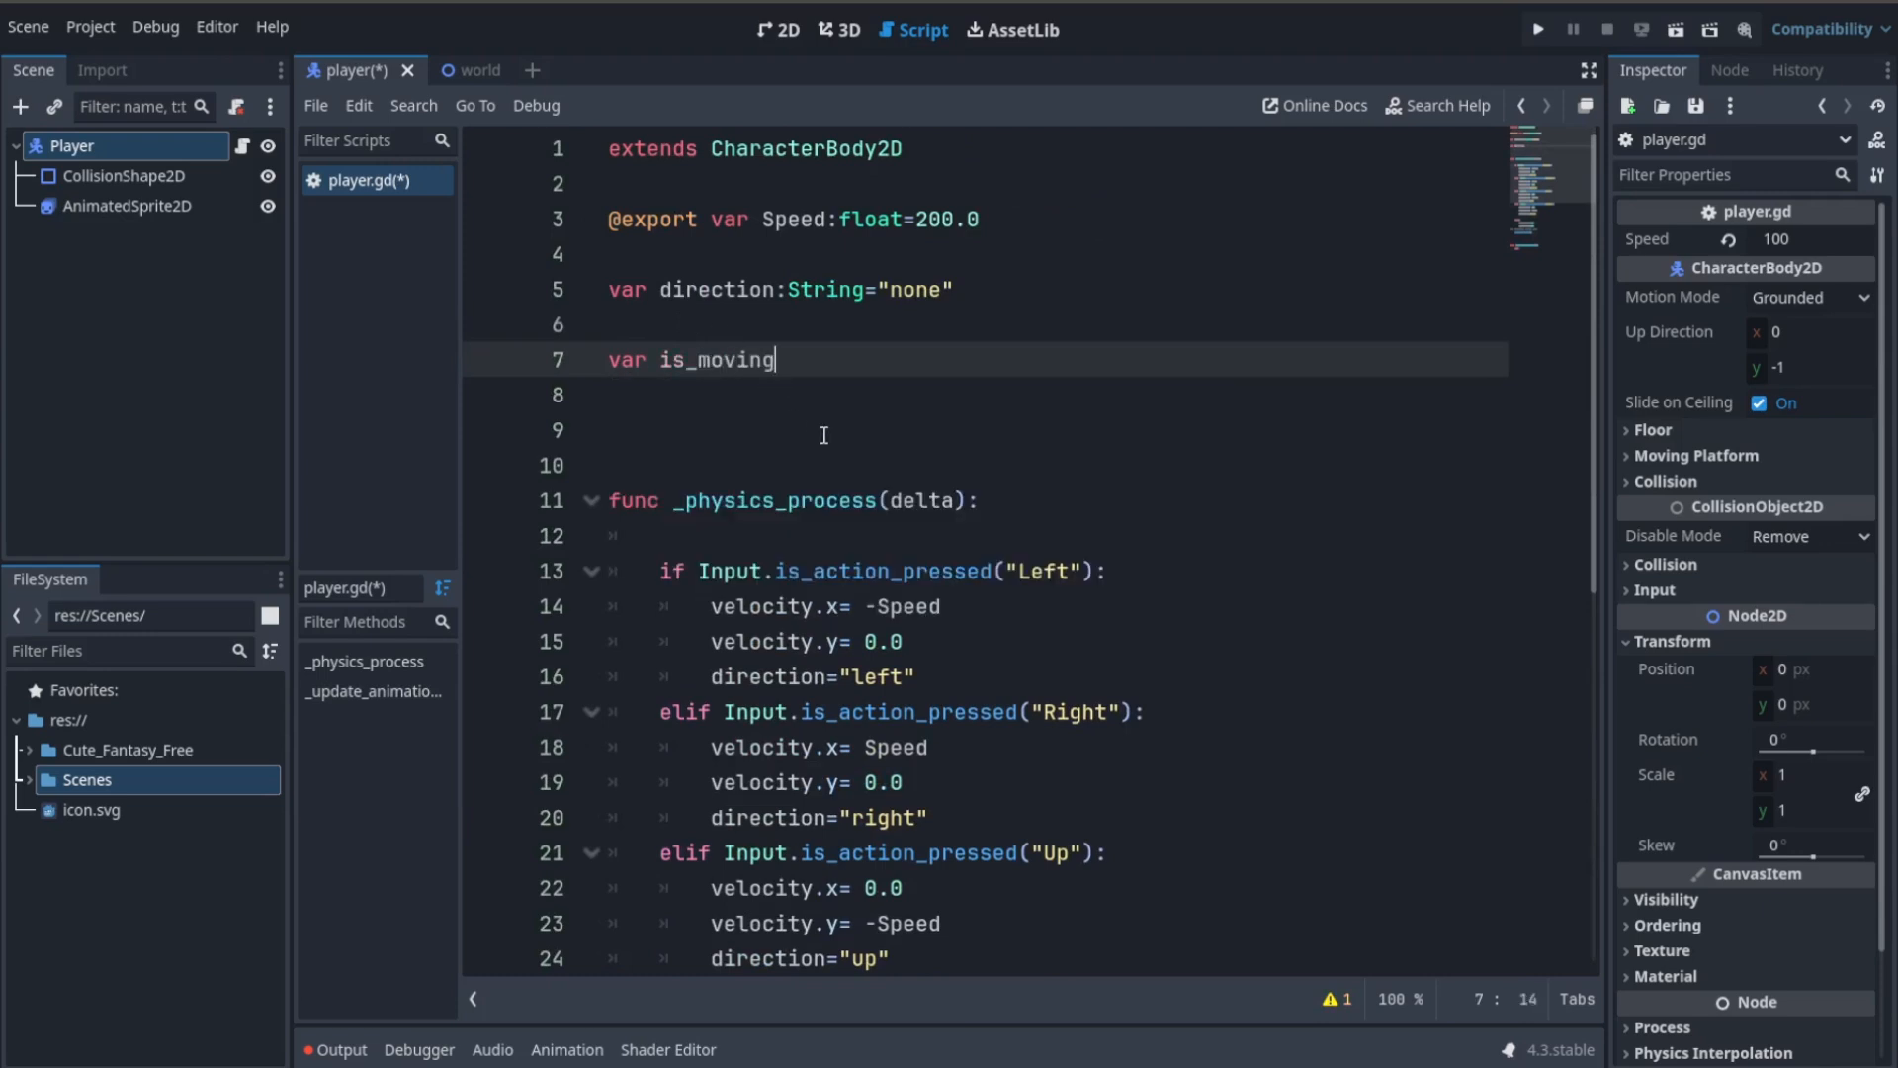
{"action": "type", "text": ":bool"}
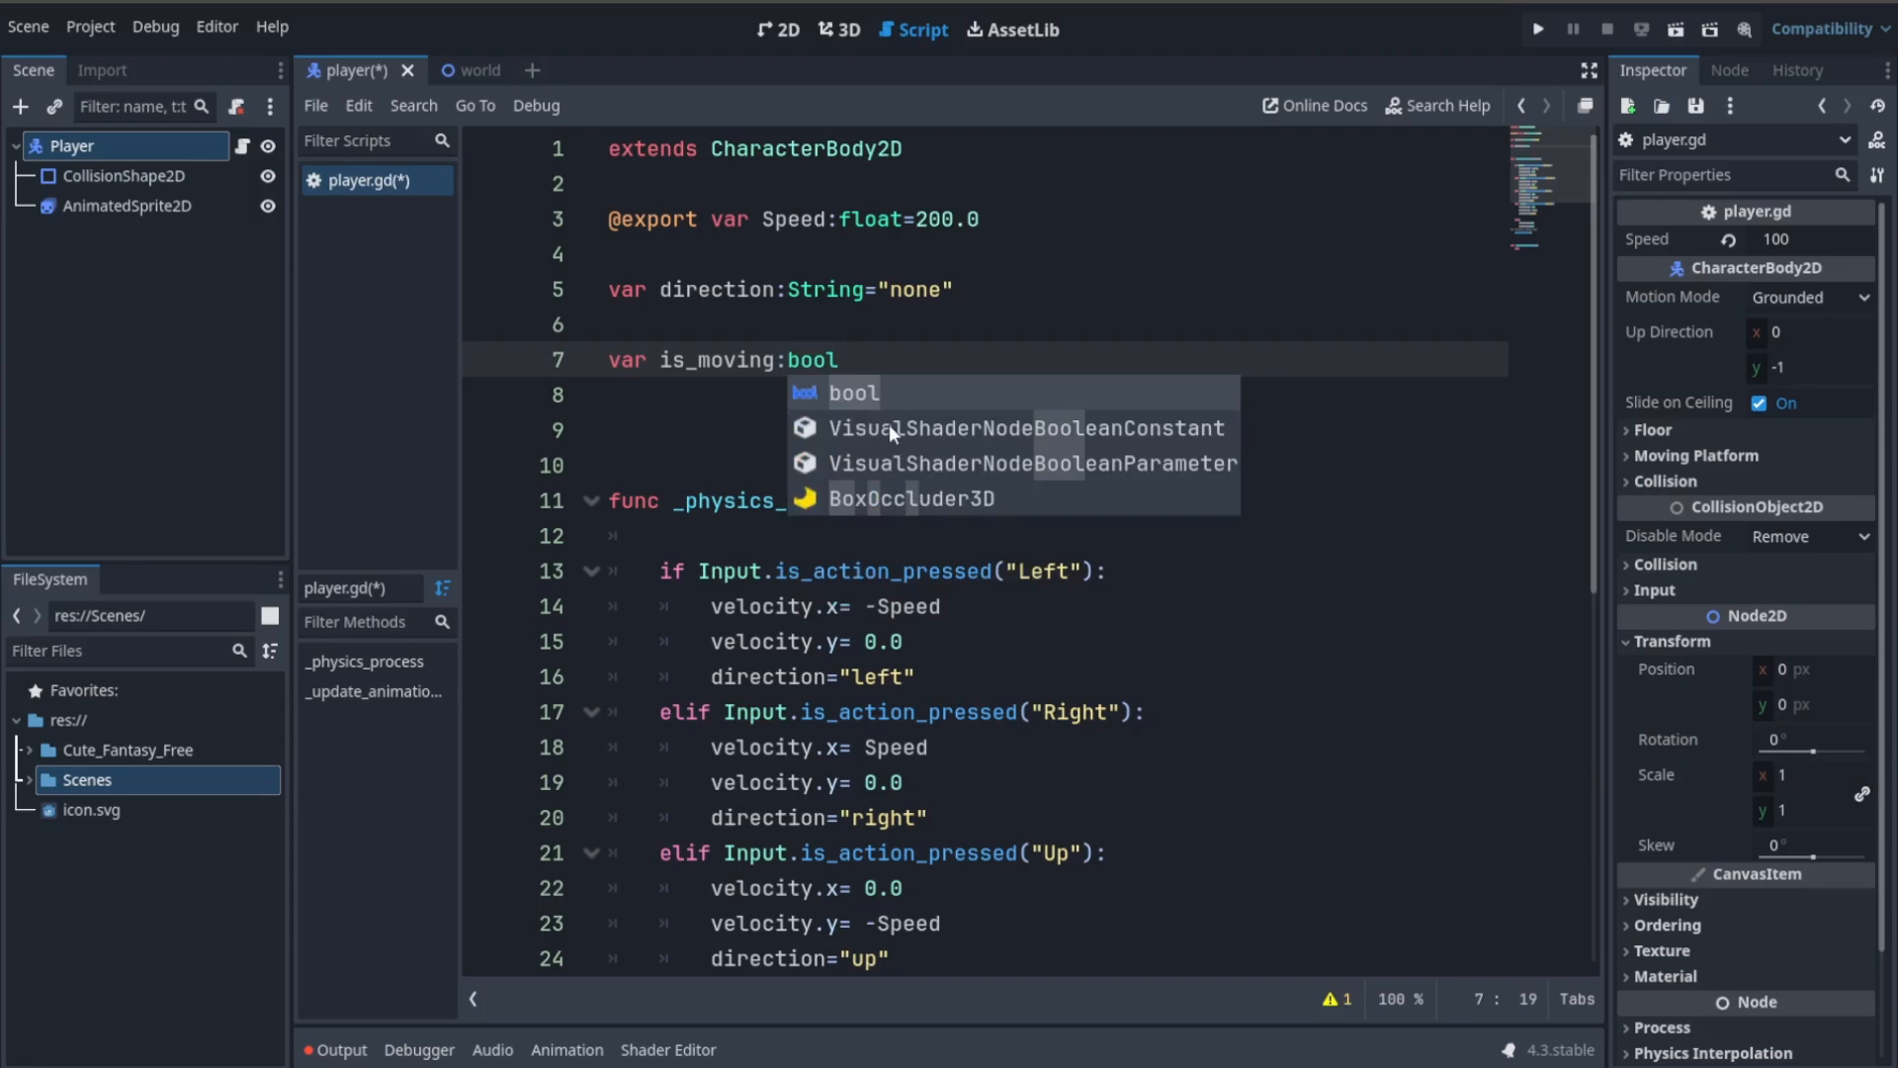
{"action": "type", "text": "=falser"}
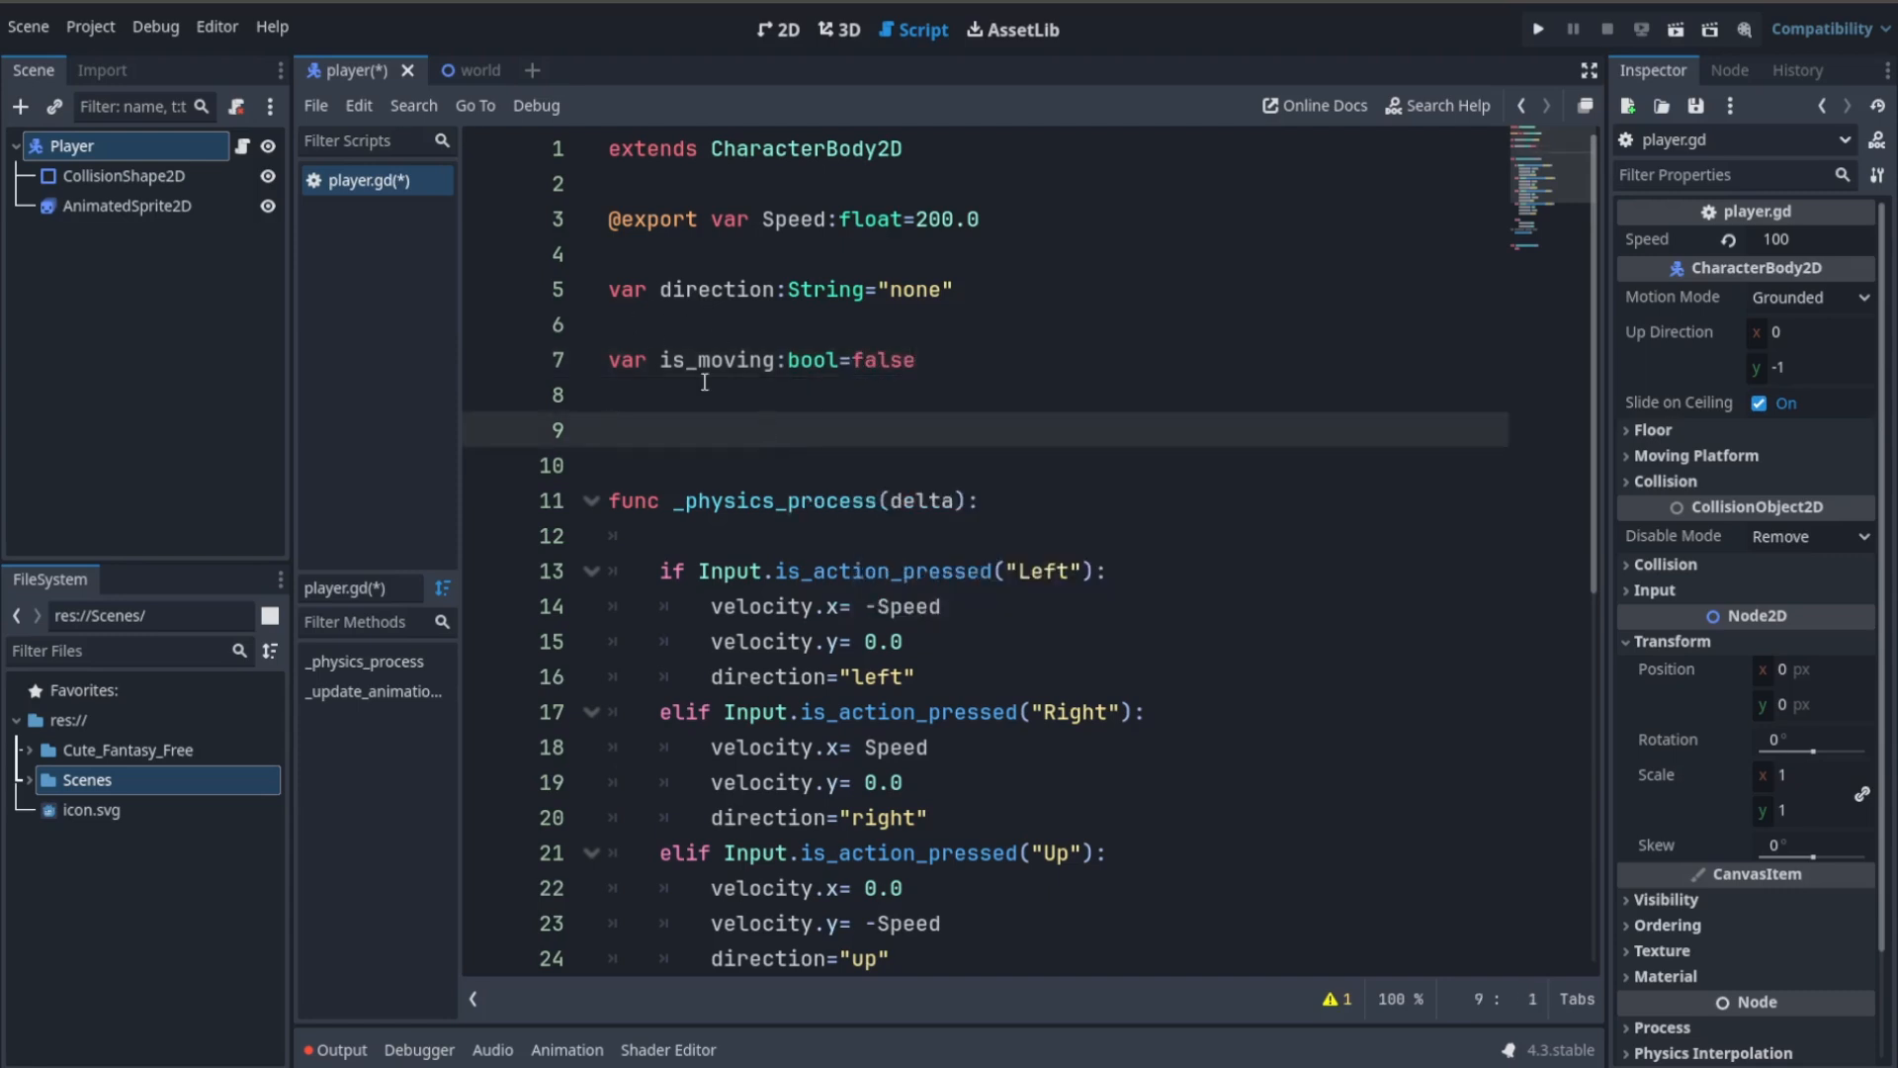
Step: Set is_moving=true in each direction branch and is_moving=false #not moving in else
{"action": "scroll", "scroll_direction": "down", "scroll_amount": 3}
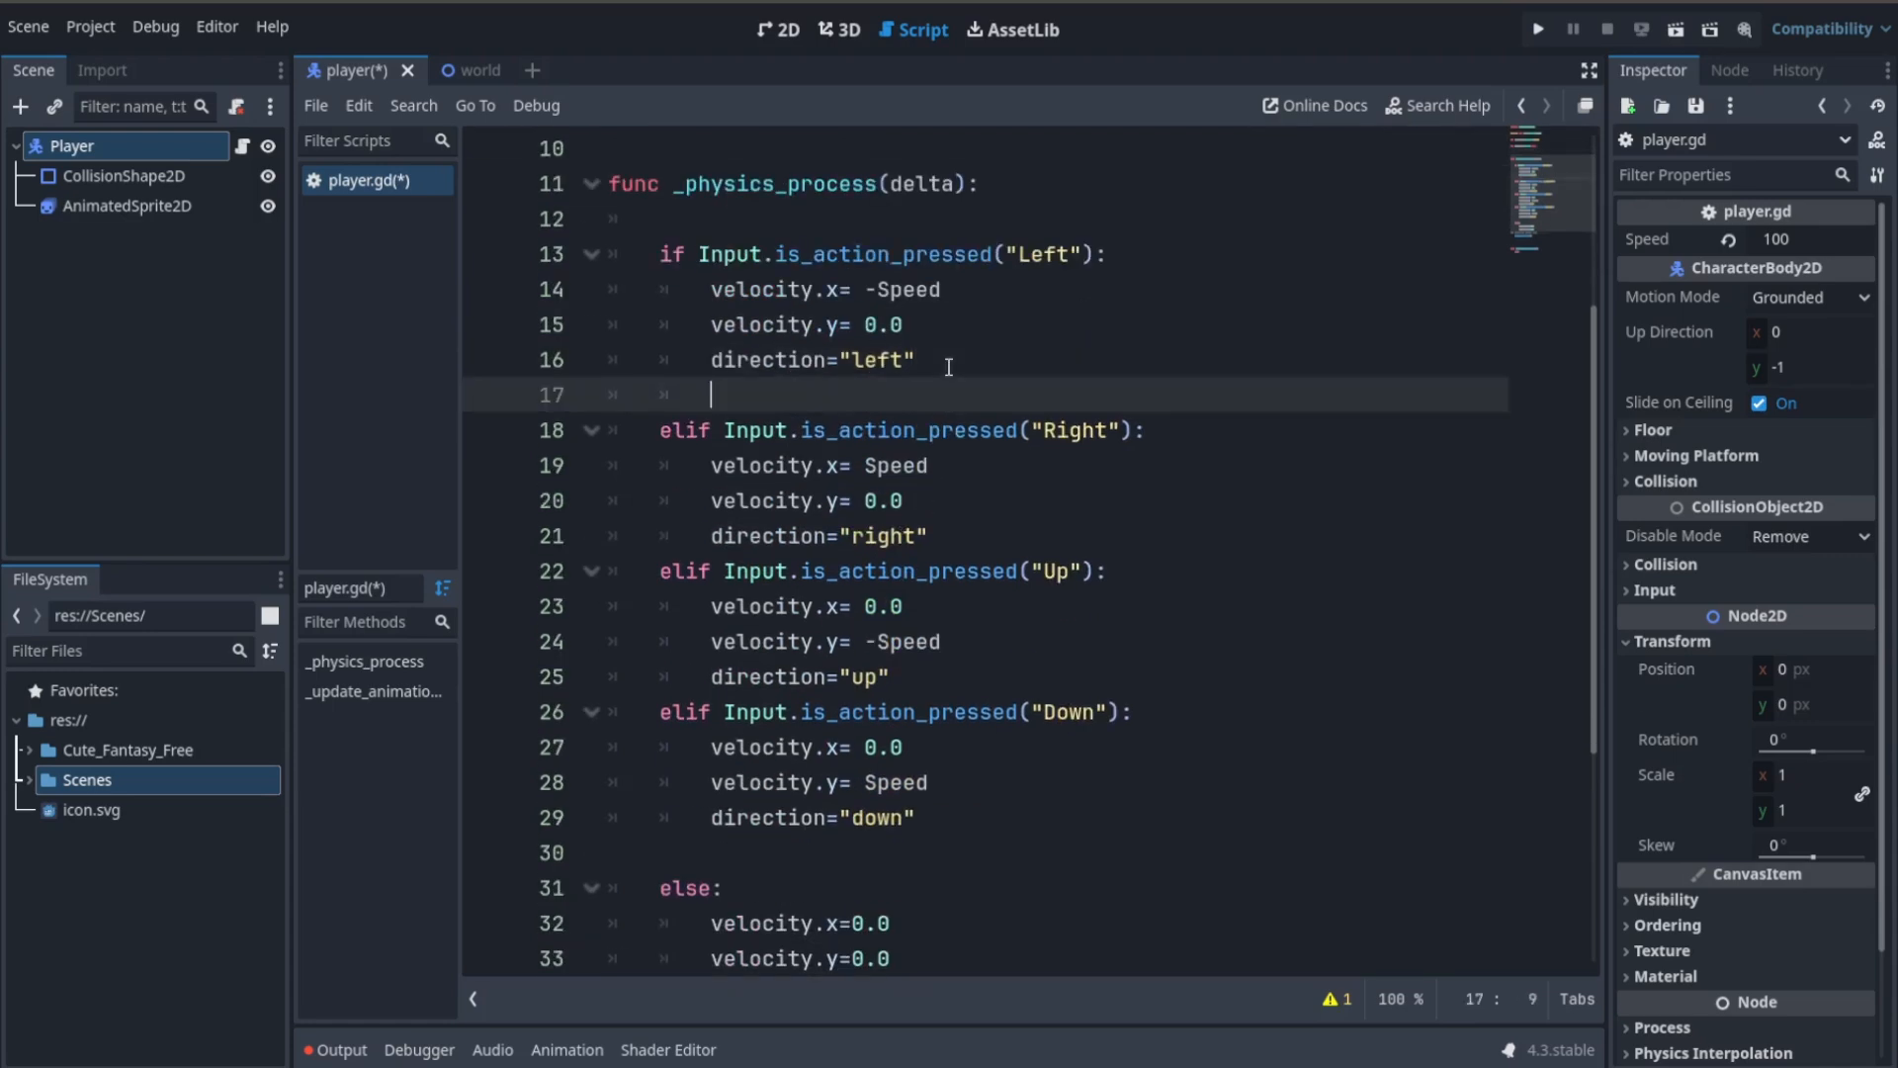
{"action": "scroll", "scroll_direction": "up", "scroll_amount": 3}
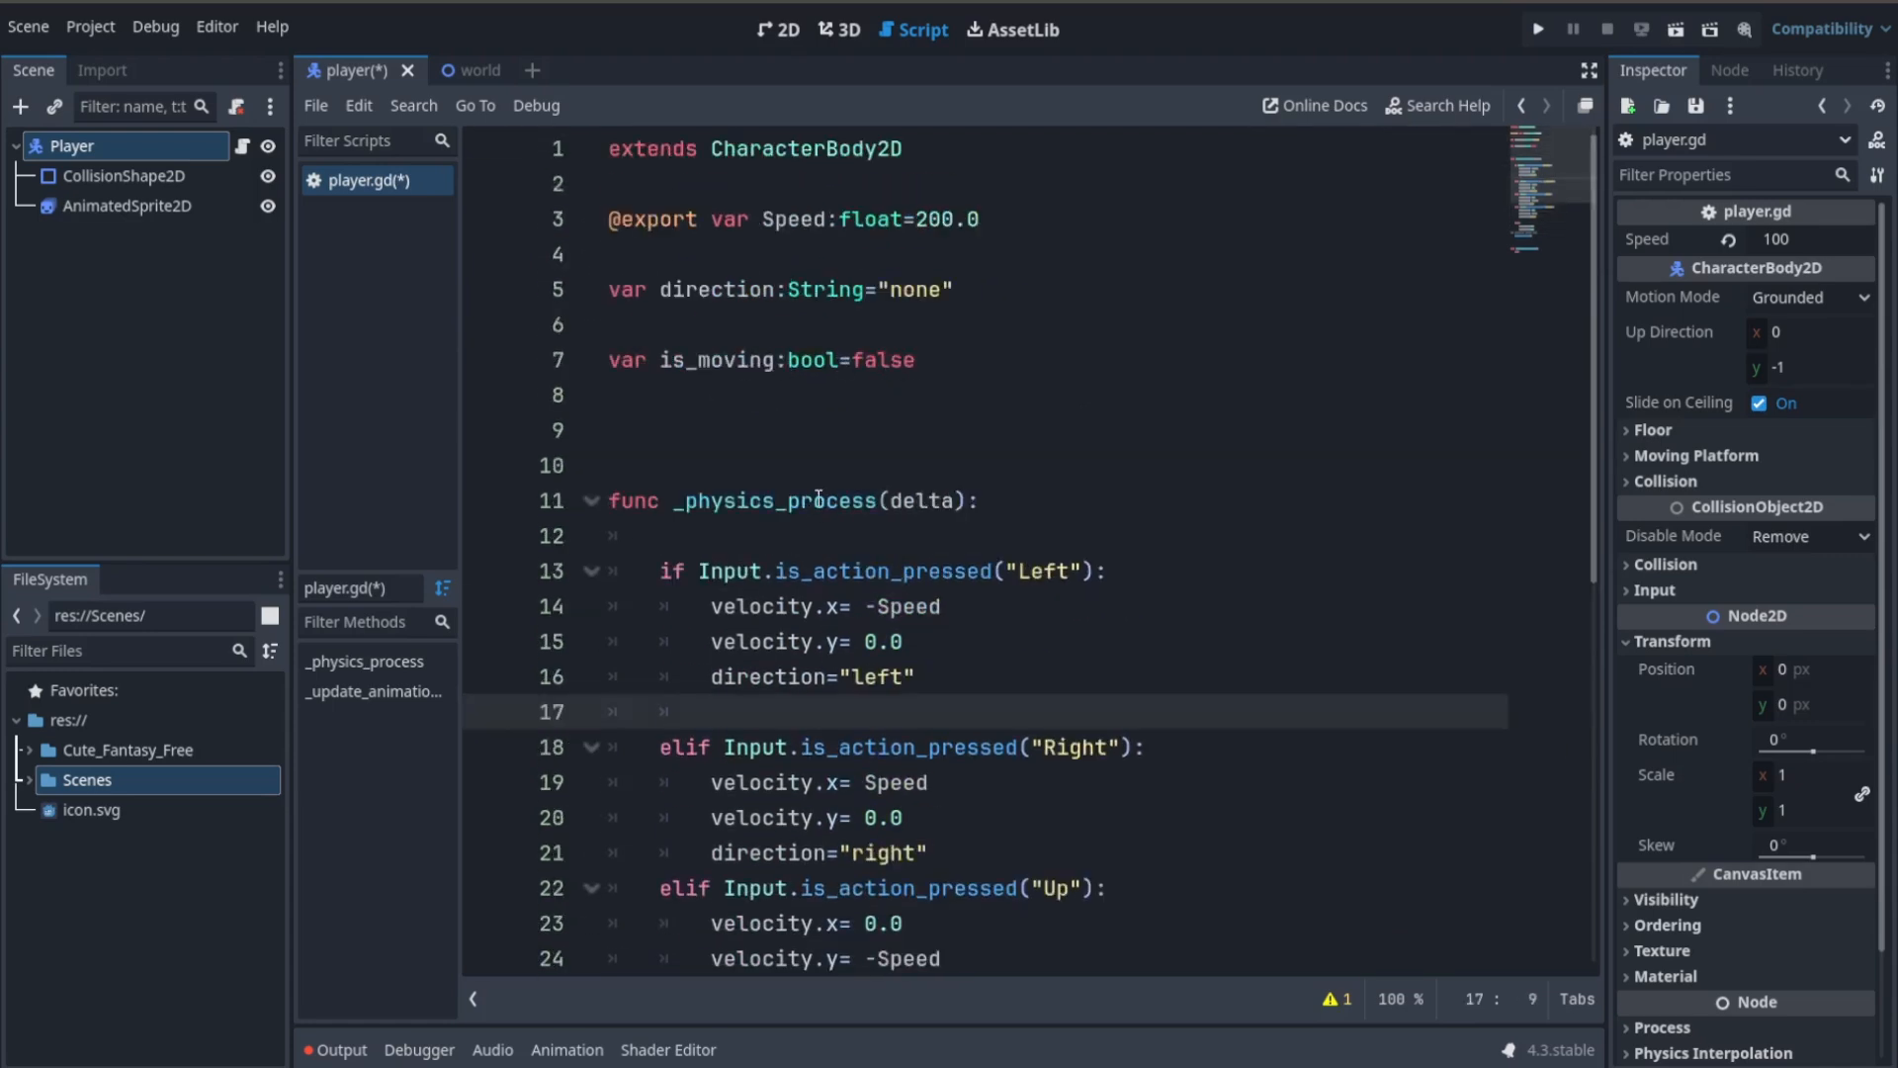
{"action": "type", "text": "is_moving="}
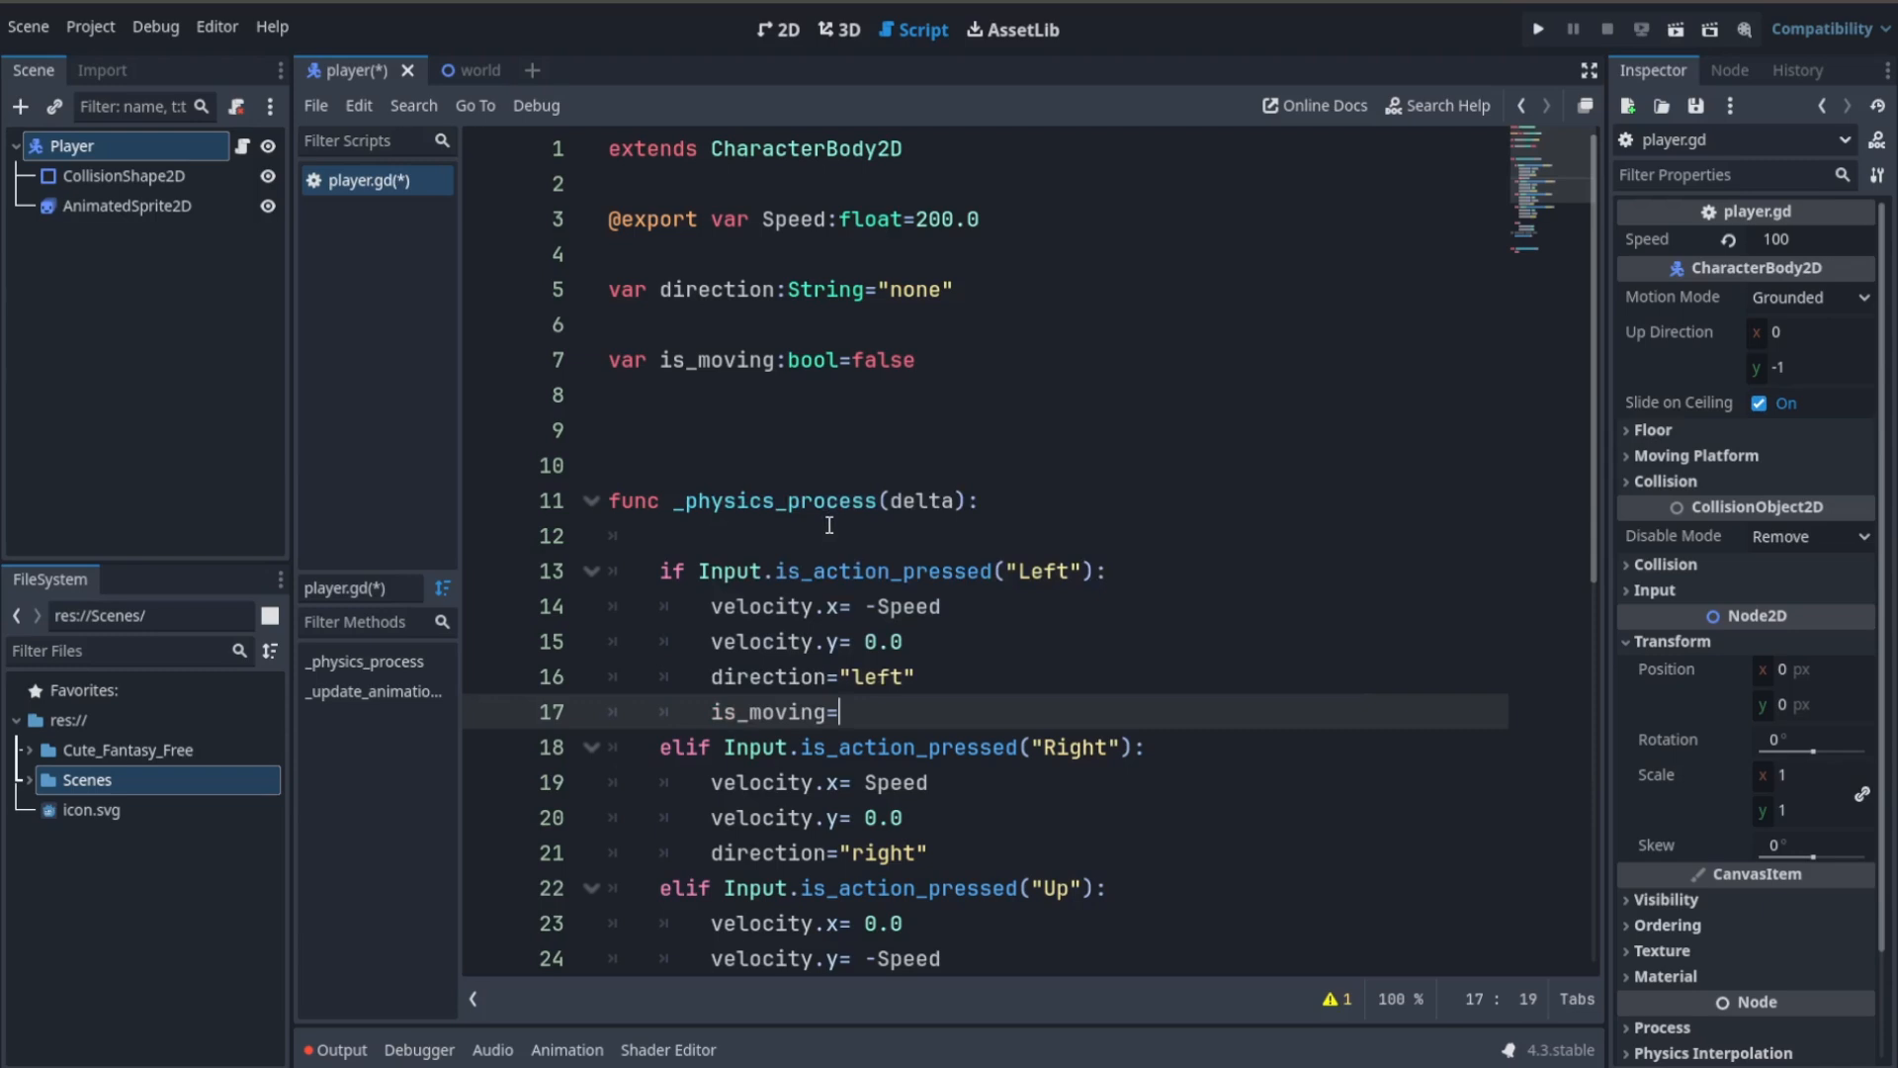
{"action": "type", "text": "true"}
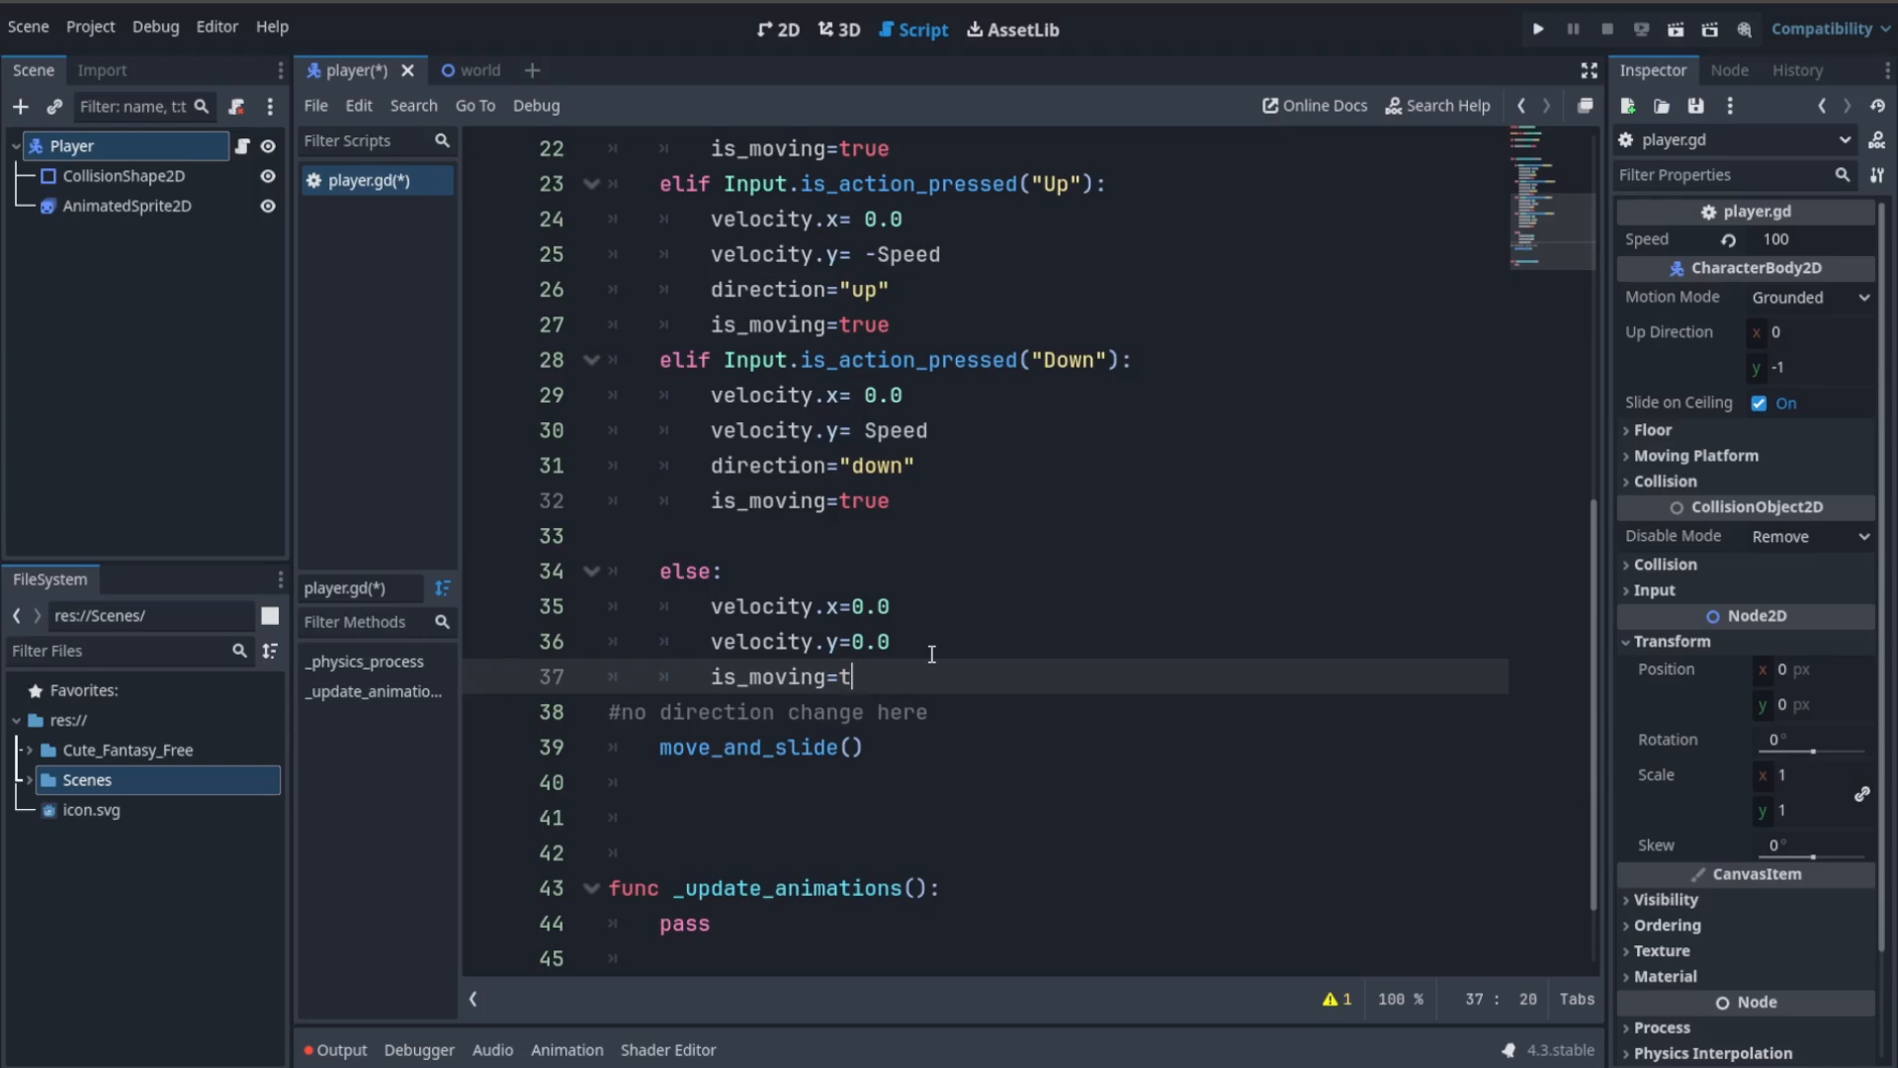
{"action": "type", "text": "alse"}
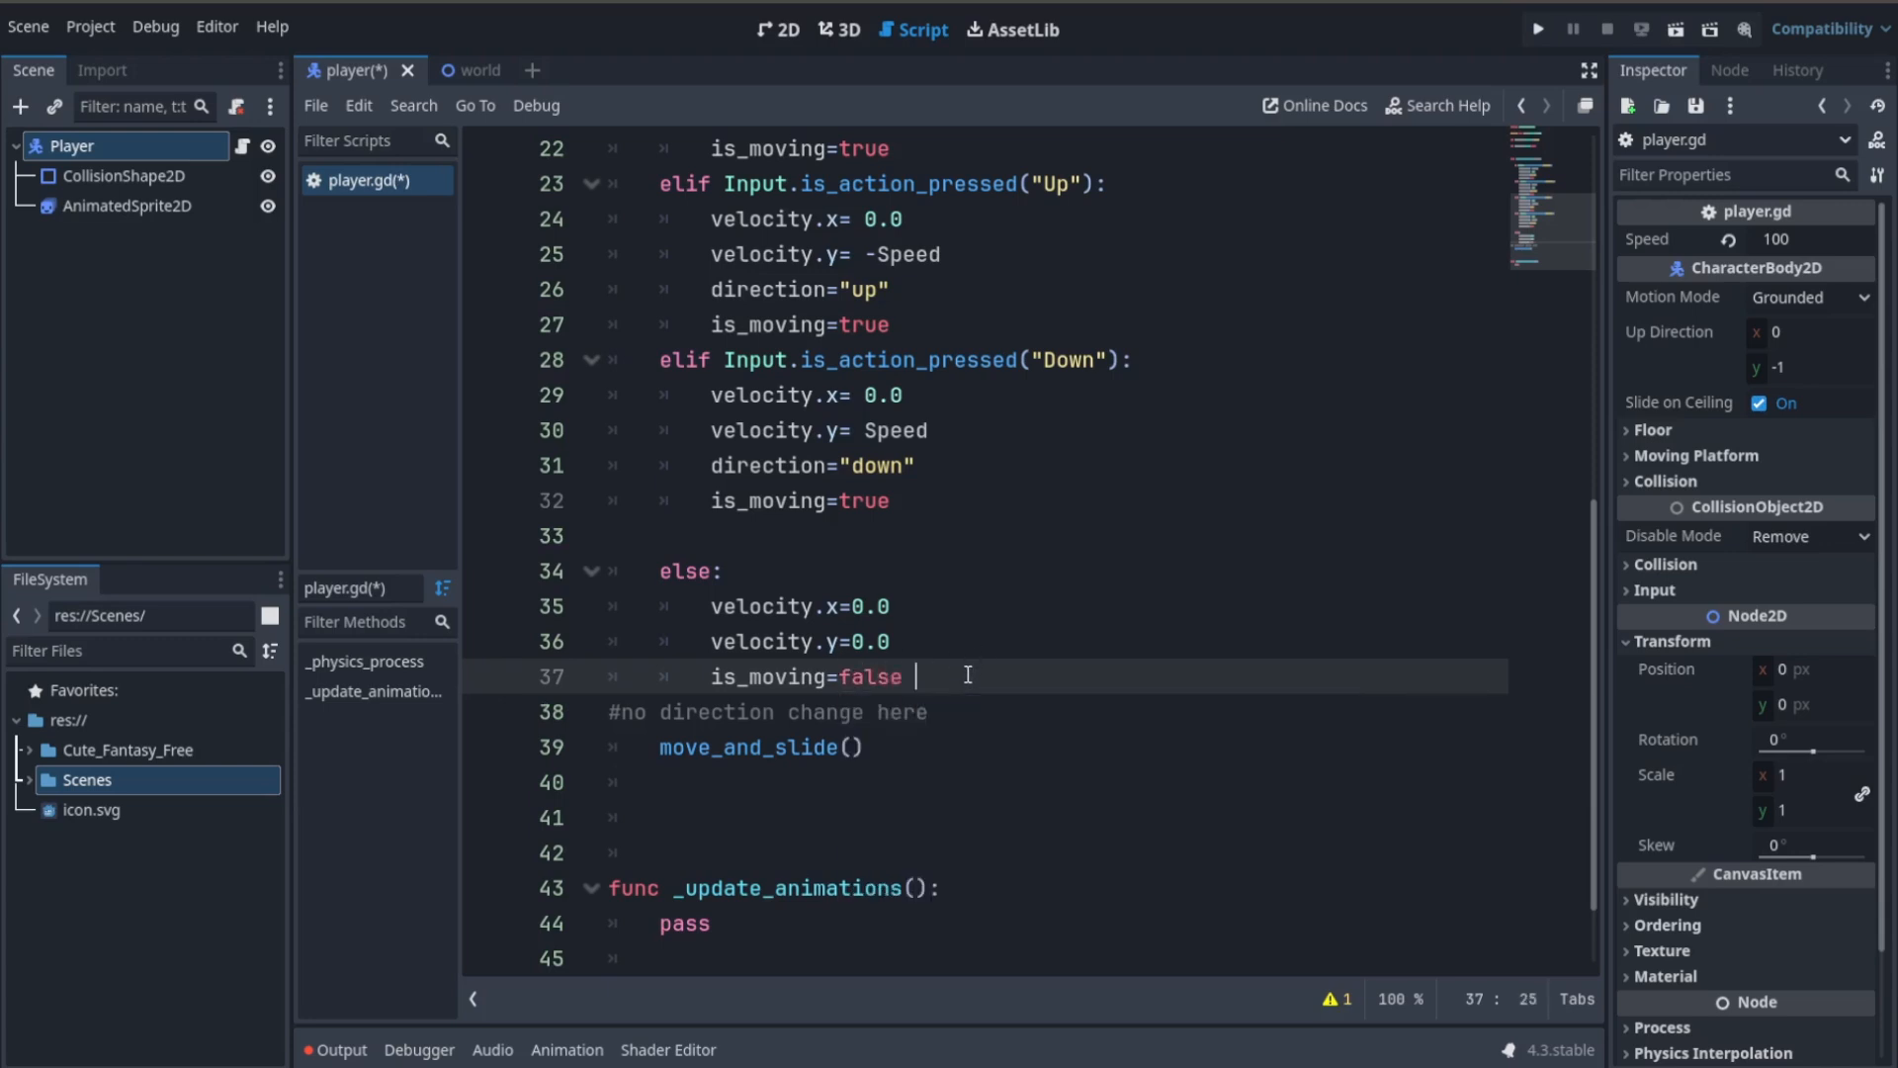
{"action": "type", "text": "#not moving"}
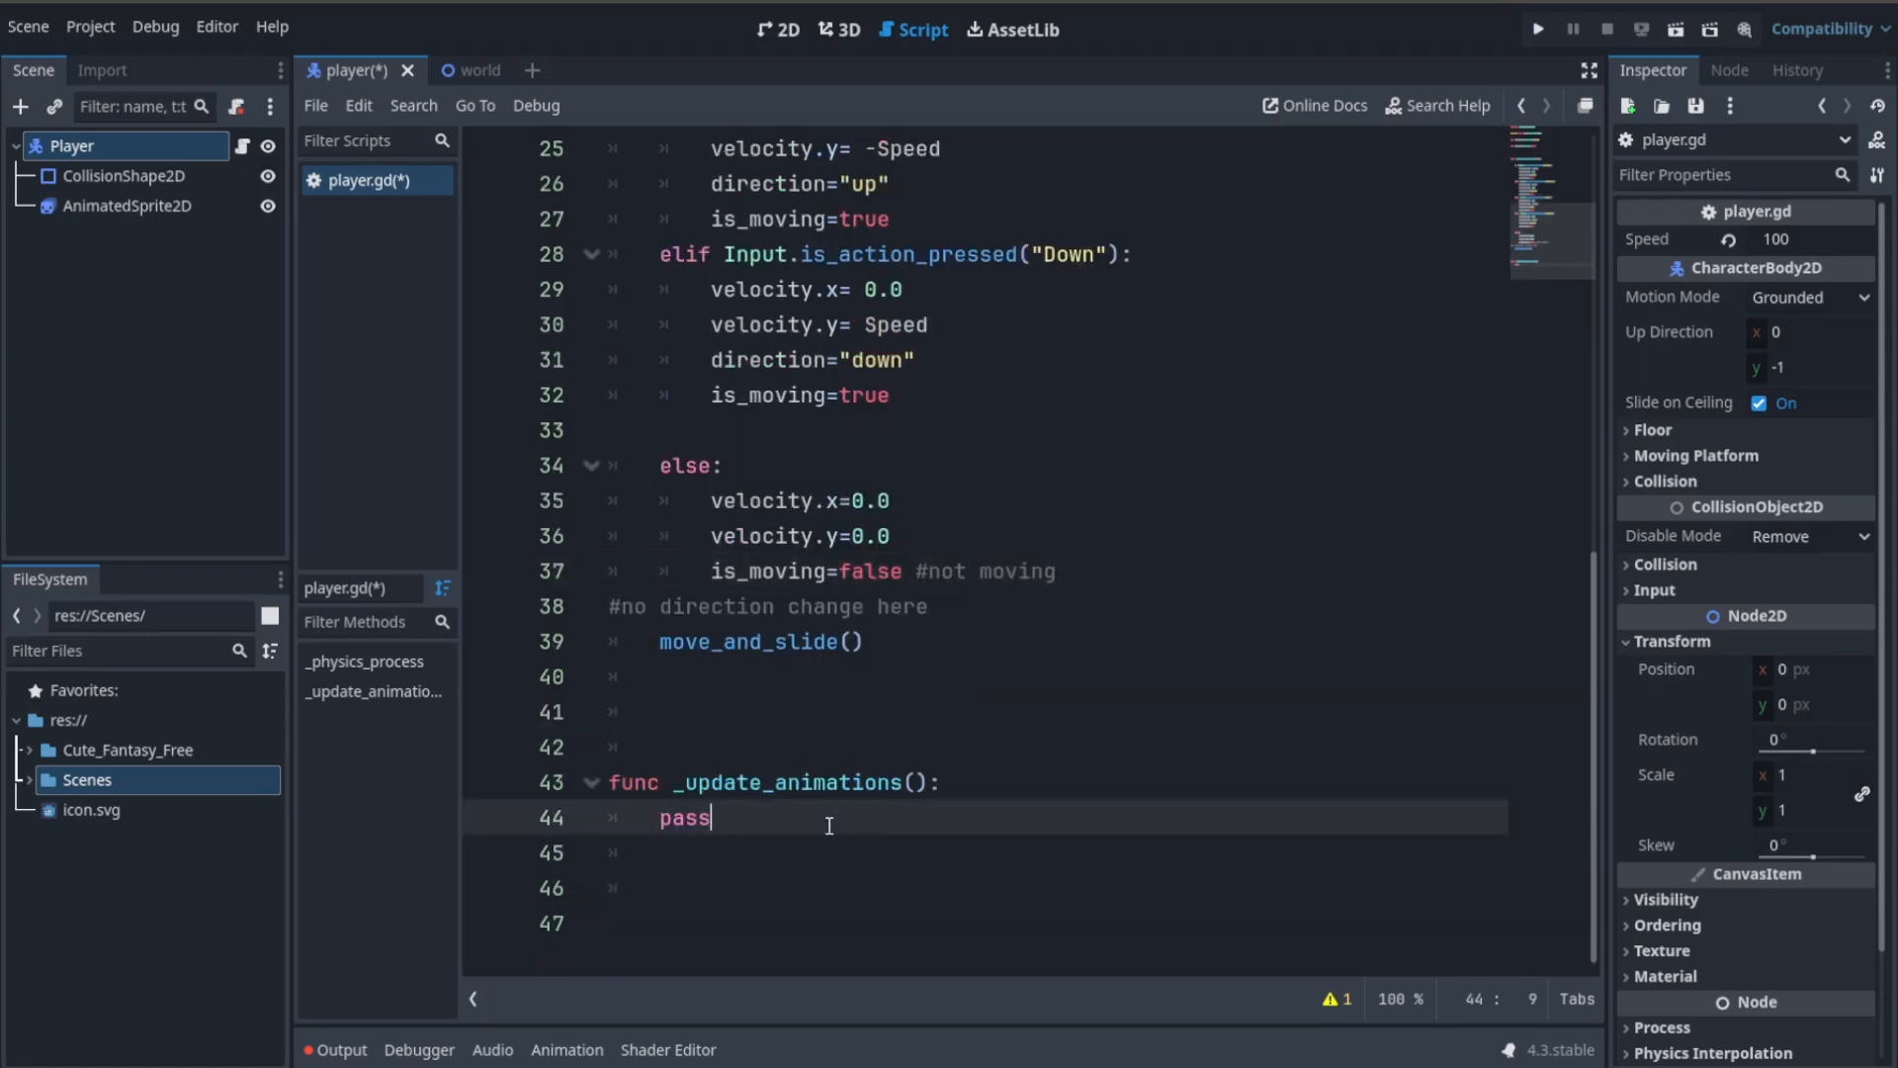
Step: Check the sprite's animation names and draft an animated_sprite var declaration on line 8
{"action": "left_click", "coordinate": [124, 205]}
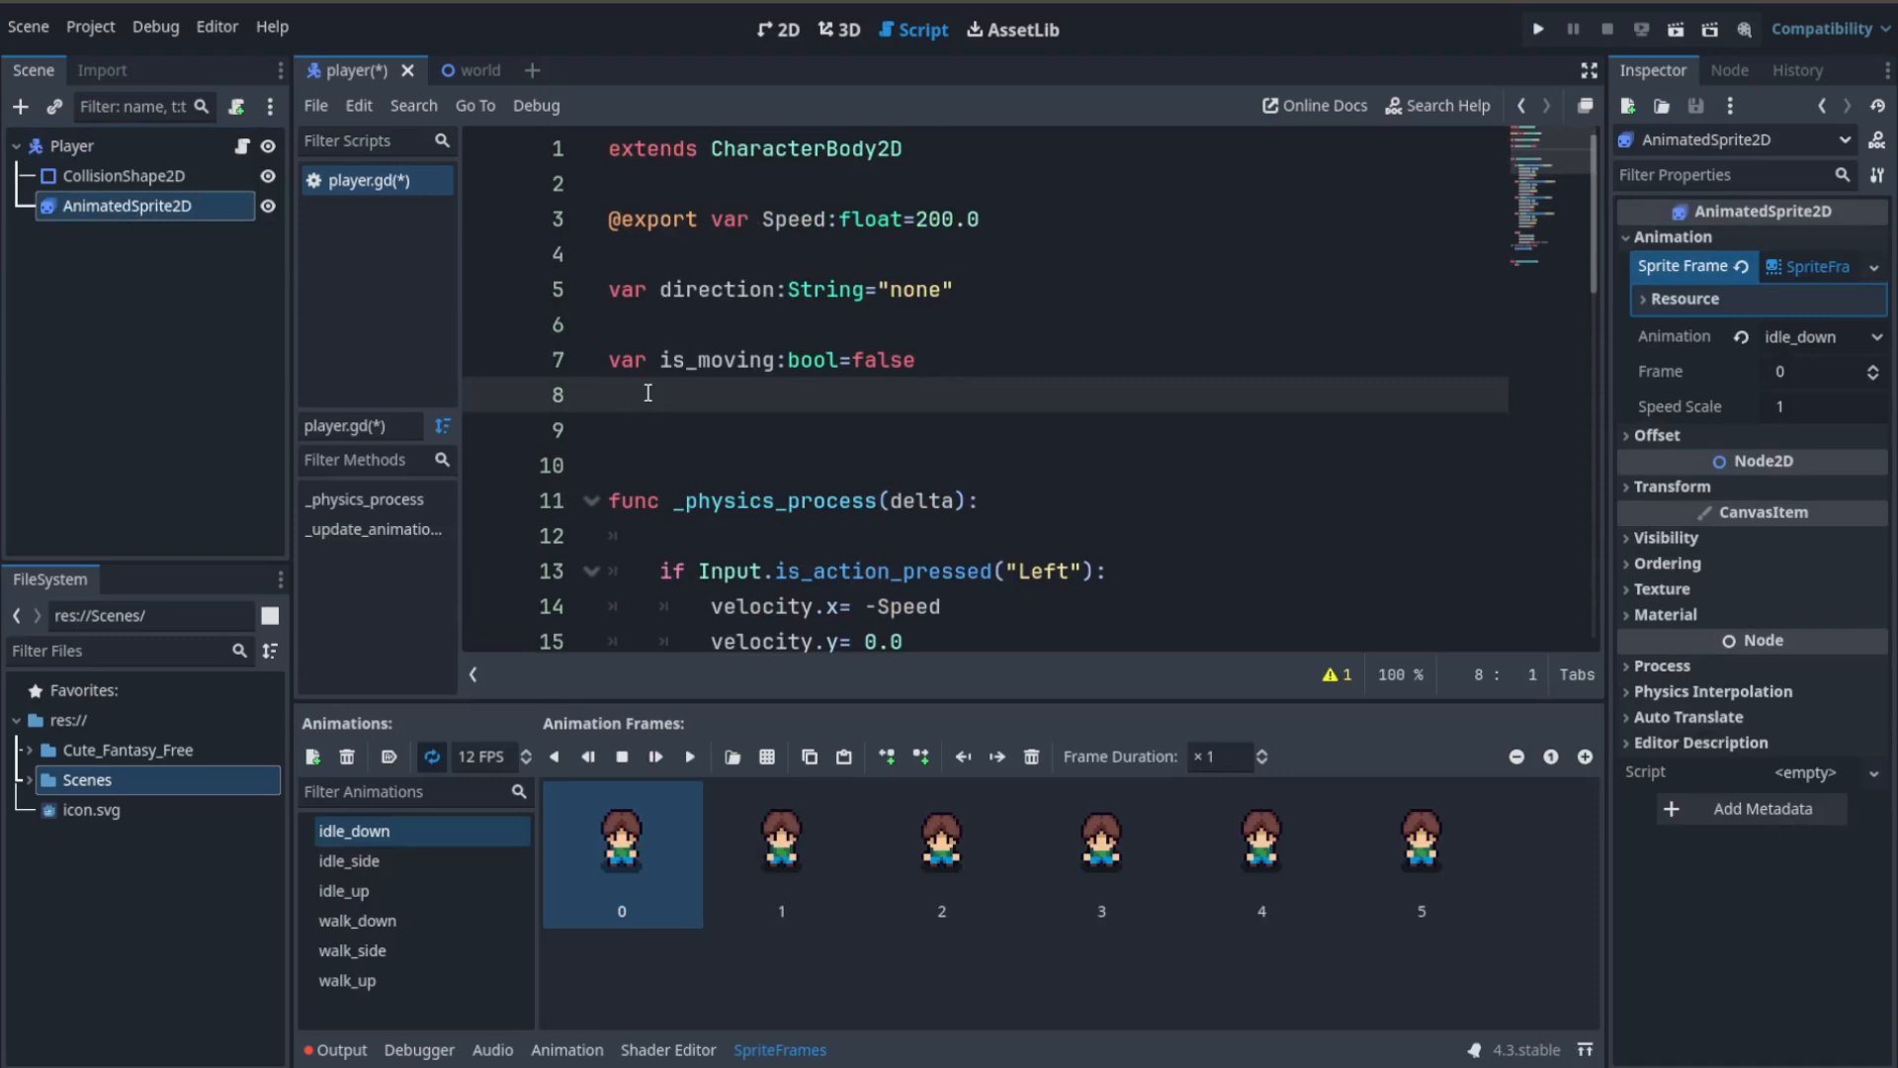
{"action": "type", "text": "var anim"}
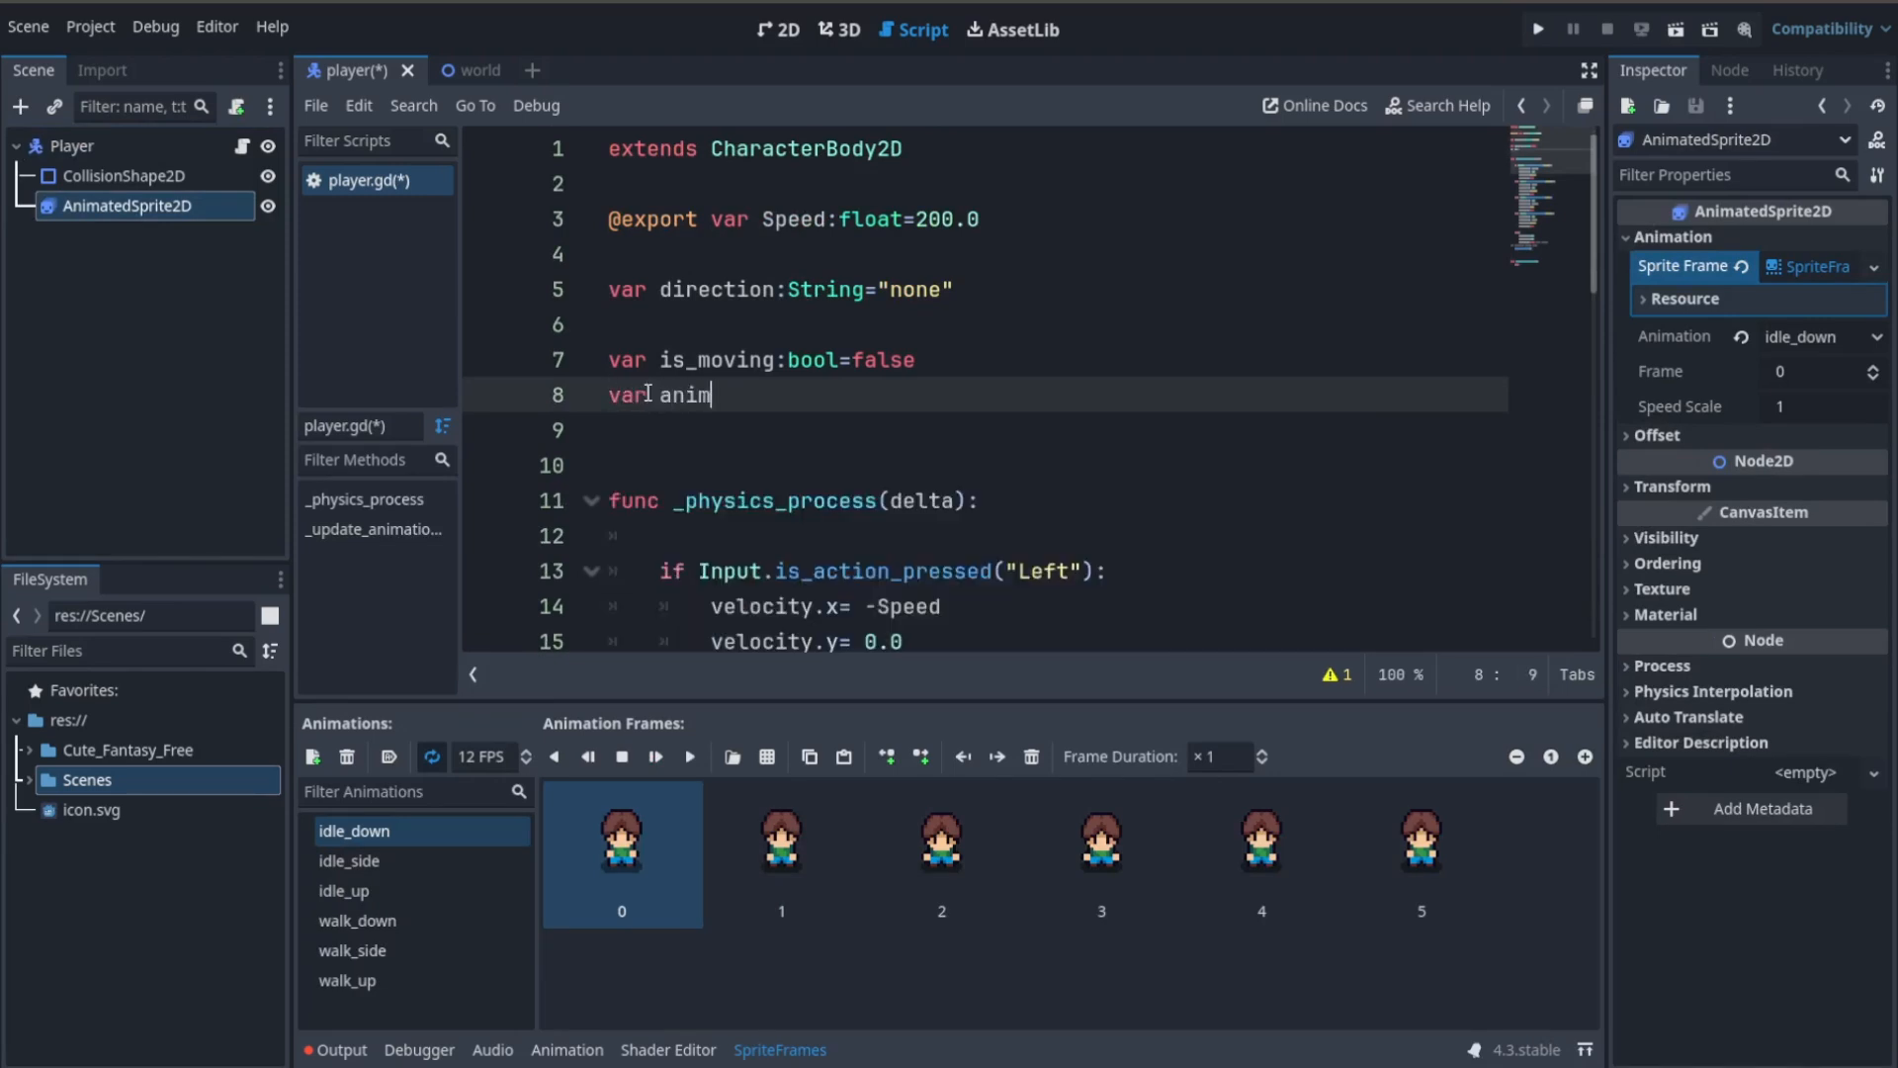
{"action": "type", "text": "ation"}
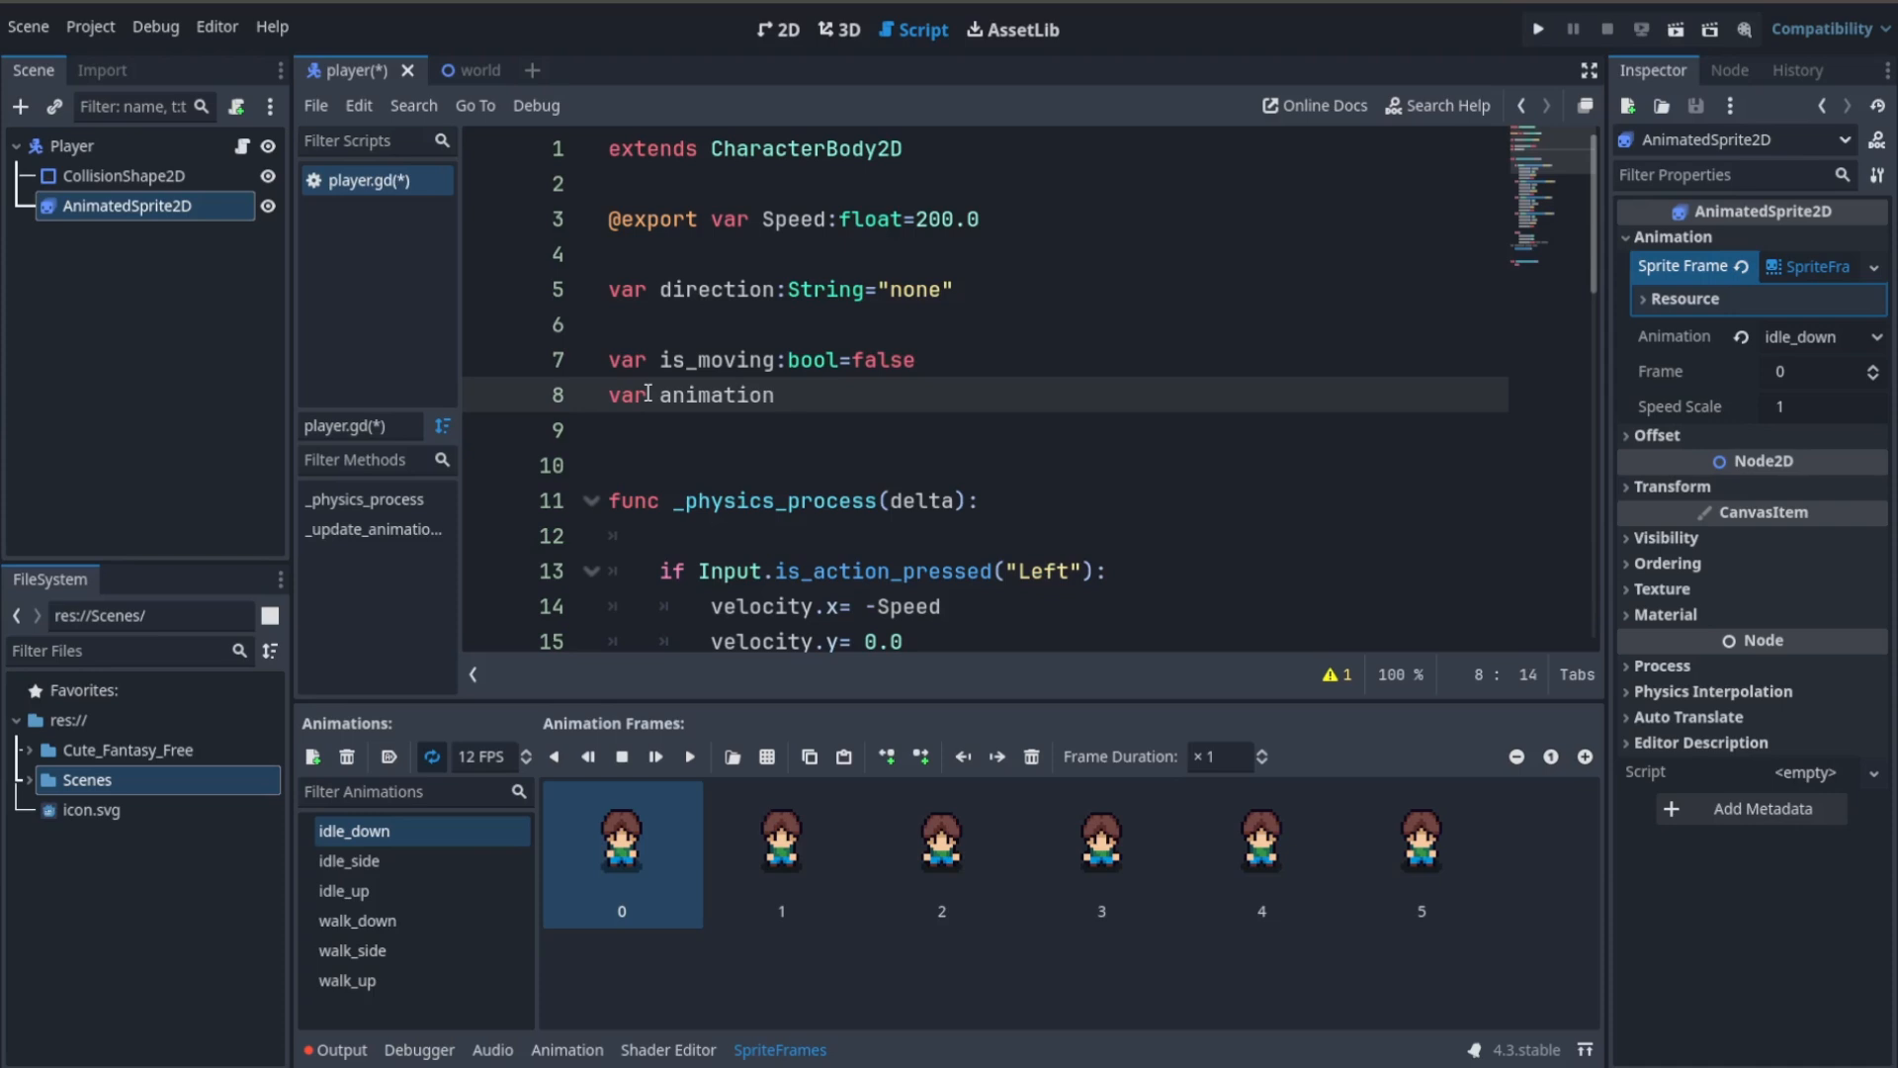
{"action": "key", "text": "BackSpace"}
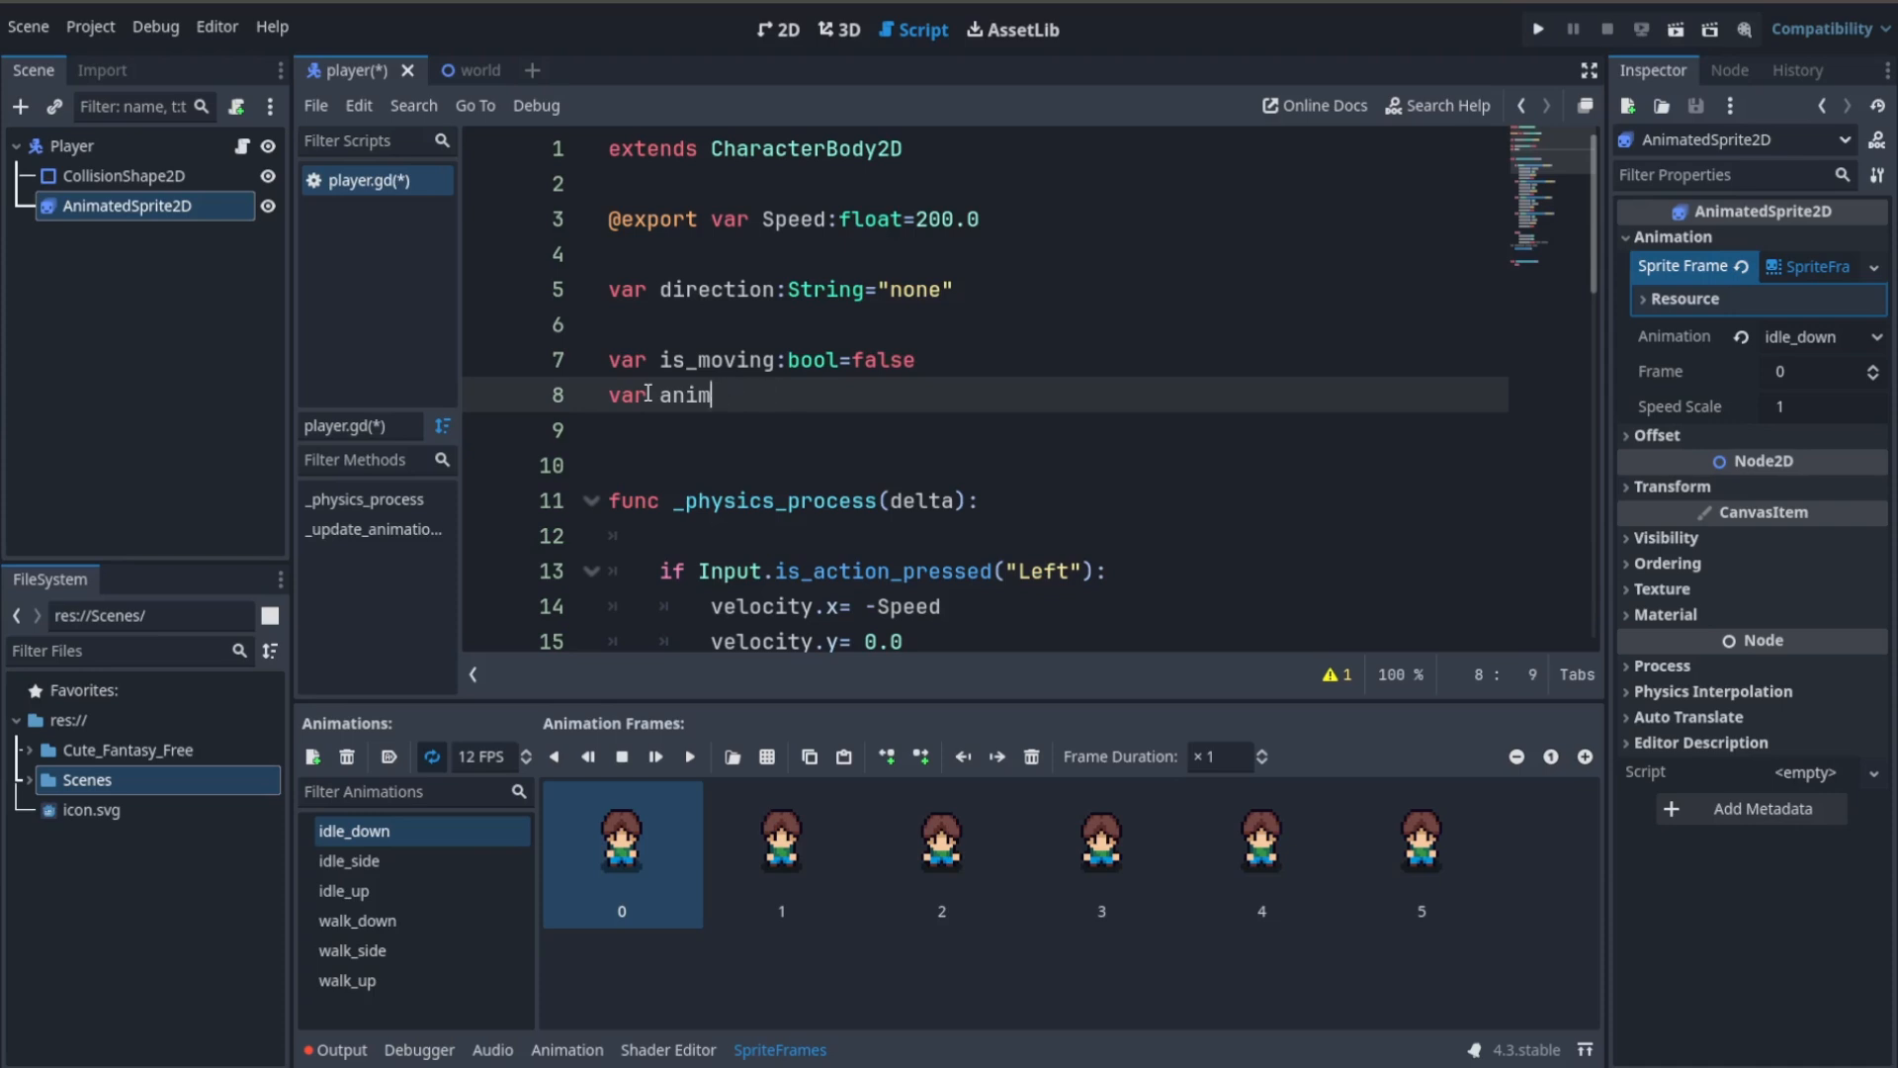
{"action": "type", "text": "ated"}
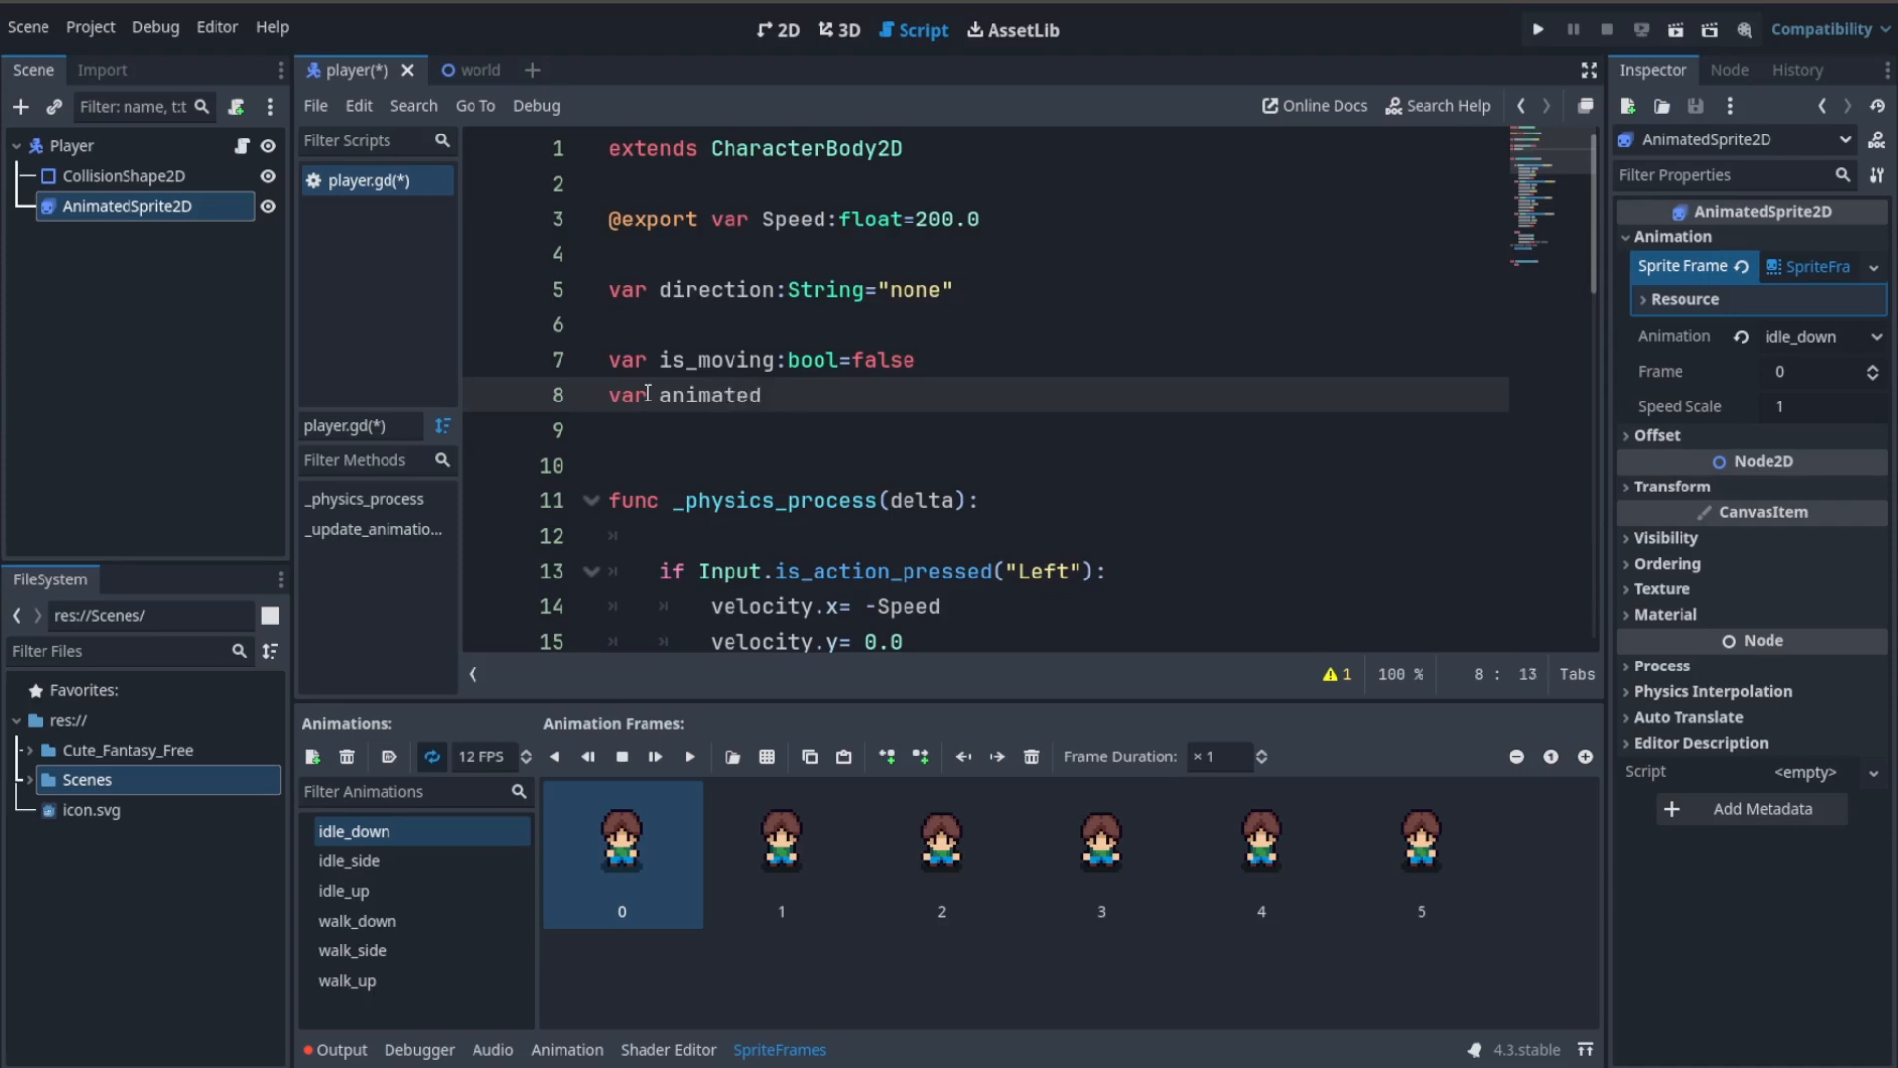
{"action": "type", "text": "sprit"}
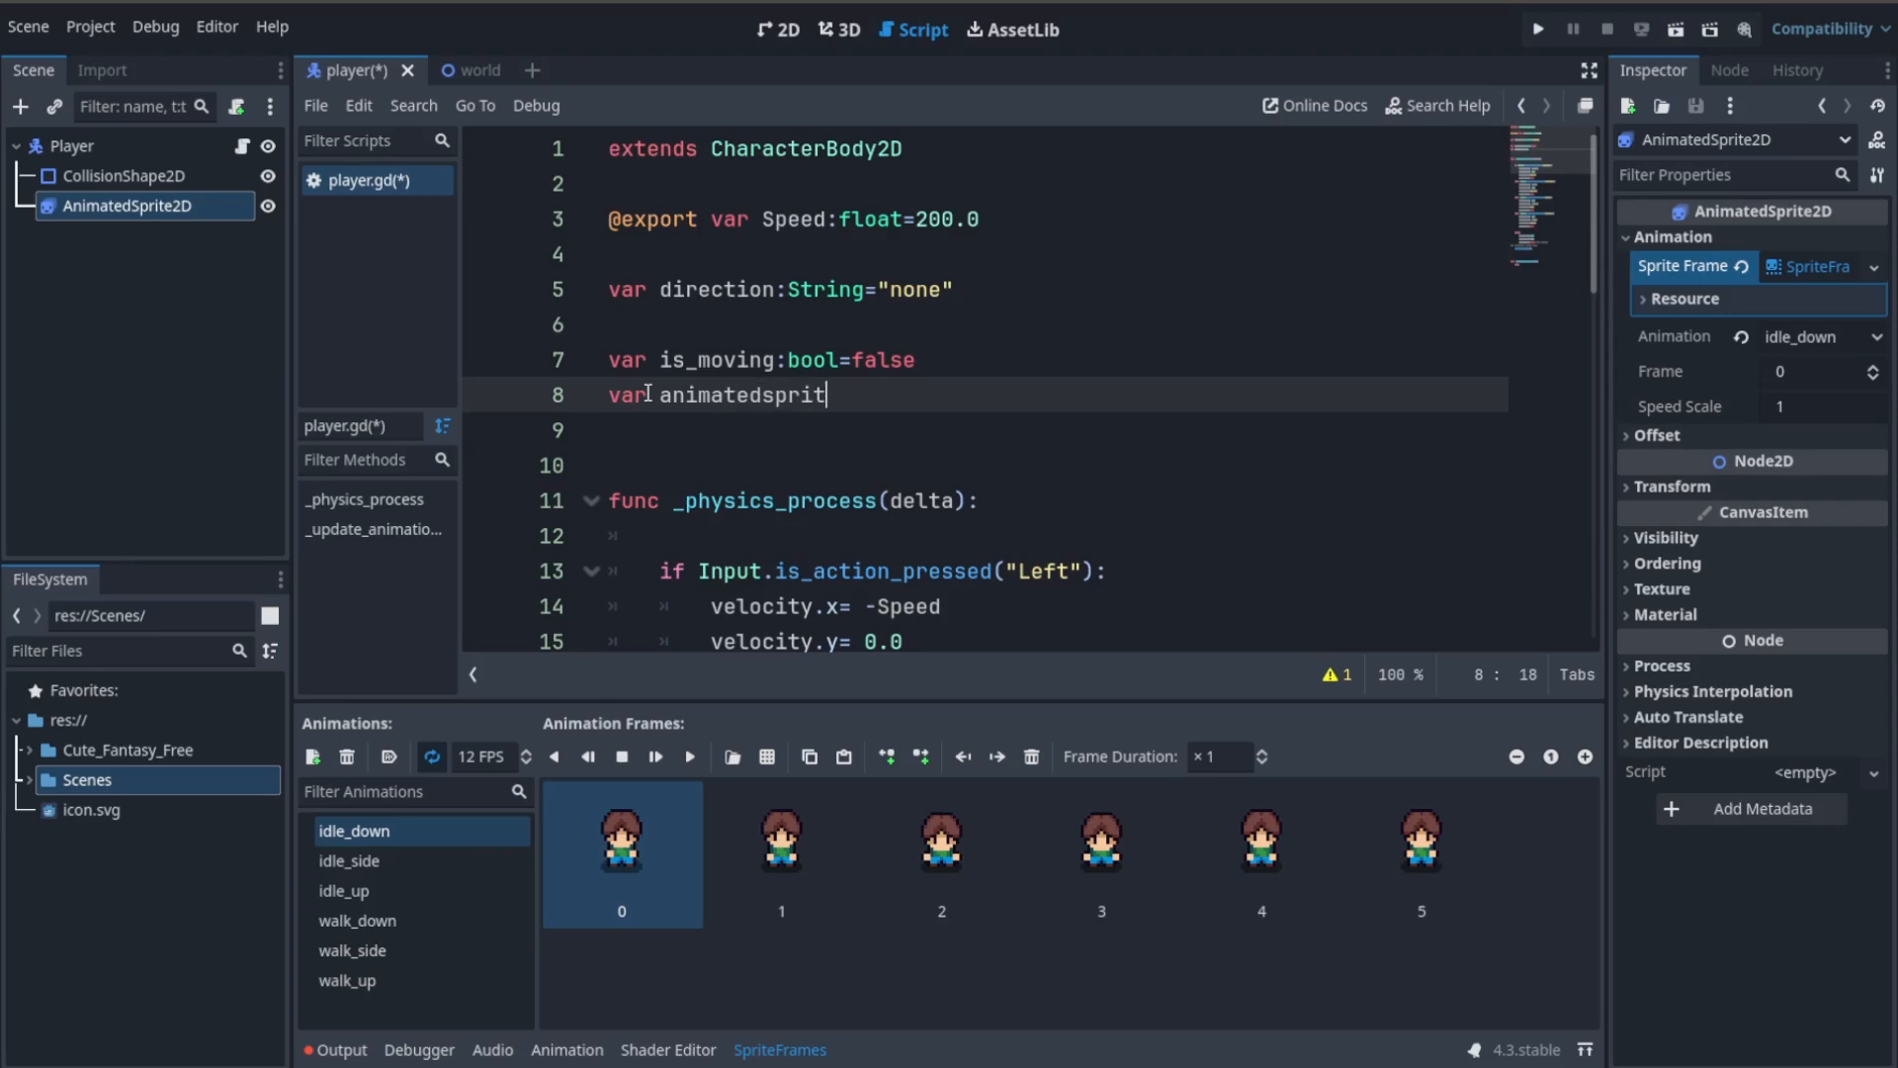
{"action": "type", "text": "="}
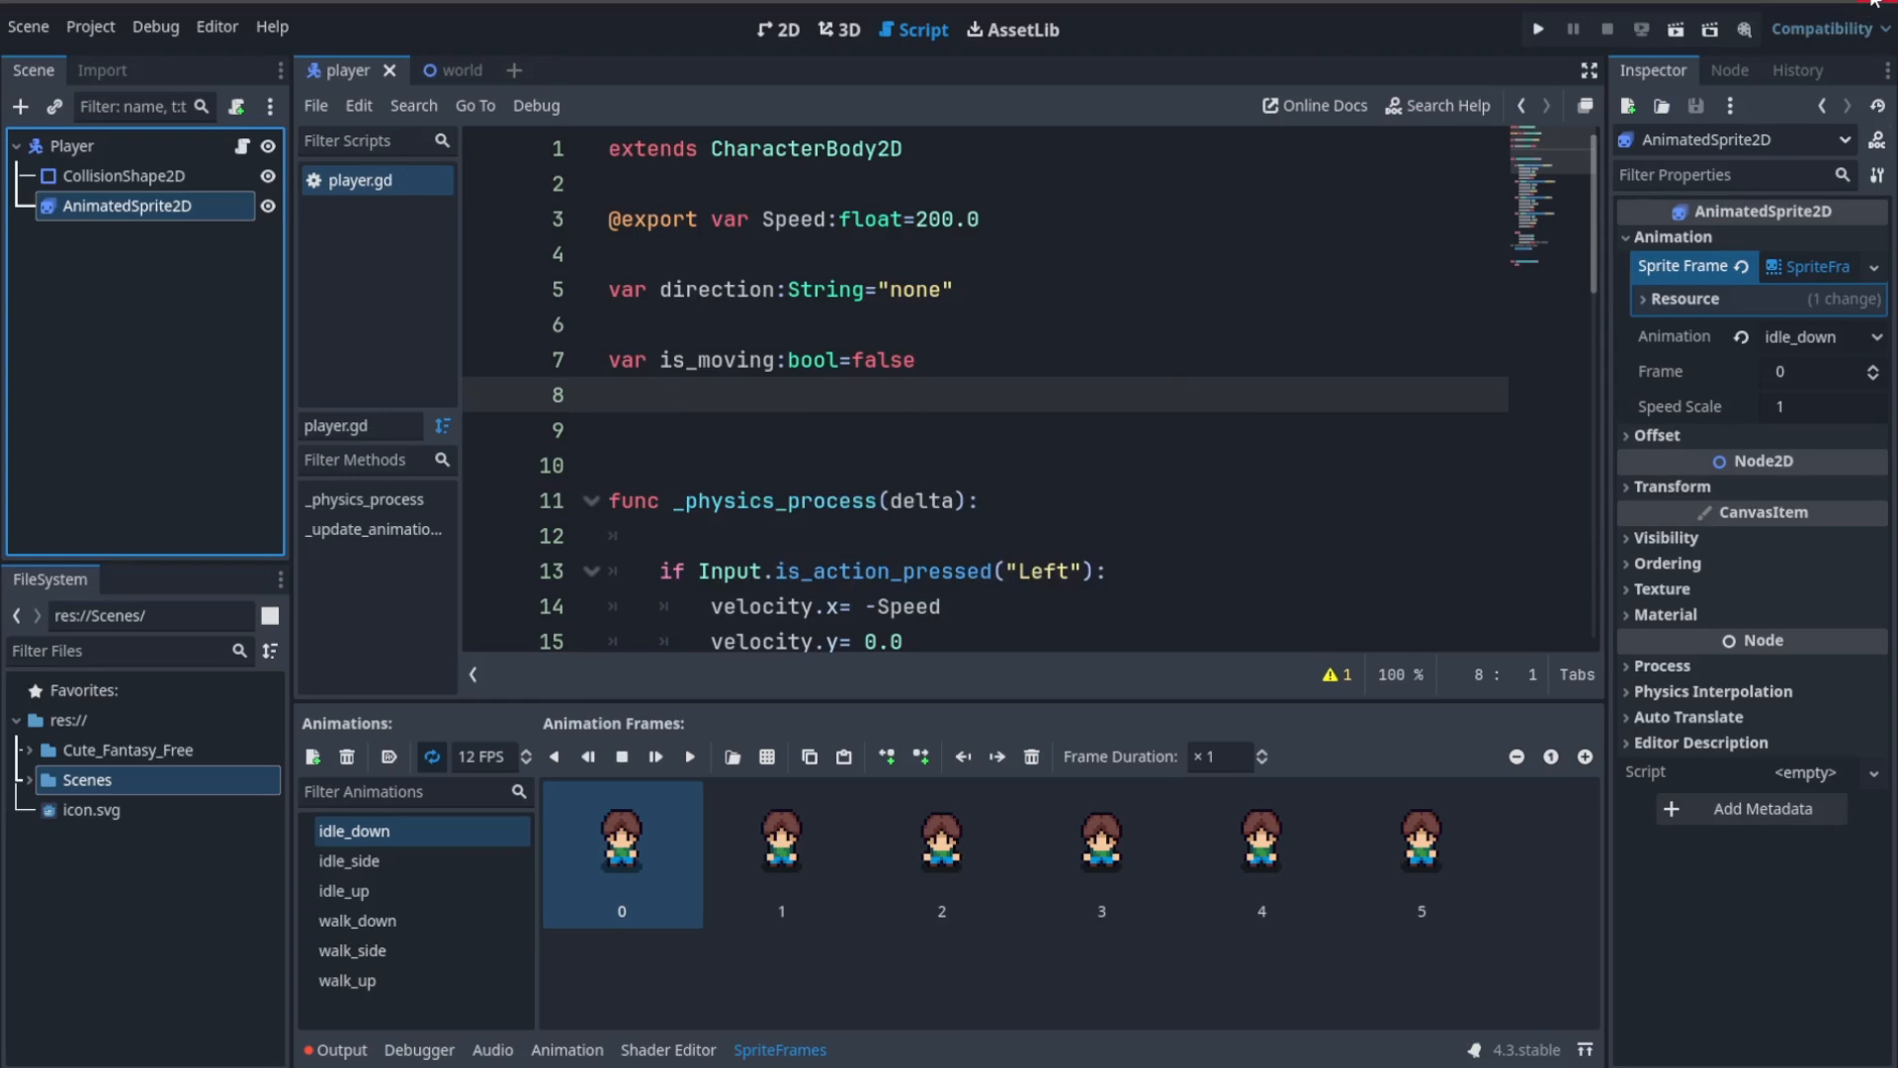
{"action": "mouse_move", "coordinate": [301, 169]}
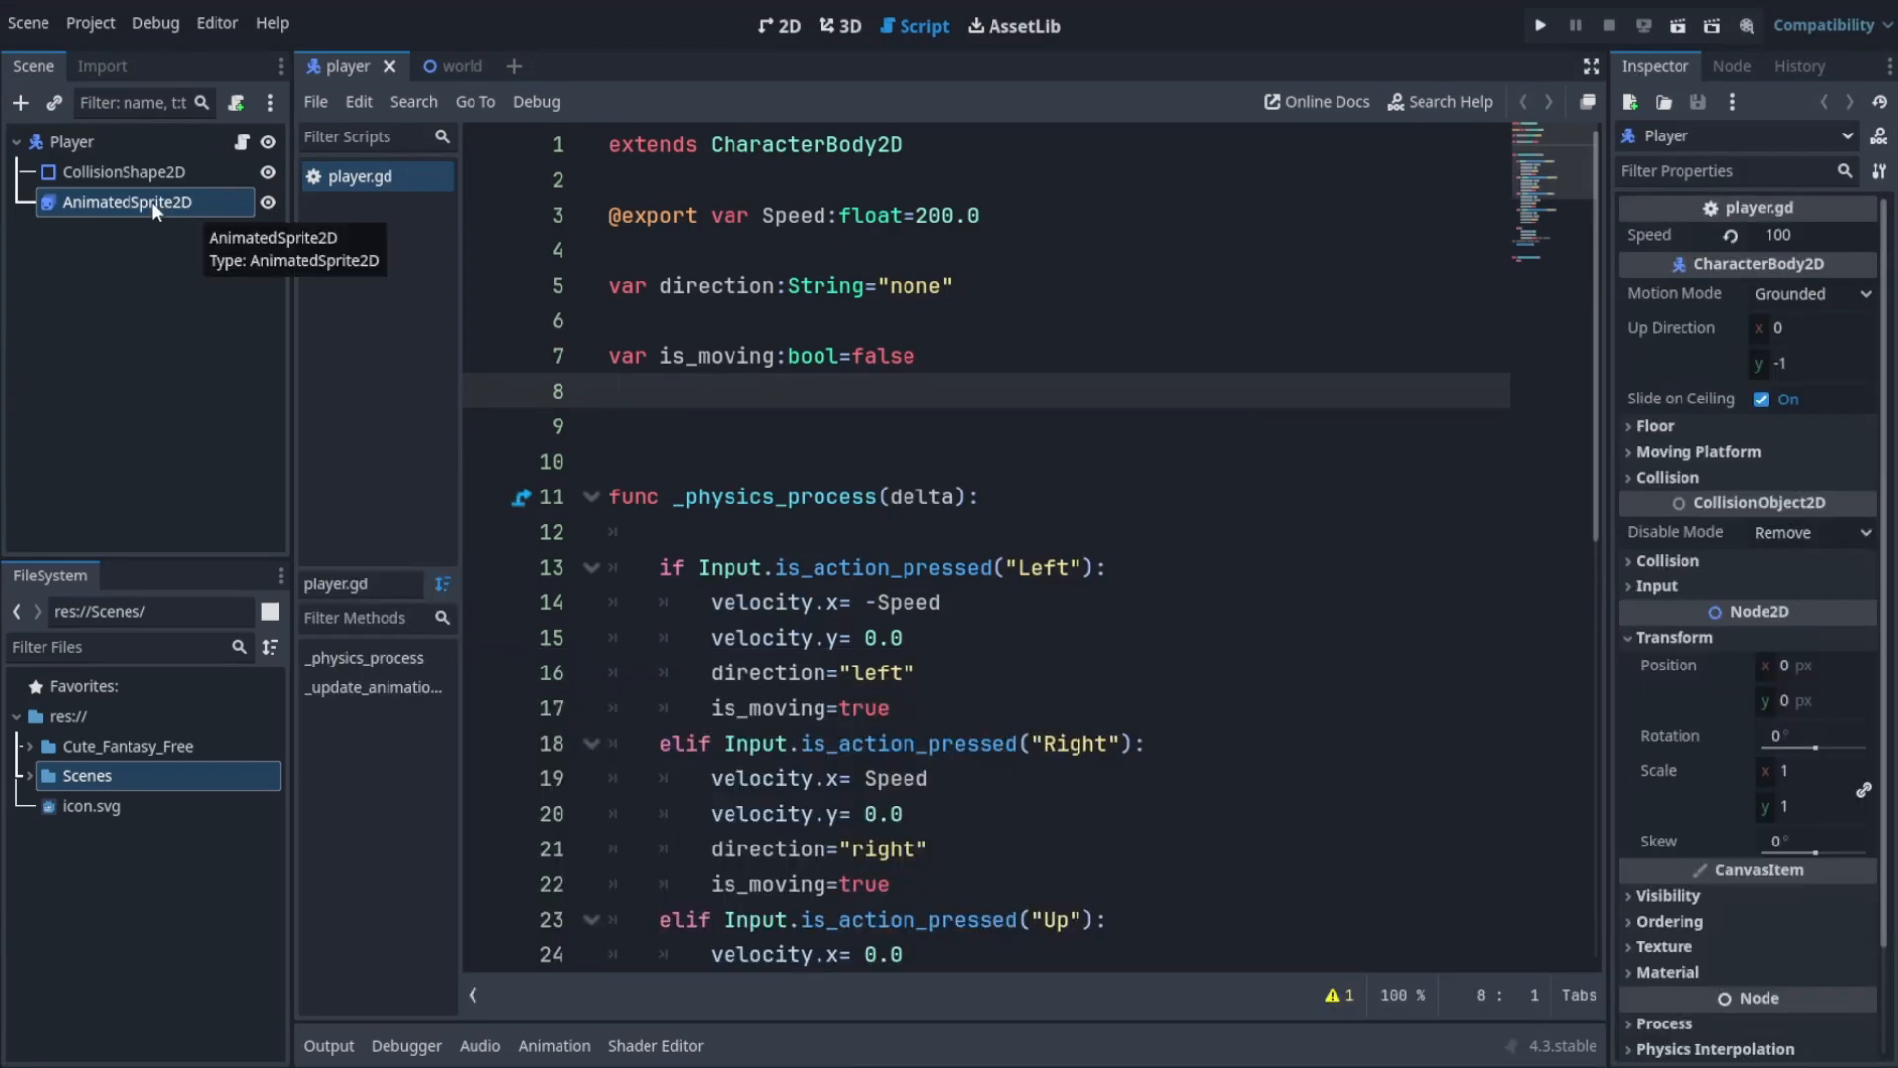
{"action": "type", "text": "v"}
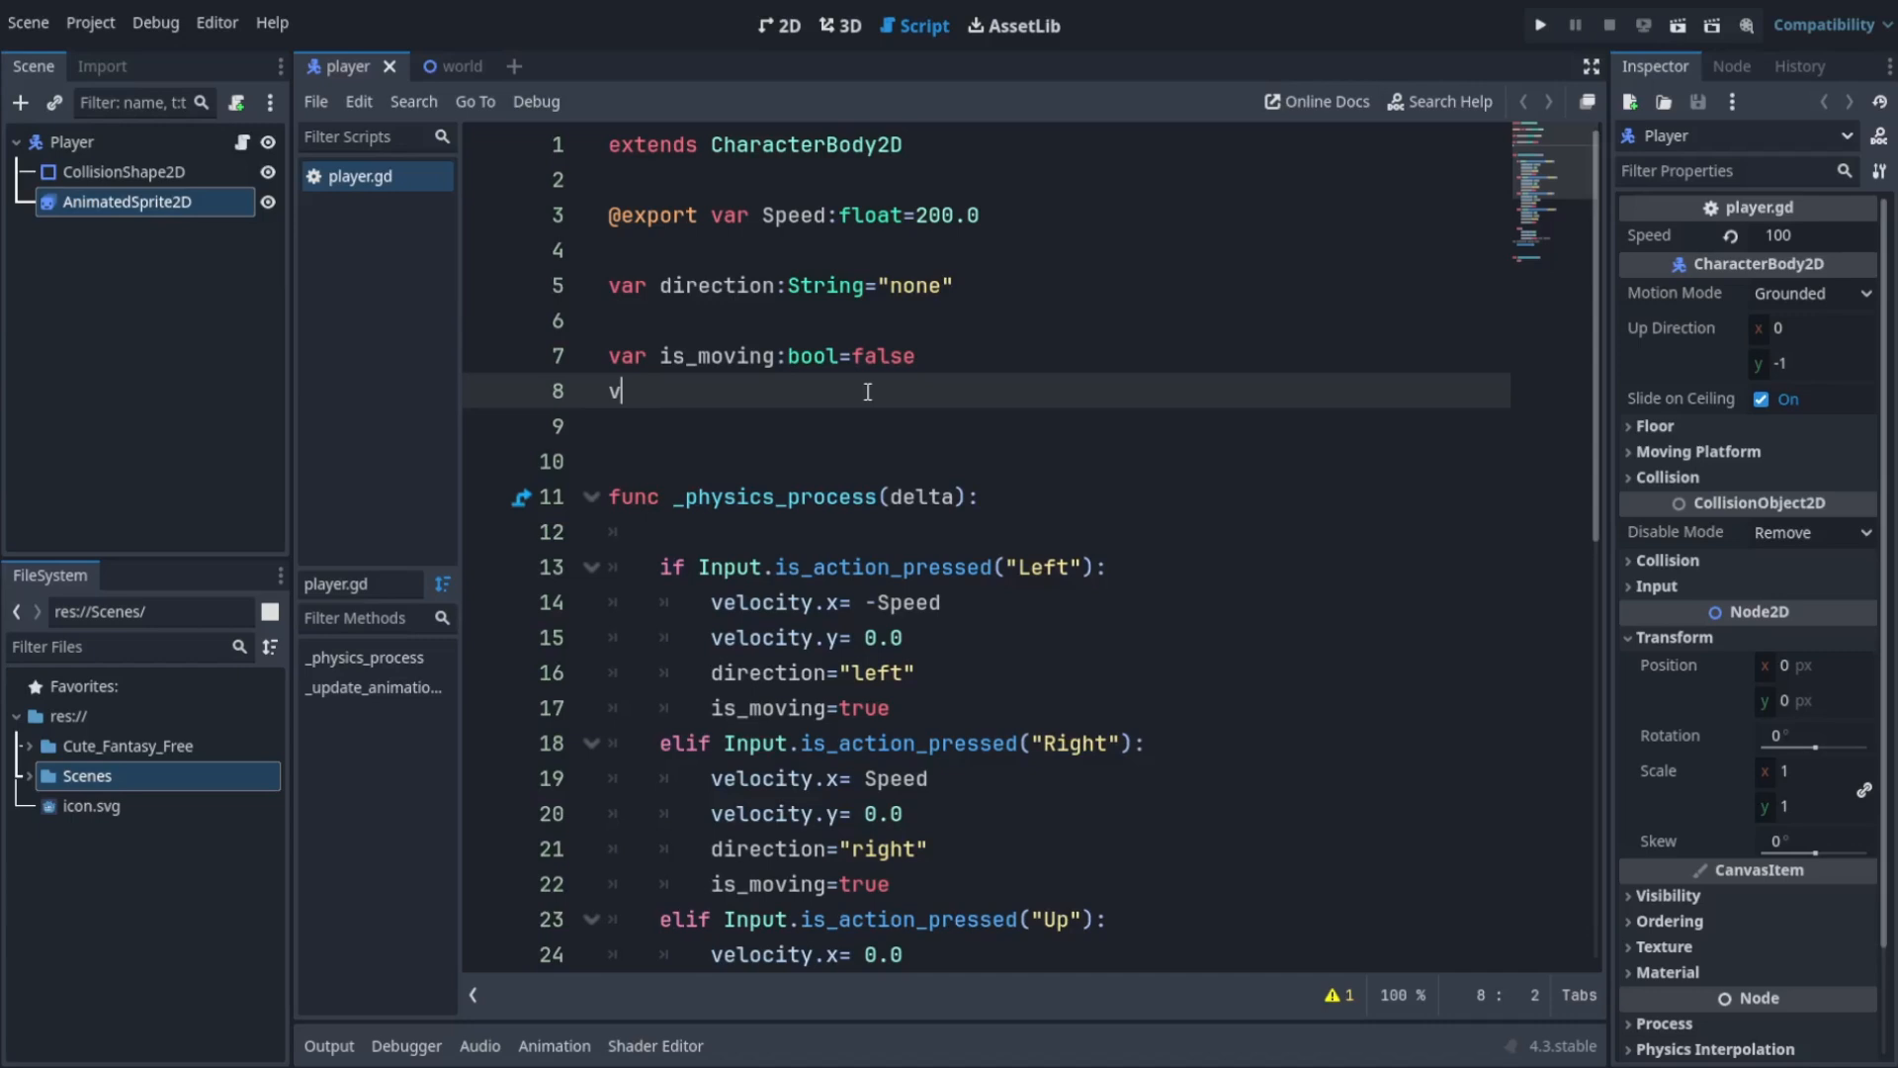
{"action": "type", "text": "ar anim"}
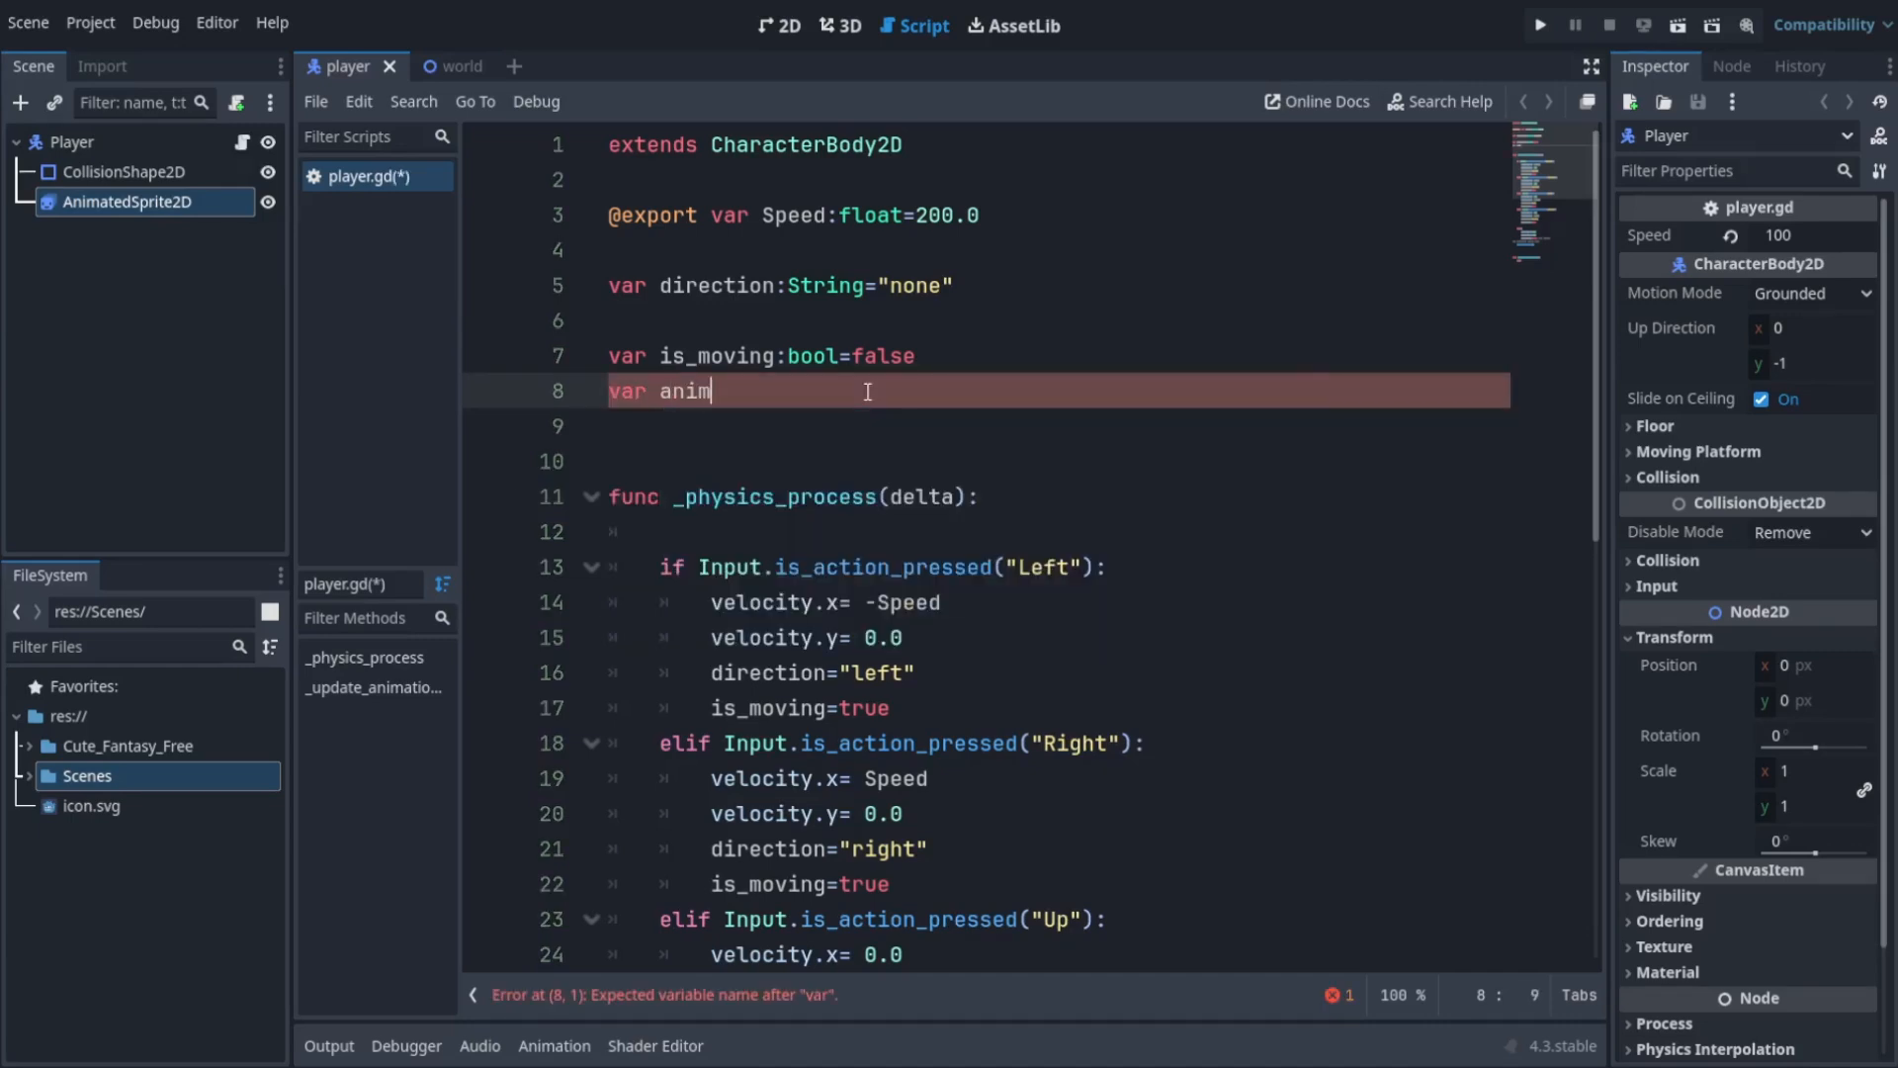
{"action": "type", "text": "atedsprit"}
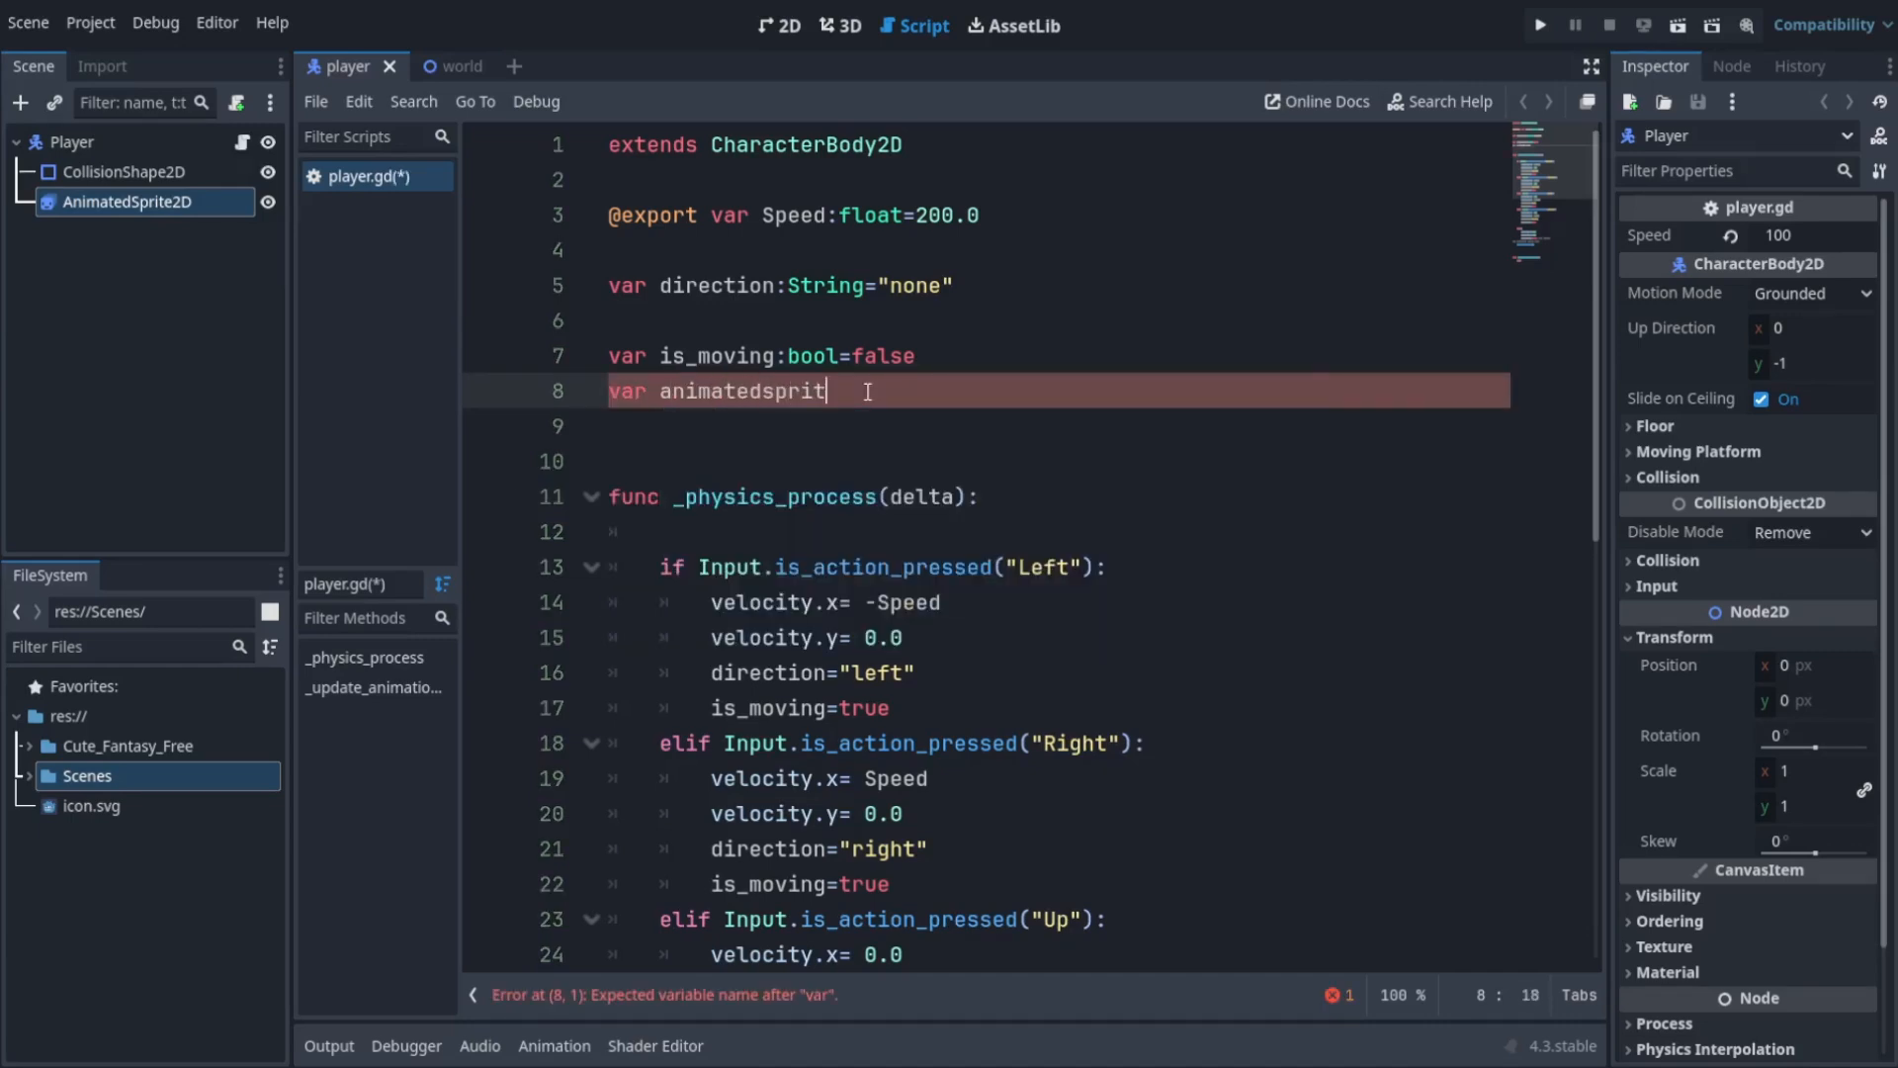
{"action": "type", "text": "e="}
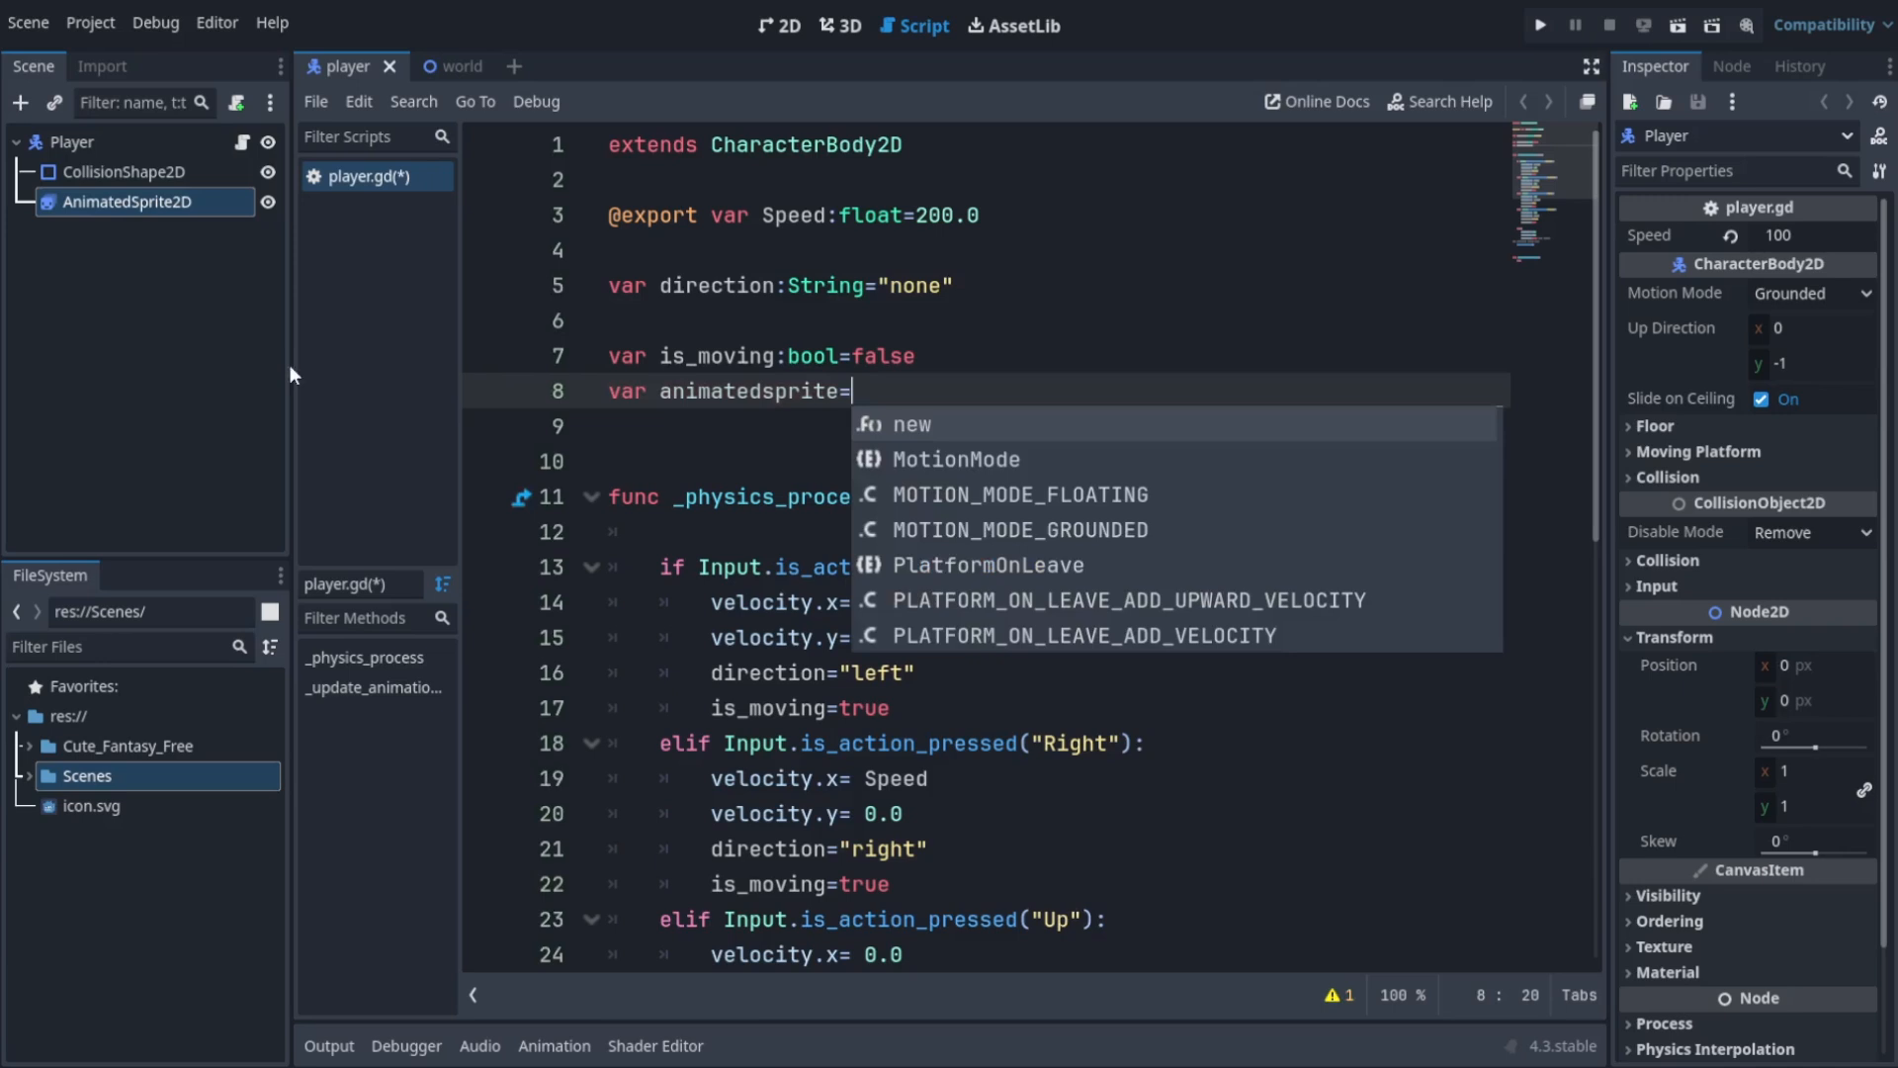
{"action": "type", "text": "$AnimatedSprite2D"}
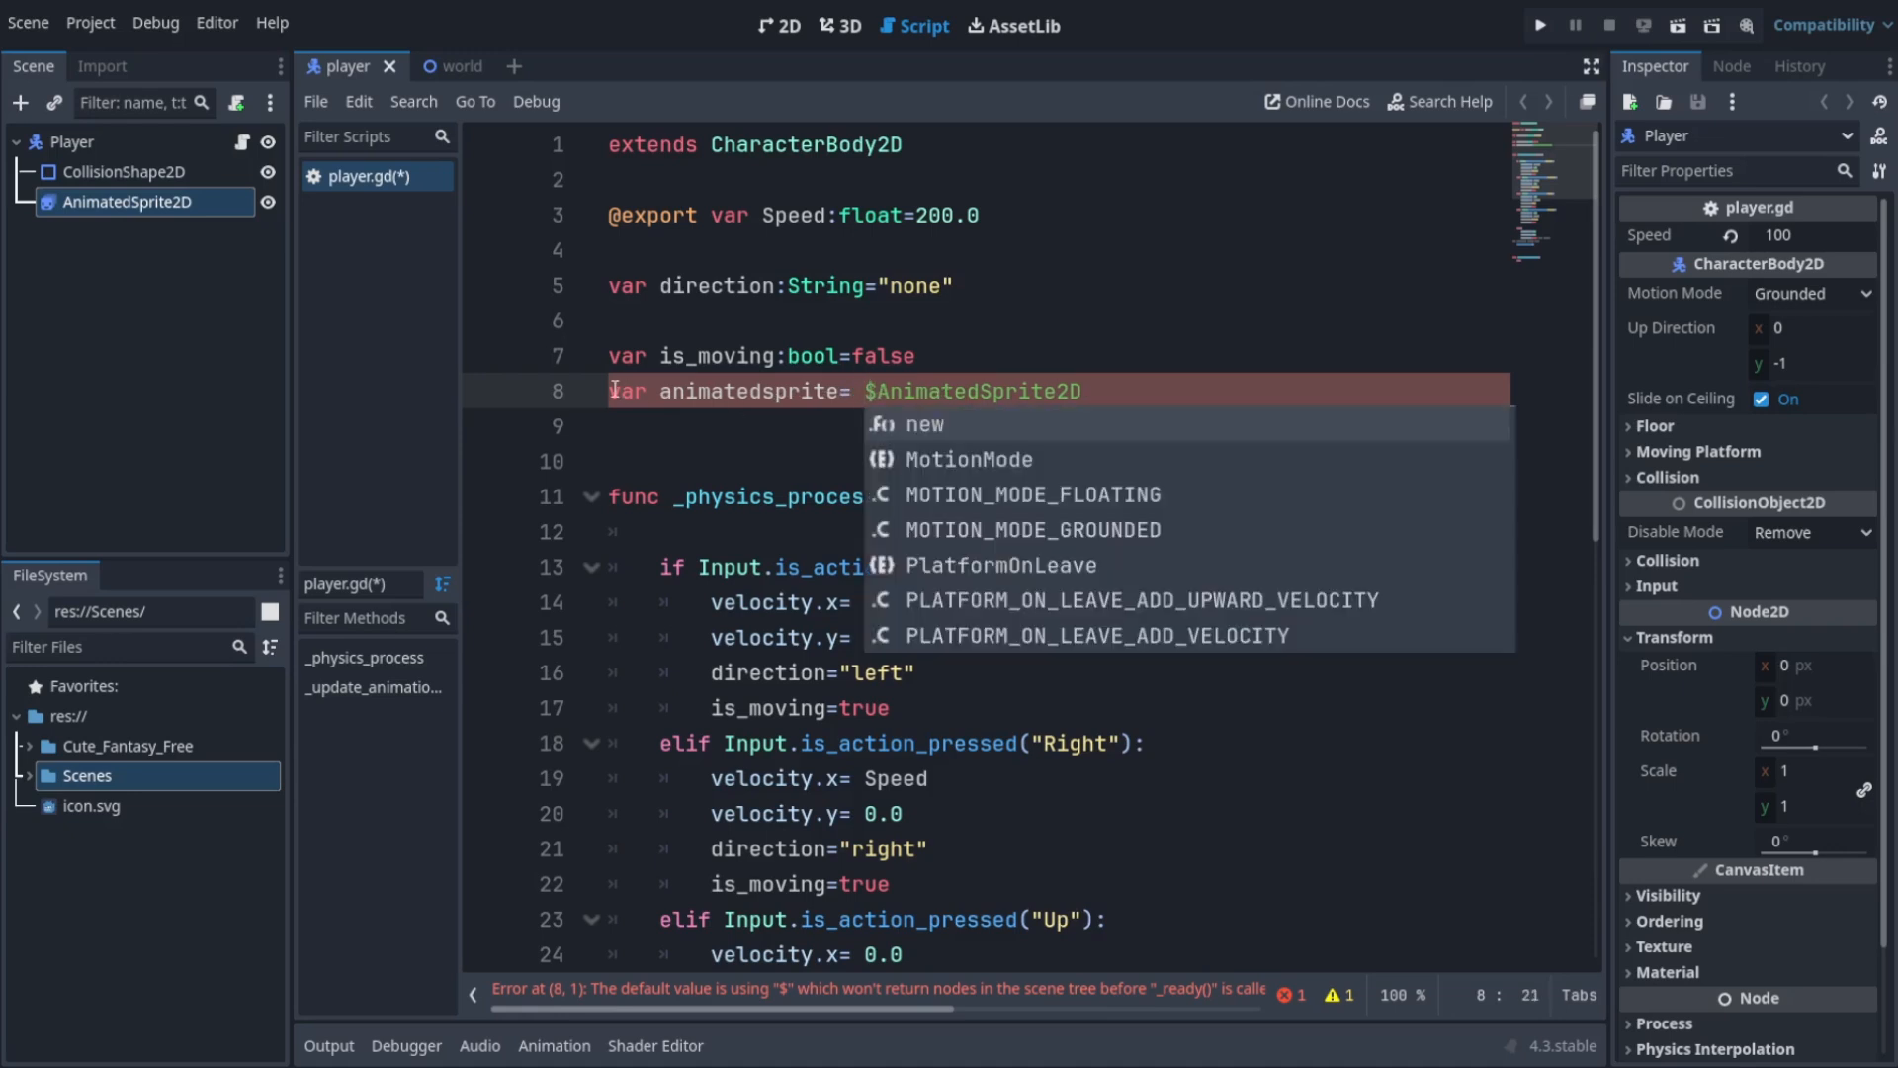
{"action": "type", "text": "@onready"}
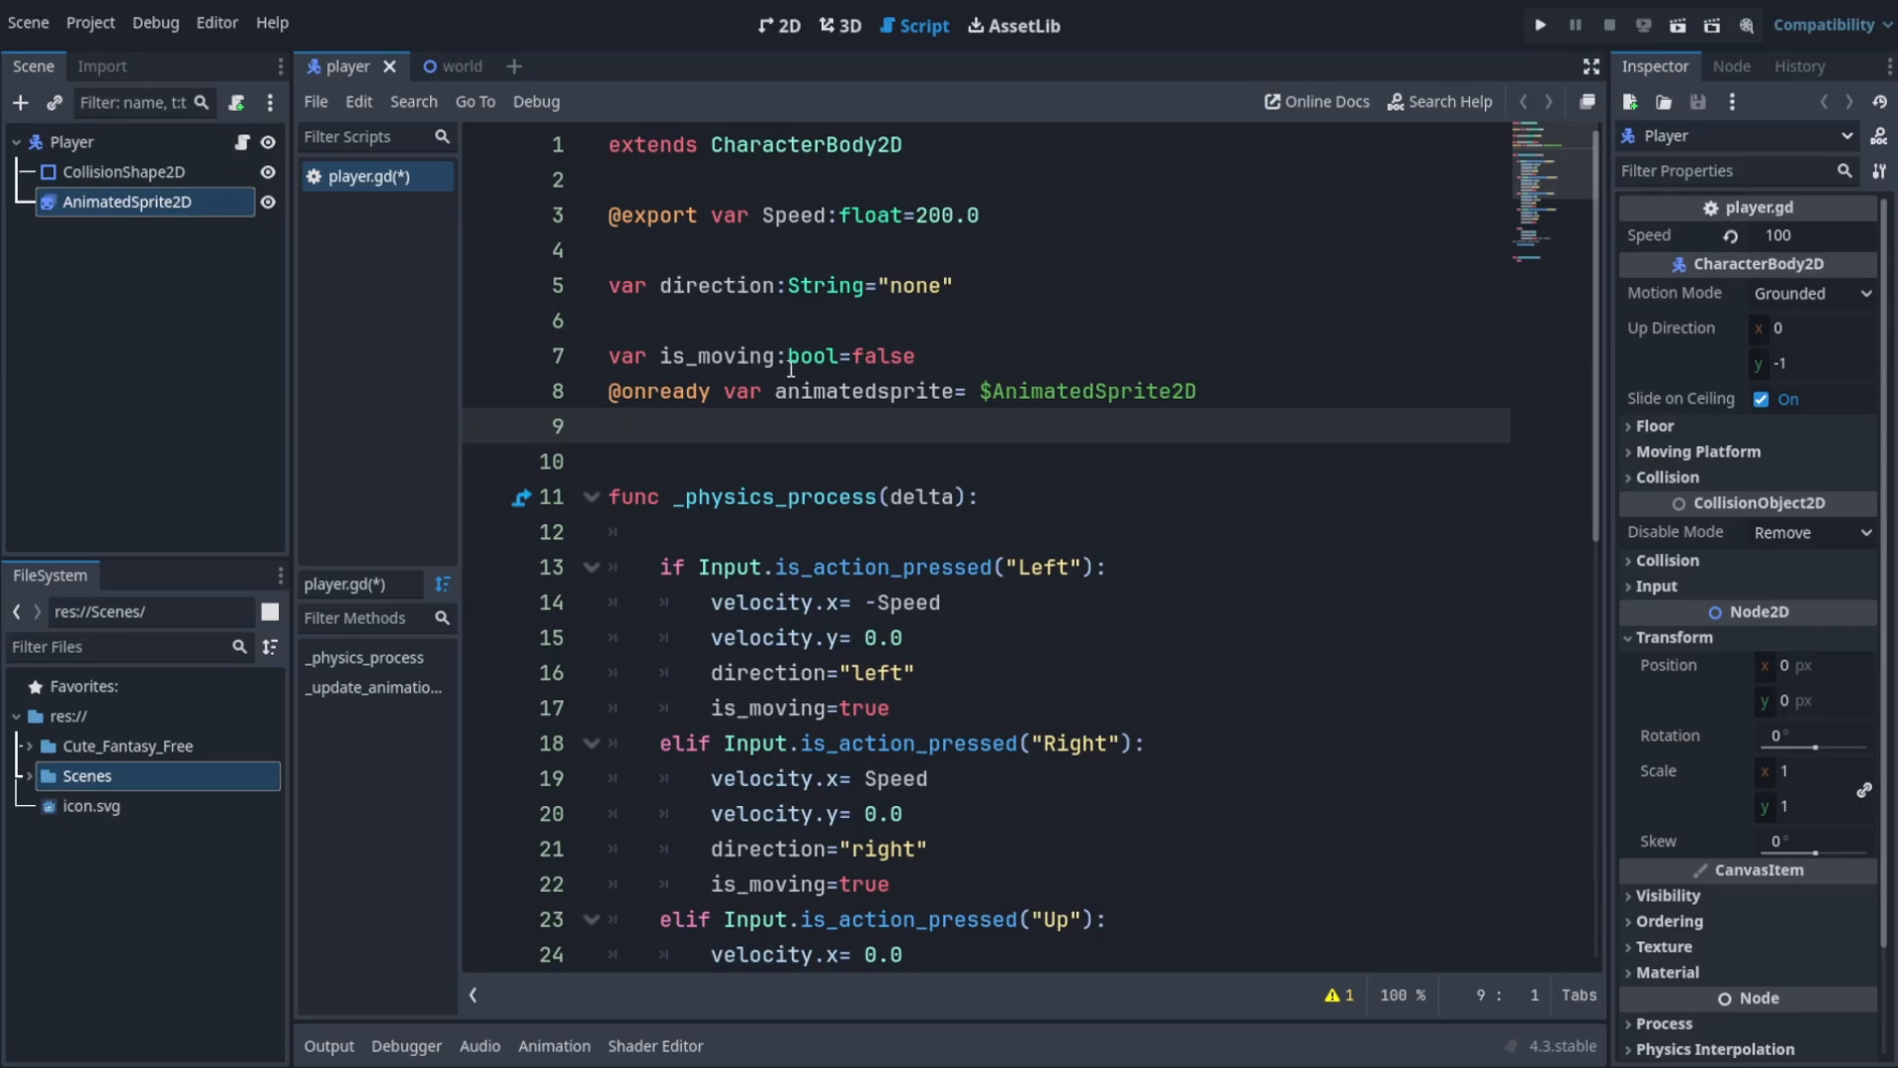
{"action": "left_click", "coordinate": [827, 425]}
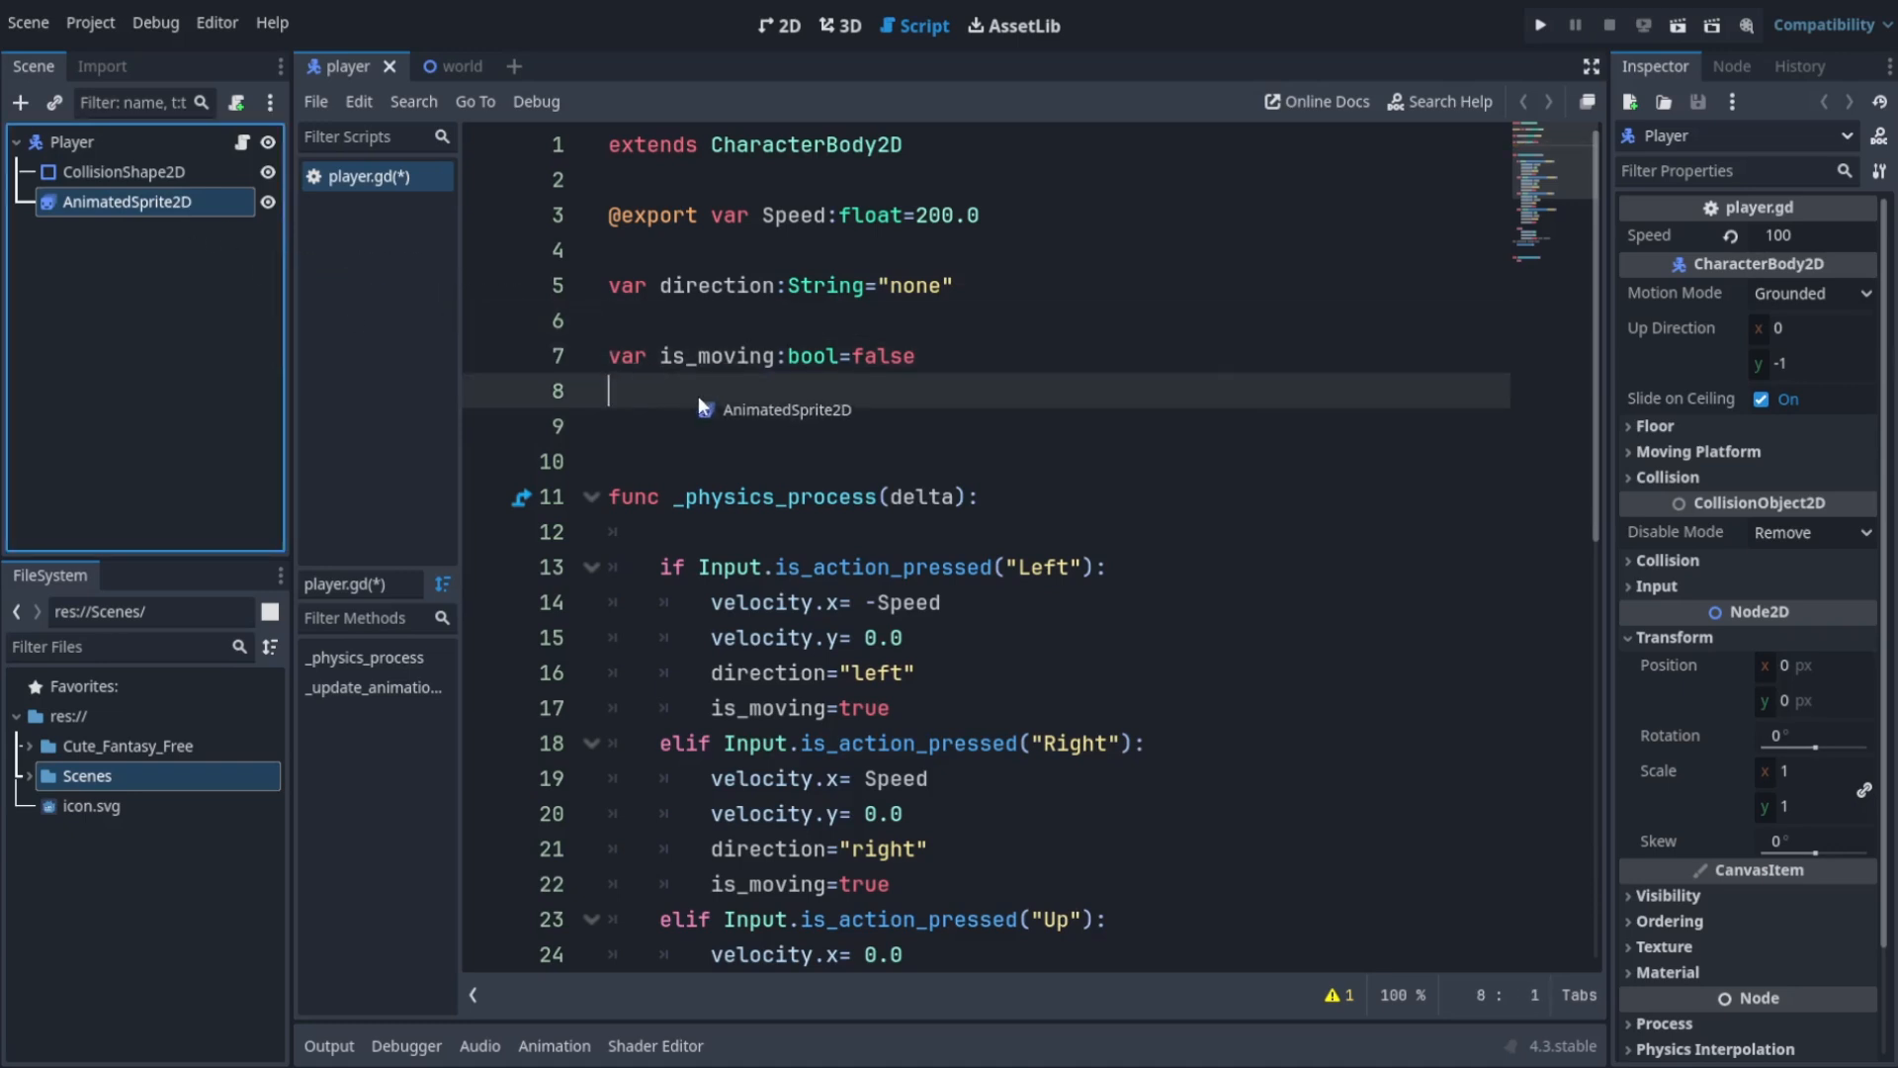
{"action": "type", "text": "@onready var animated_sprite_2d= $AnimatedSprite2D"}
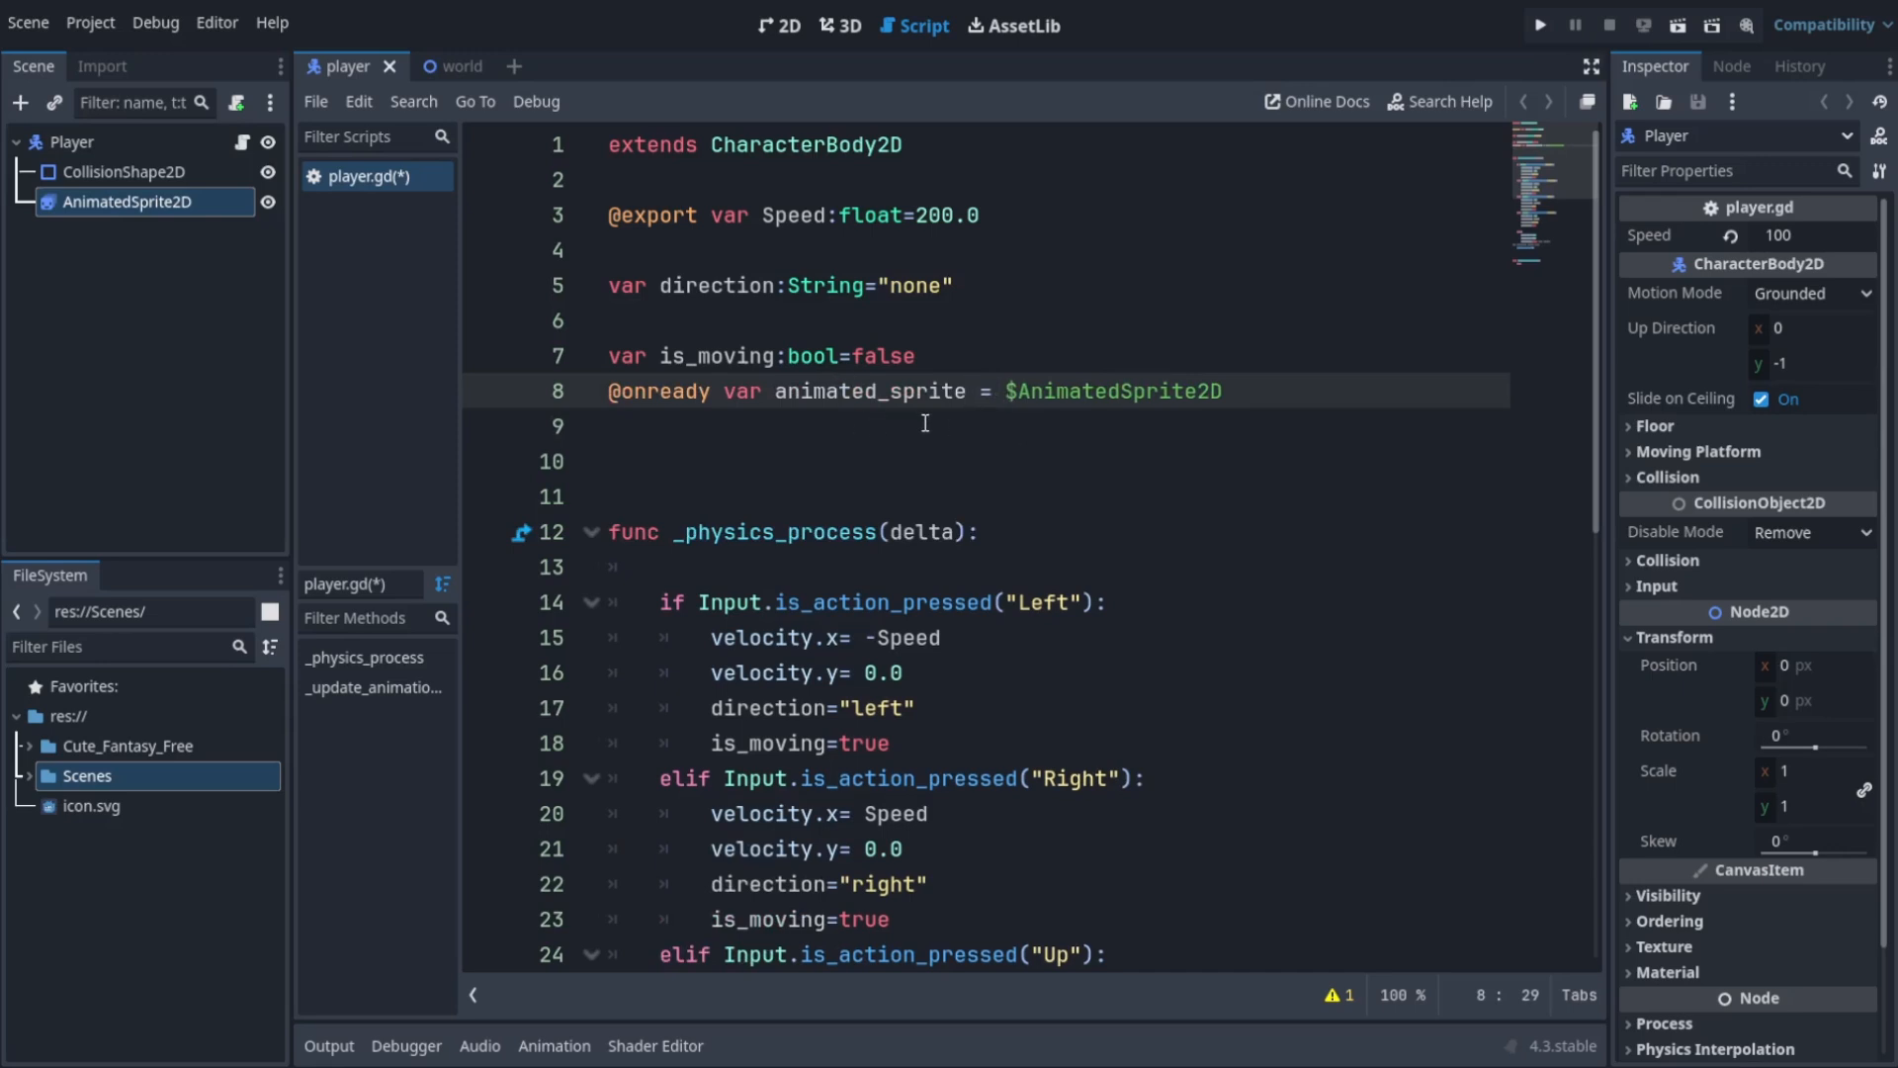
{"action": "scroll", "scroll_direction": "down", "scroll_amount": 3}
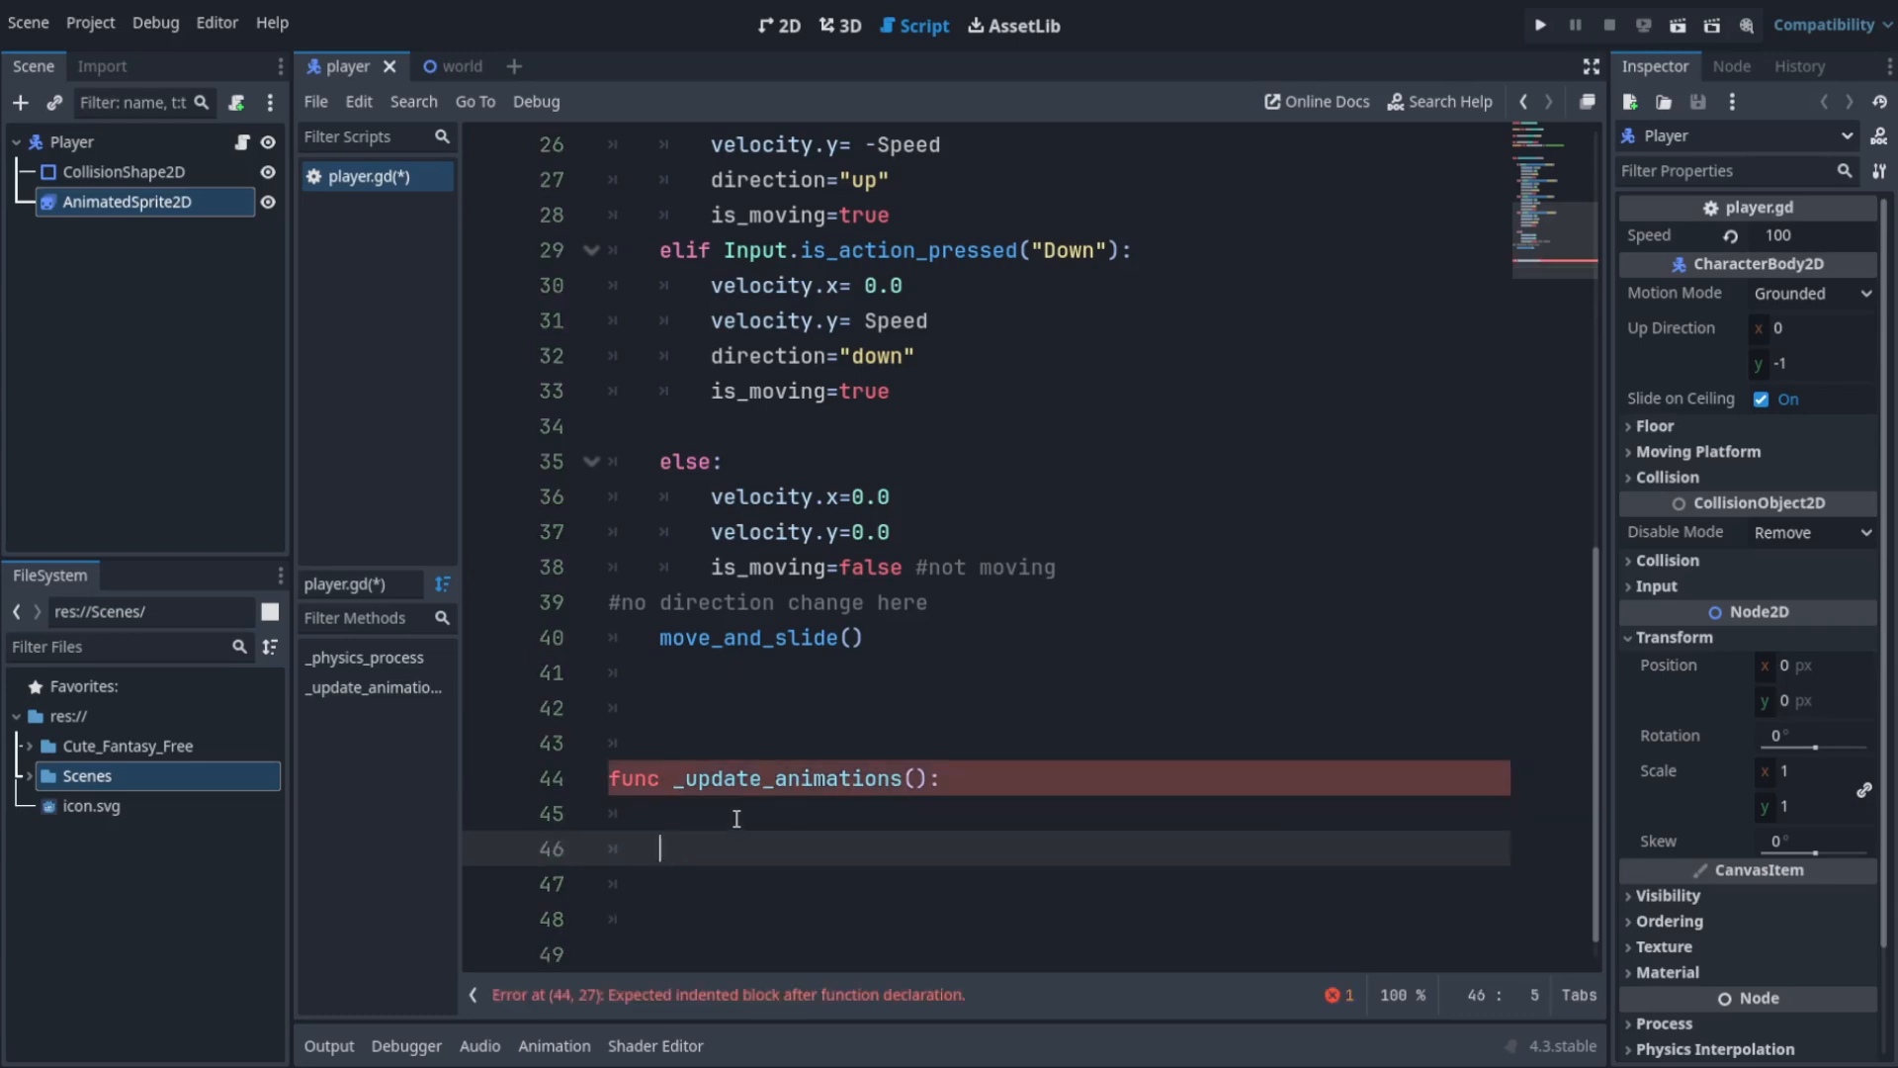
Step: Add an is_moving check whose left branch plays idle_side with flip_h true
{"action": "type", "text": "if is_moving"}
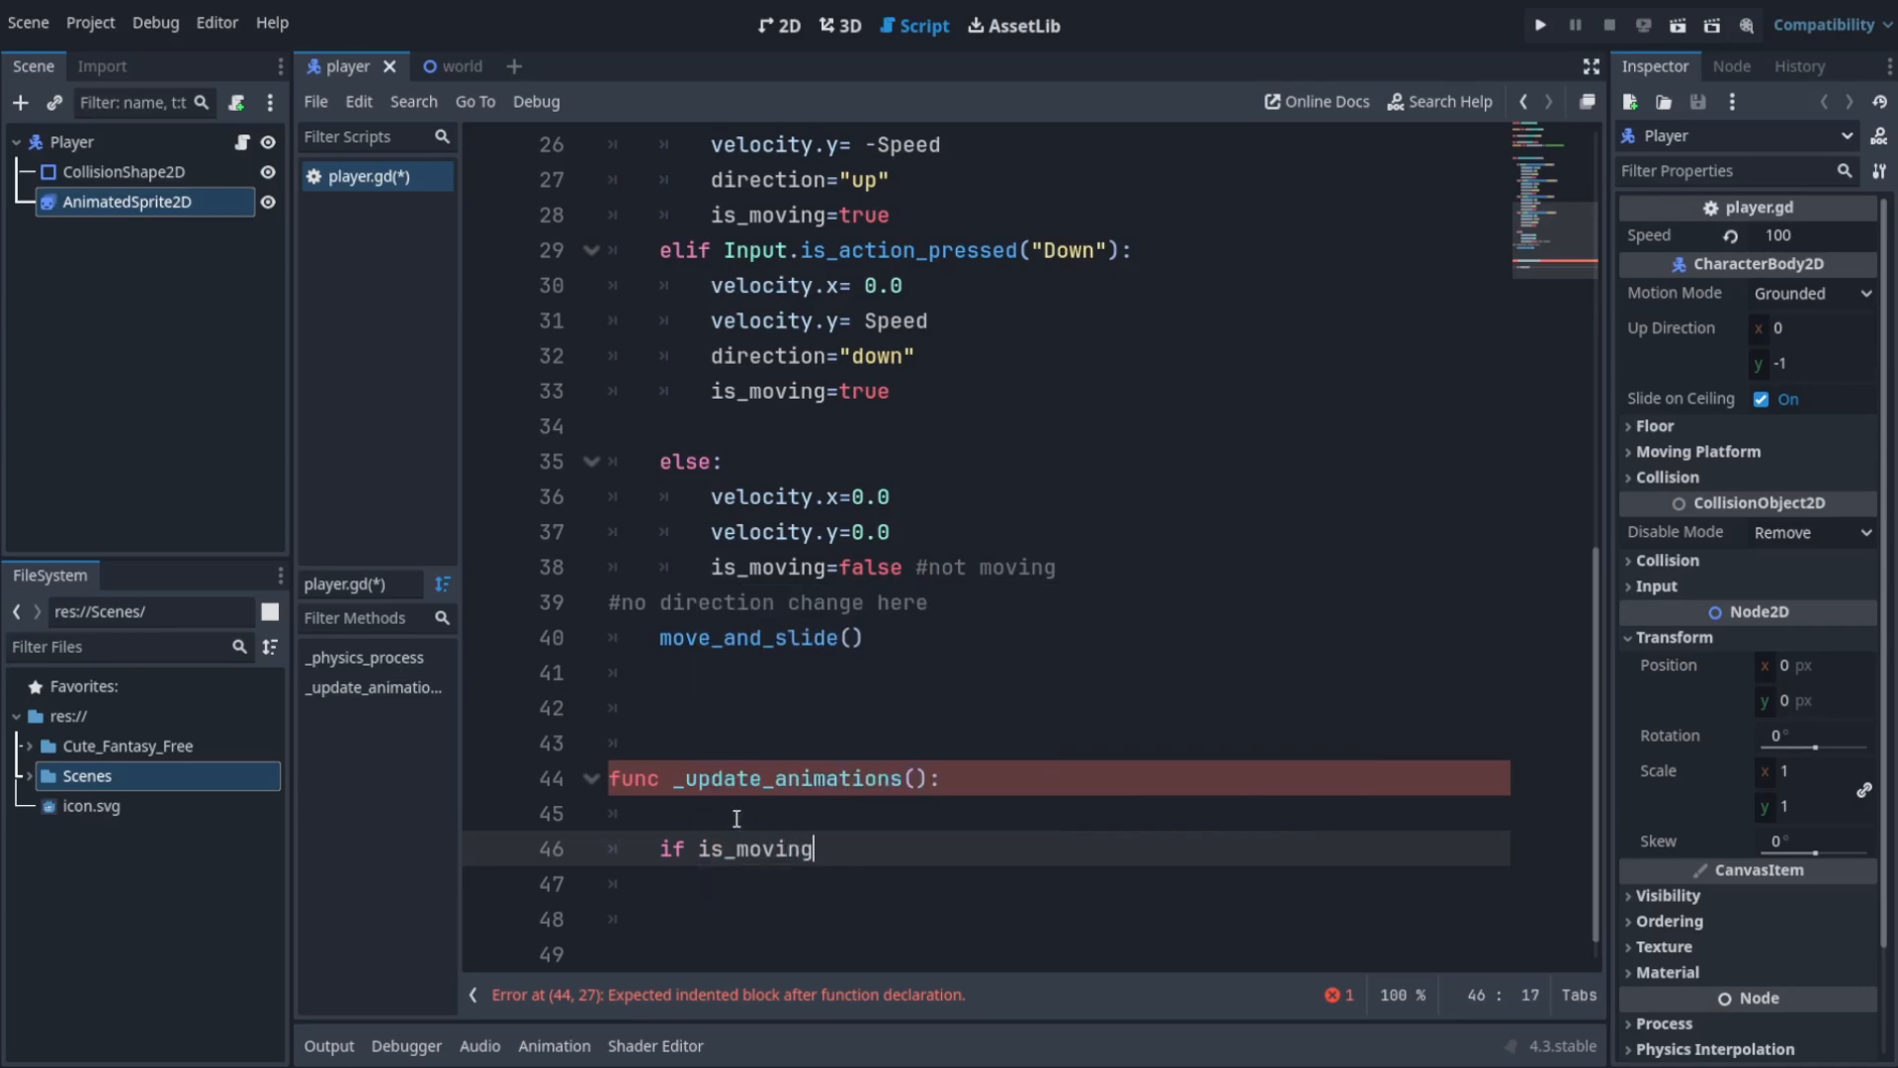
{"action": "type", "text": "==truee:"}
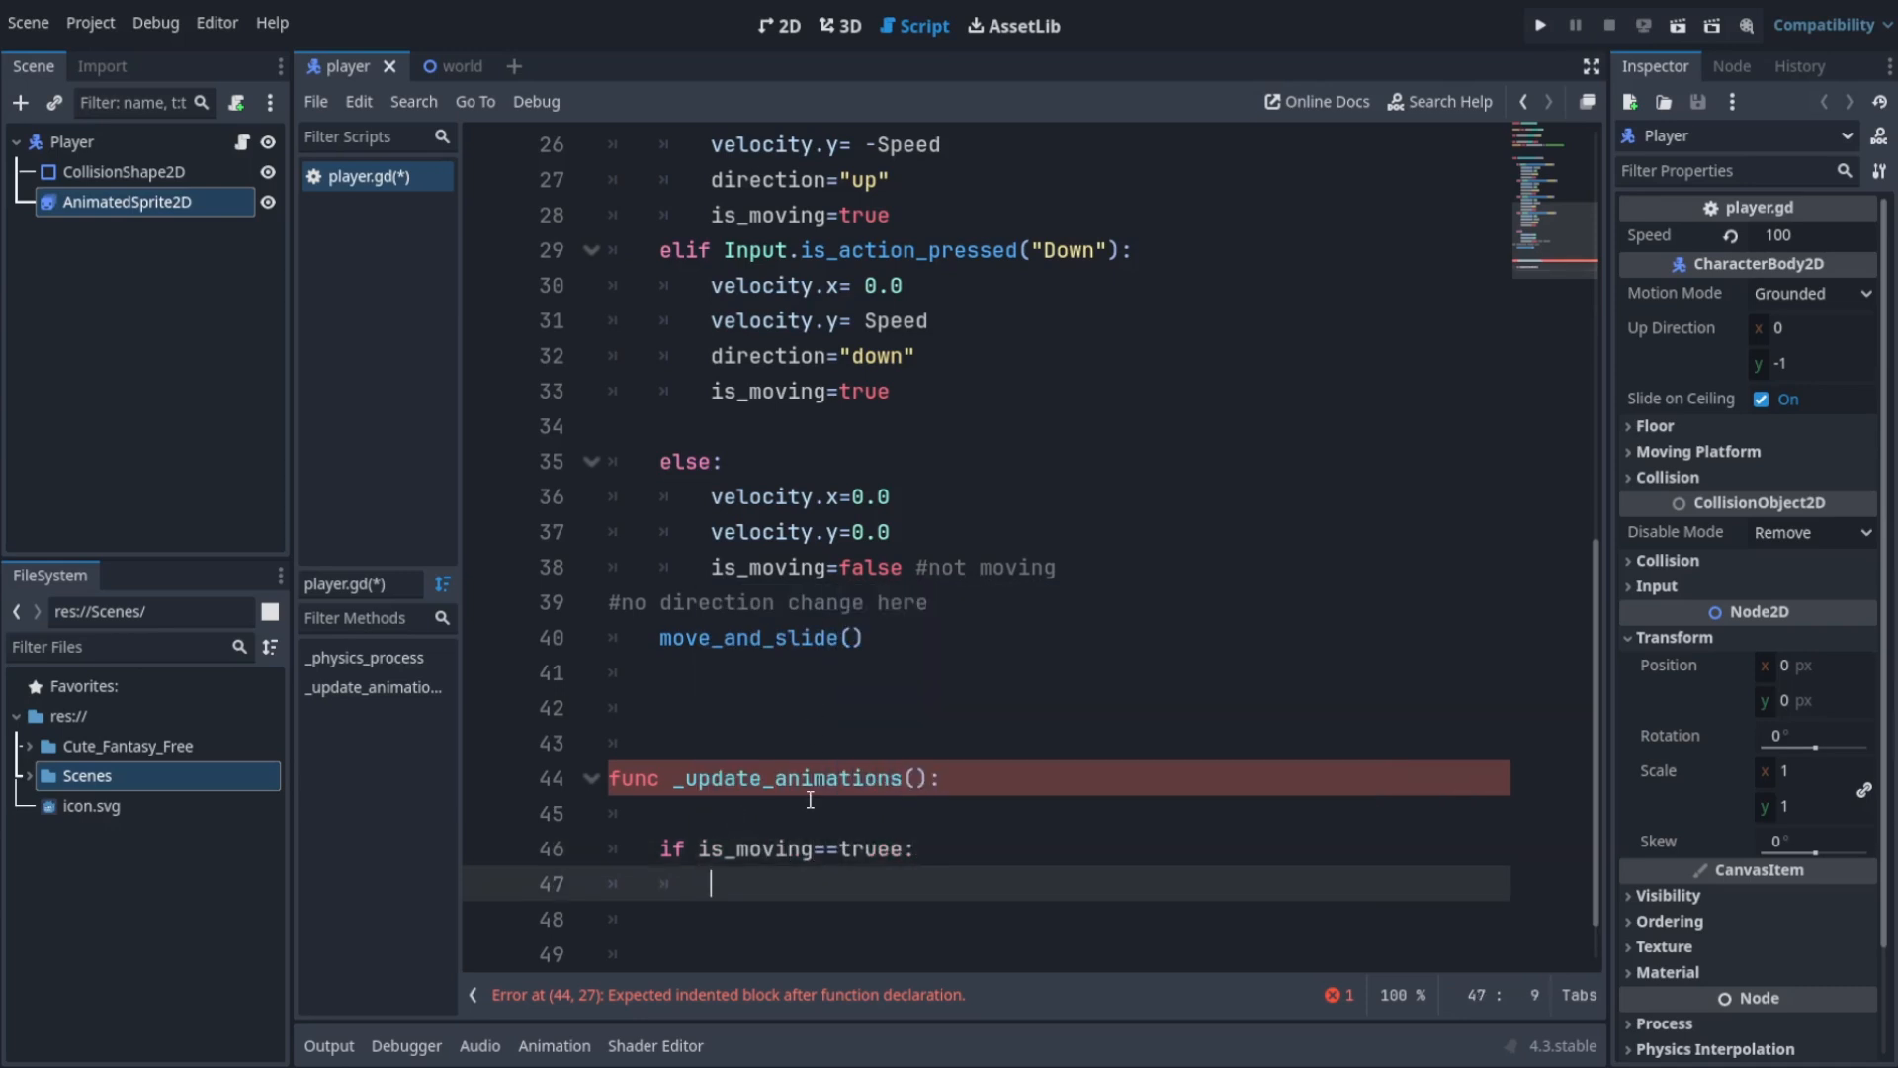
{"action": "type", "text": "if direction==\"l"}
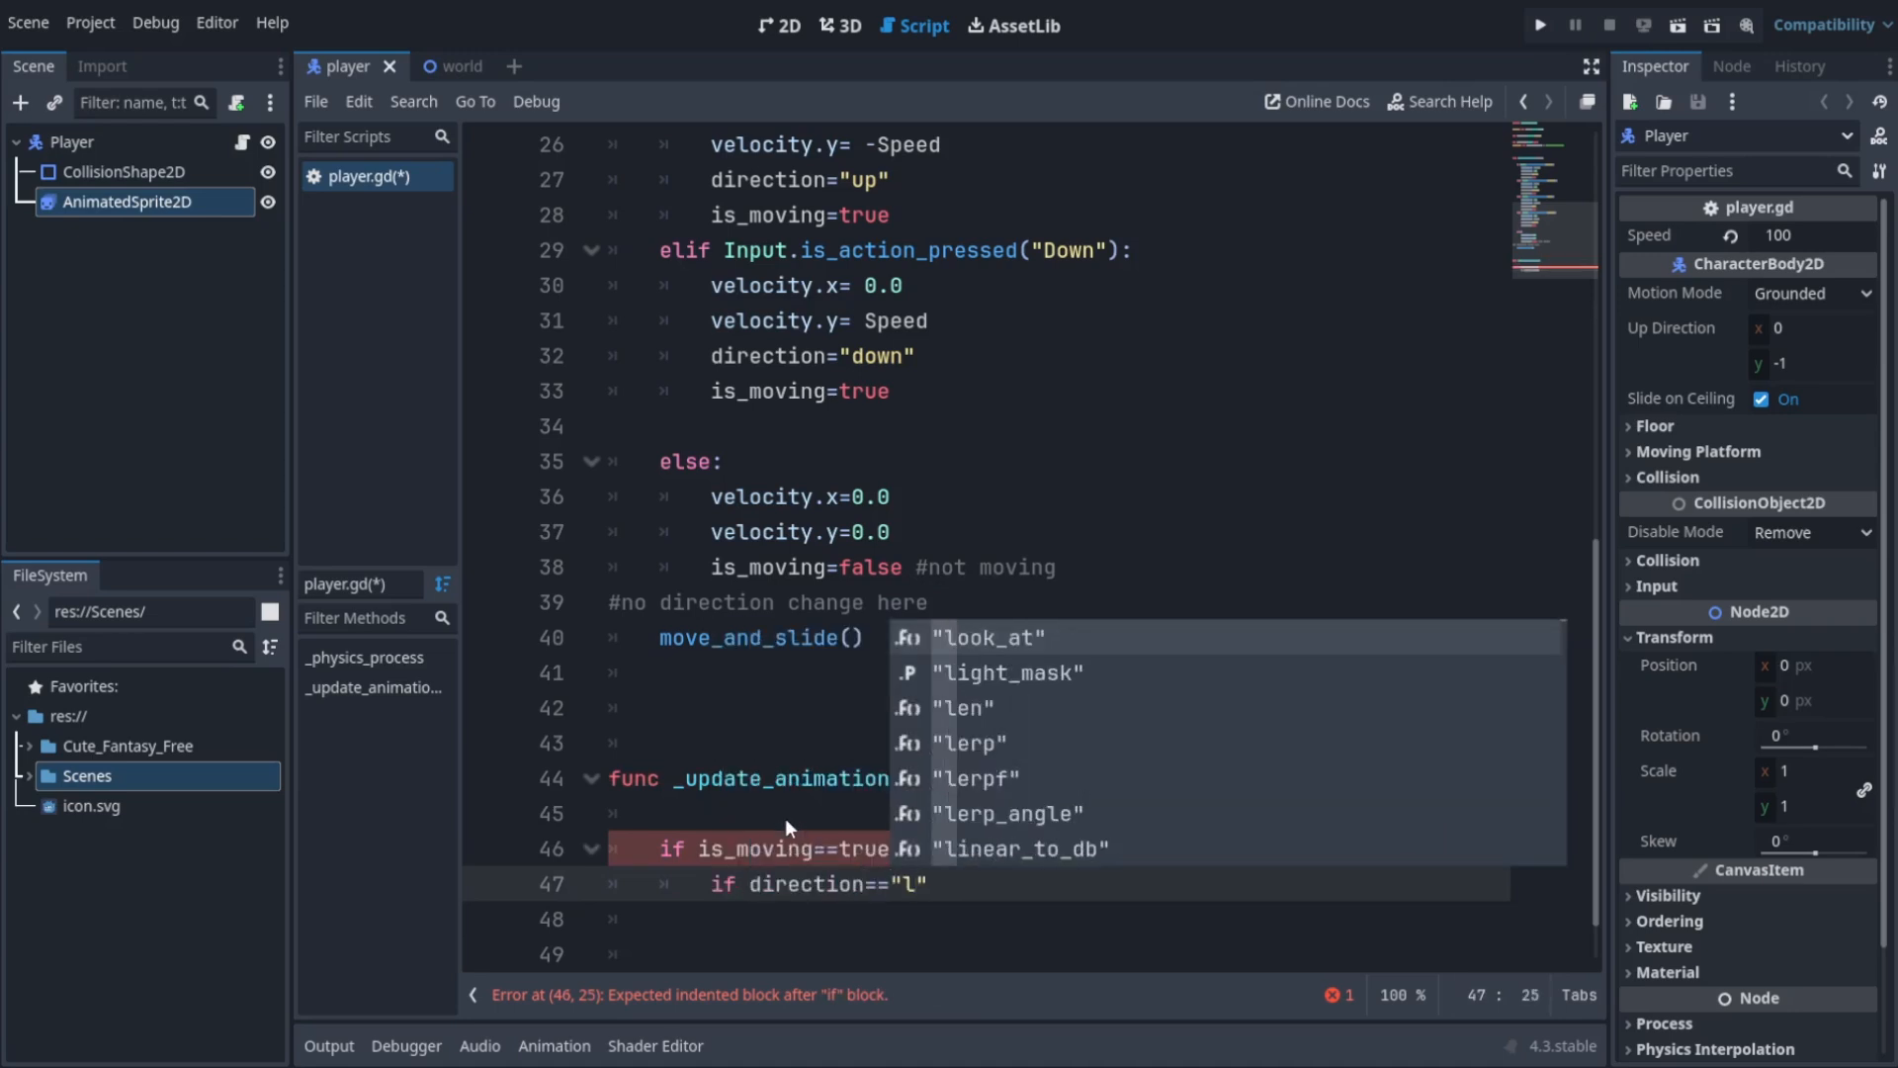
{"action": "type", "text": "eft"}
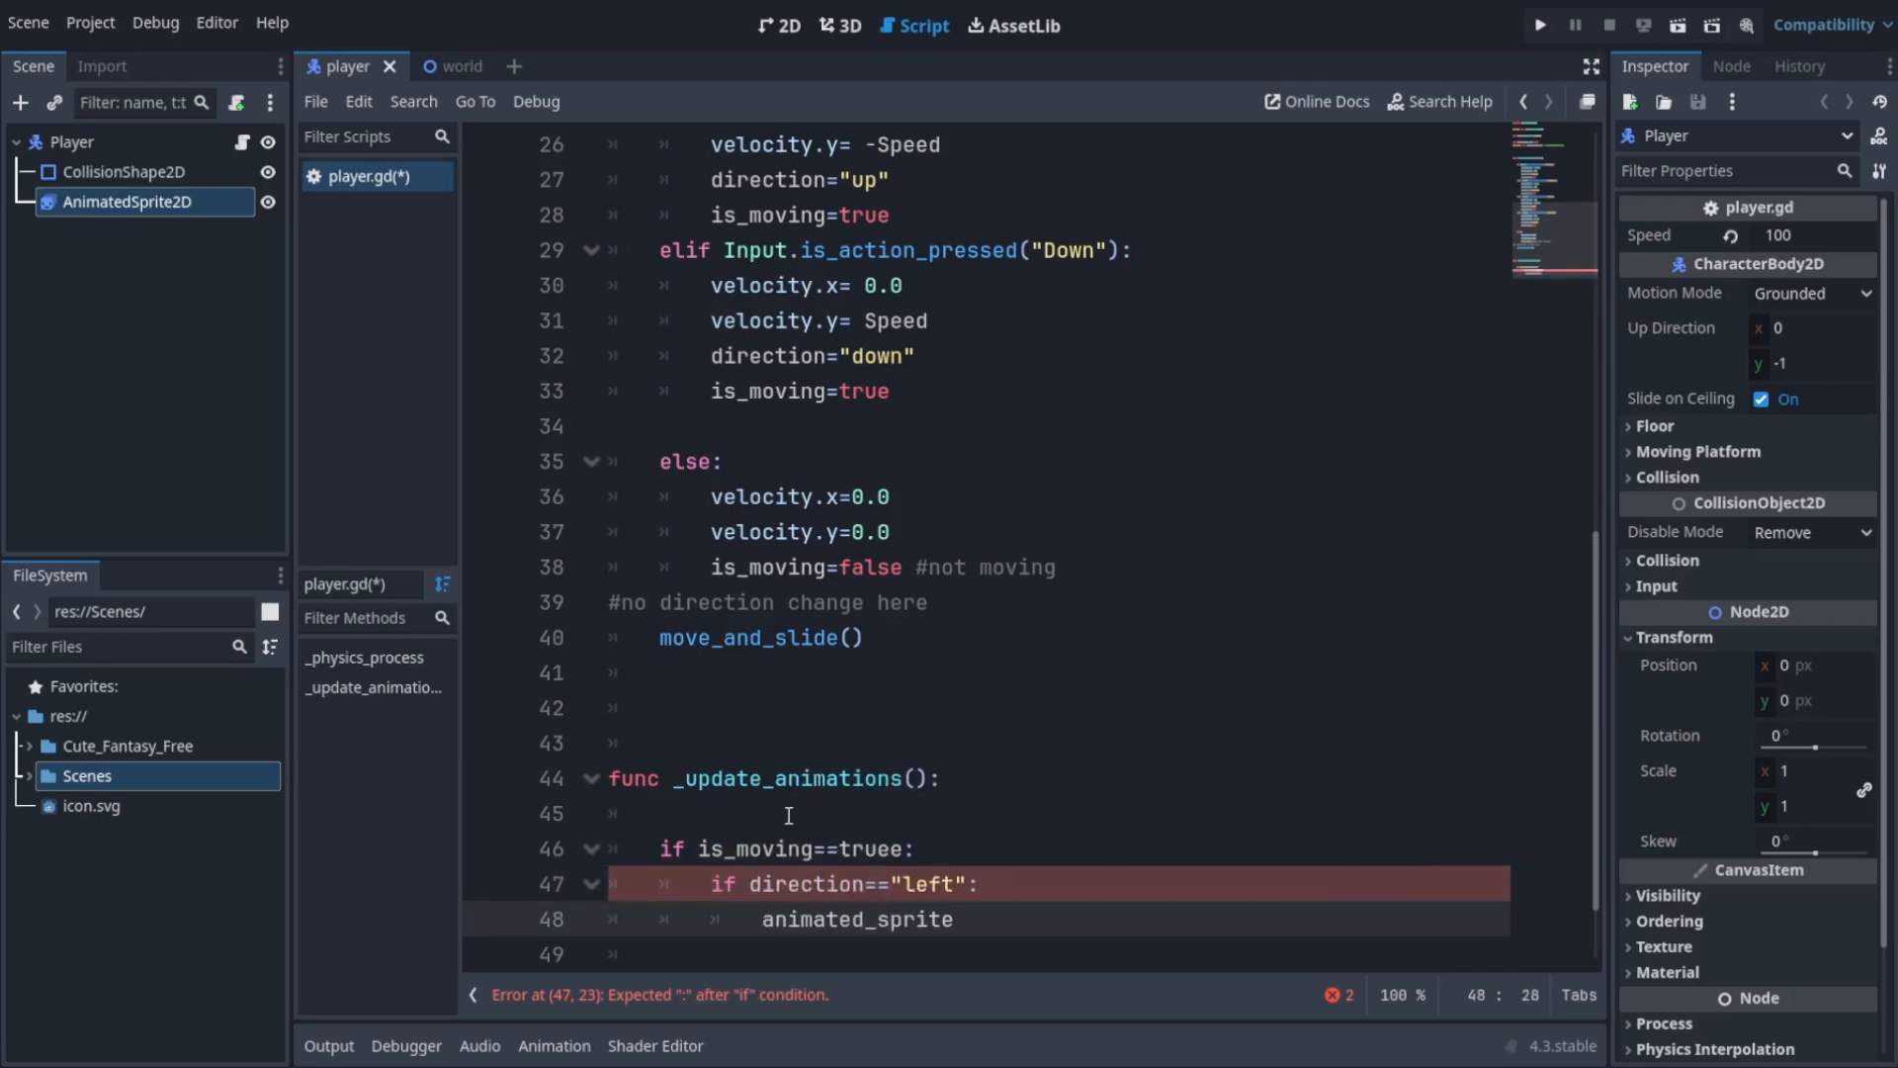
{"action": "type", "text": ".play("}
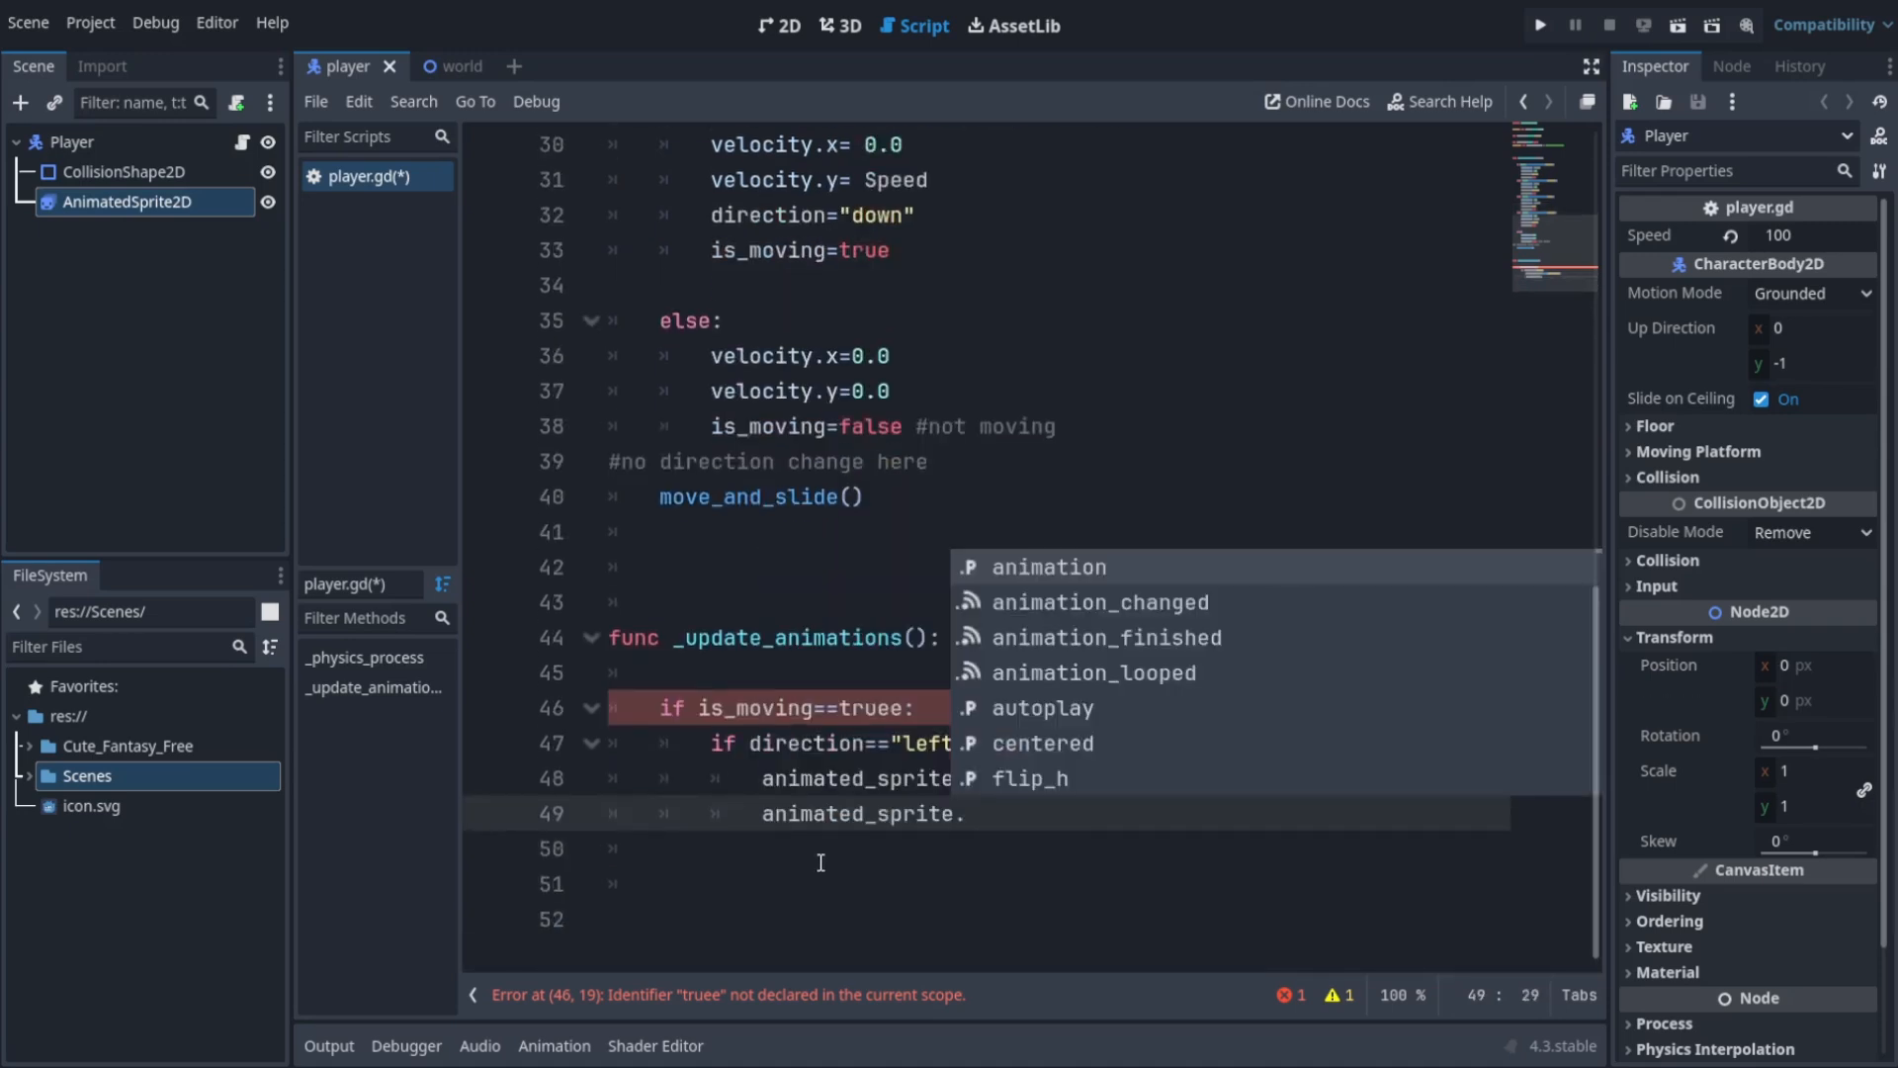
{"action": "type", "text": "flip_h="}
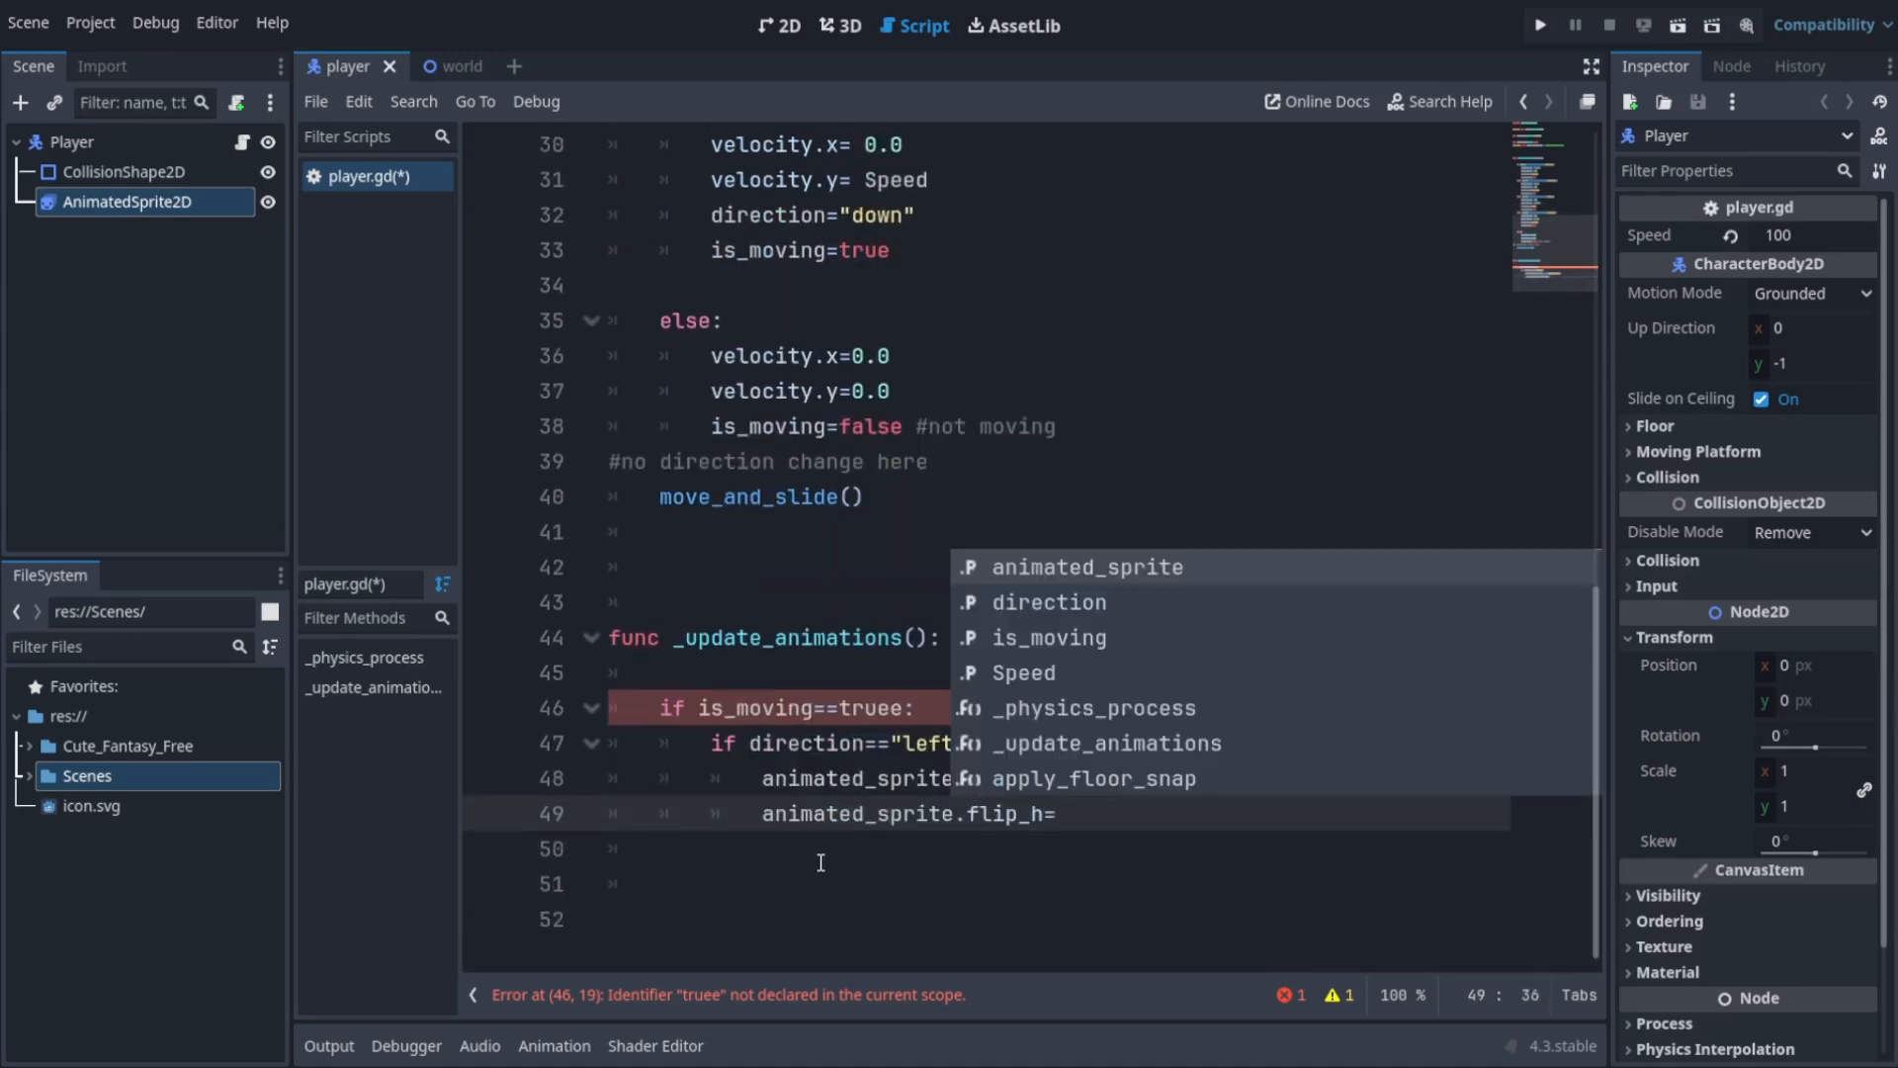
{"action": "type", "text": "true"}
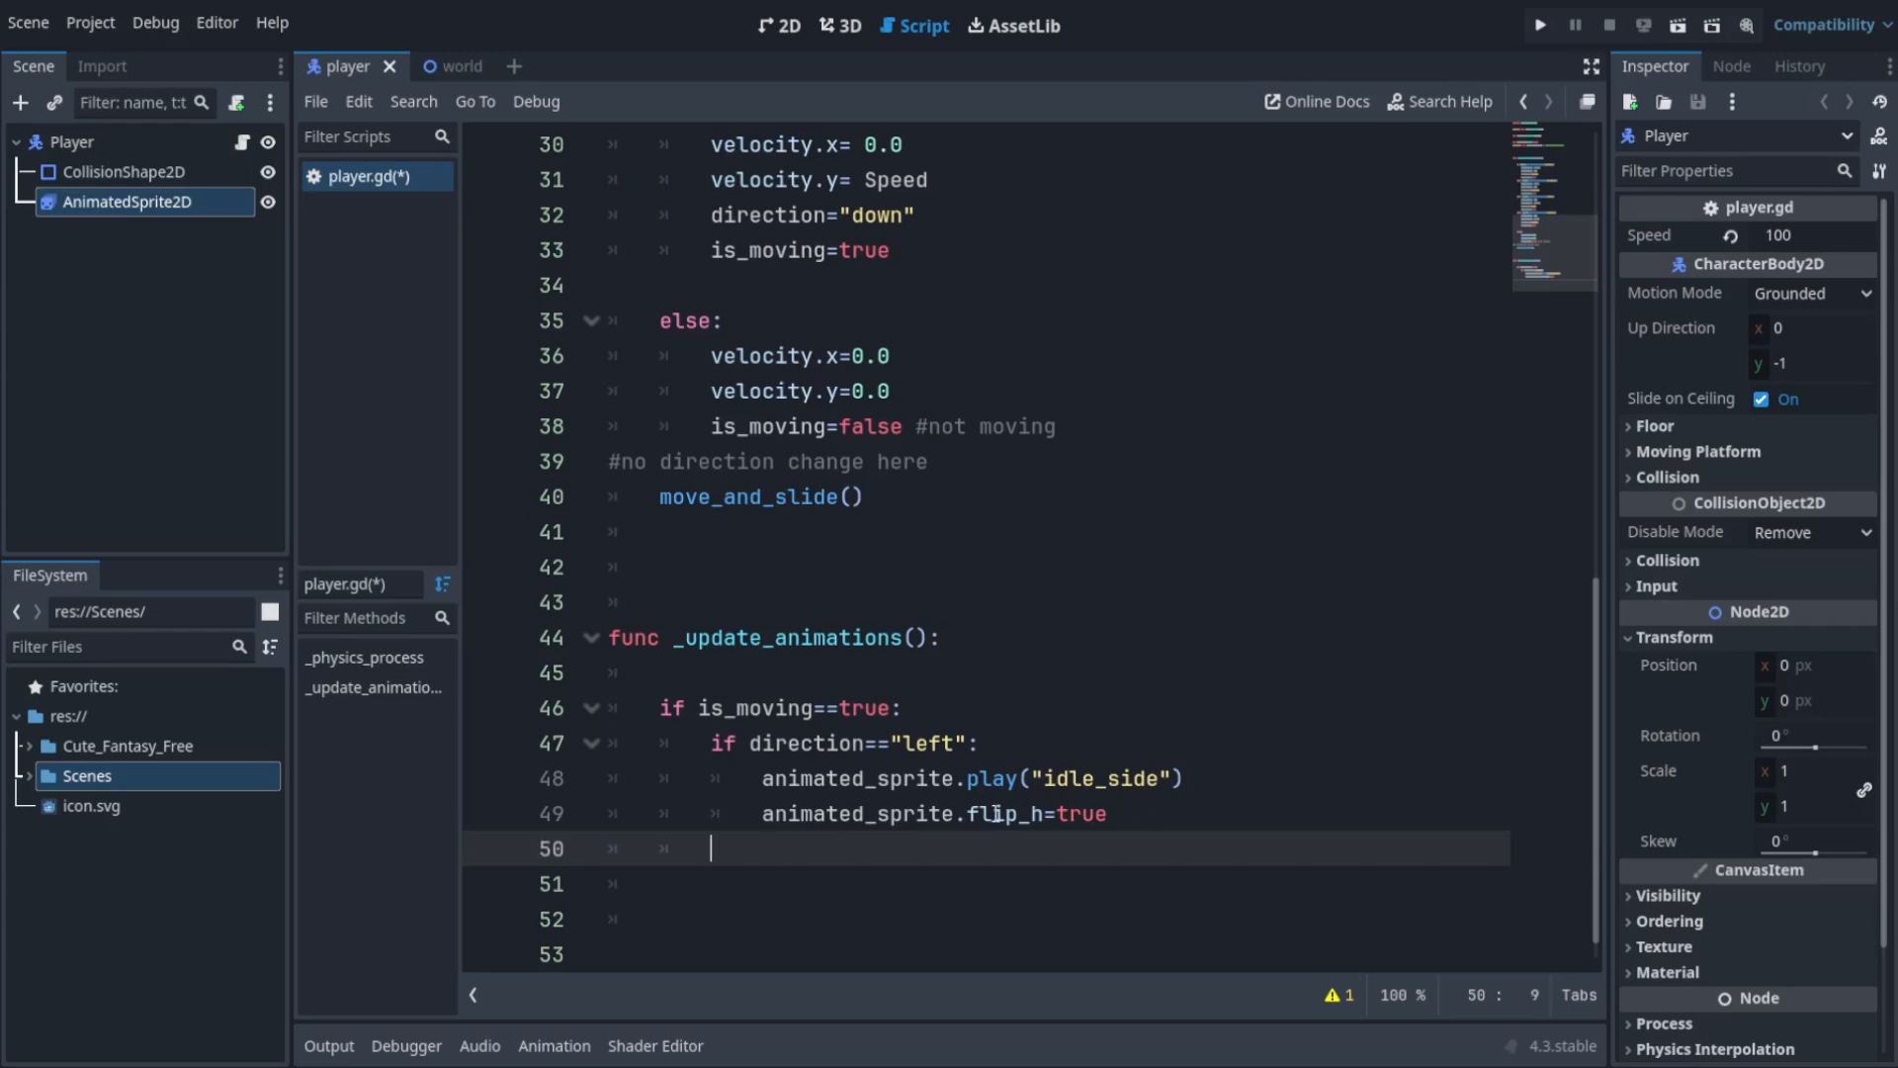
Step: Add an elif right branch playing idle_side with flip_h false, duplicated below
{"action": "type", "text": "elif direction=="}
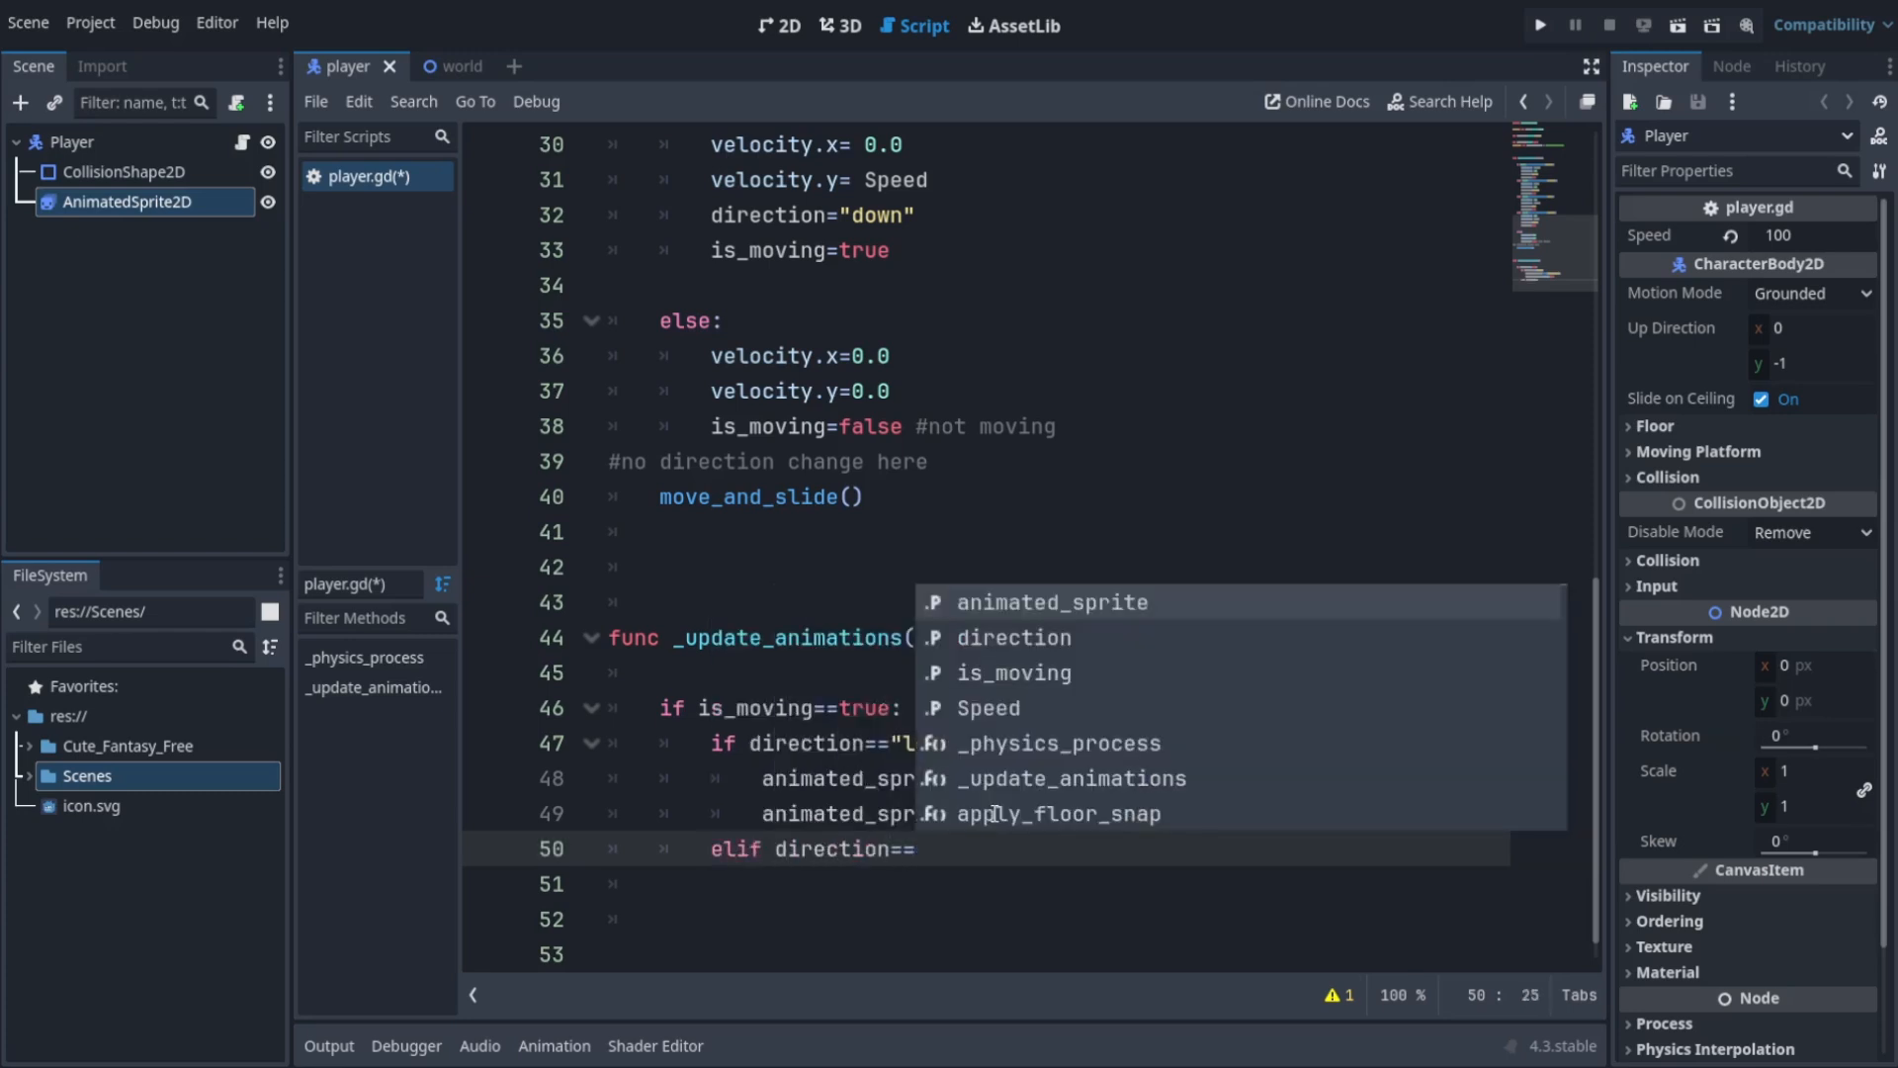
{"action": "type", "text": "\"right\":"}
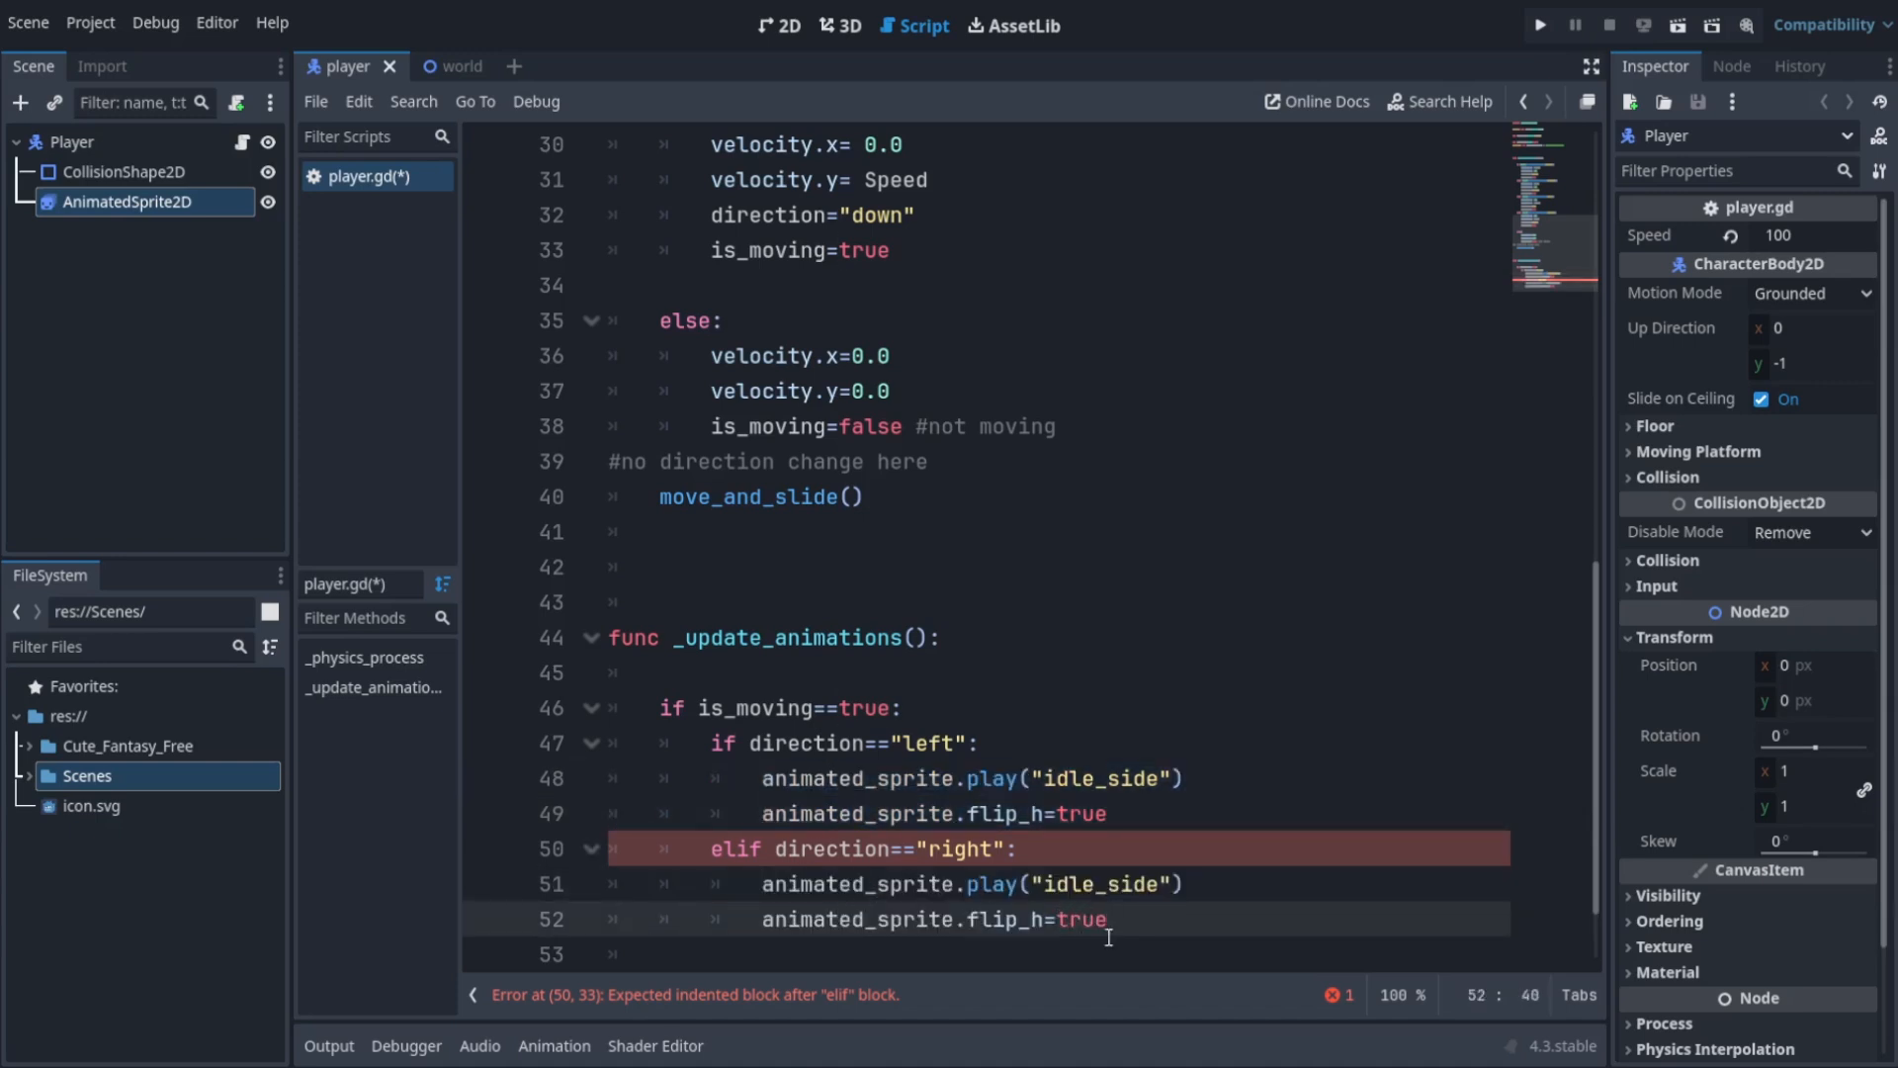
{"action": "type", "text": "false"}
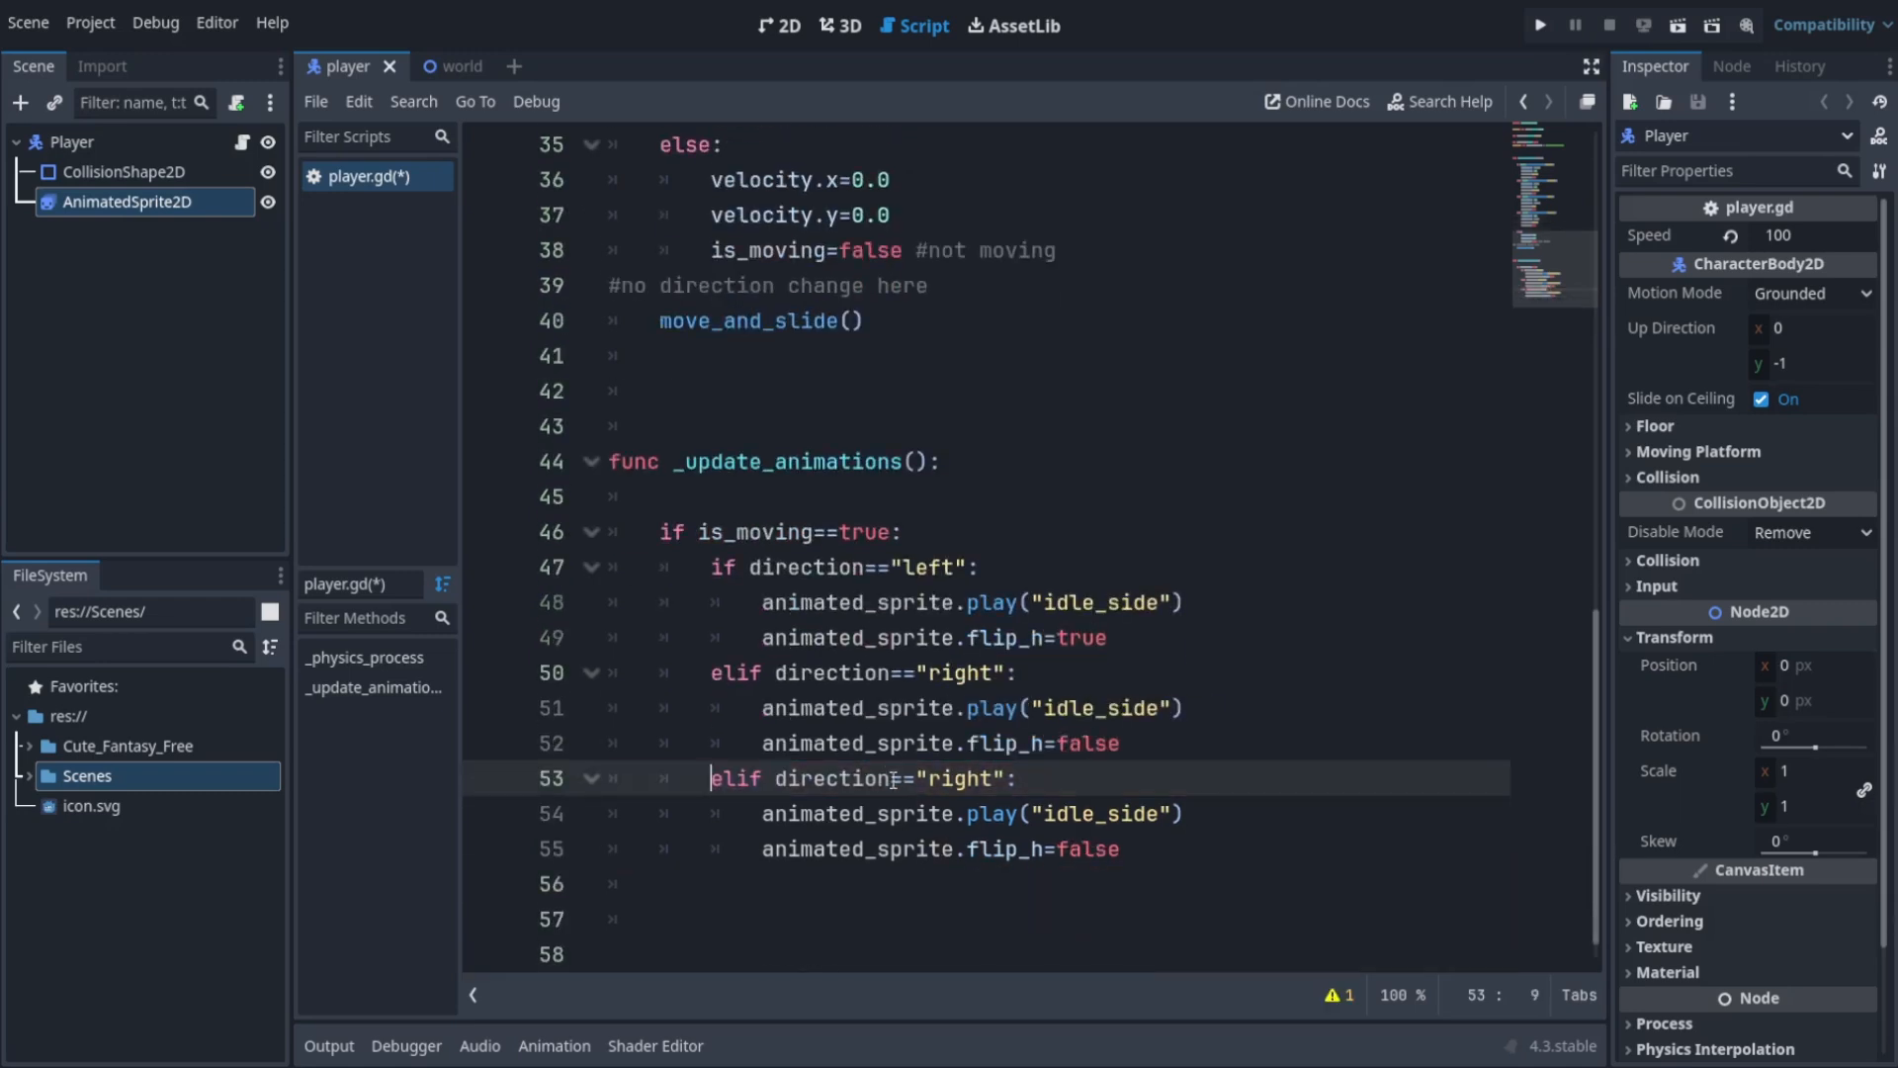
Step: Set the condition to is_moving==false and make the copies up/idle_up and down/idle_down branches
{"action": "key", "text": "BackSpace"}
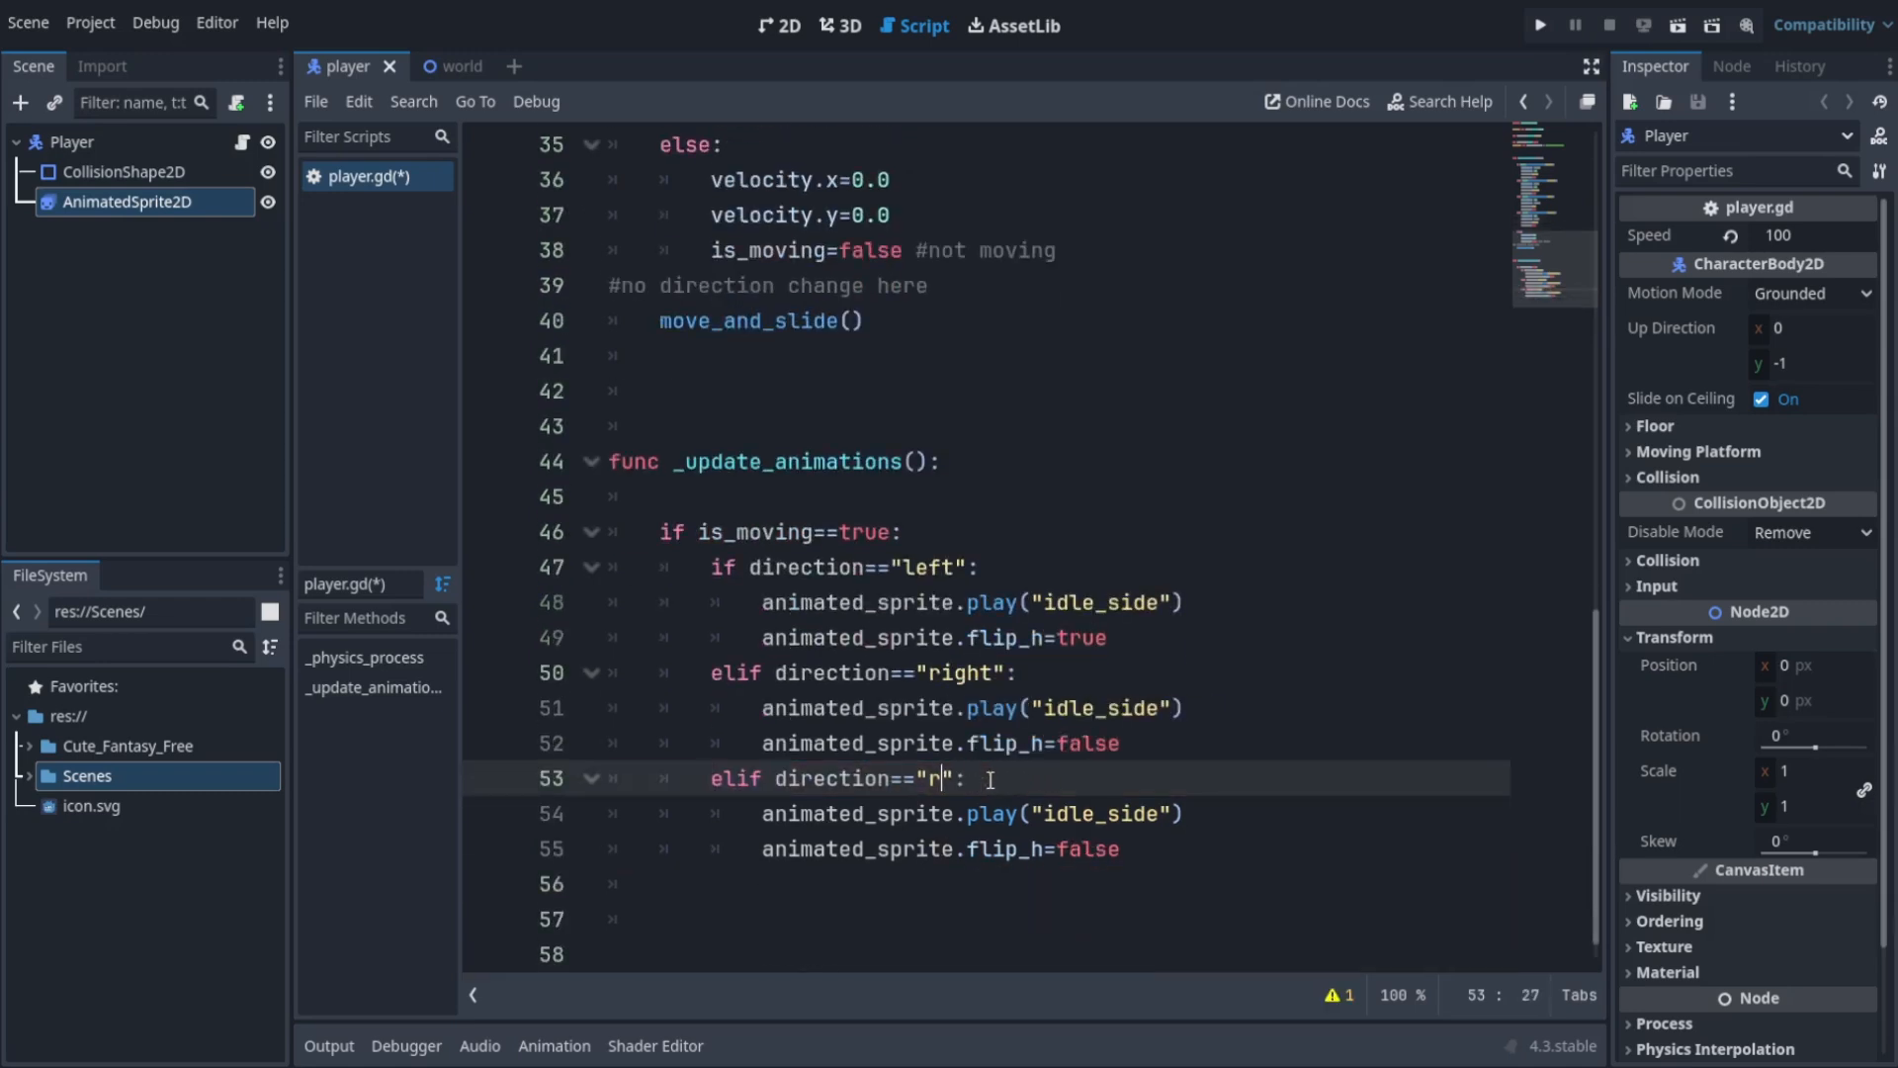
{"action": "type", "text": "p"}
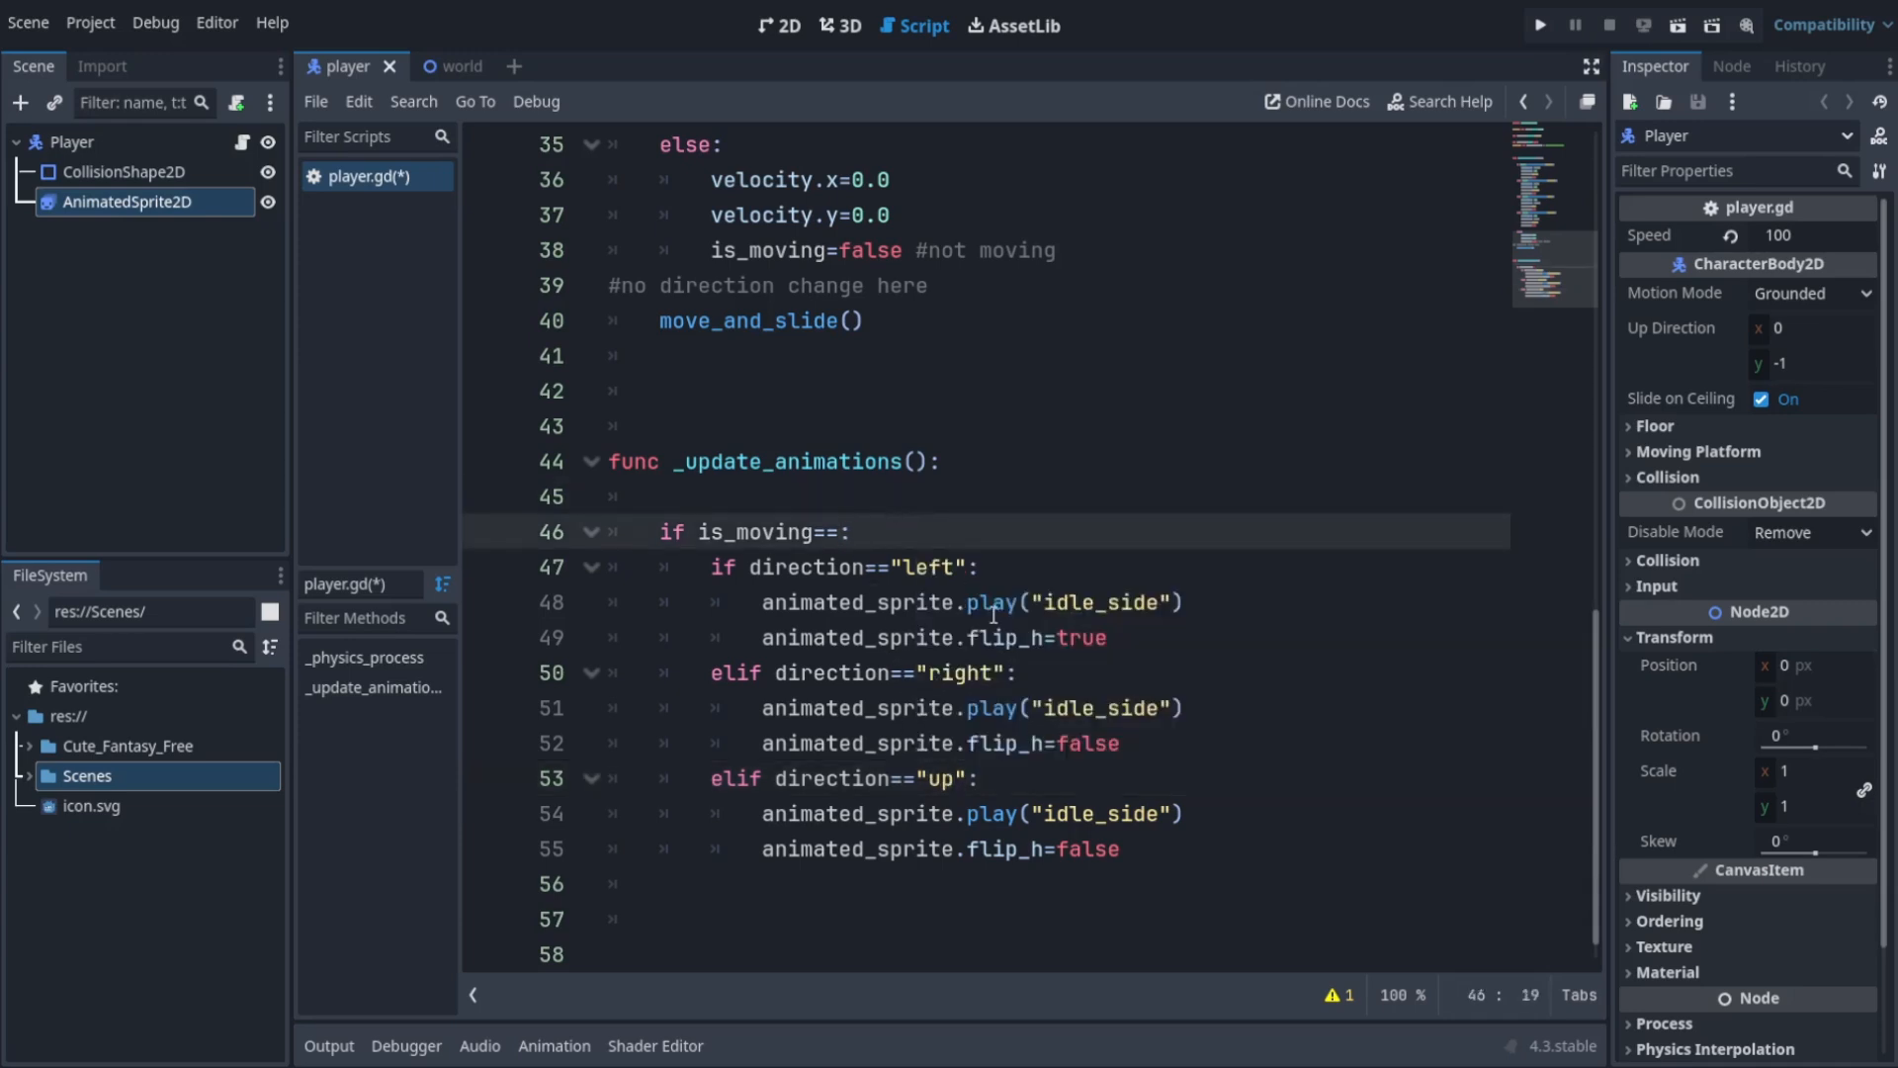
{"action": "type", "text": "false"}
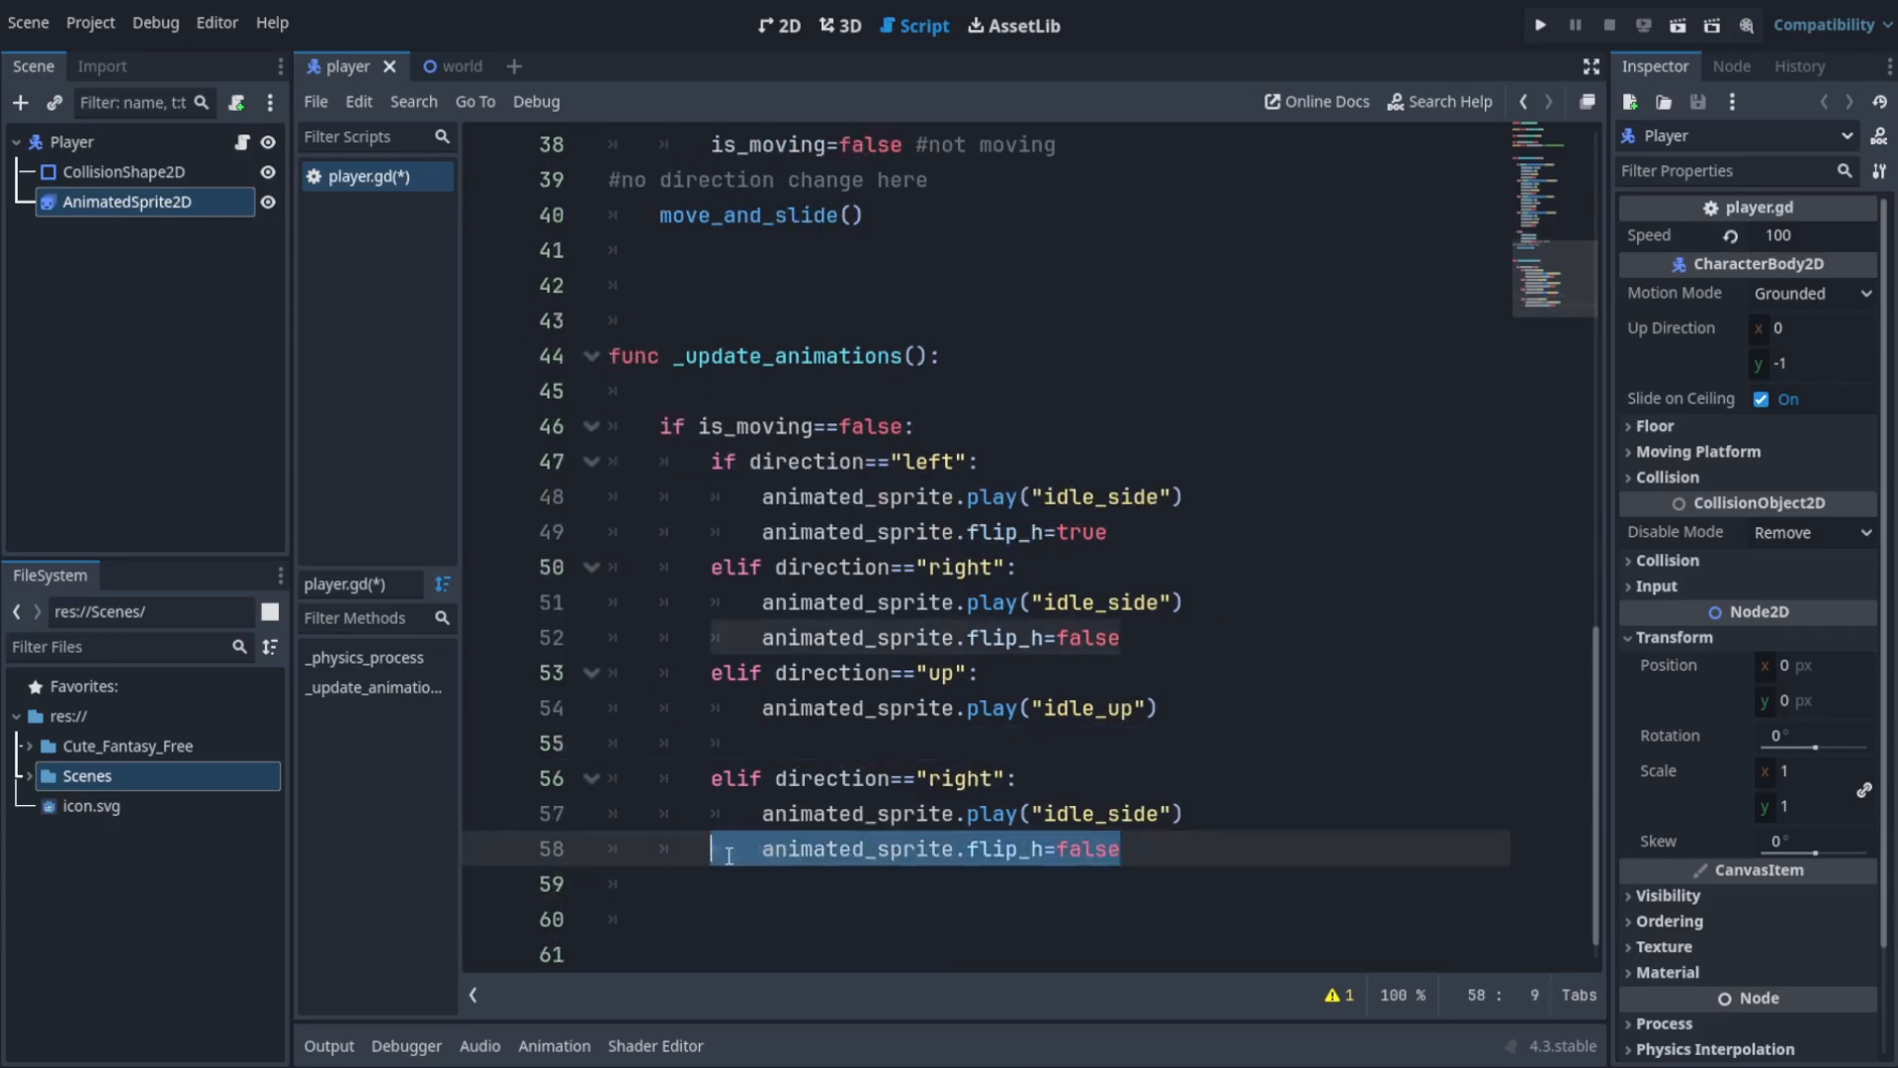
{"action": "key", "text": "Delete"}
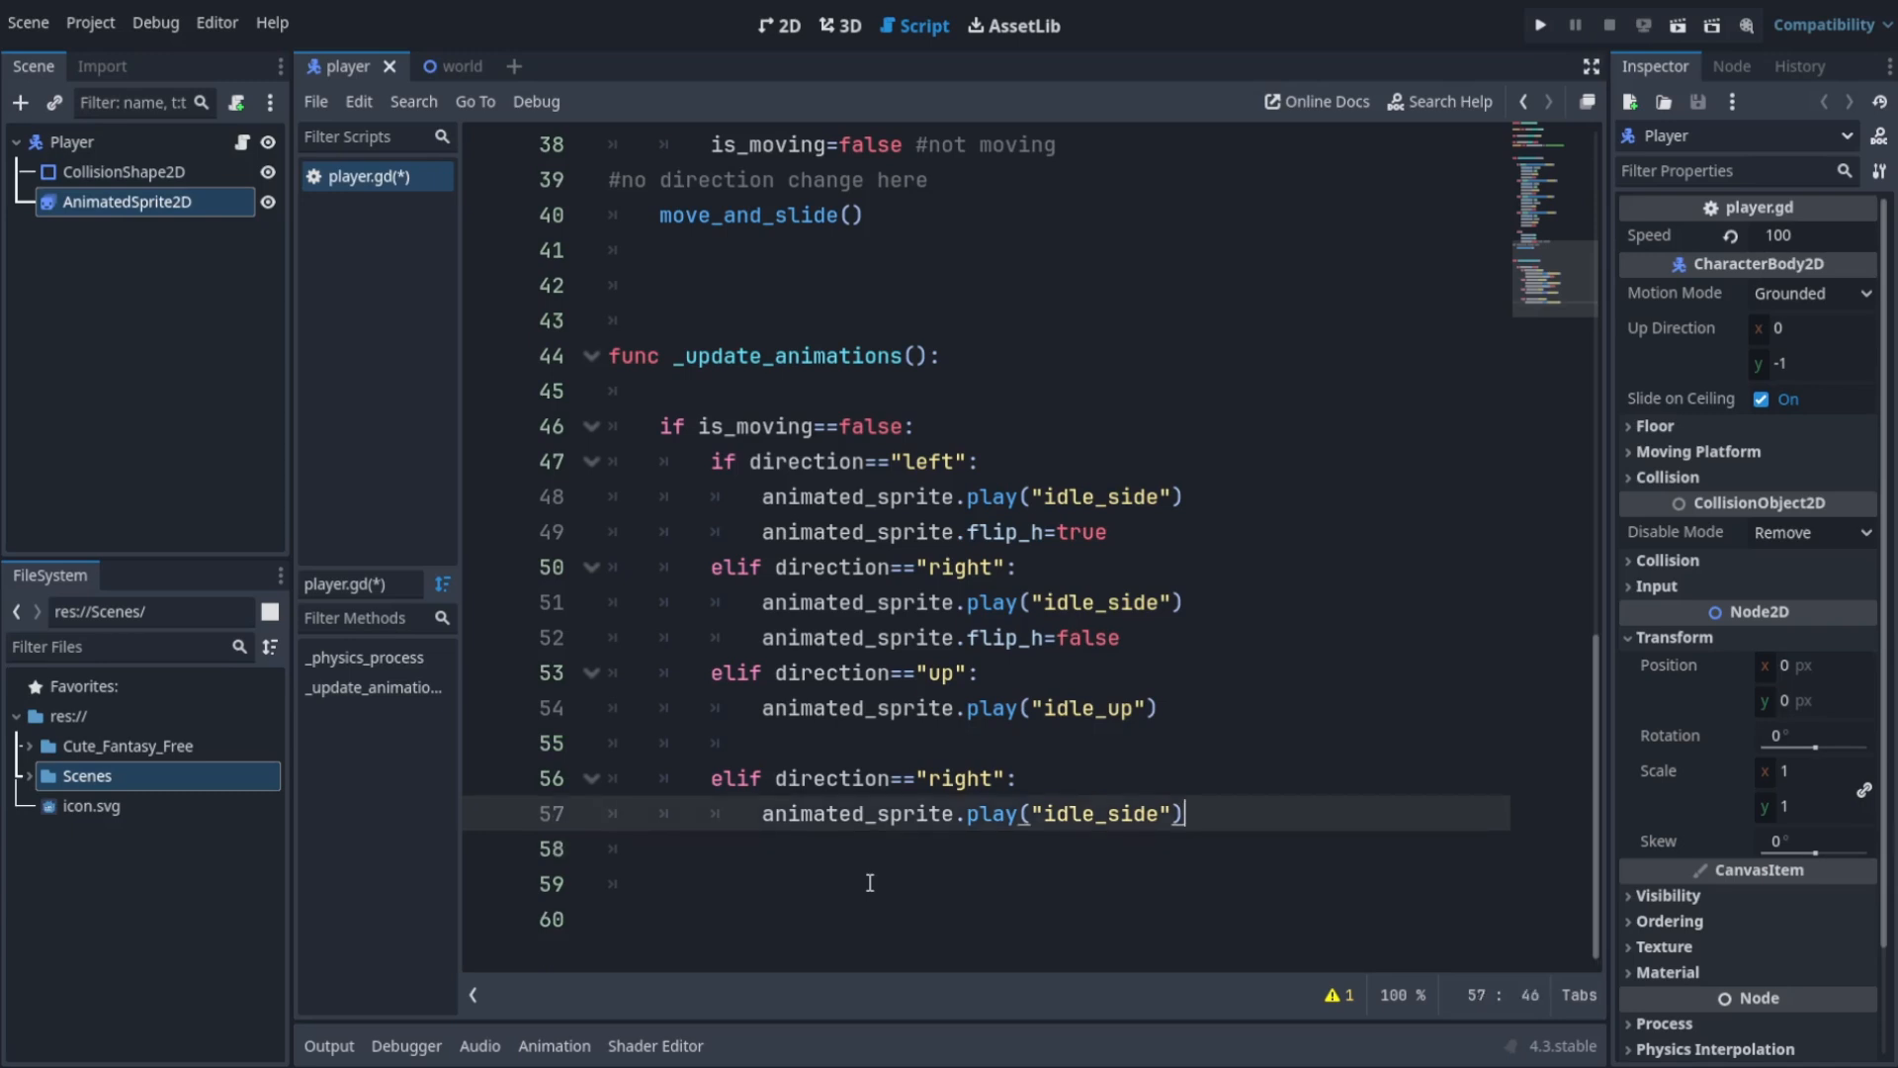
{"action": "key", "text": "BackSpace"}
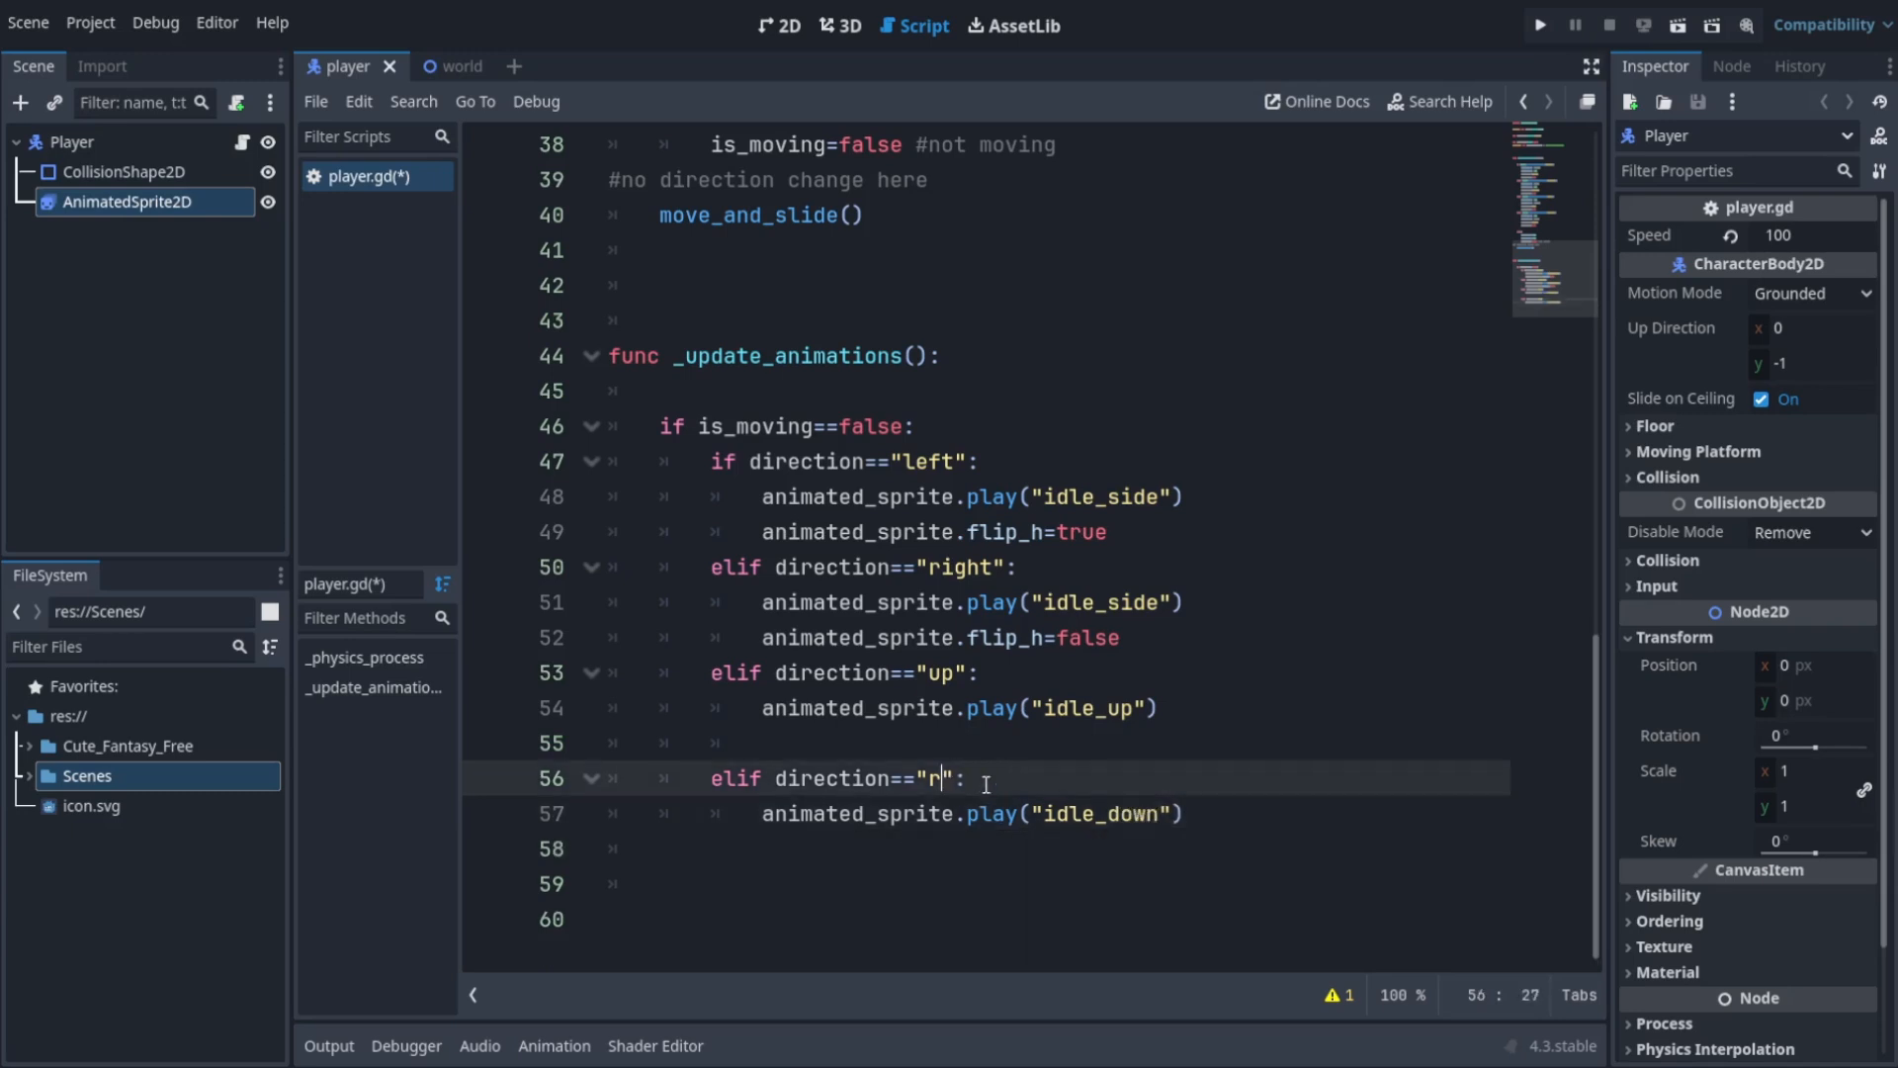
{"action": "type", "text": "own"}
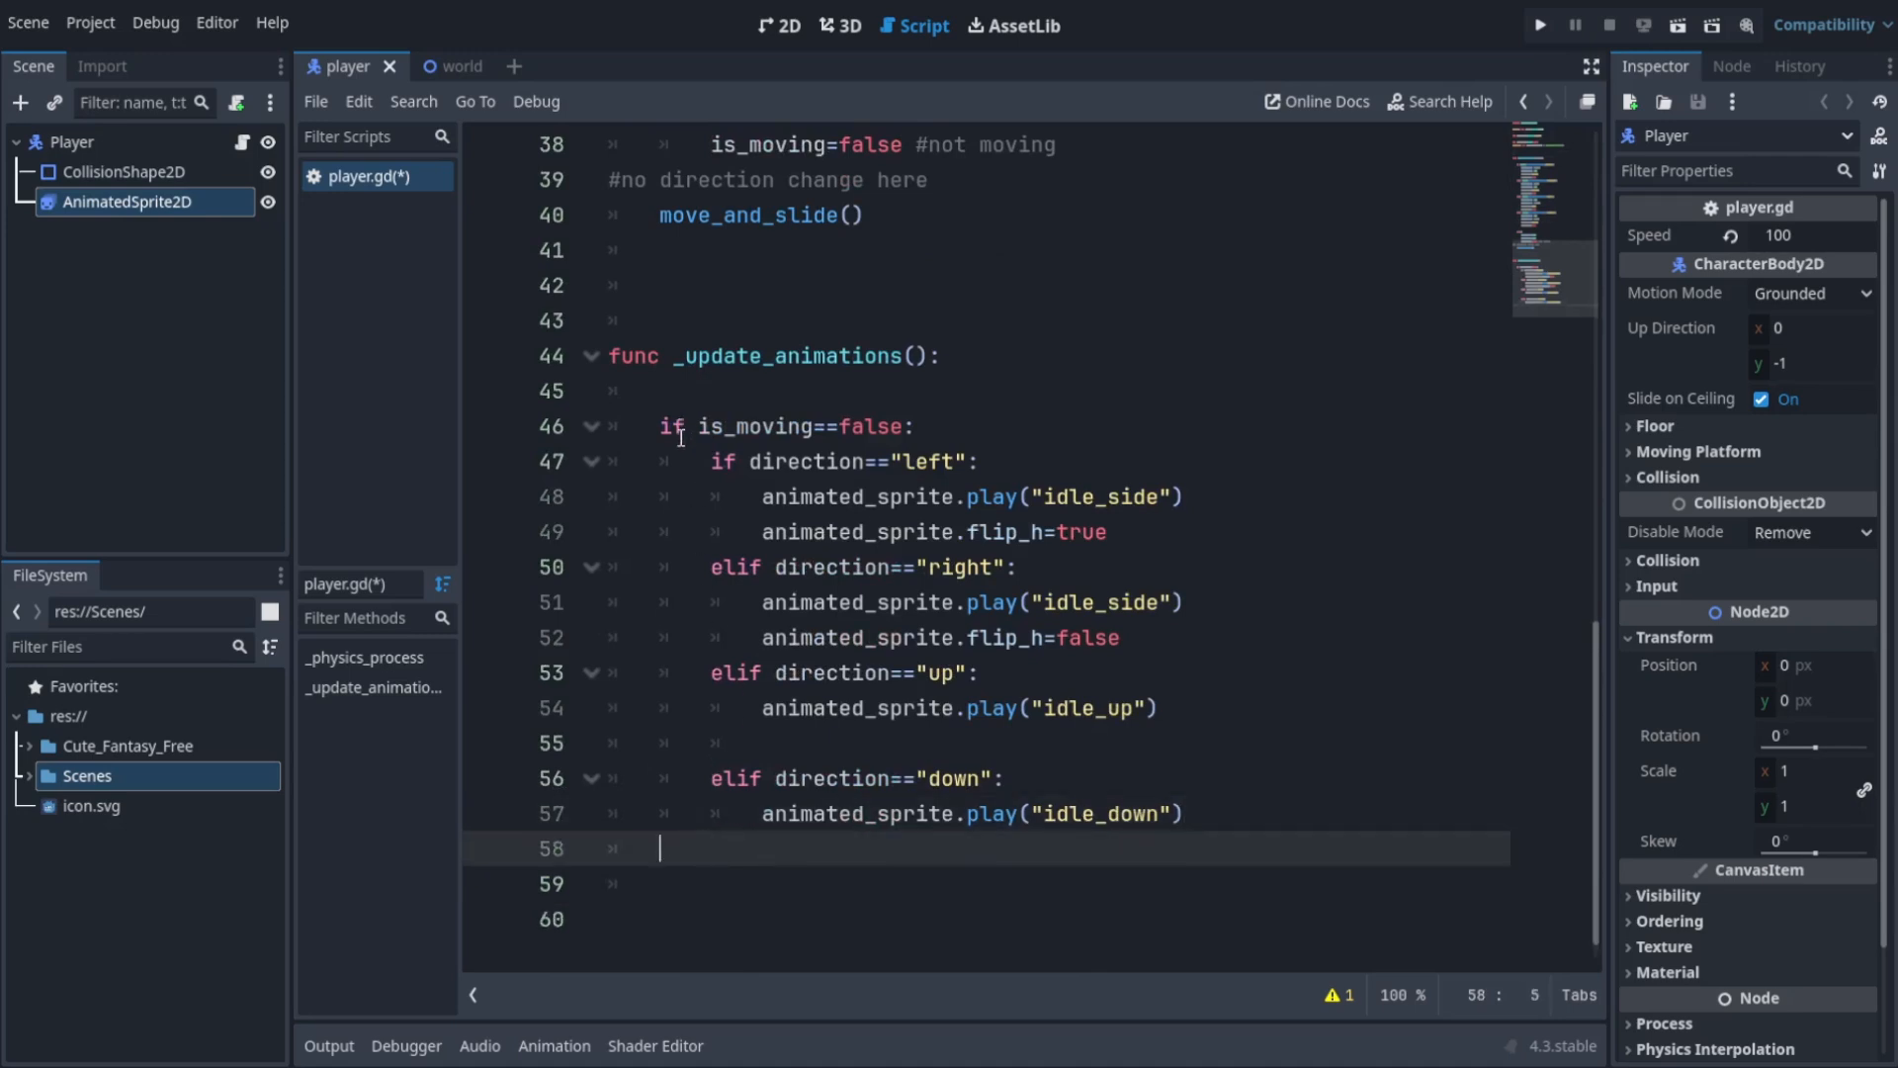
Step: Add an elif is_moving==true branch with the direction checks, left playing walk_side
{"action": "type", "text": "elif"}
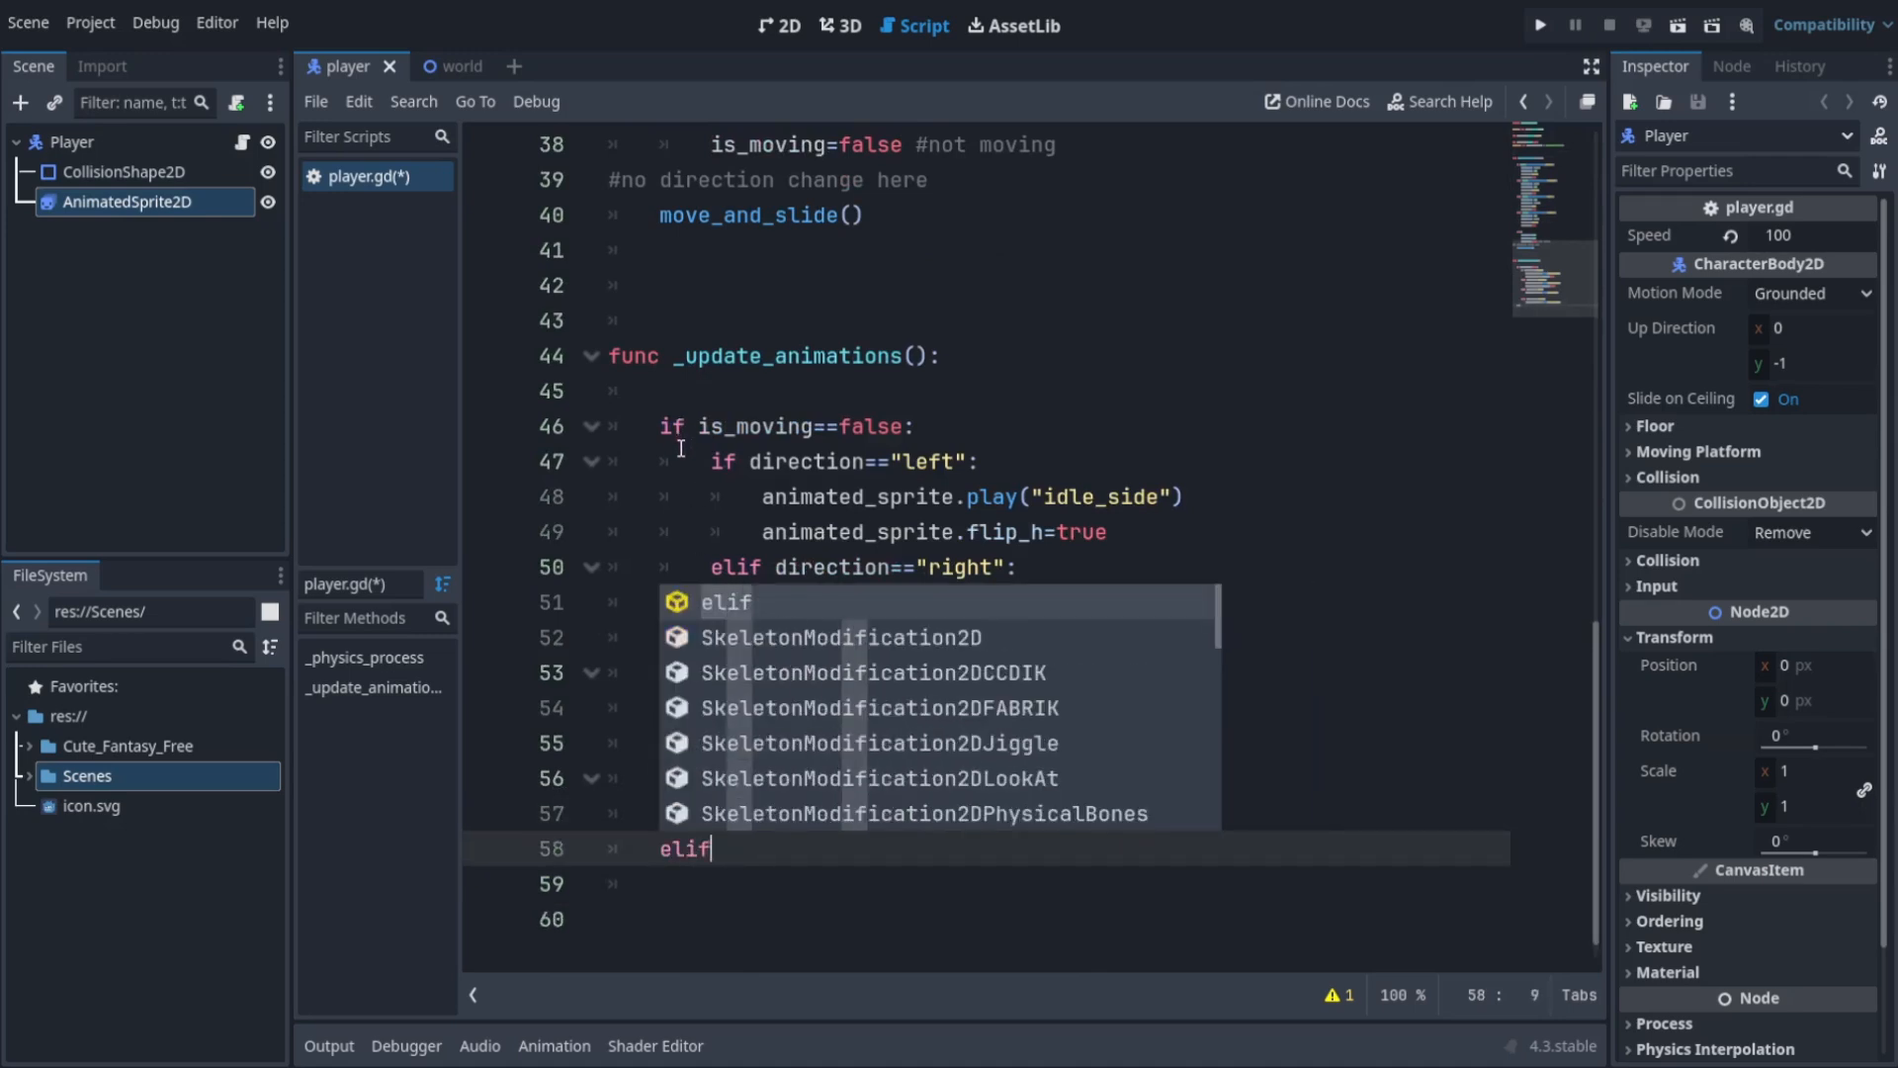
{"action": "type", "text": "is_moving"}
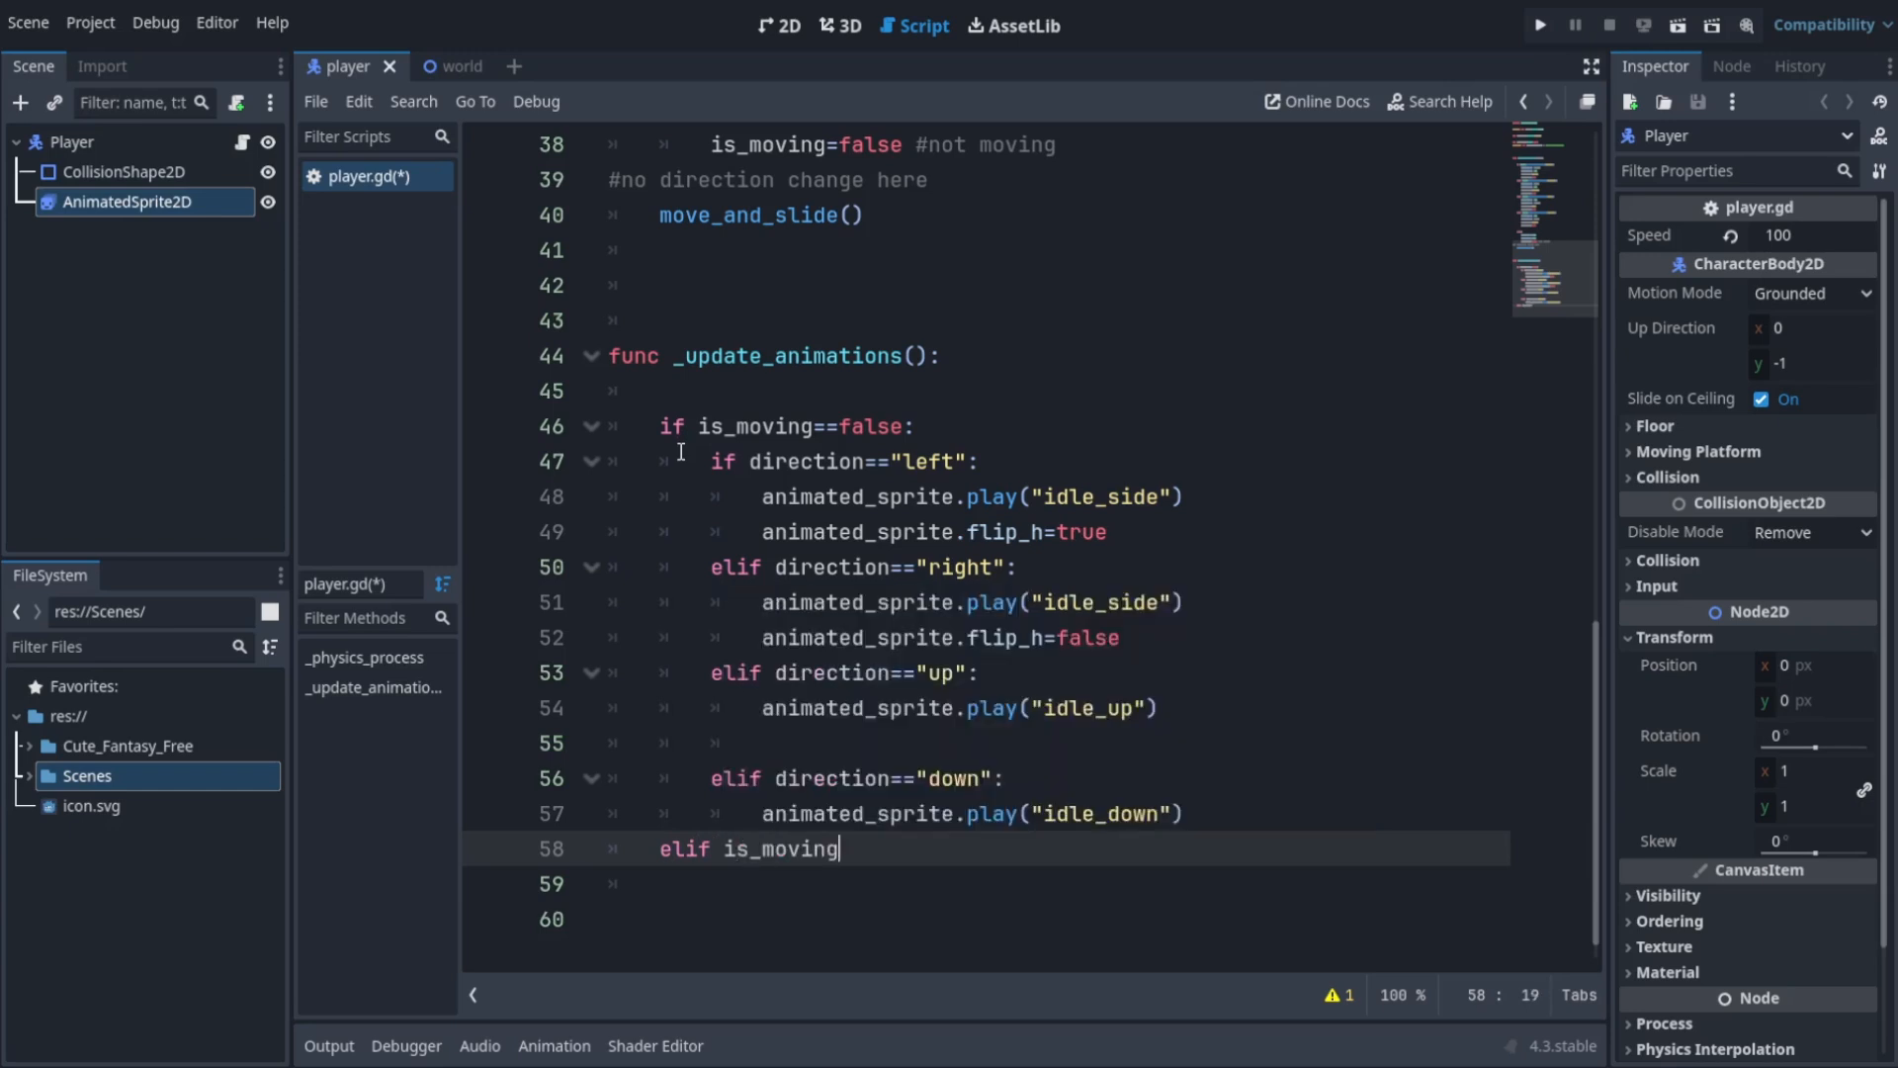
{"action": "type", "text": "==true:"}
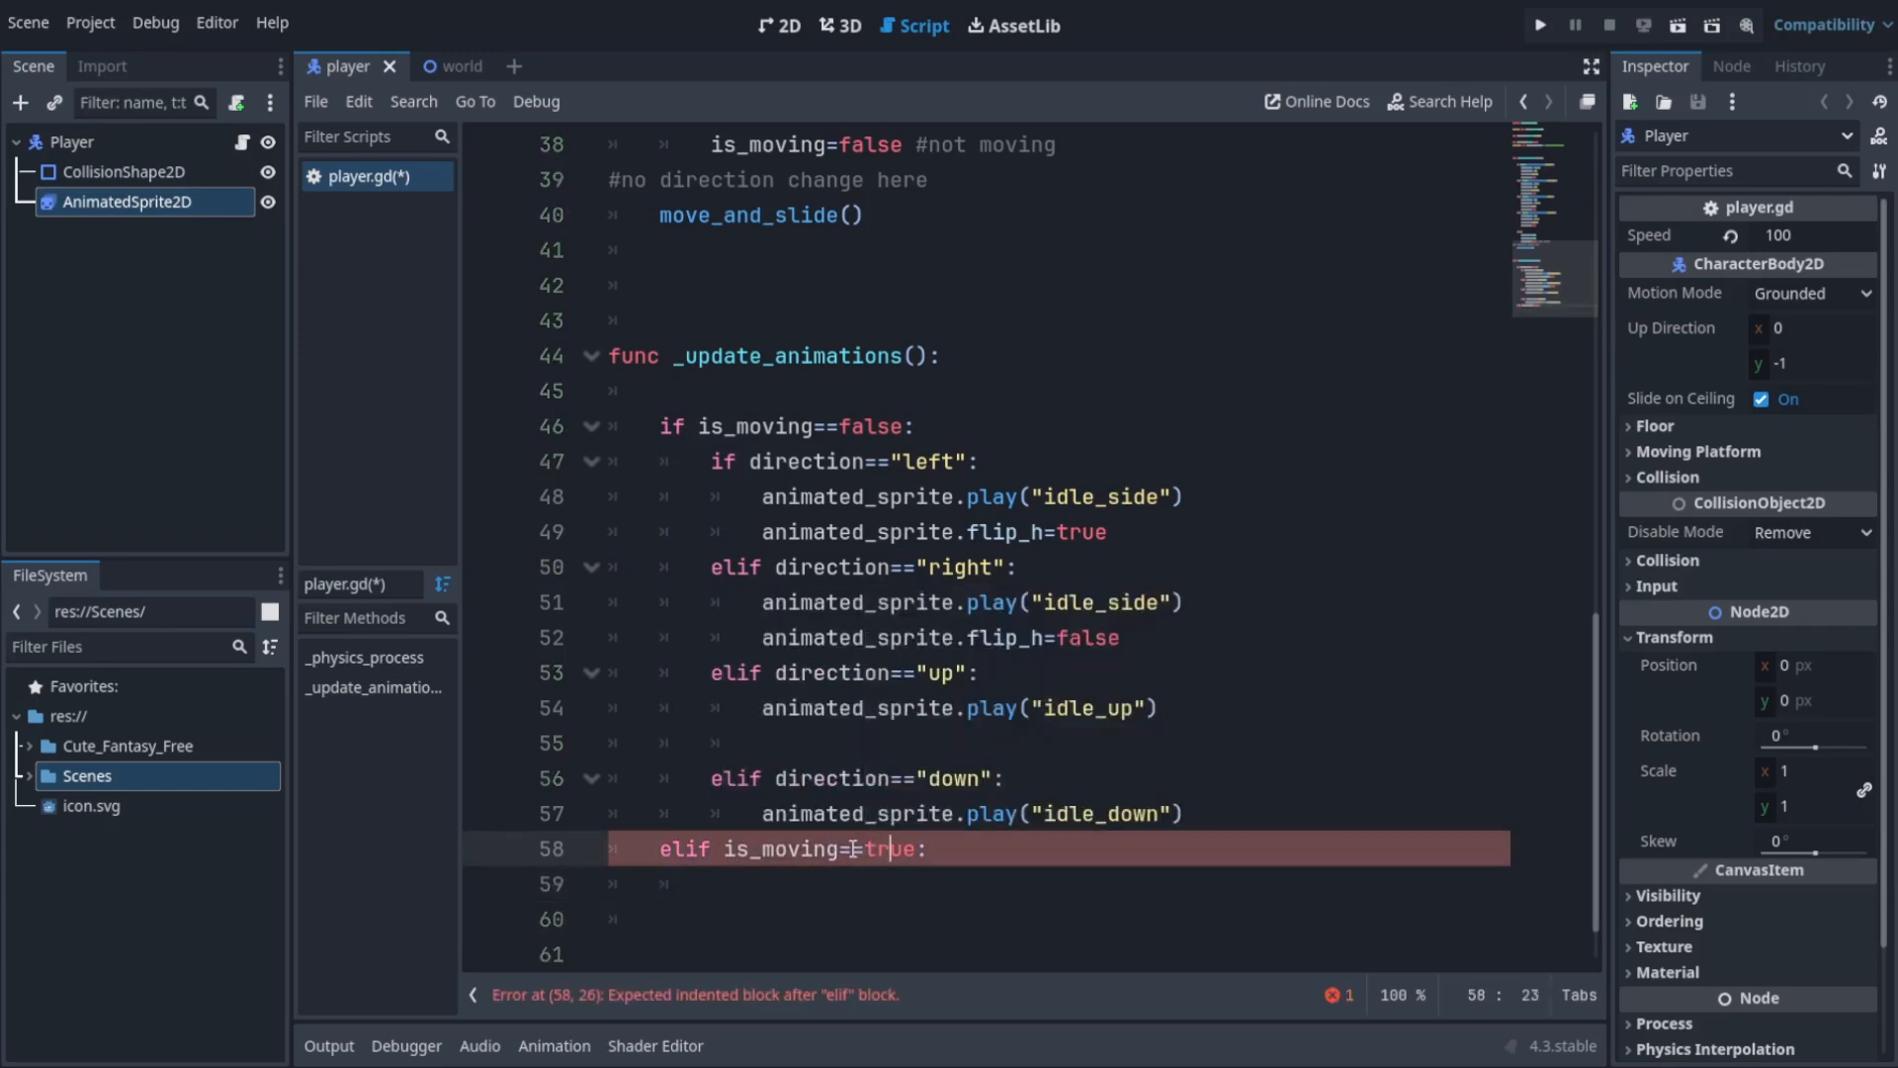
{"action": "key", "text": "BackSpace"}
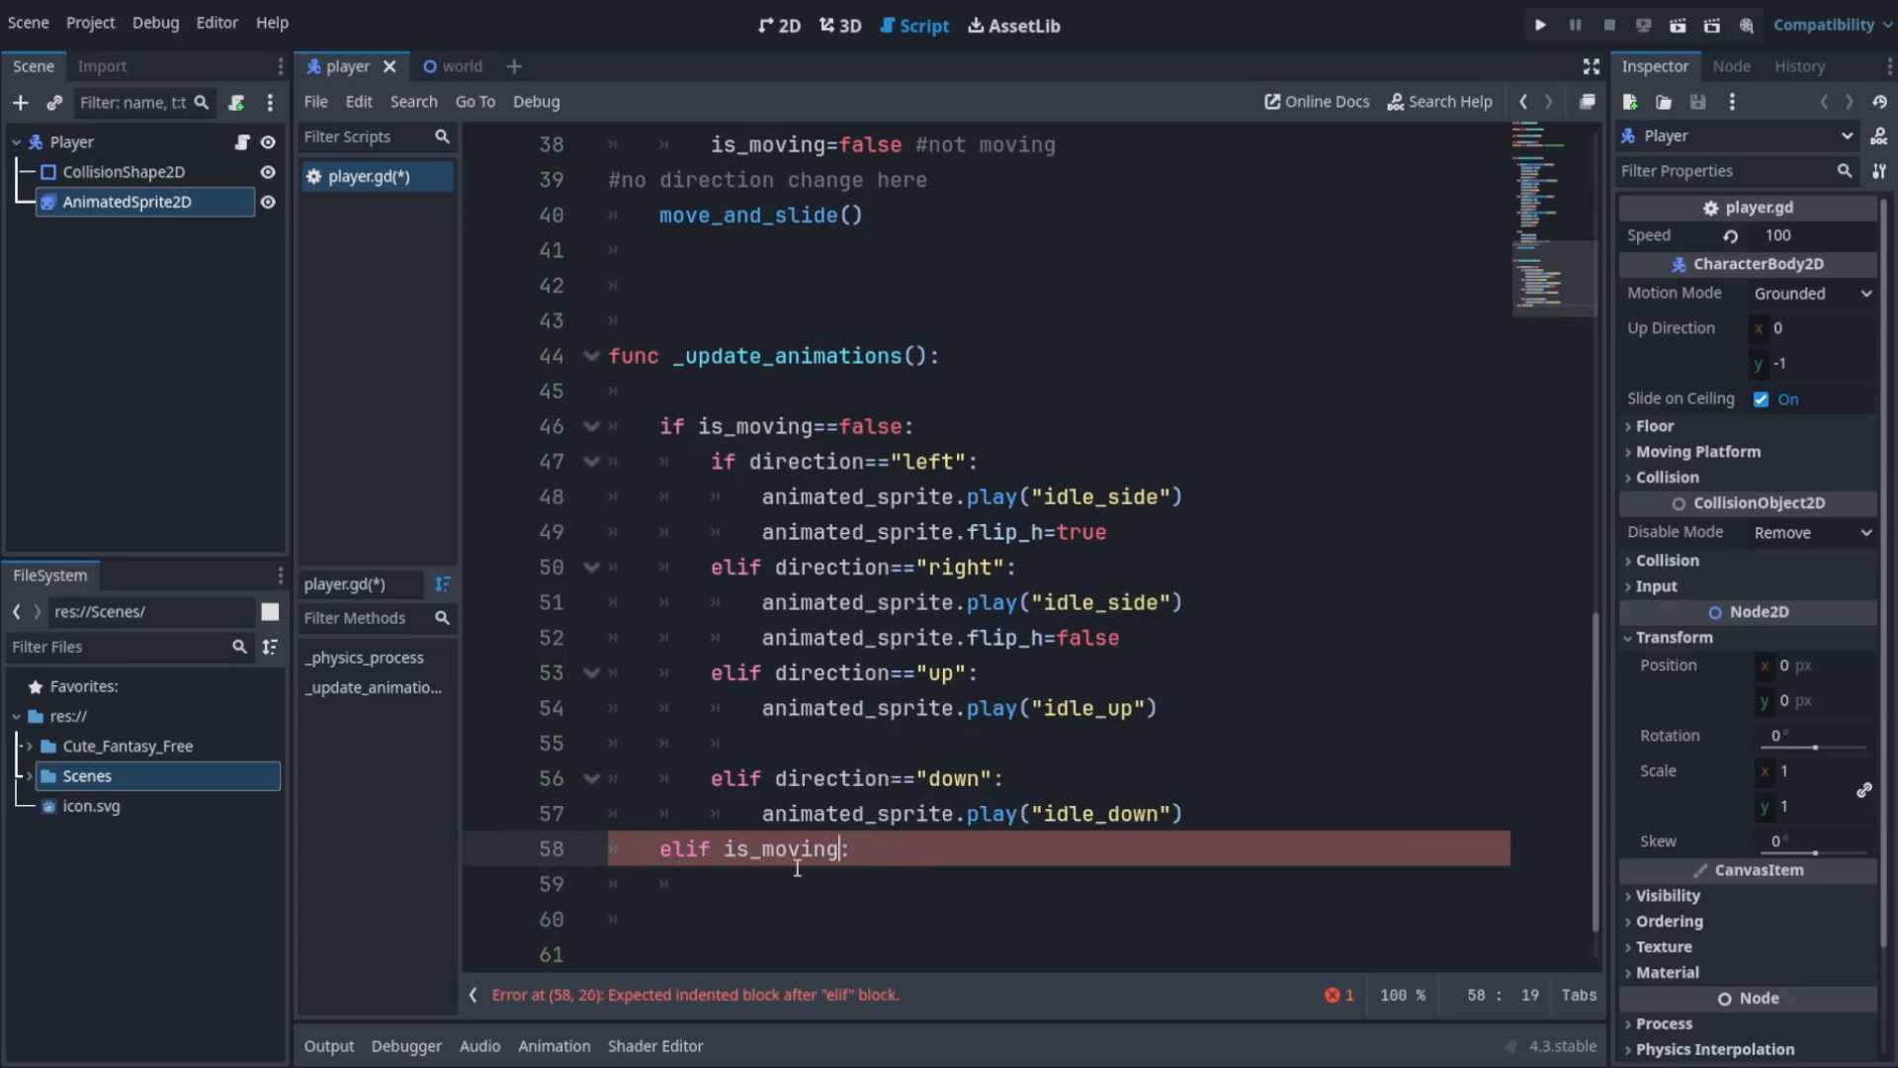
{"action": "type", "text": "==tru4e"}
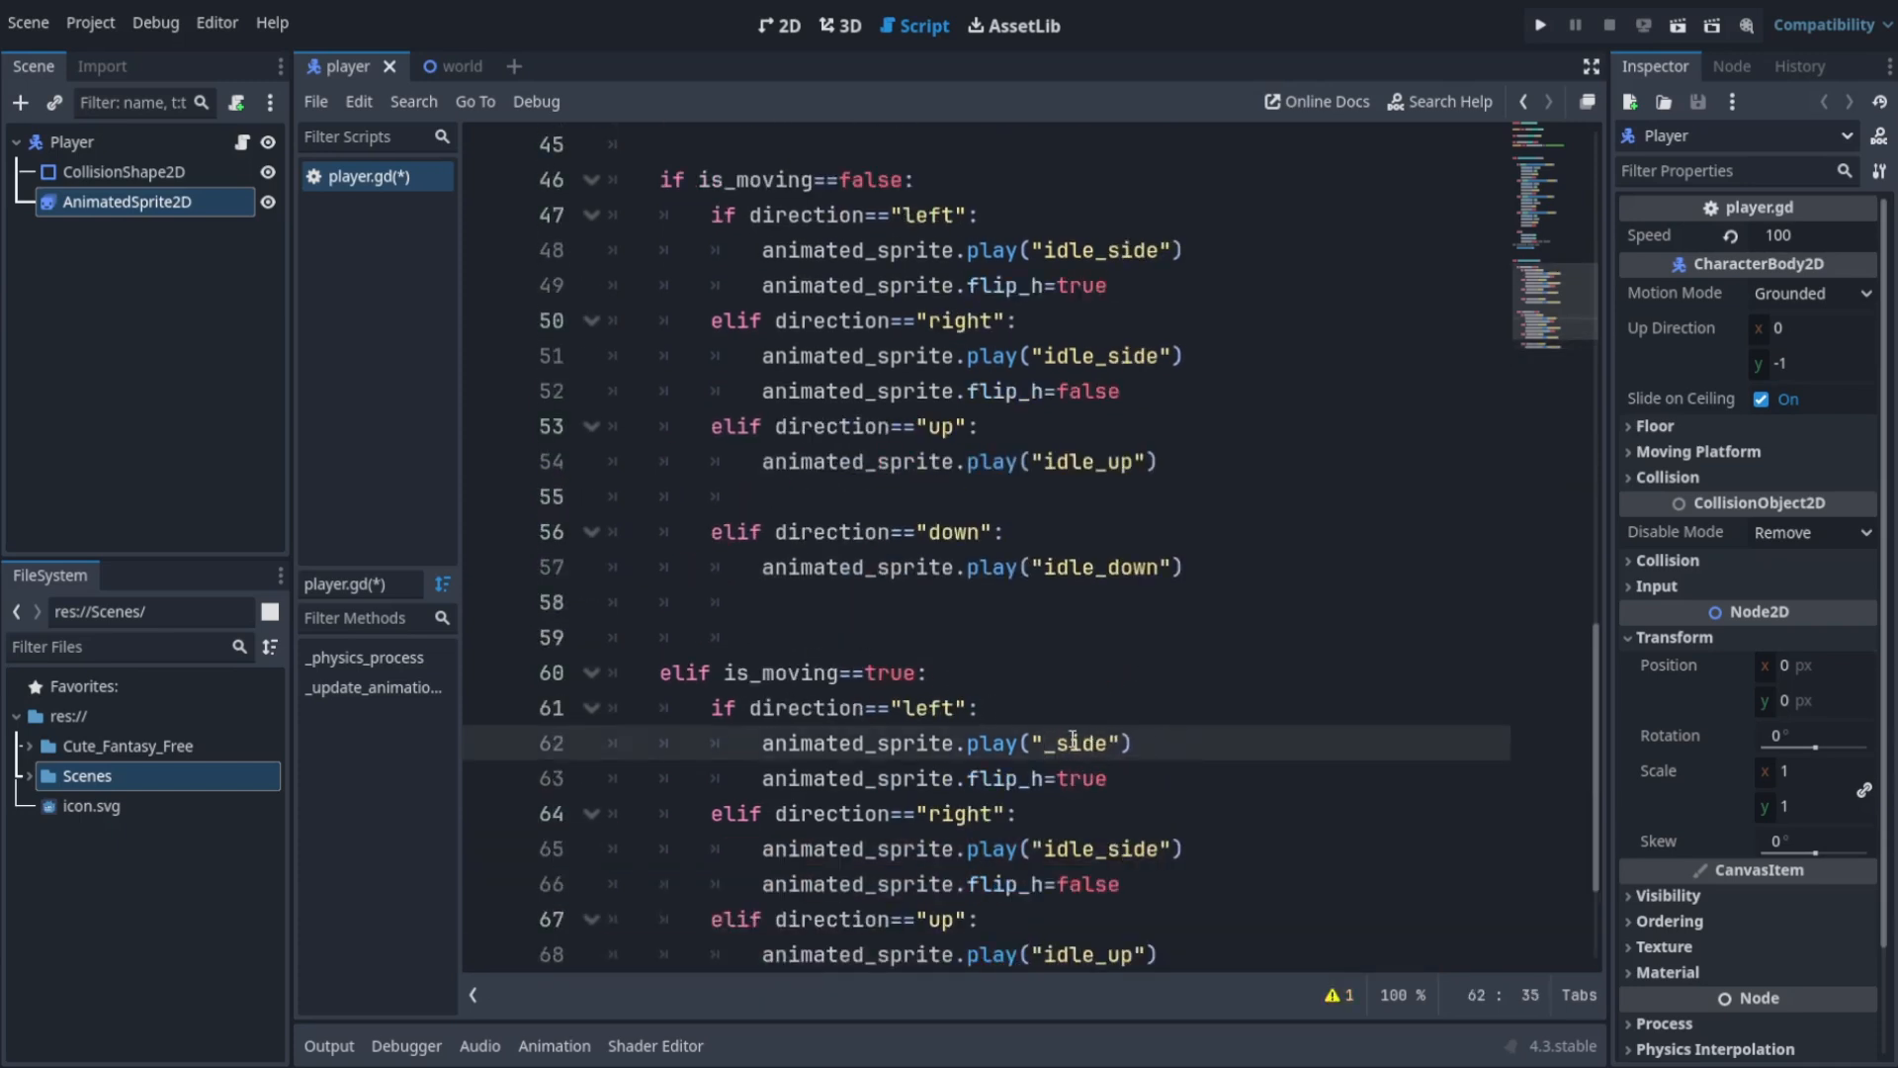
{"action": "type", "text": "walk"}
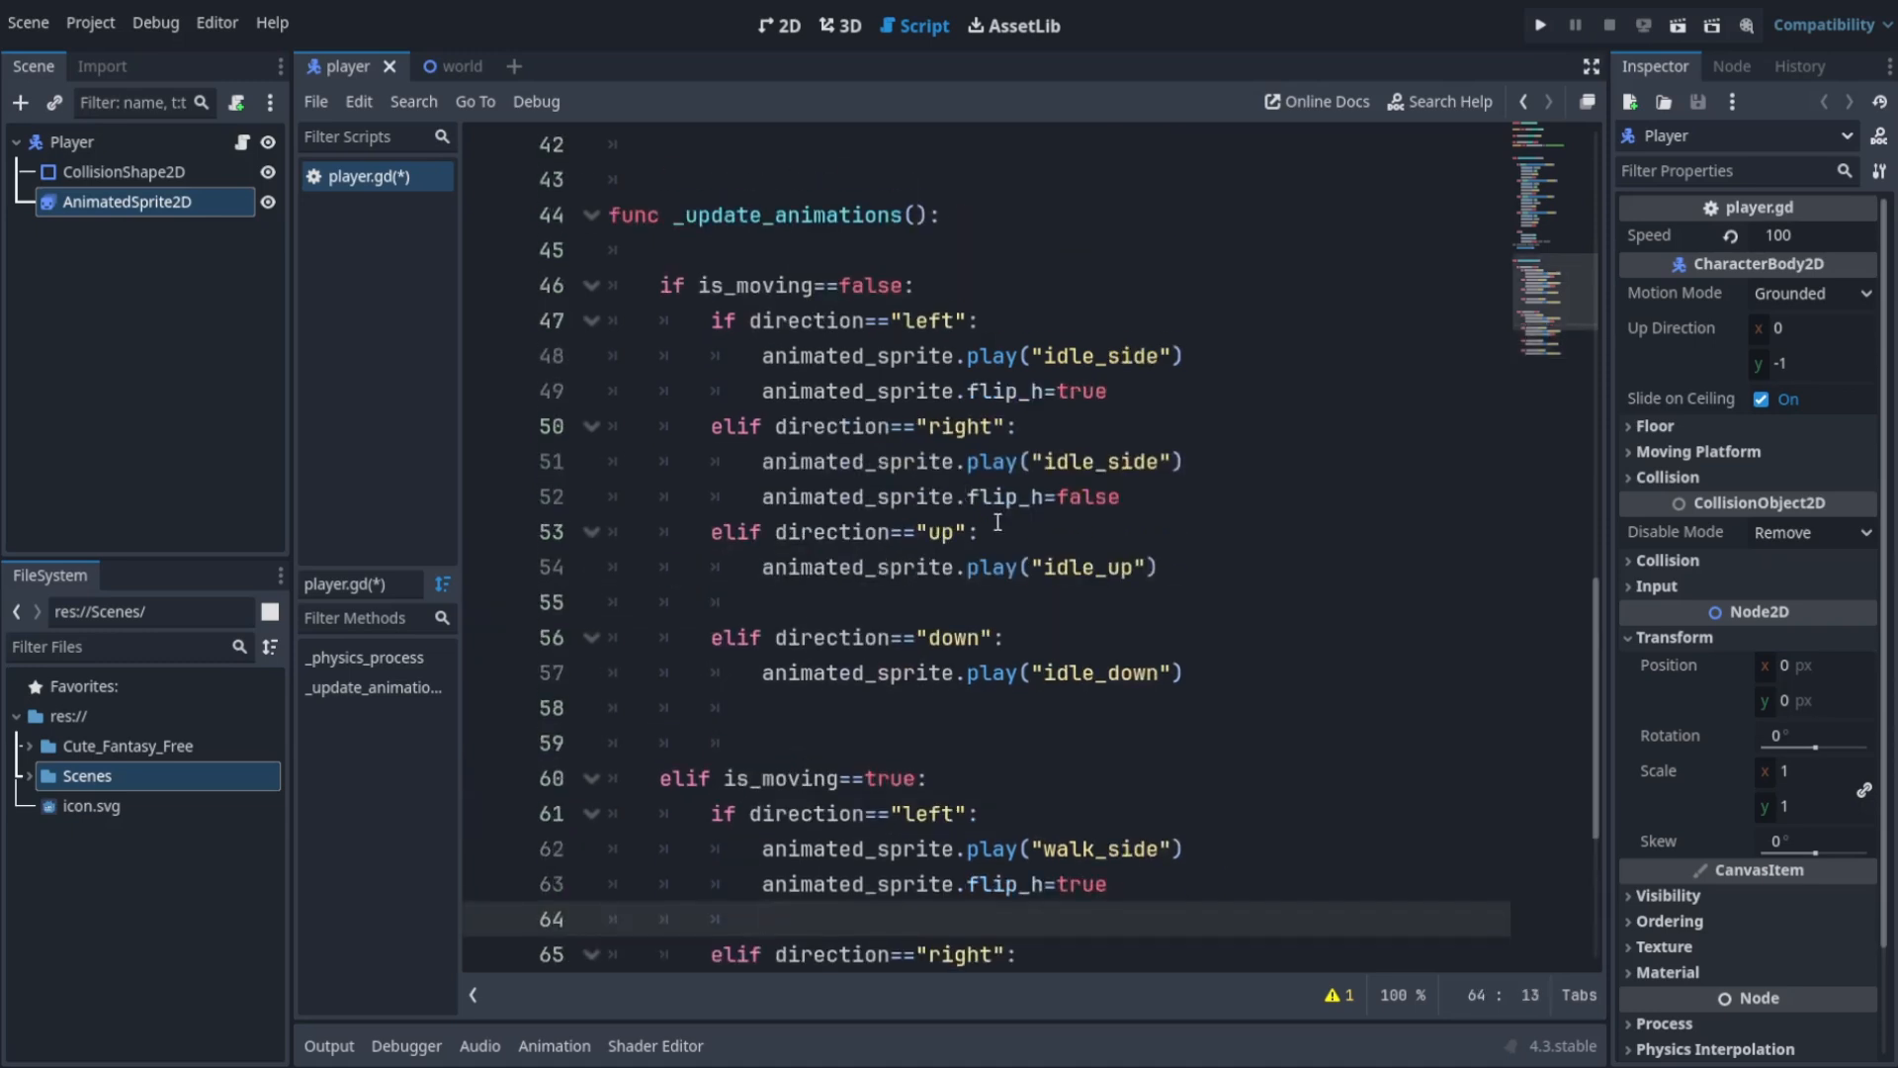
{"action": "key", "text": "enter"}
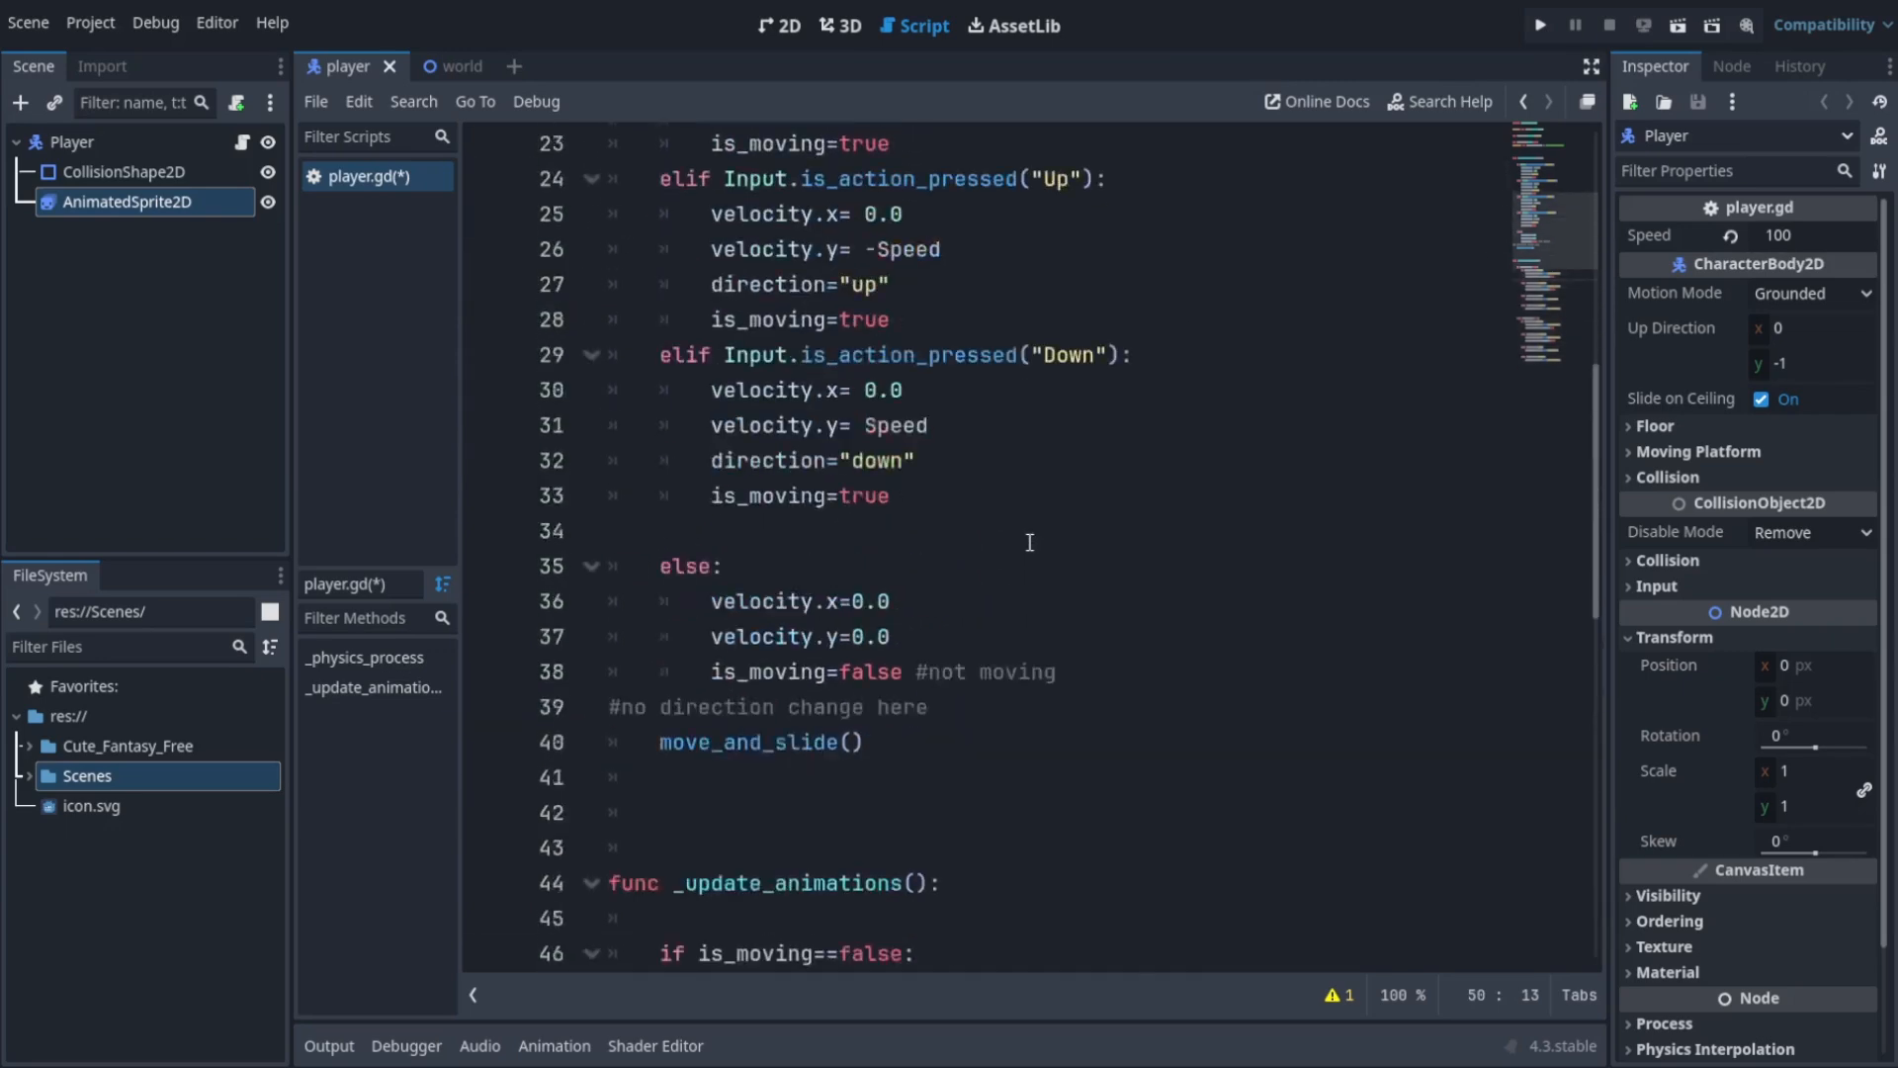
Step: Call _update_animations() after move_and_slide() in _physics_process
{"action": "scroll", "scroll_direction": "down", "scroll_amount": 3}
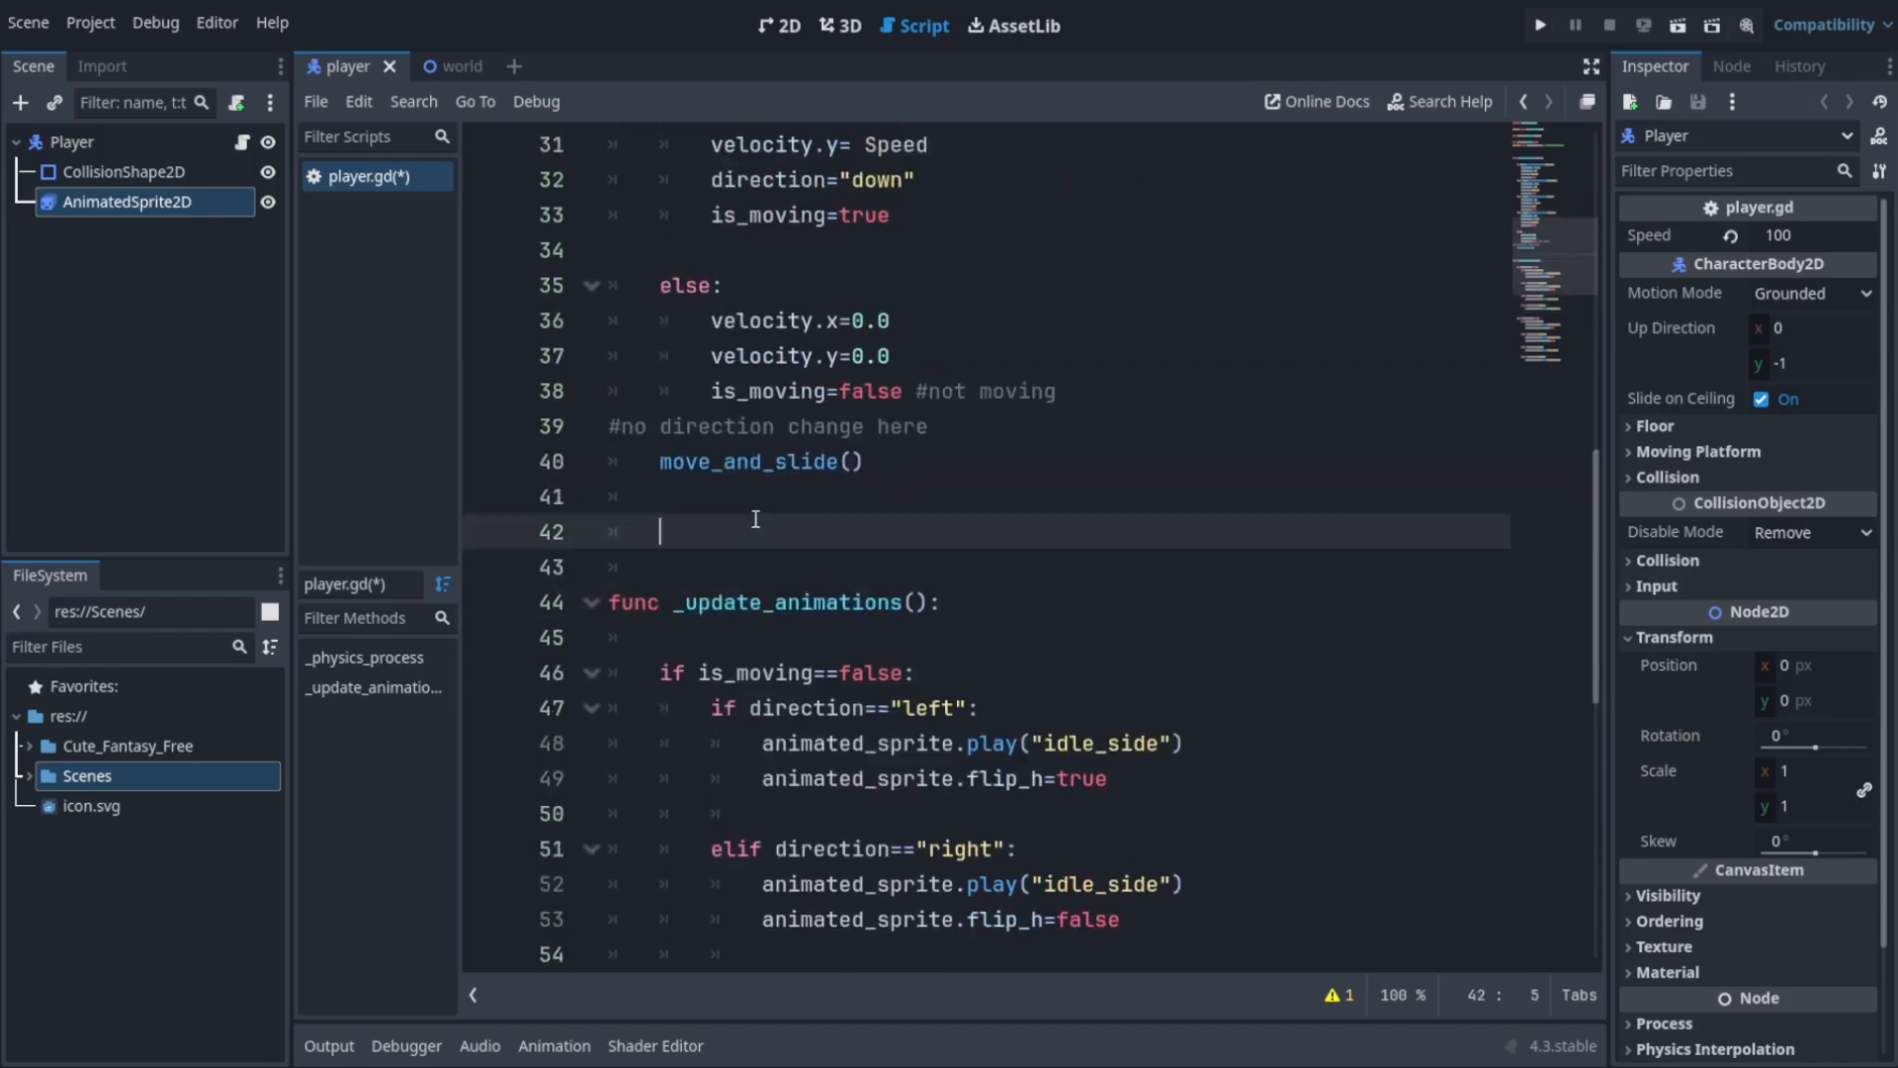
{"action": "type", "text": "_update_animations()"}
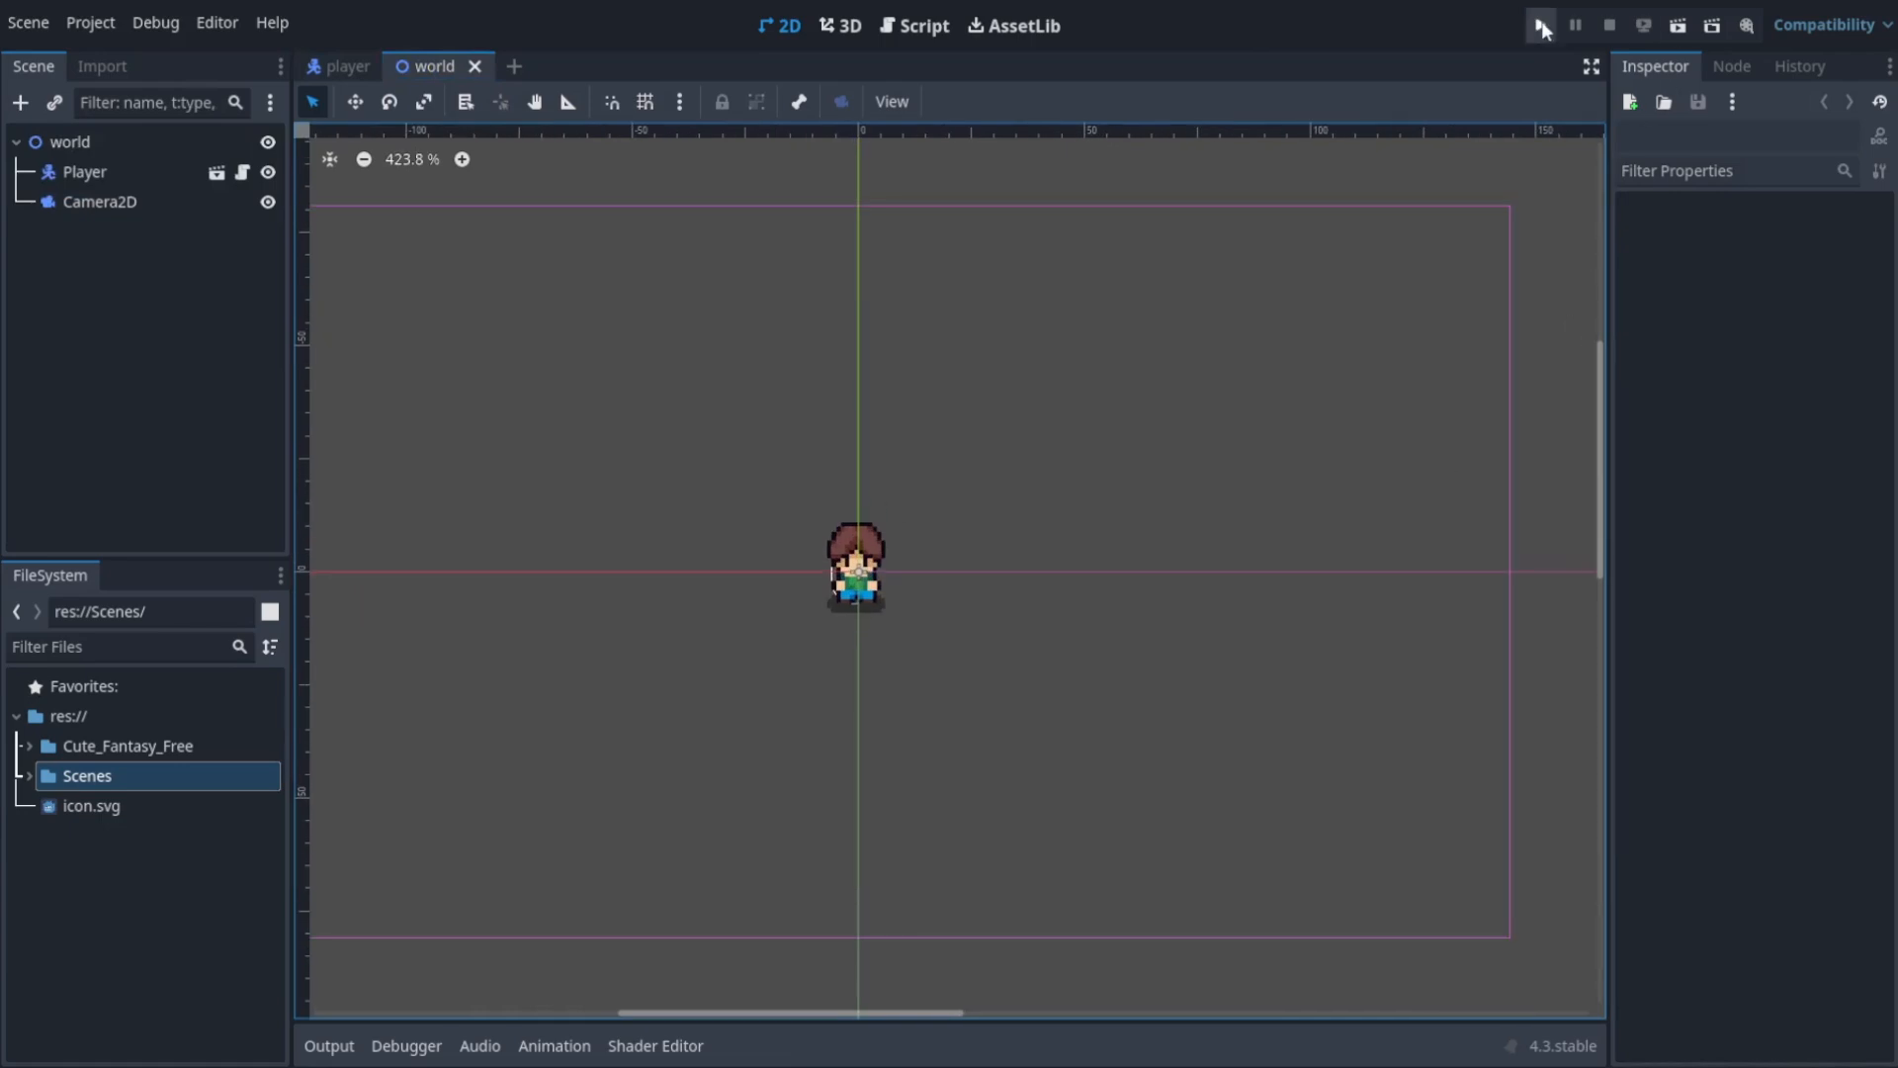
Step: Run the project to test the animations, then stop the game
{"action": "left_click", "coordinate": [1542, 24]}
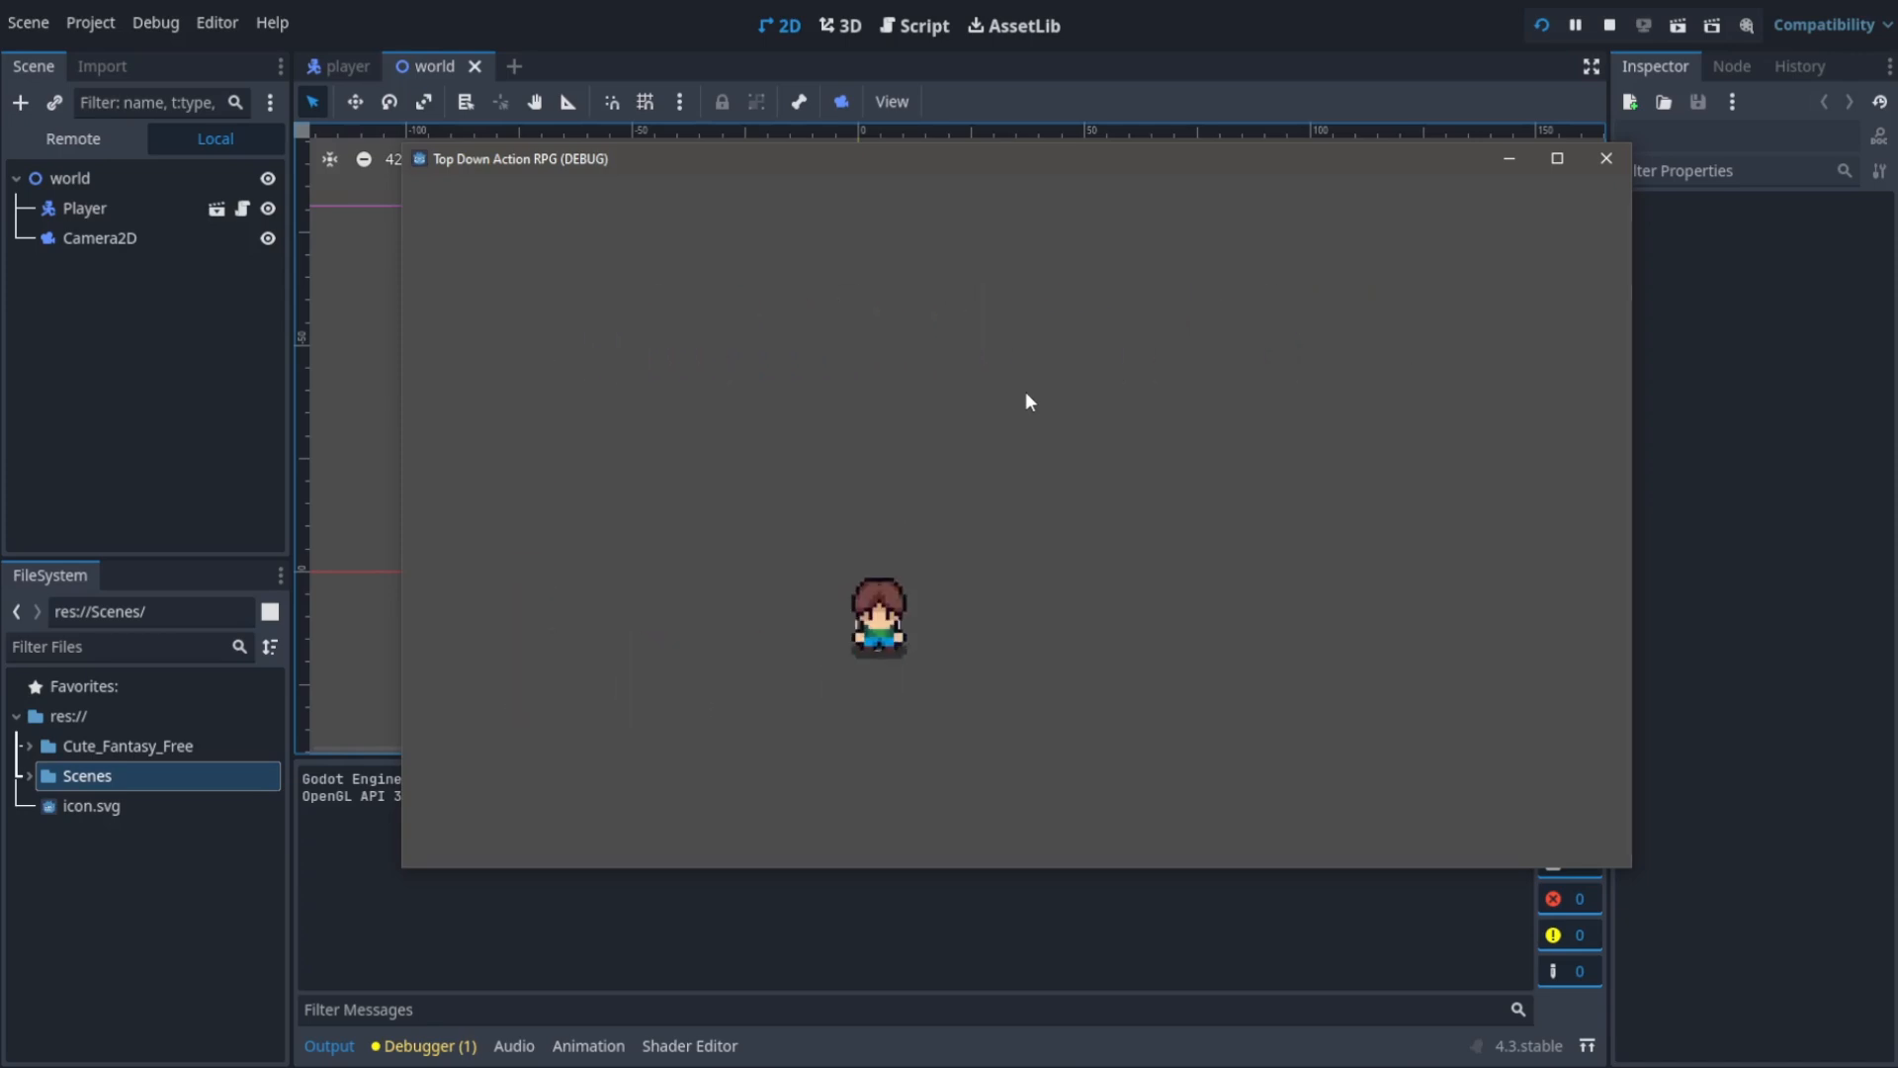
{"action": "left_click", "coordinate": [1607, 158]}
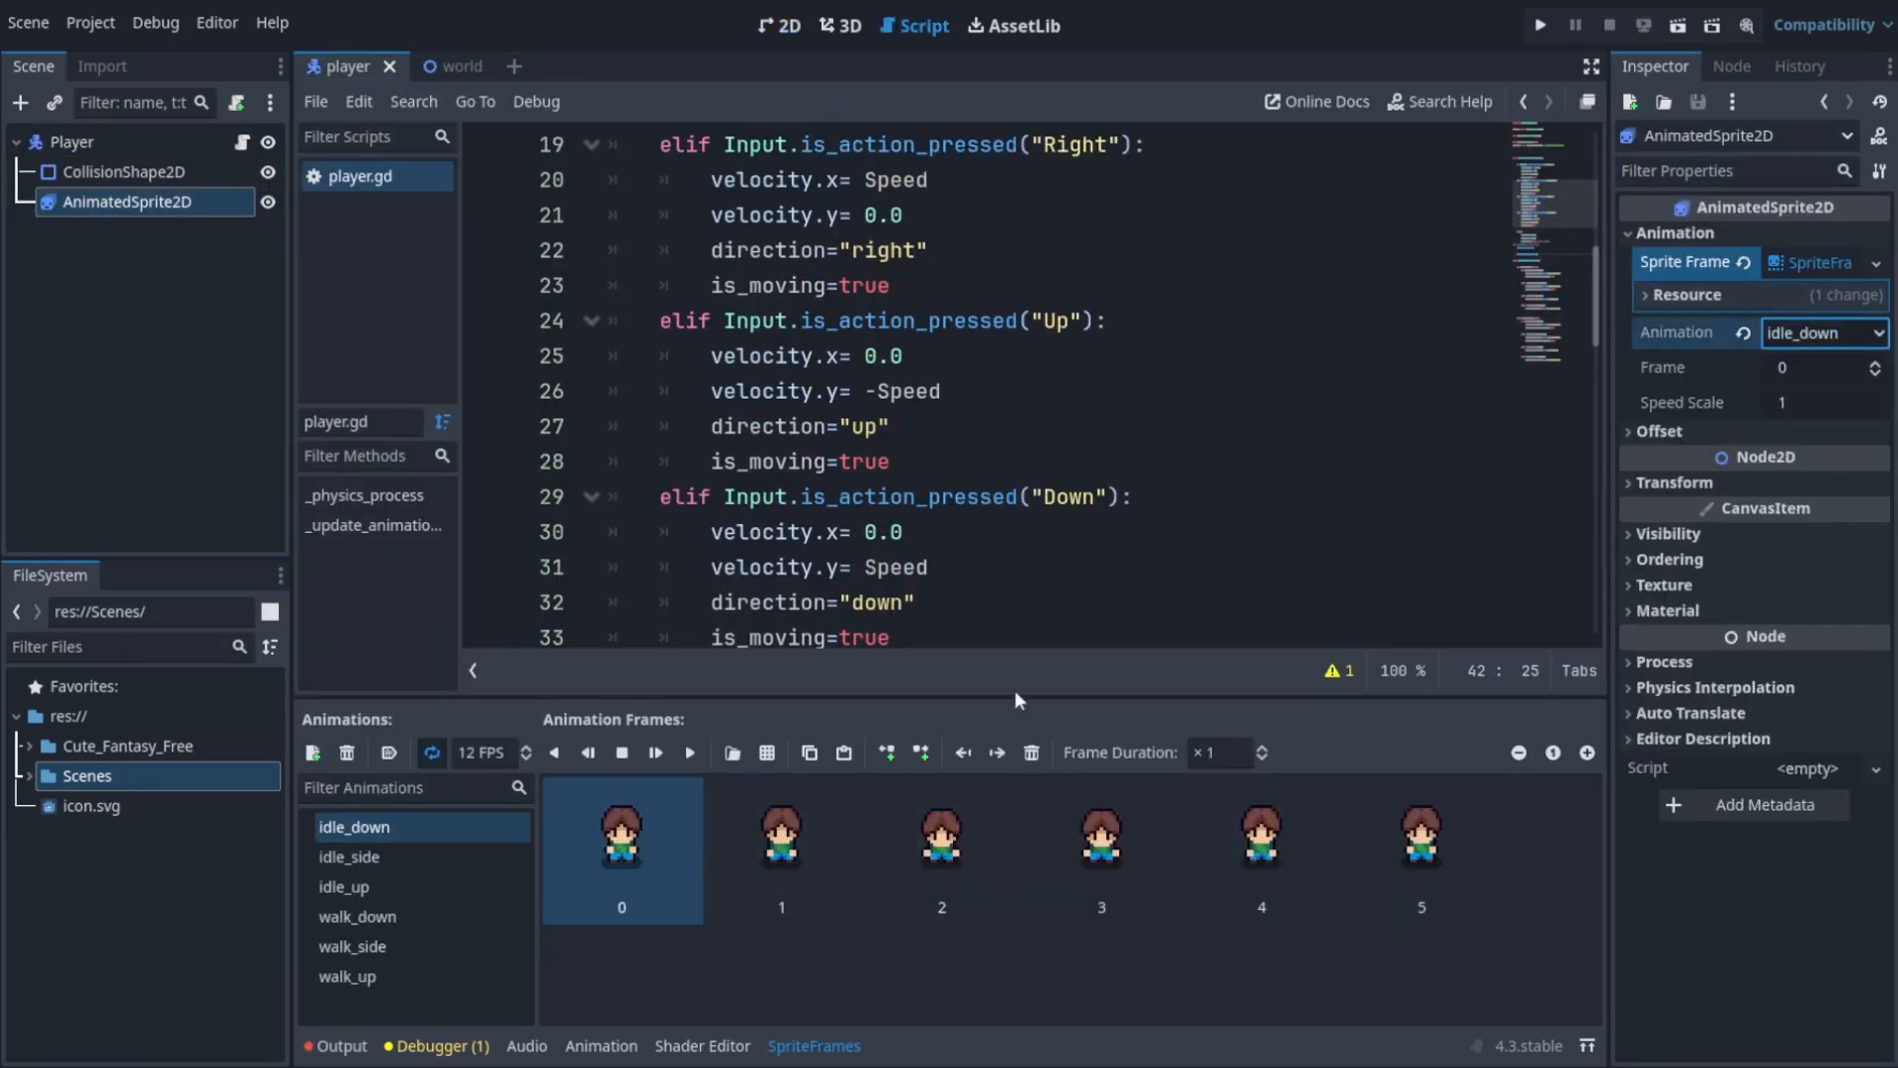
Step: Add a _ready function playing idle_down by default and run the project again
{"action": "type", "text": "func _ready():"}
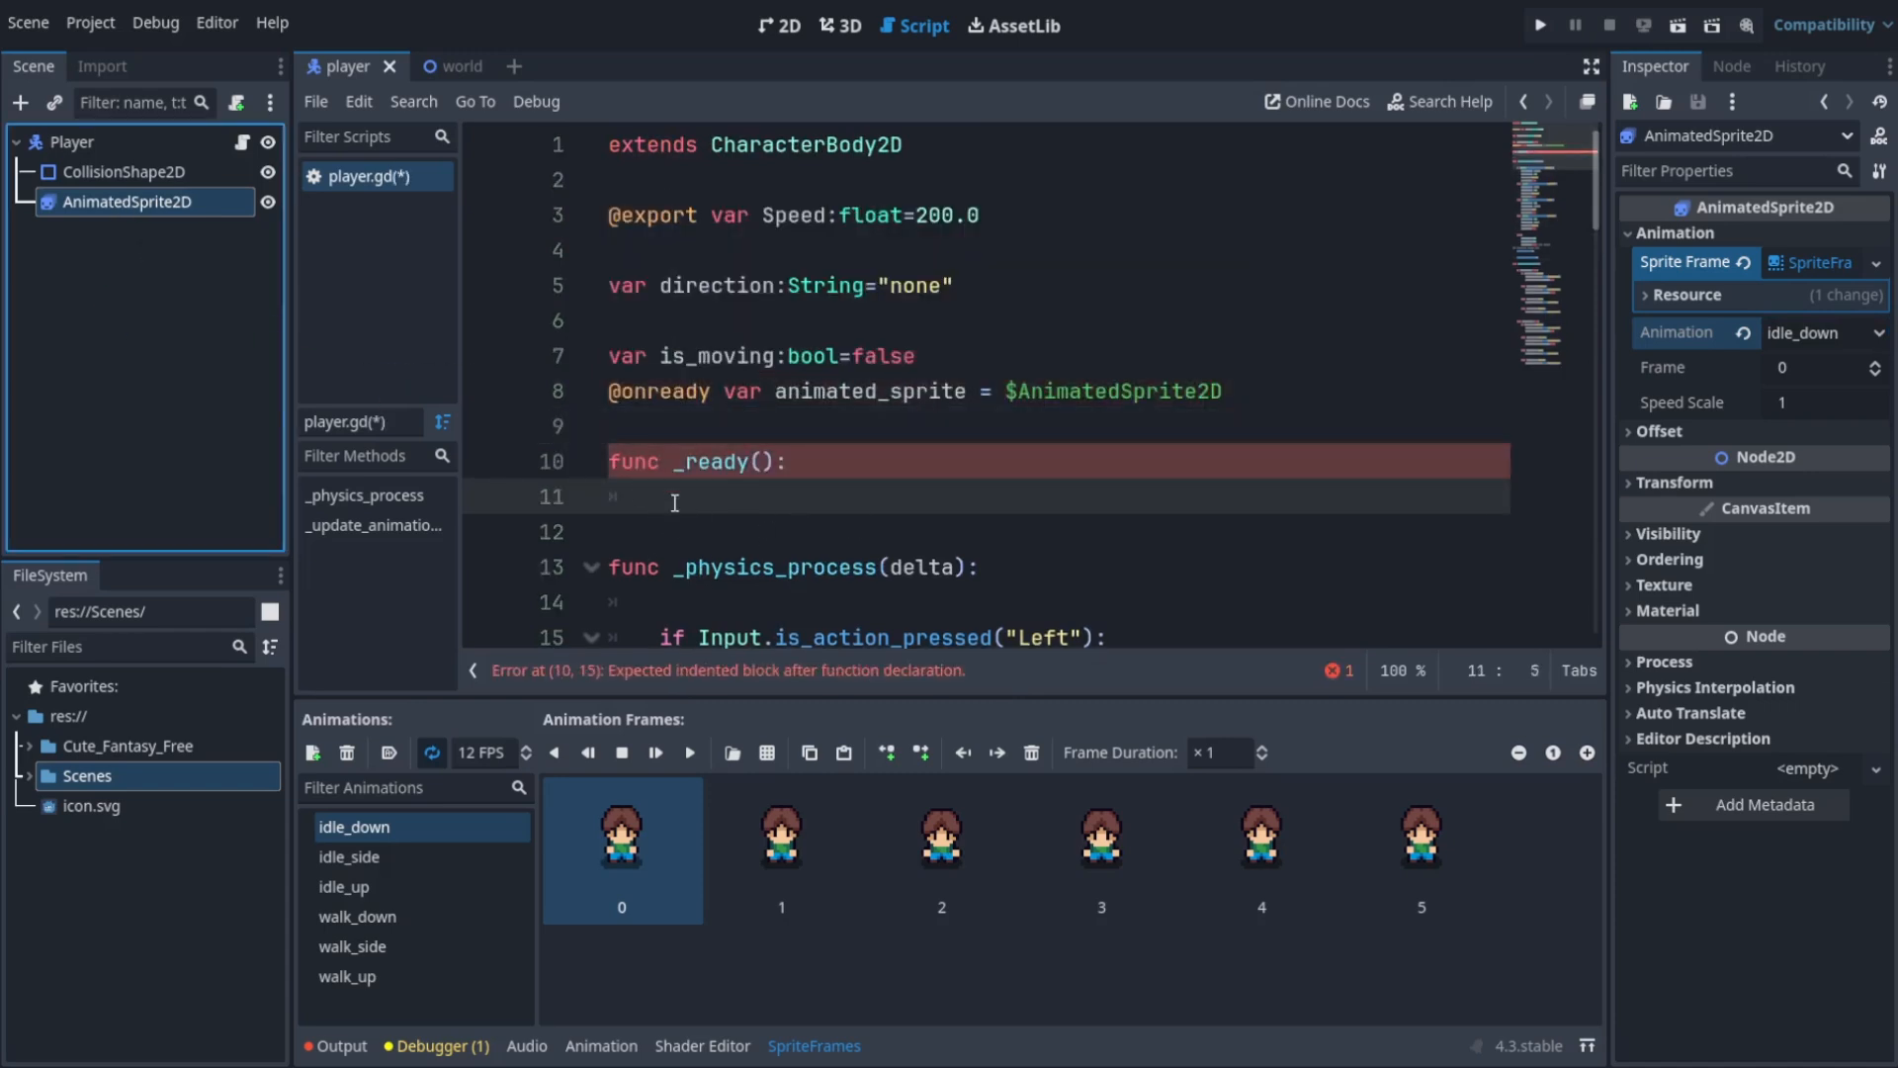
{"action": "type", "text": "animated_sprite.play("}
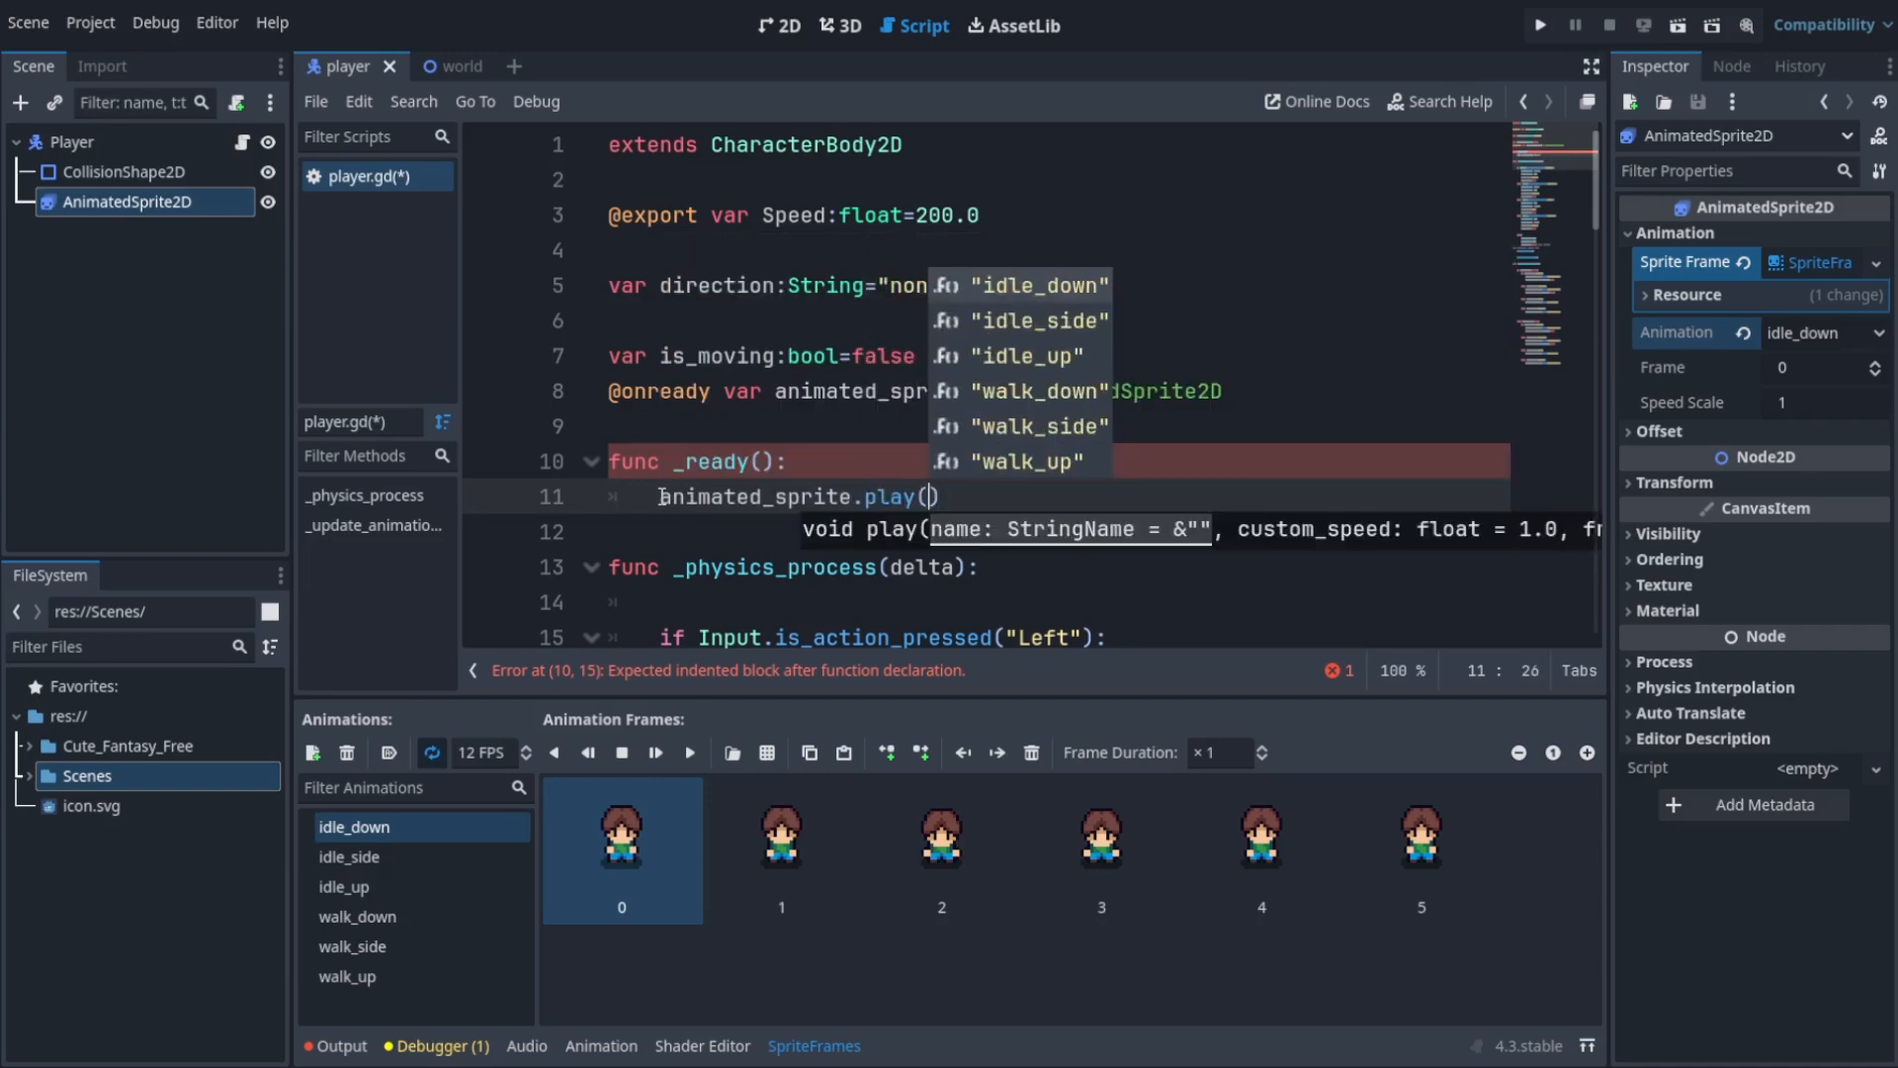
{"action": "type", "text": "\"idle_down\""}
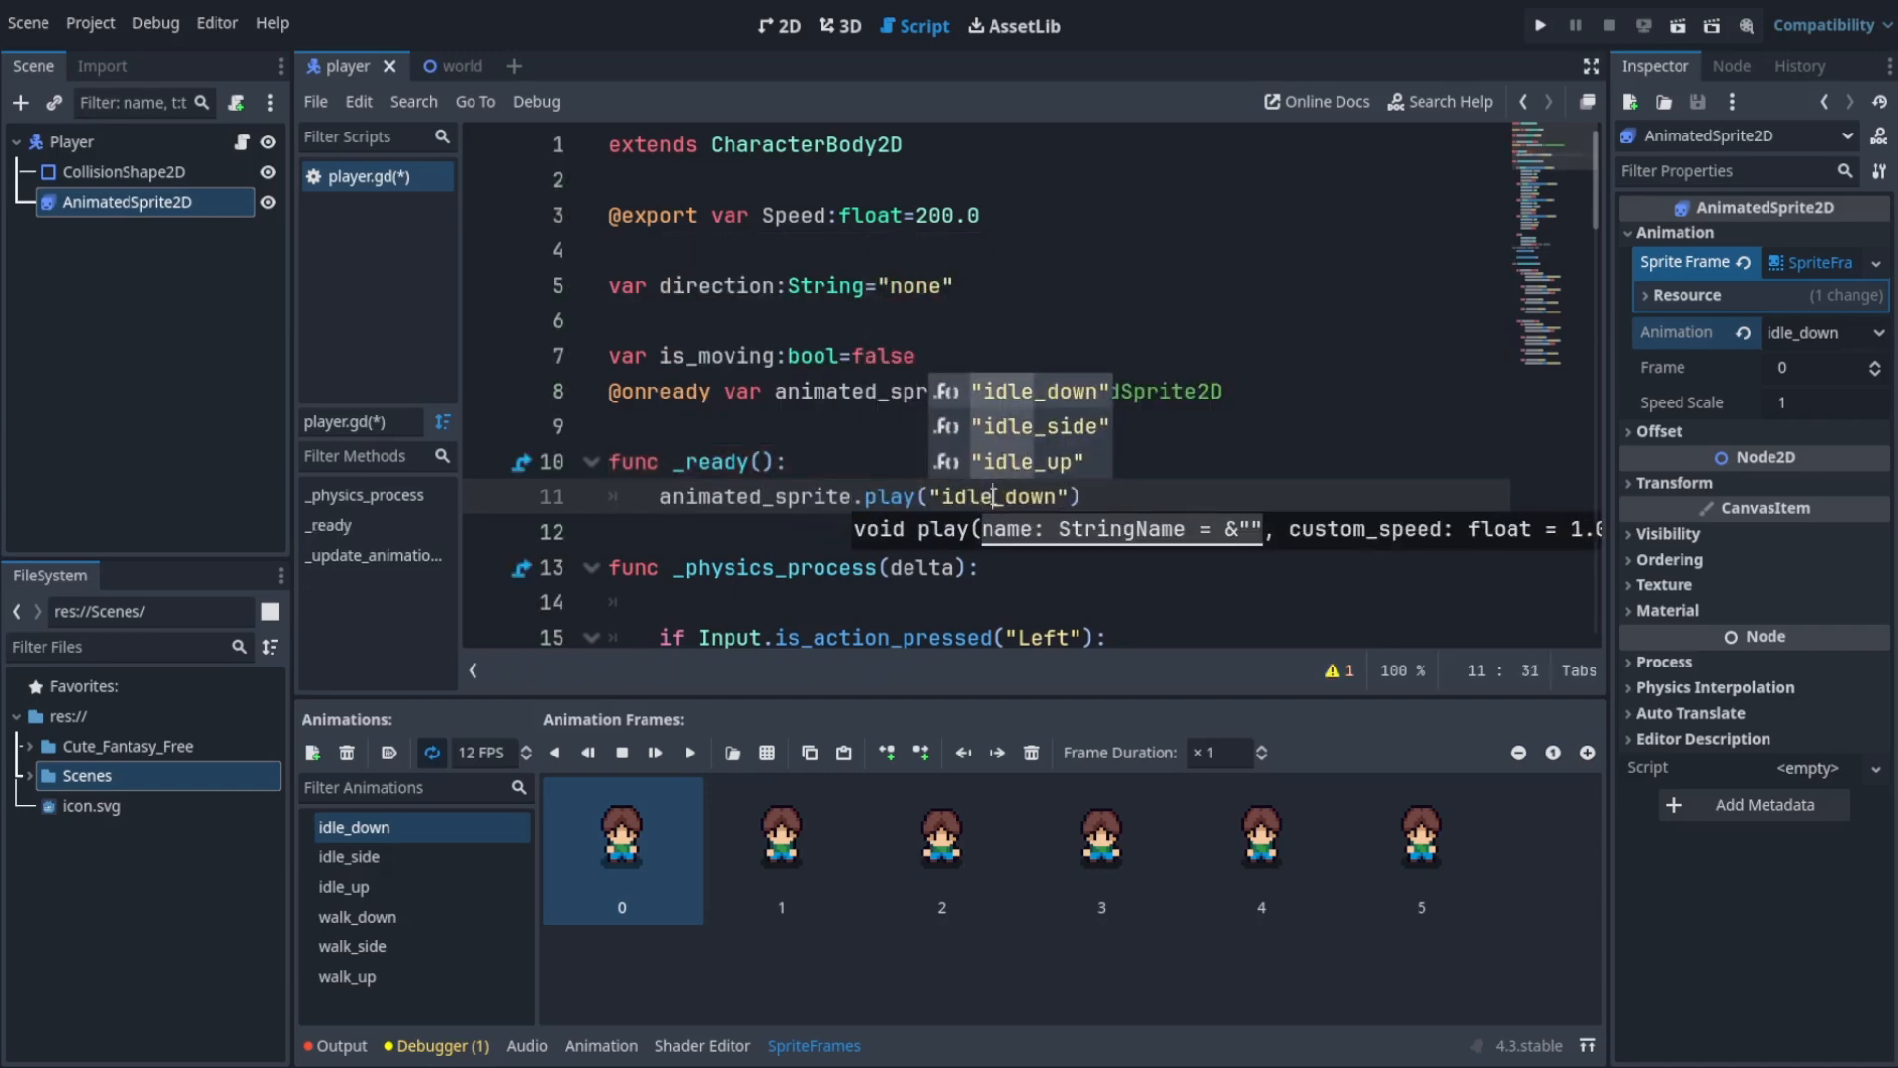
{"action": "left_click", "coordinate": [1539, 24]}
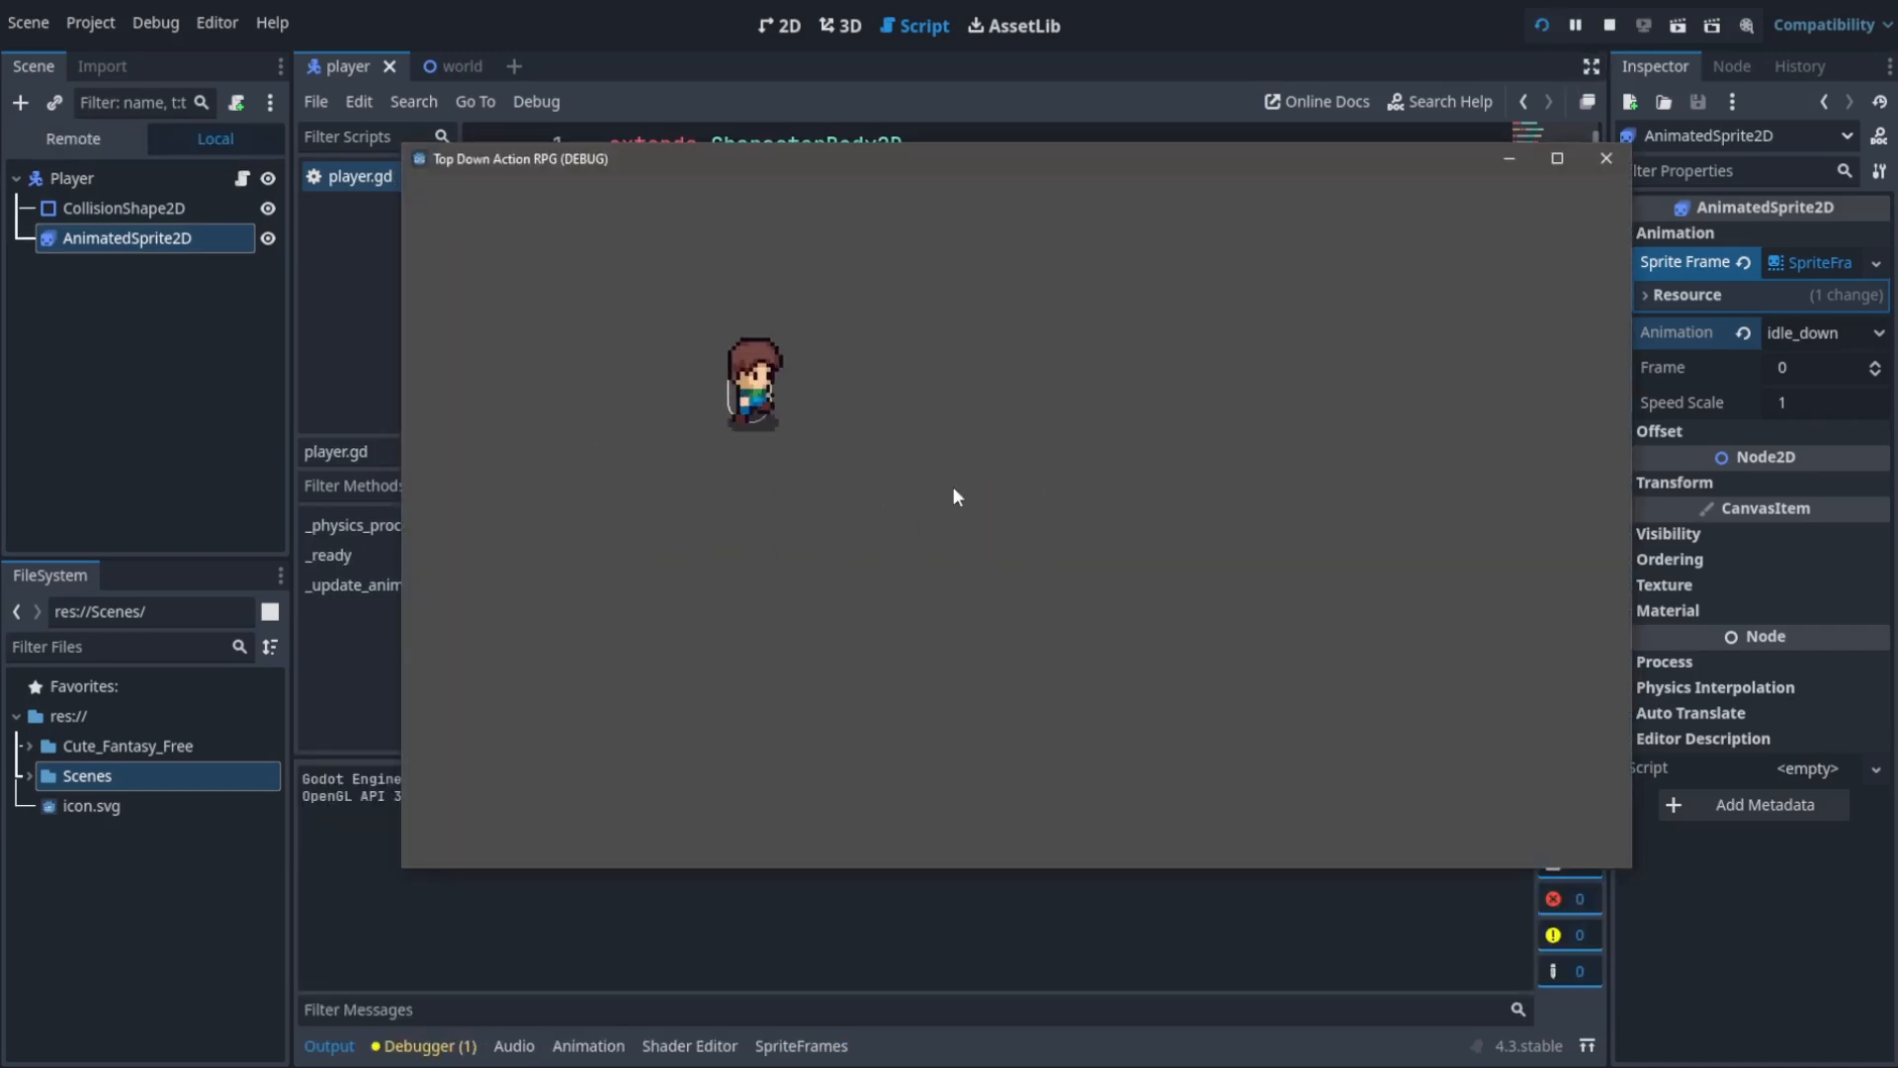